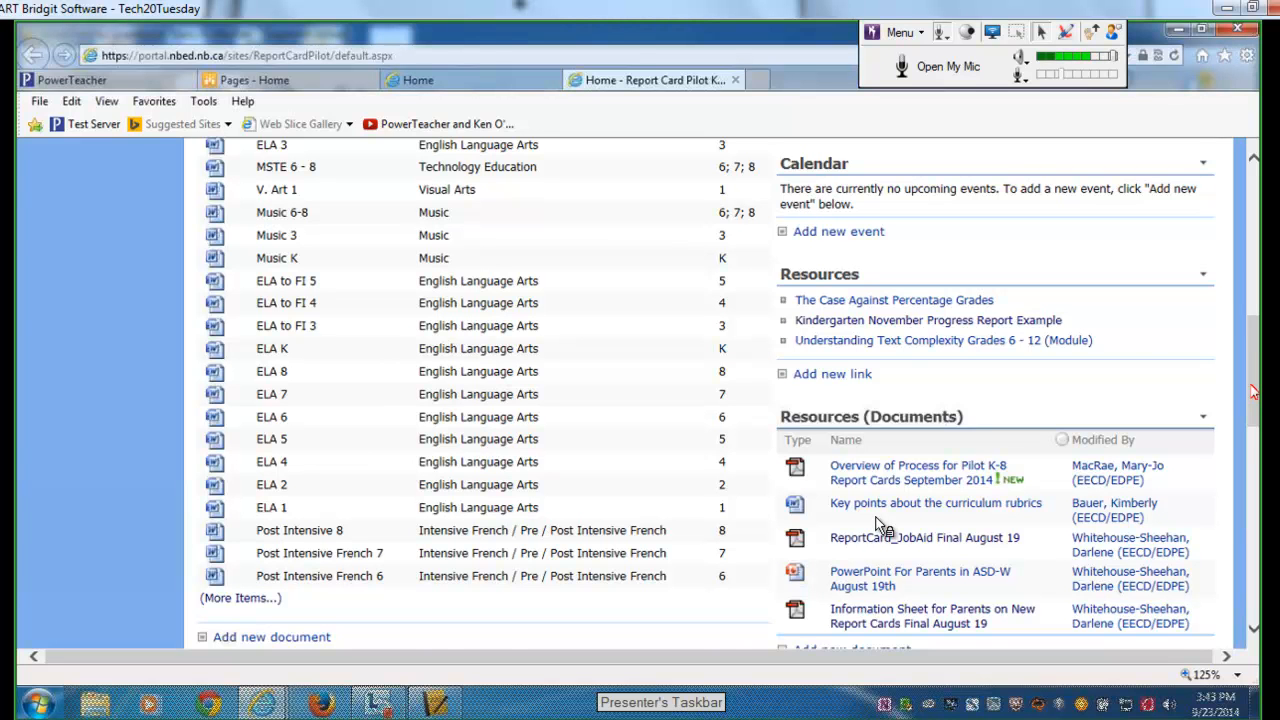
- Return from the Report Card Pilot page to the teacher portal home page with Quick Links and What's New
scroll("up", 3)
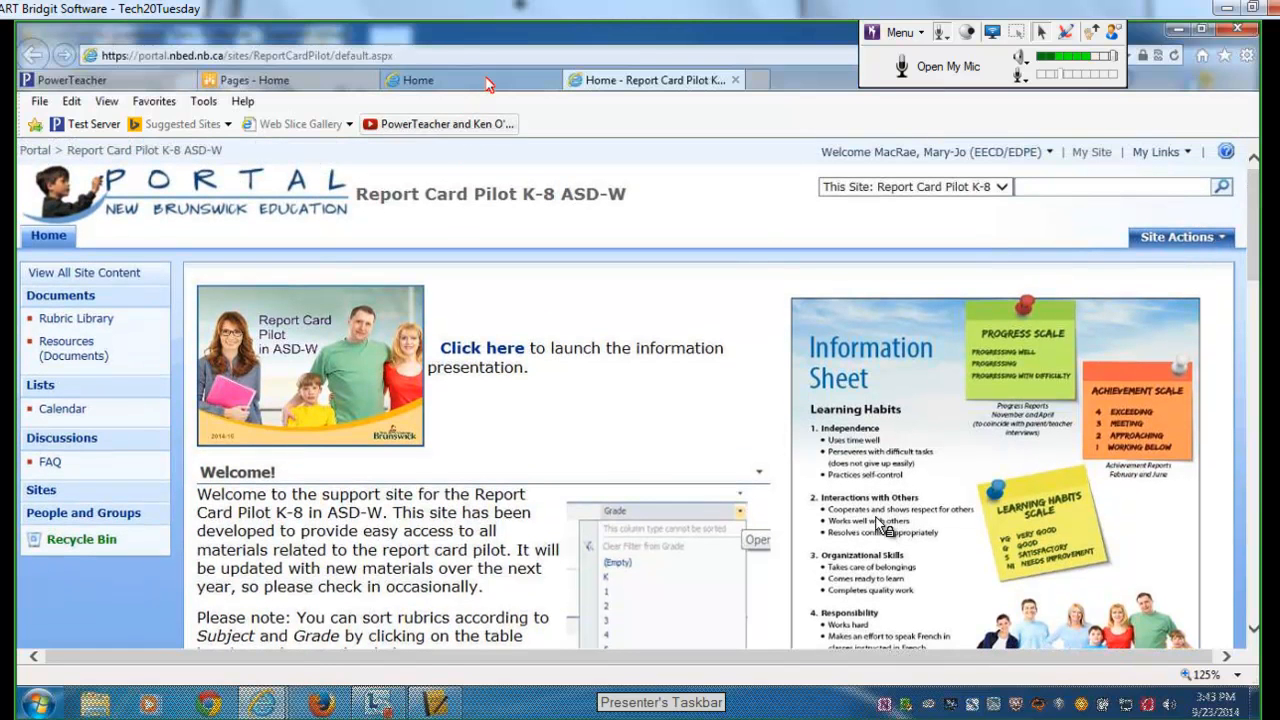
mouse_move(487, 80)
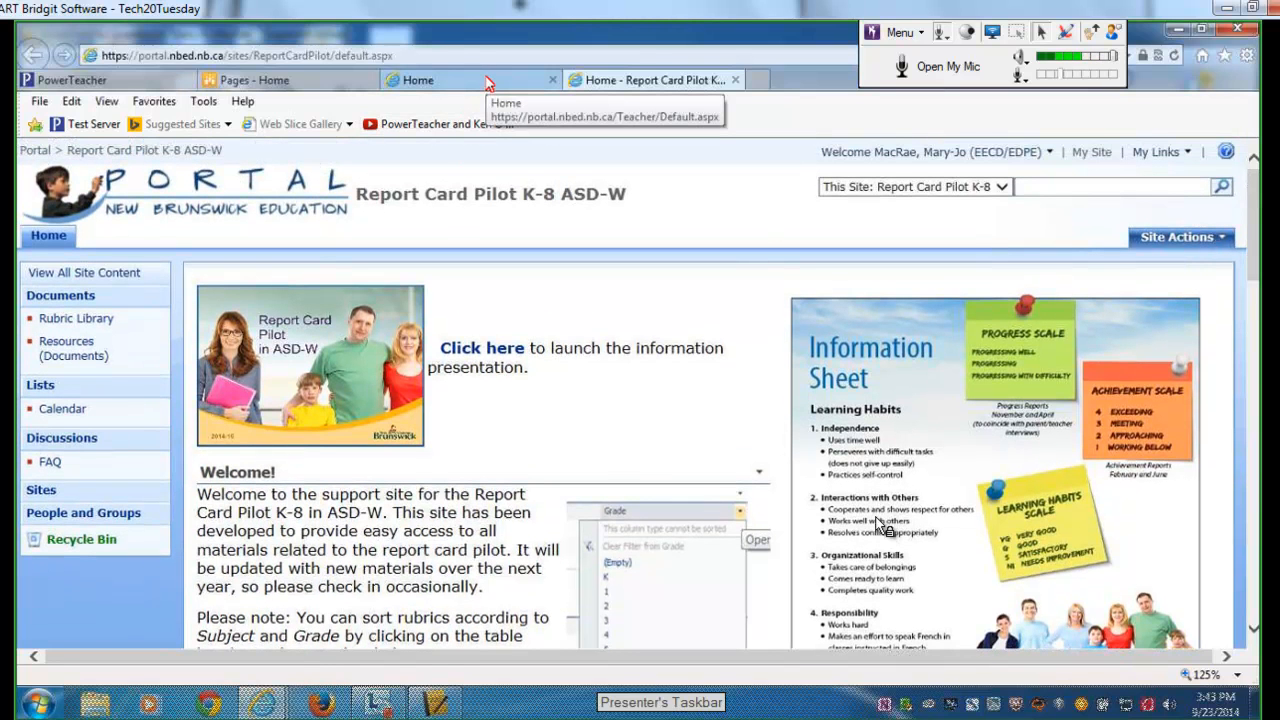
left_click(430, 80)
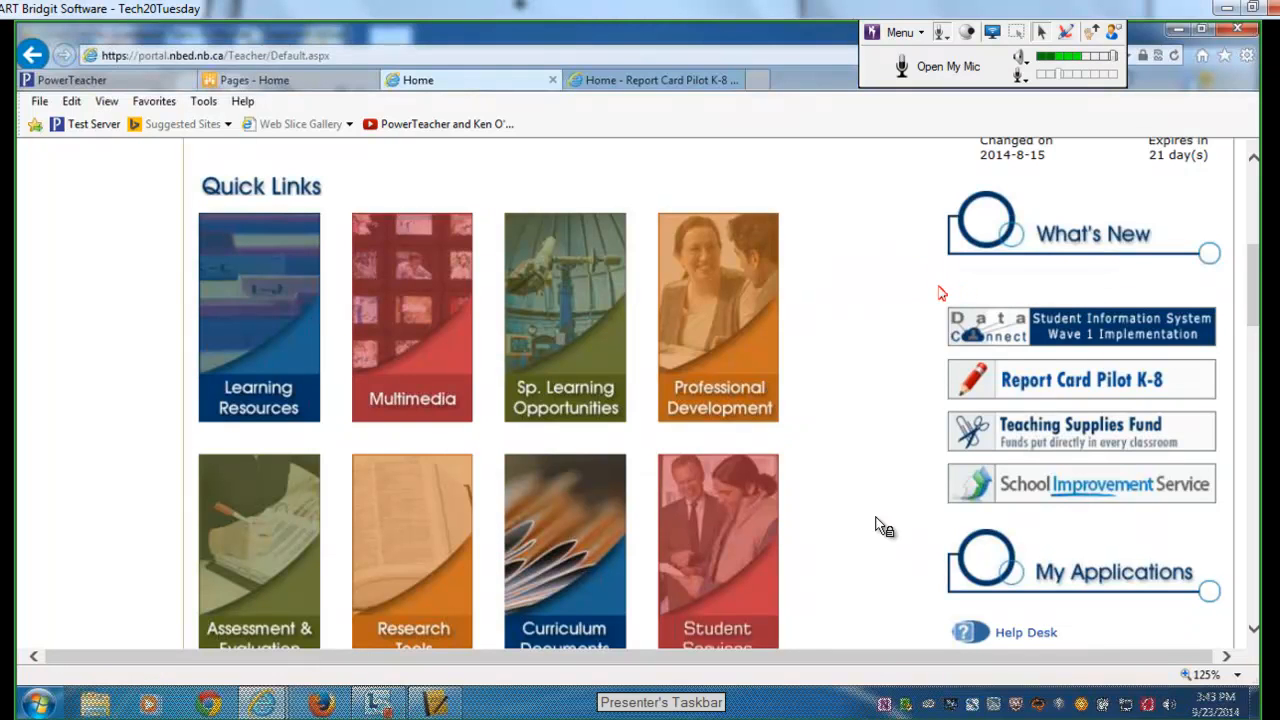
mouse_move(880, 525)
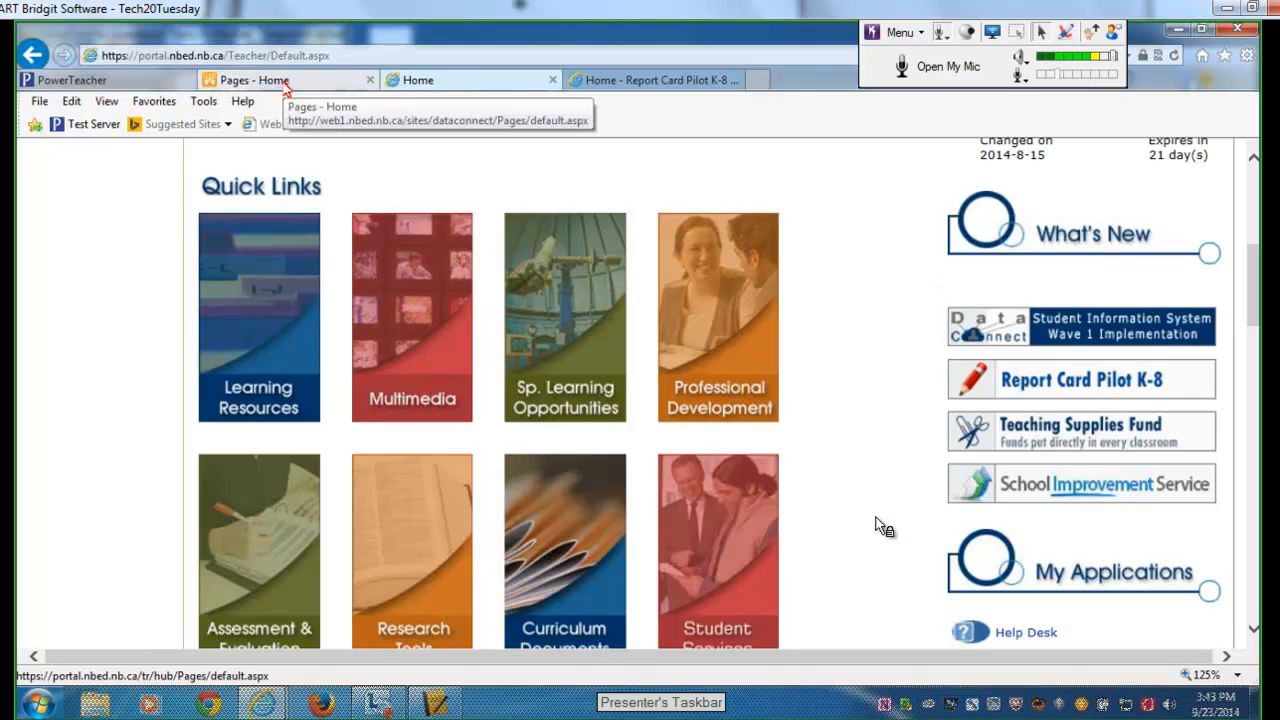
- Go to the Data Connect site and bring up its PowerTeacher & Gradebook Resources page
left_click(255, 80)
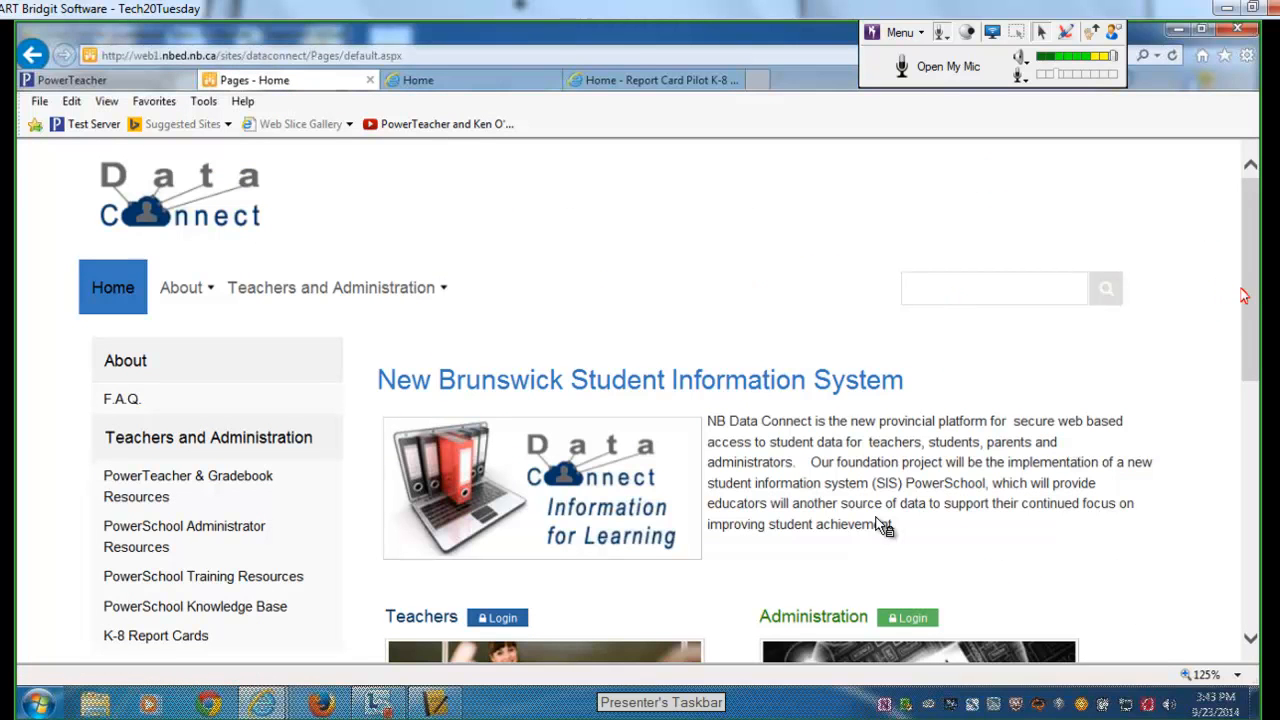
scroll("down", 3)
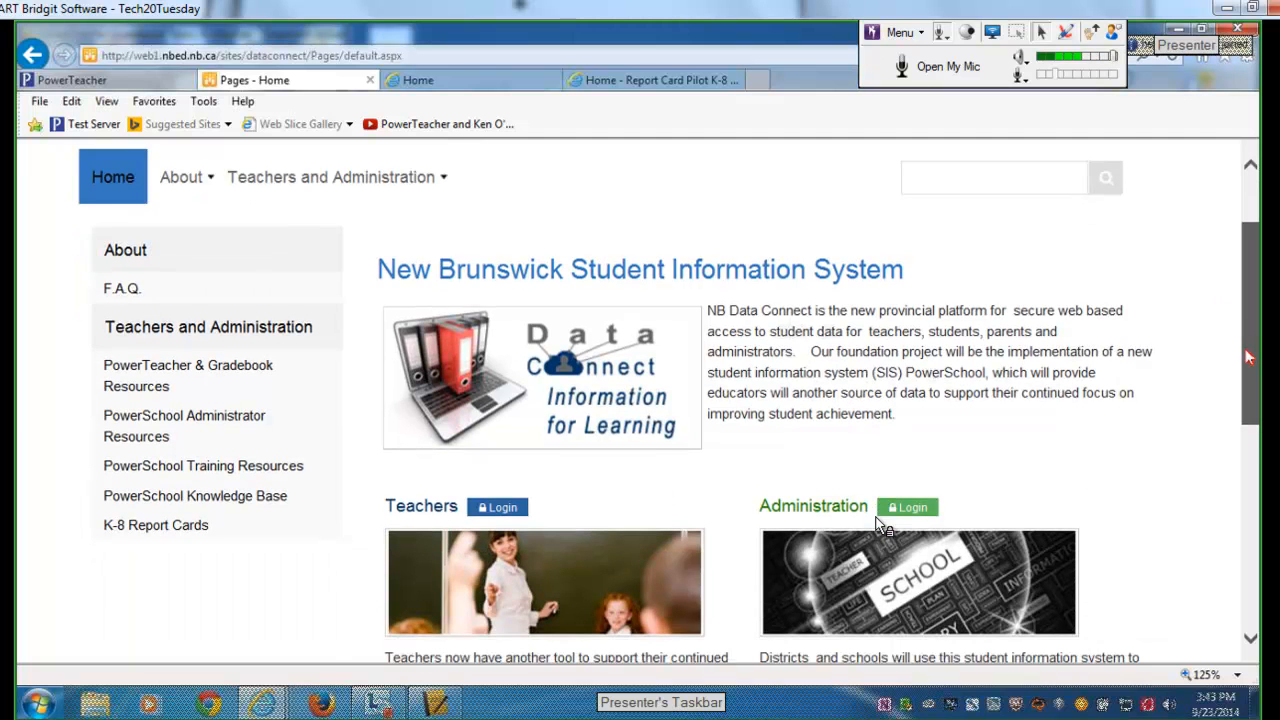
scroll("down", 3)
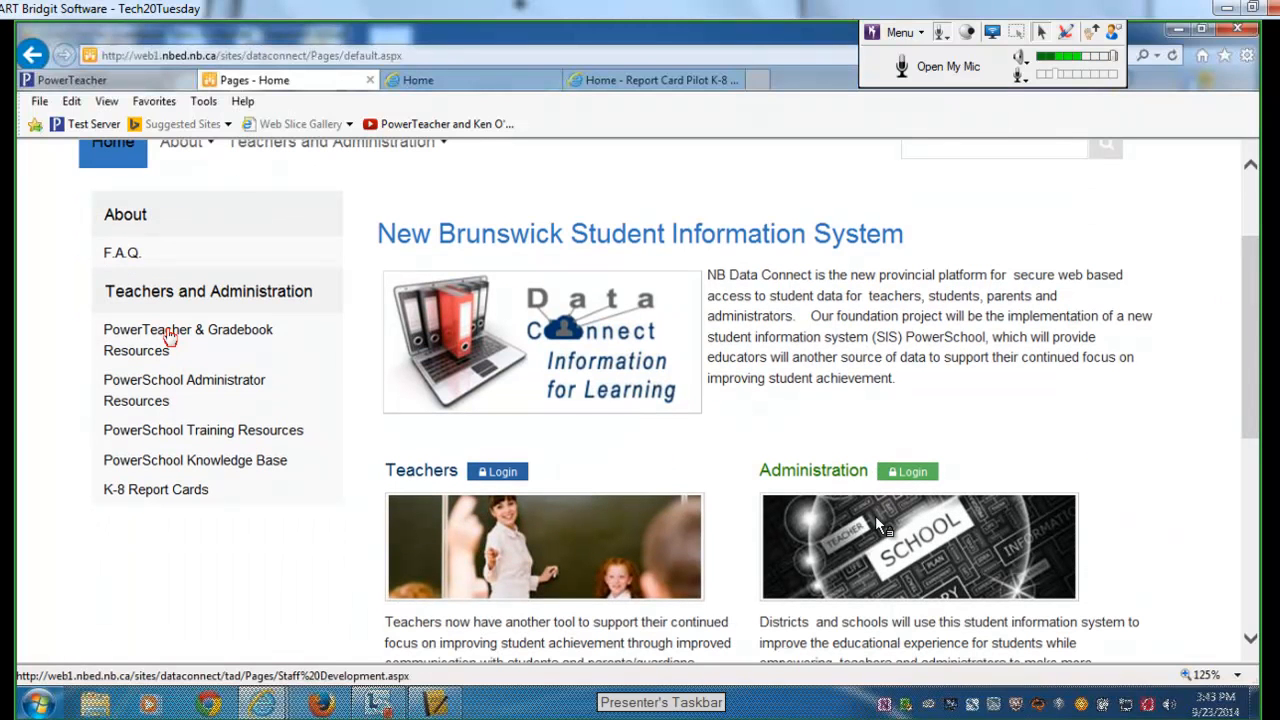
left_click(187, 339)
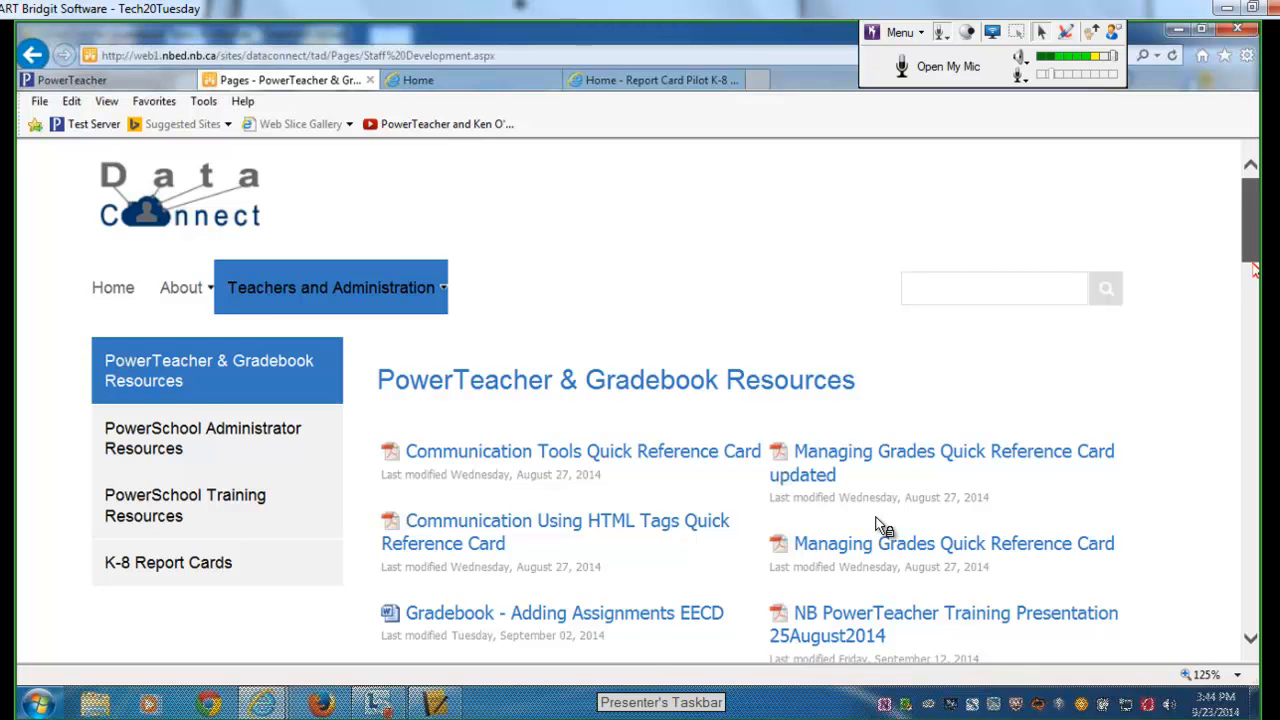
- Look through the list of quick reference cards, guides and Gradebook documents
scroll("down", 3)
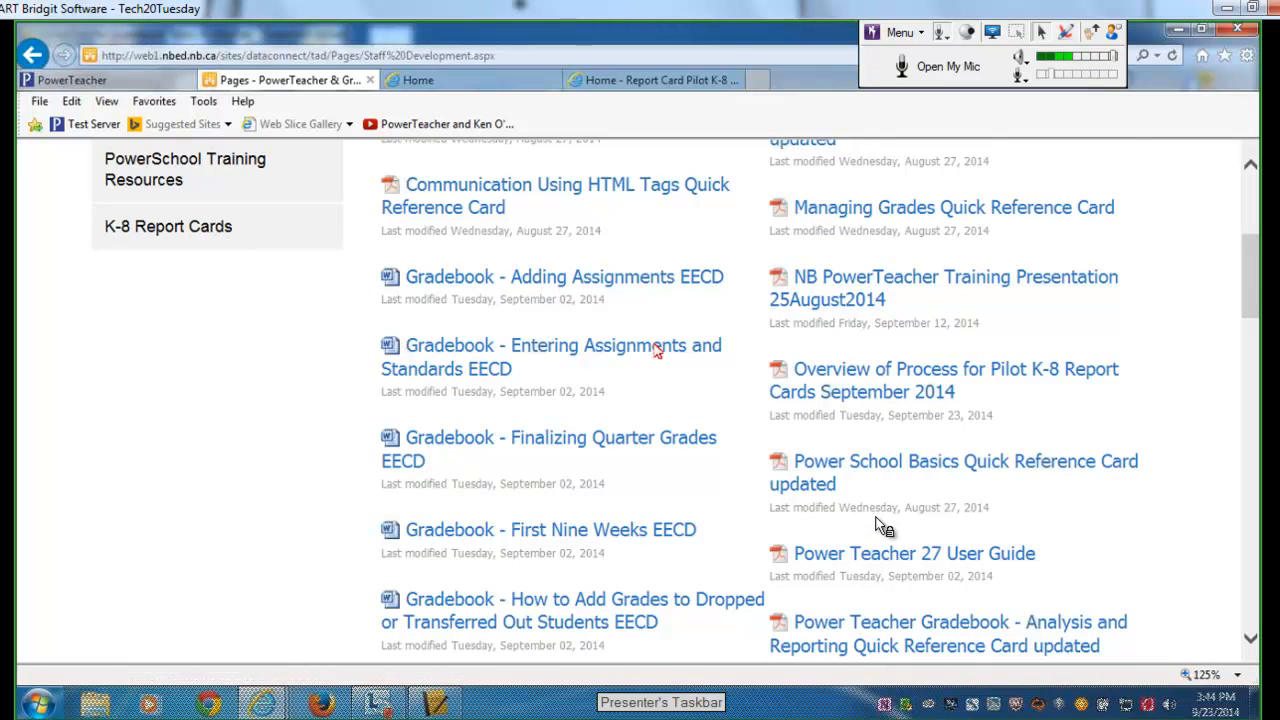
mouse_move(687, 393)
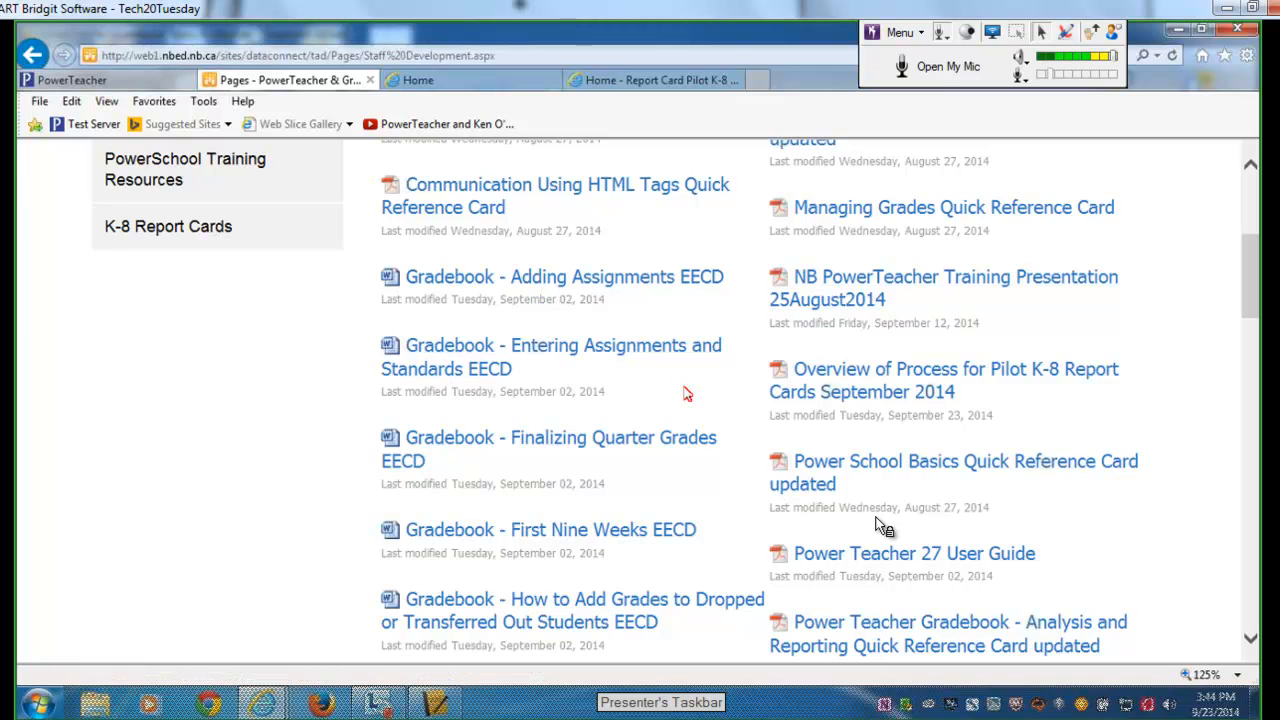
mouse_move(715, 467)
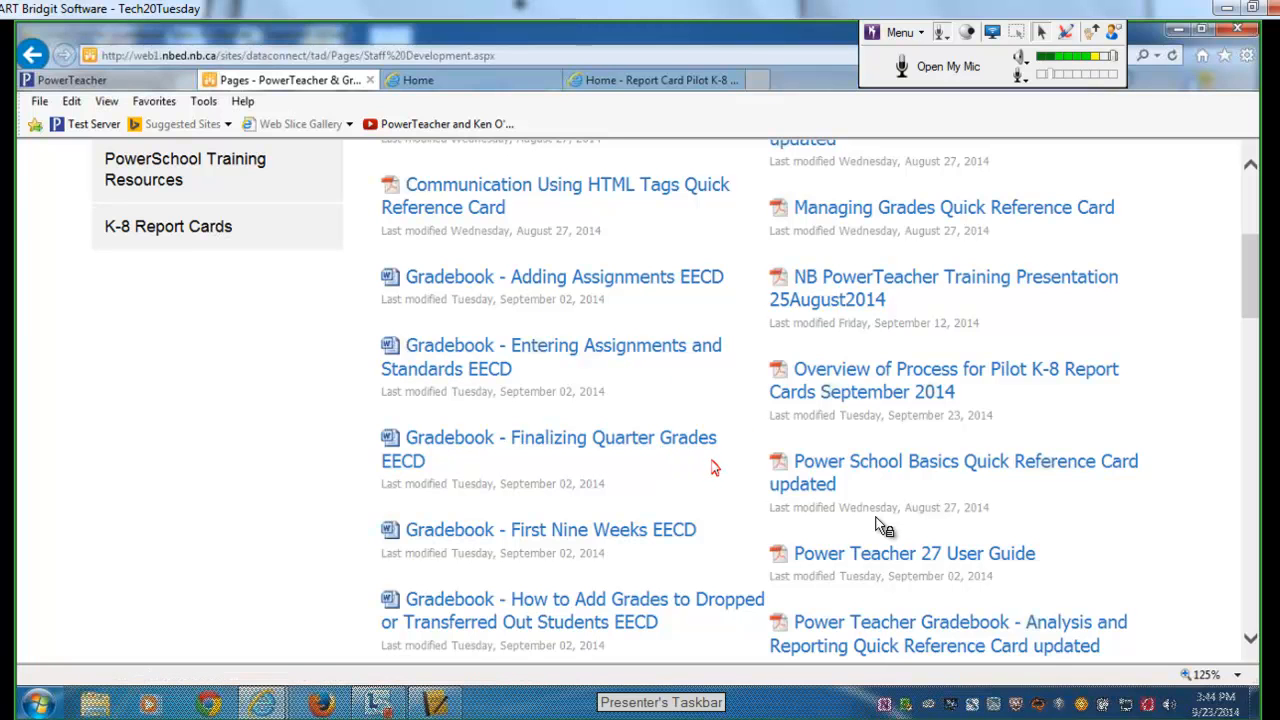
mouse_move(668, 467)
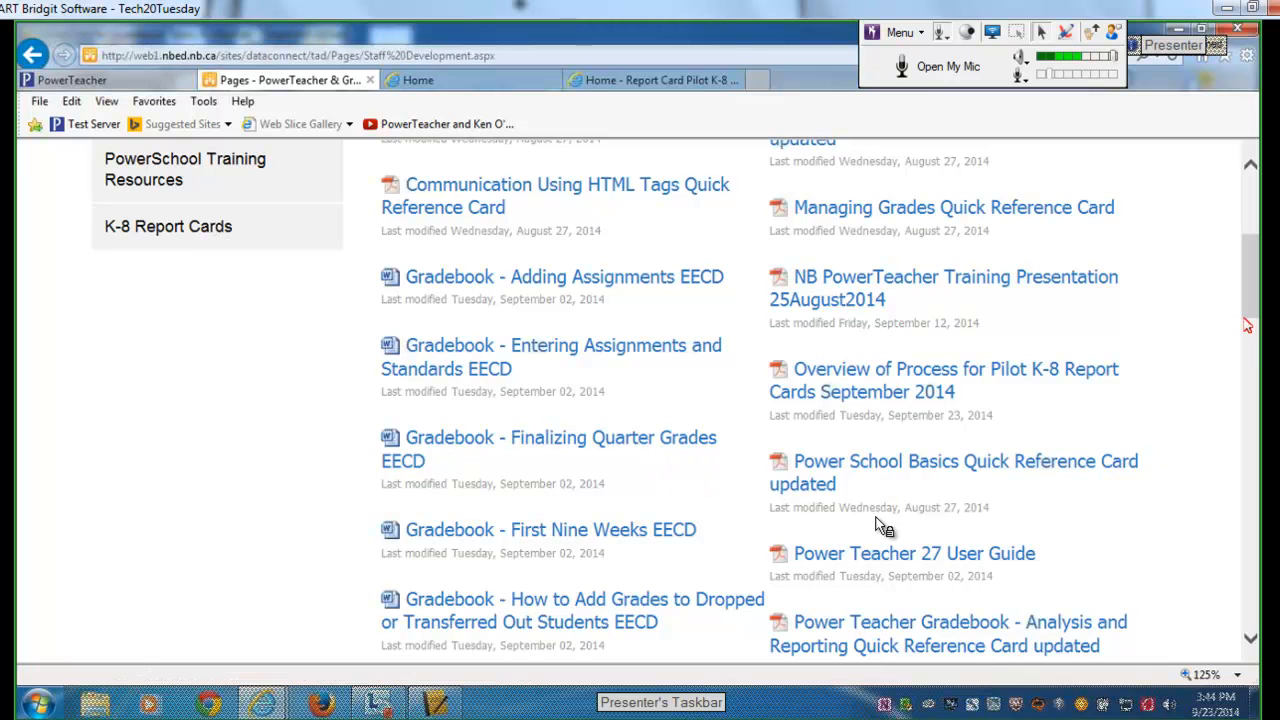
scroll("up", 3)
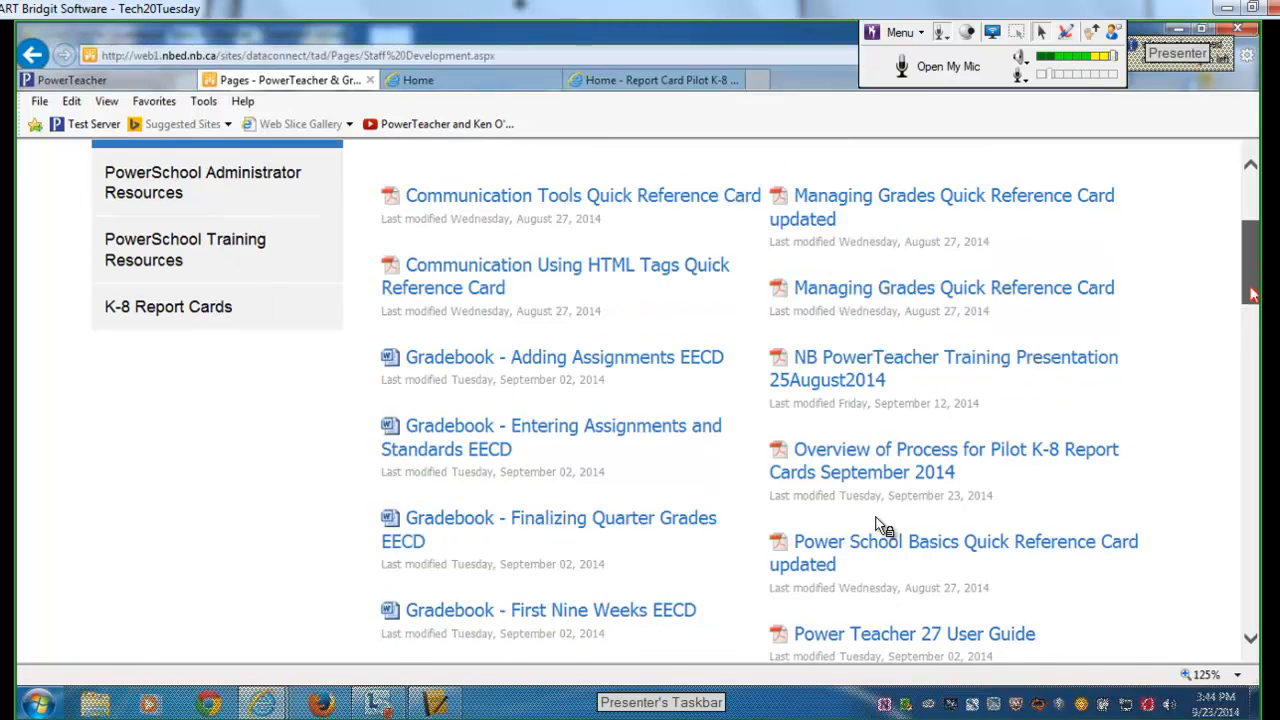
scroll("up", 3)
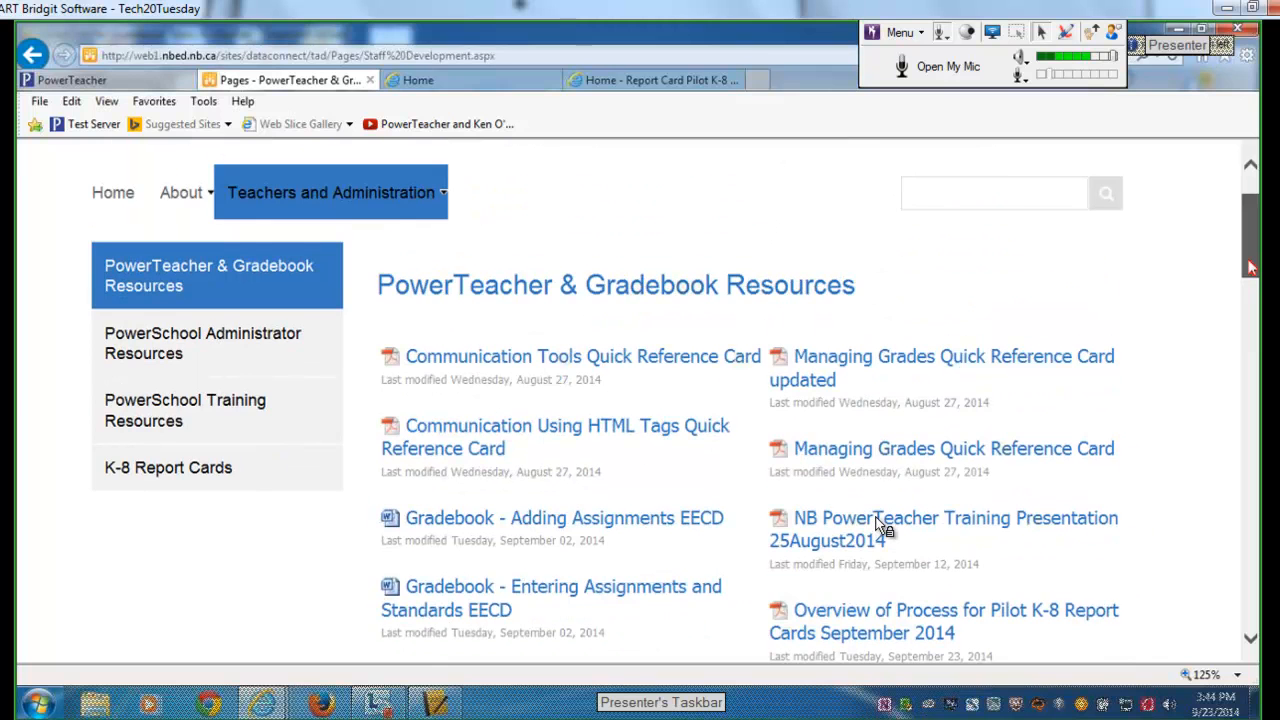
scroll("up", 3)
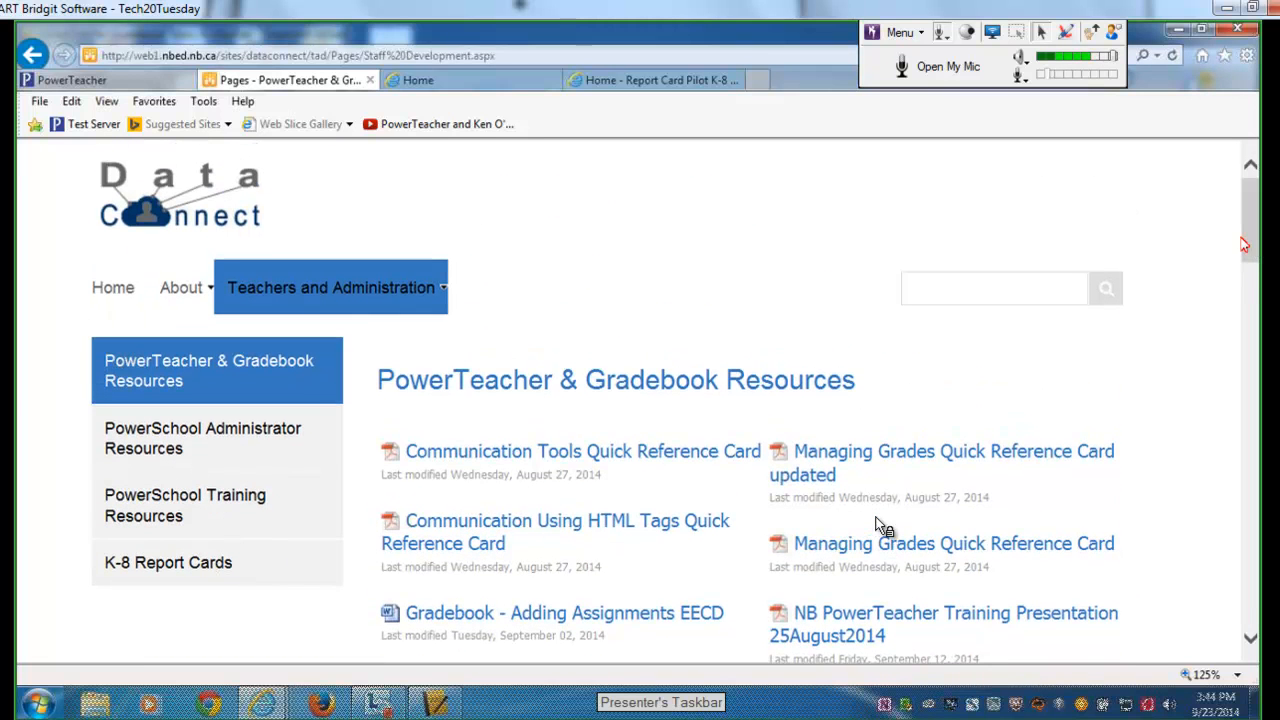
mouse_move(1027, 206)
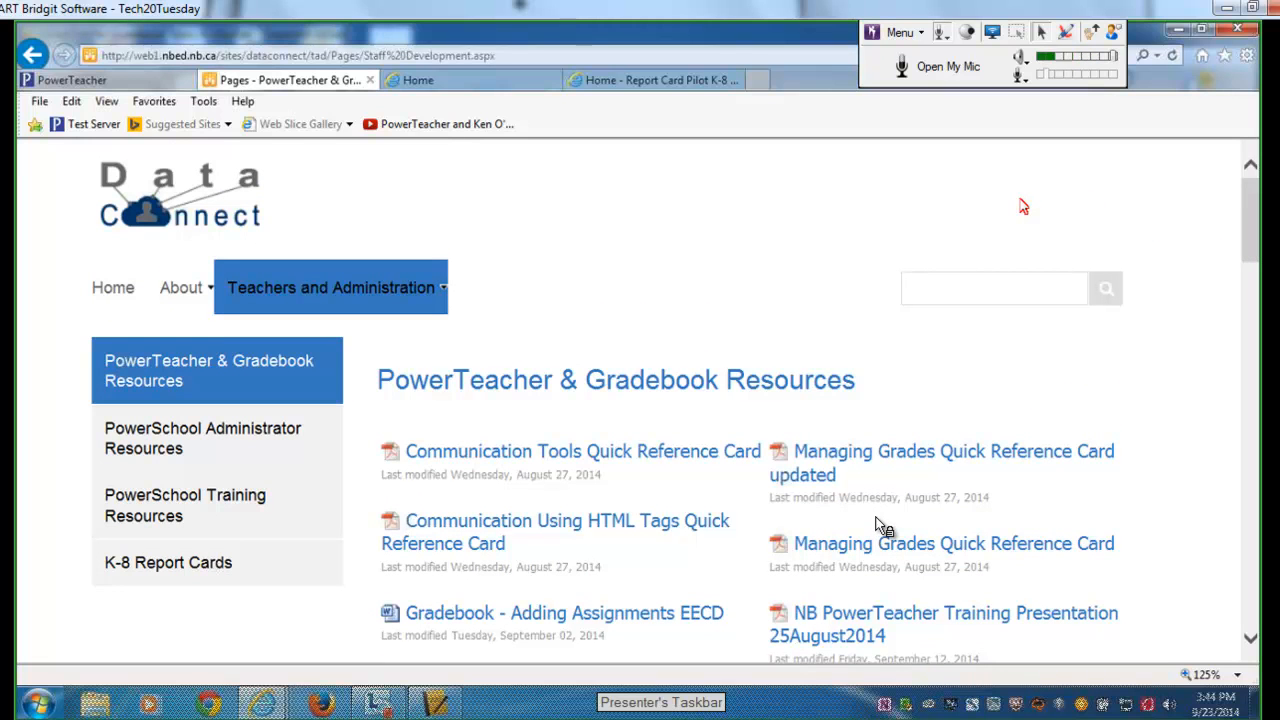
mouse_move(959, 217)
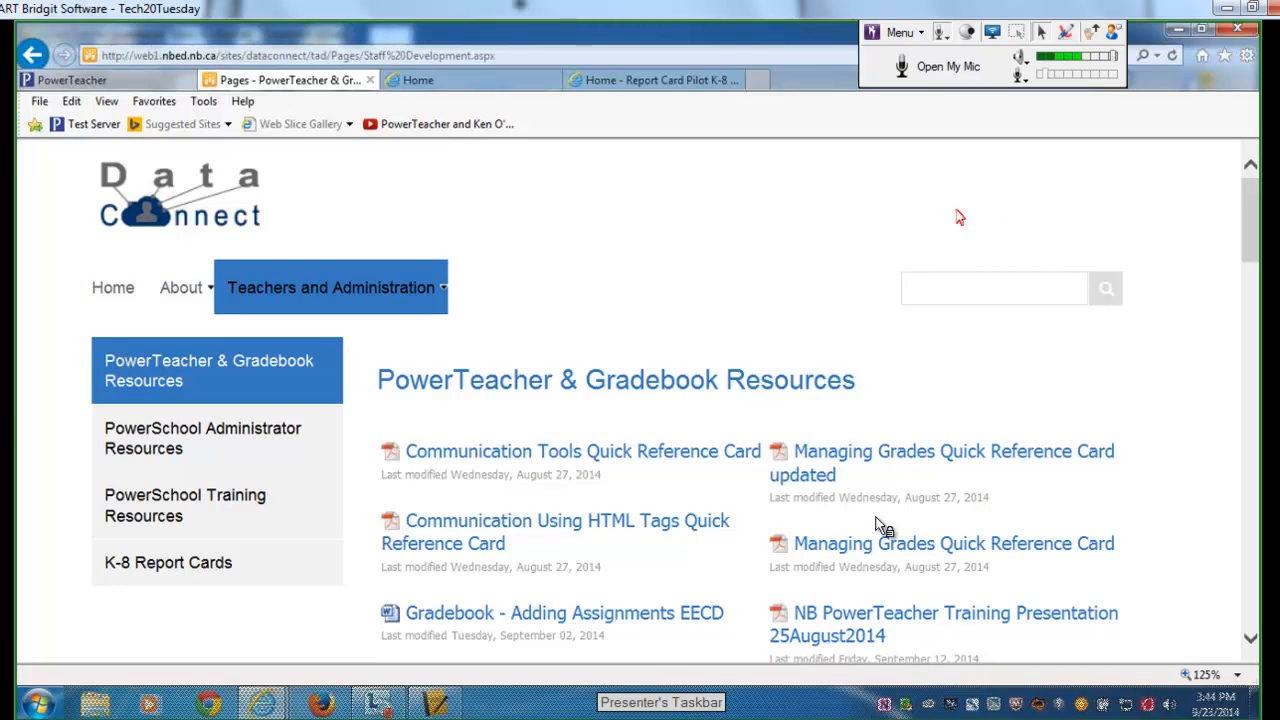
mouse_move(594, 213)
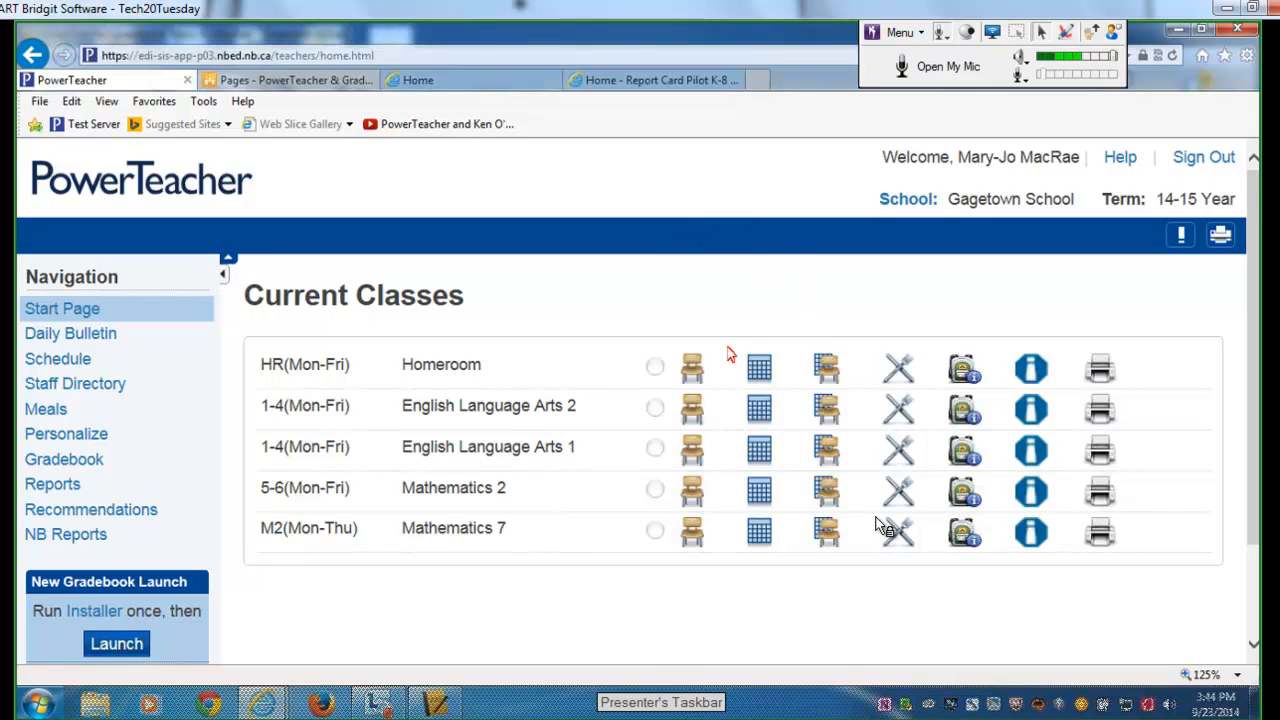
mouse_move(781, 281)
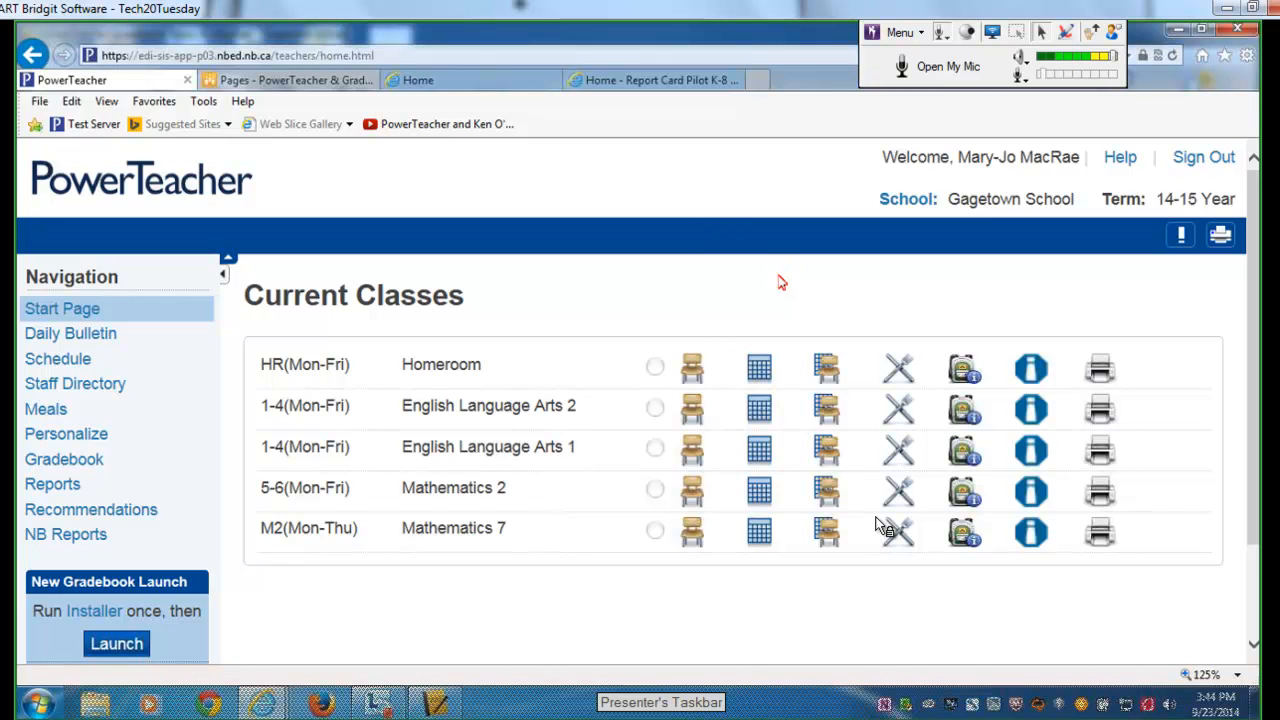
mouse_move(1253, 318)
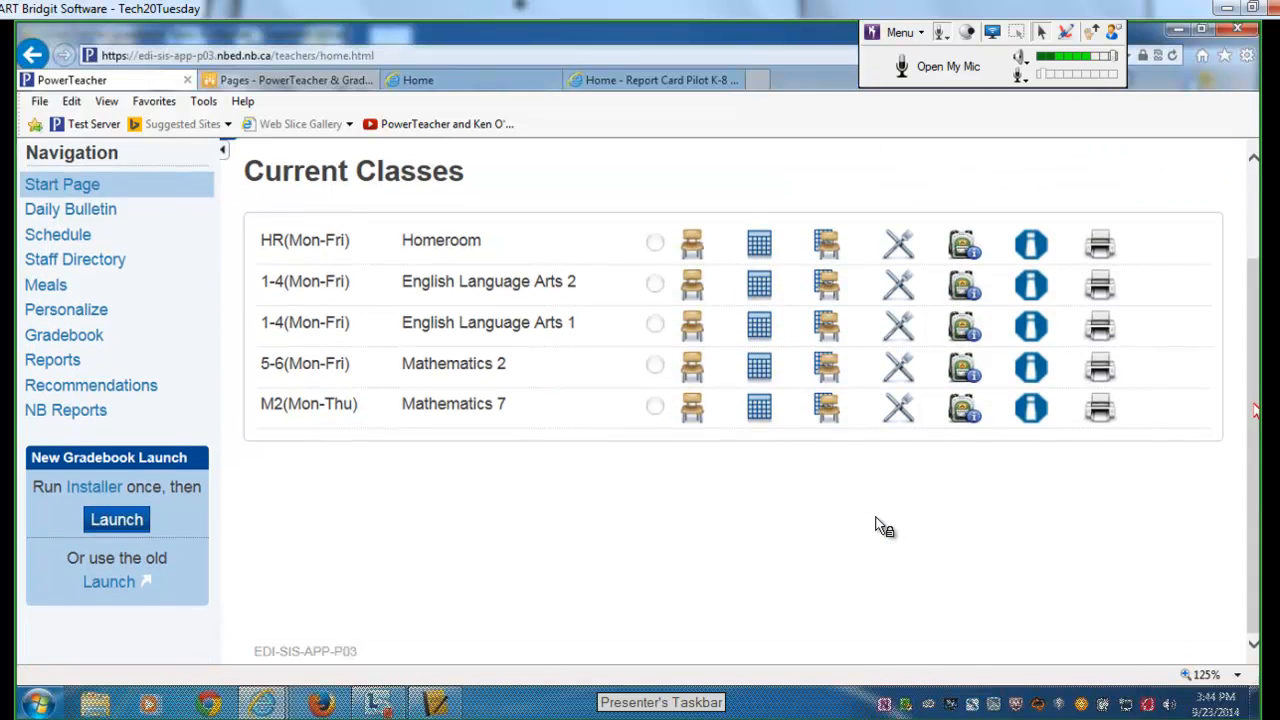
mouse_move(116, 519)
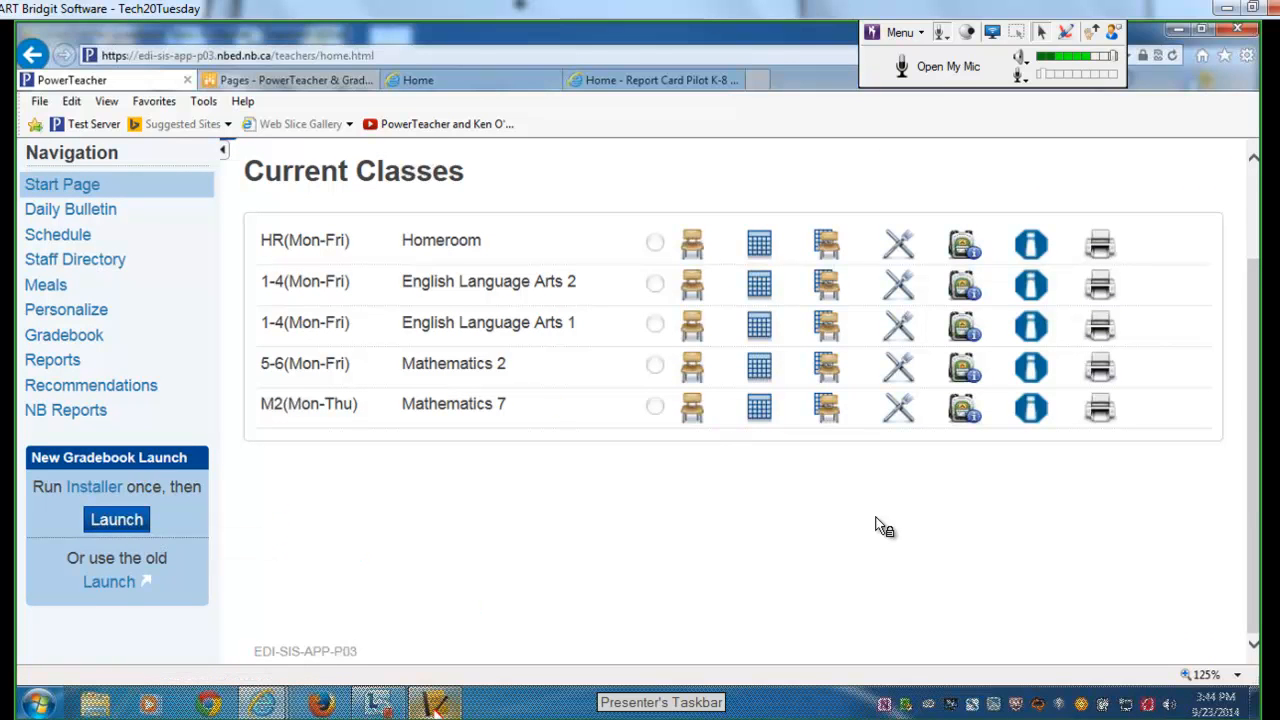
- Switch from the PowerTeacher Current Classes page to the Gradebook application
left_click(116, 519)
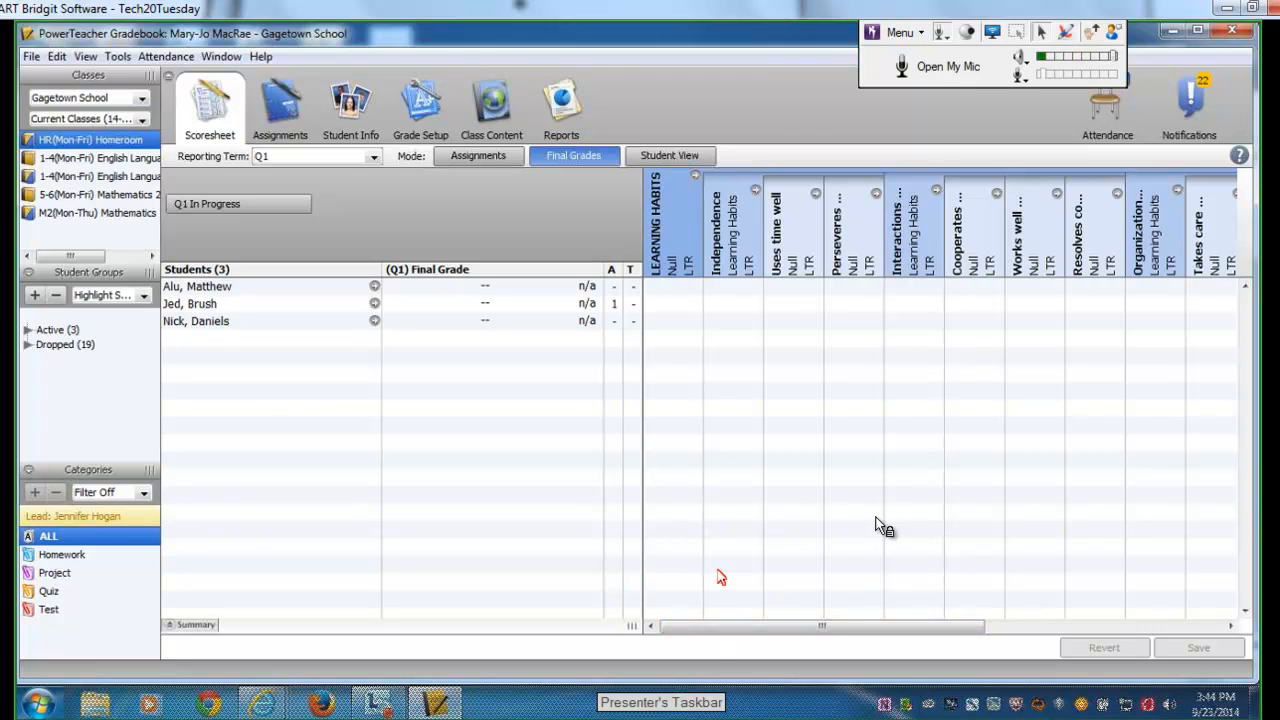
mouse_move(415, 243)
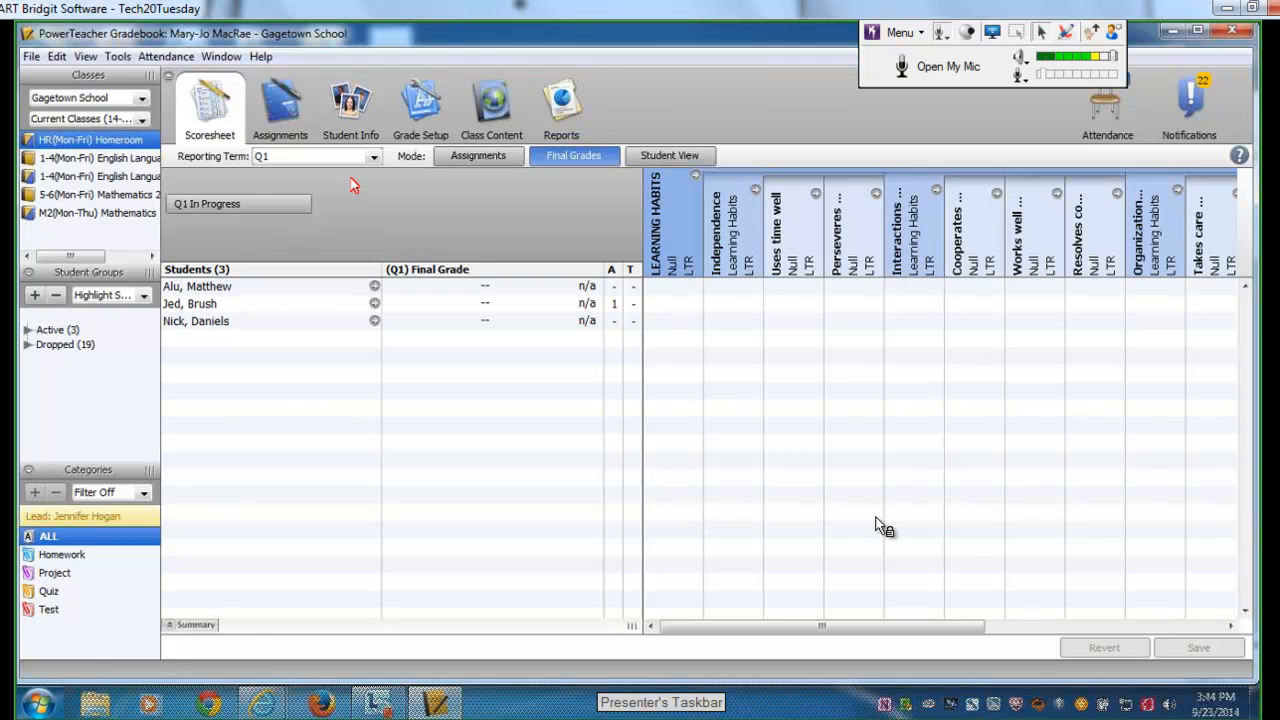
- Review the reporting term choices and keep the Homeroom scoresheet on Q1, still In Progress
left_click(374, 156)
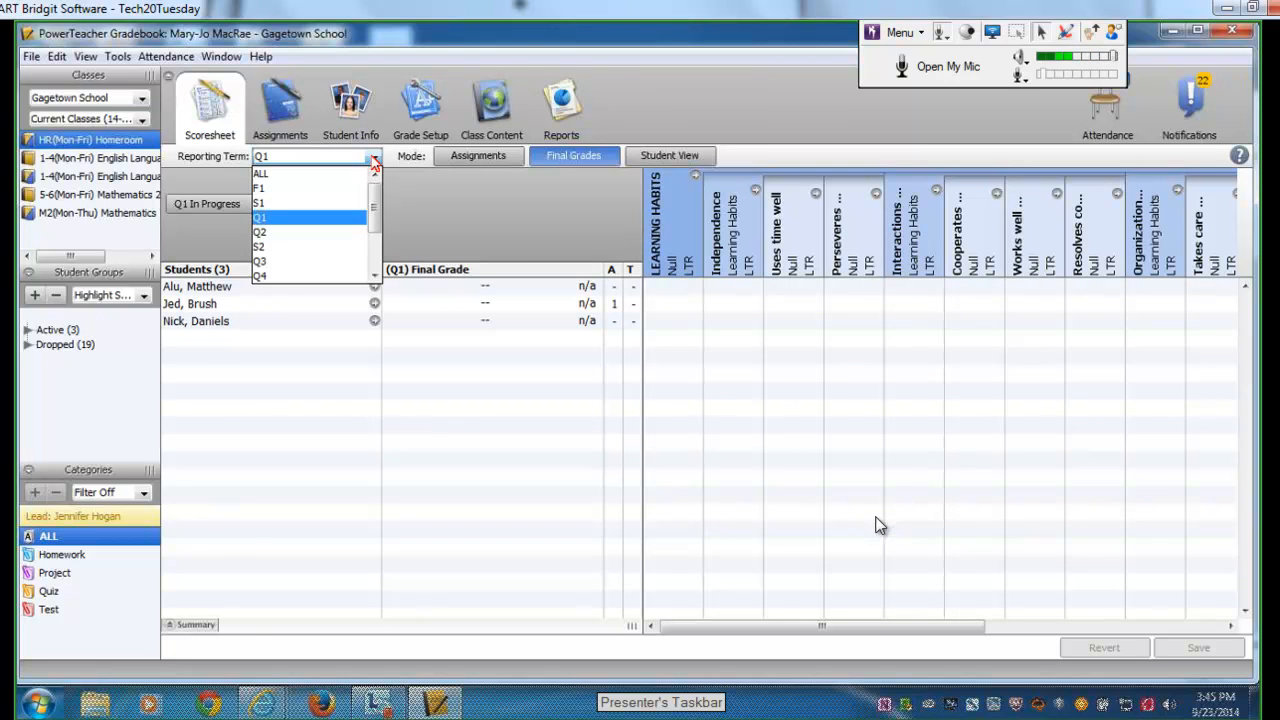
mouse_move(338, 218)
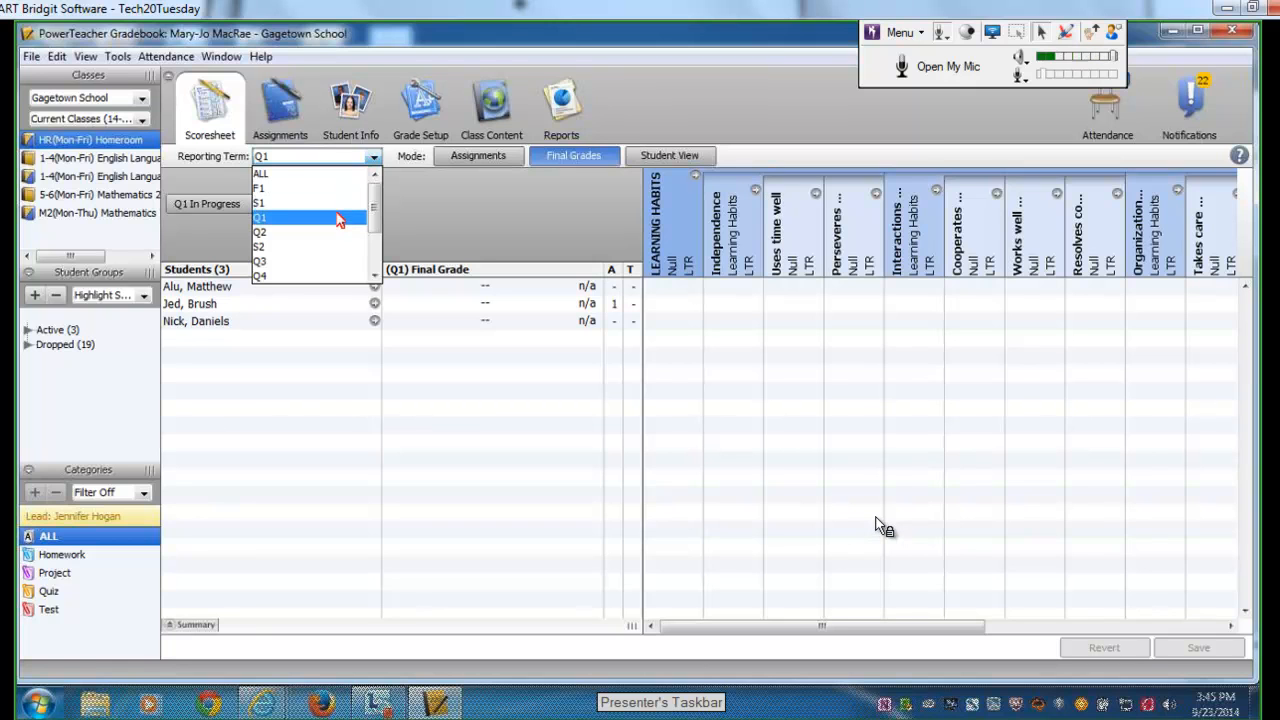
left_click(261, 218)
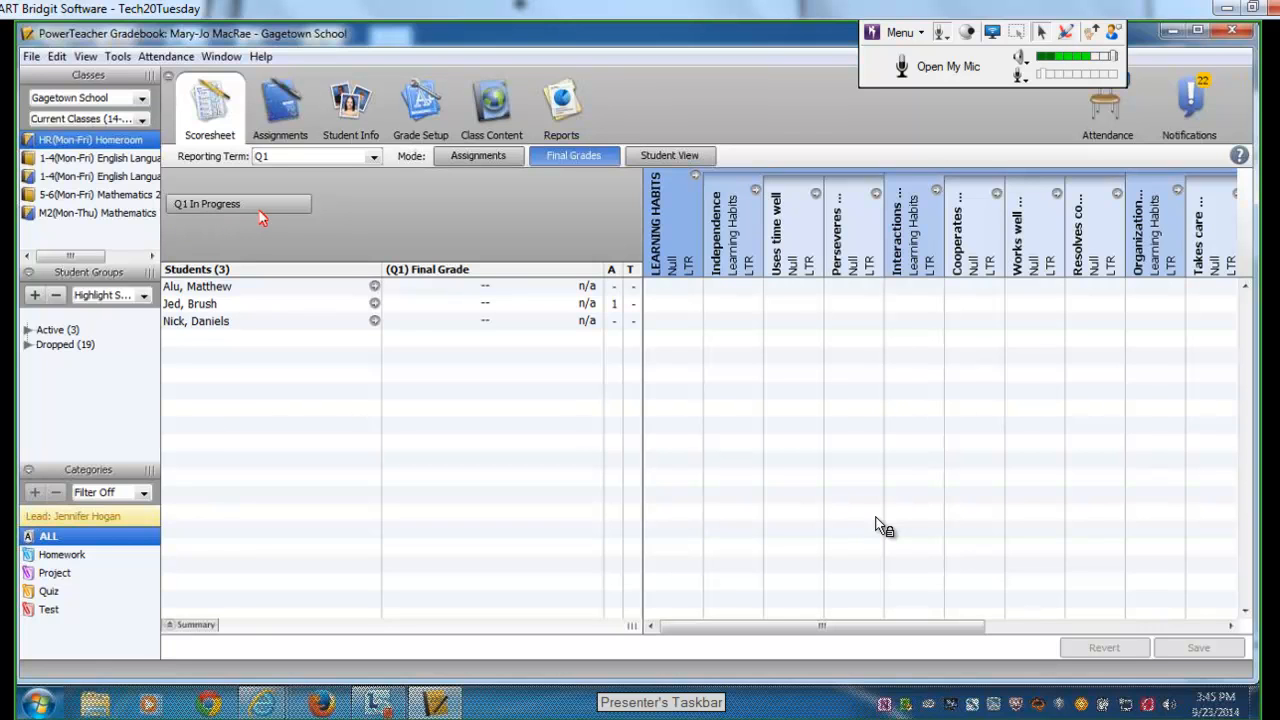
mouse_move(240, 204)
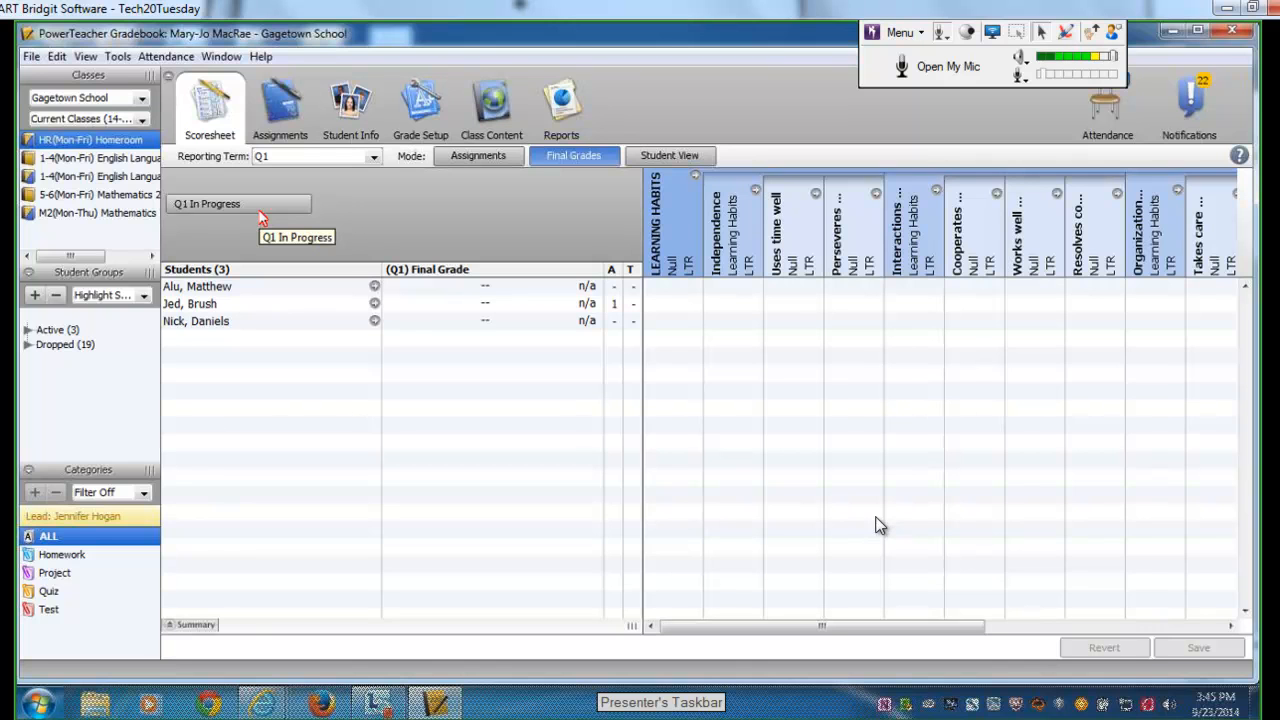
mouse_move(560, 215)
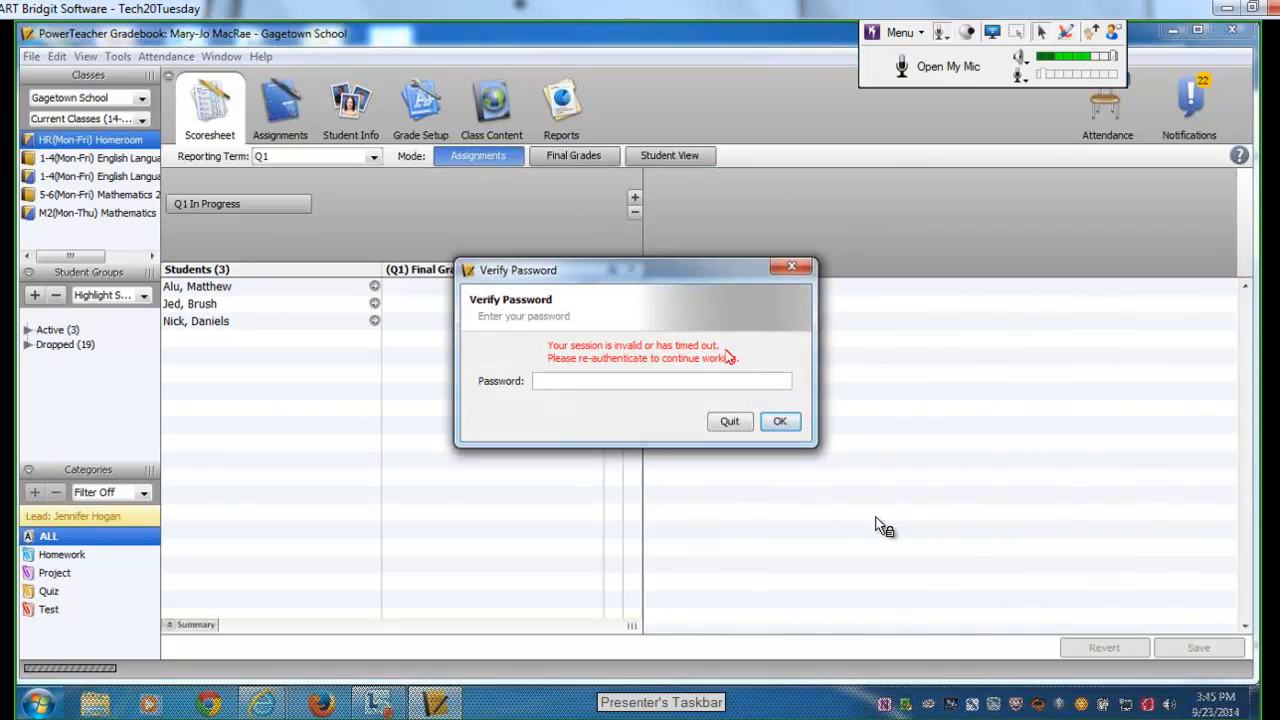
type("•")
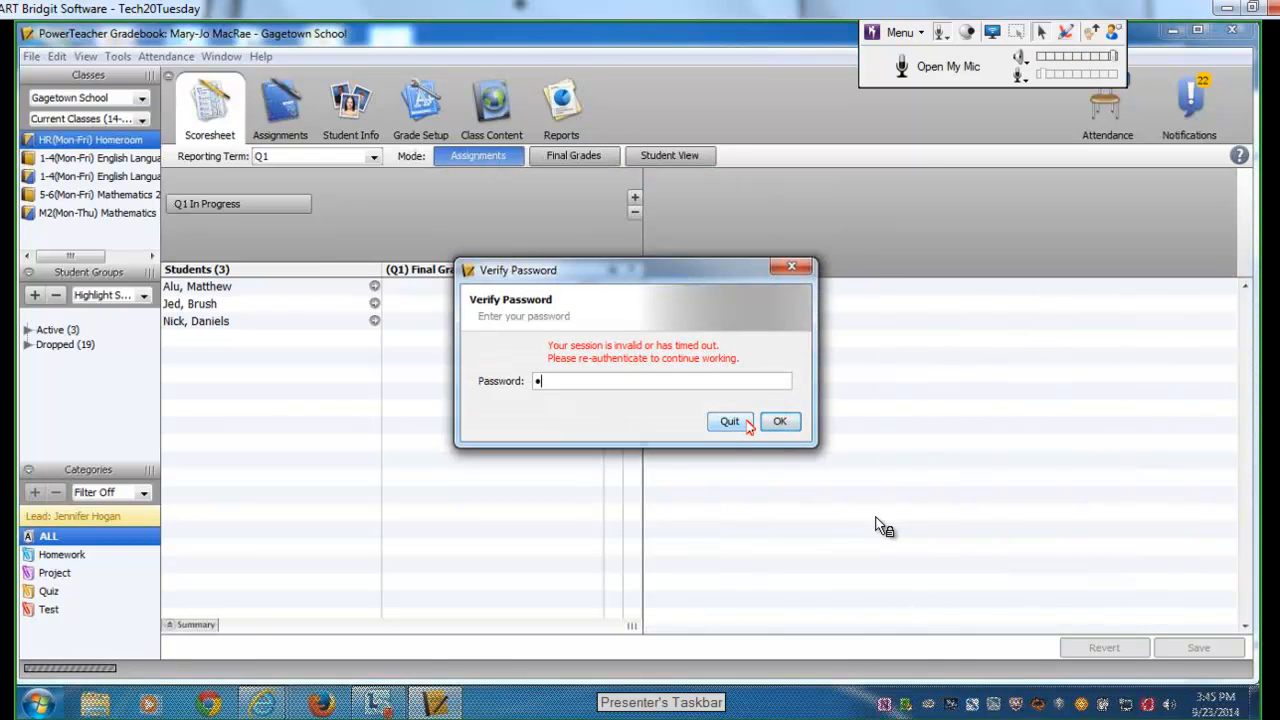
left_click(780, 421)
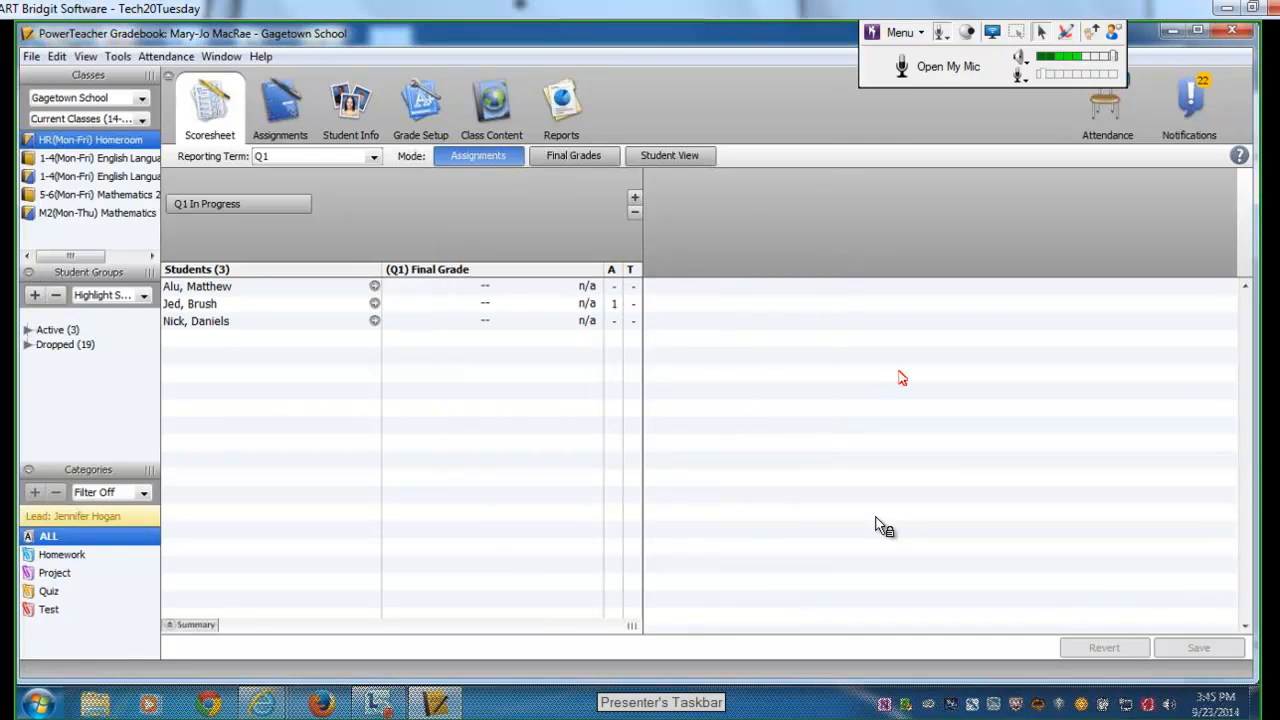
mouse_move(530, 216)
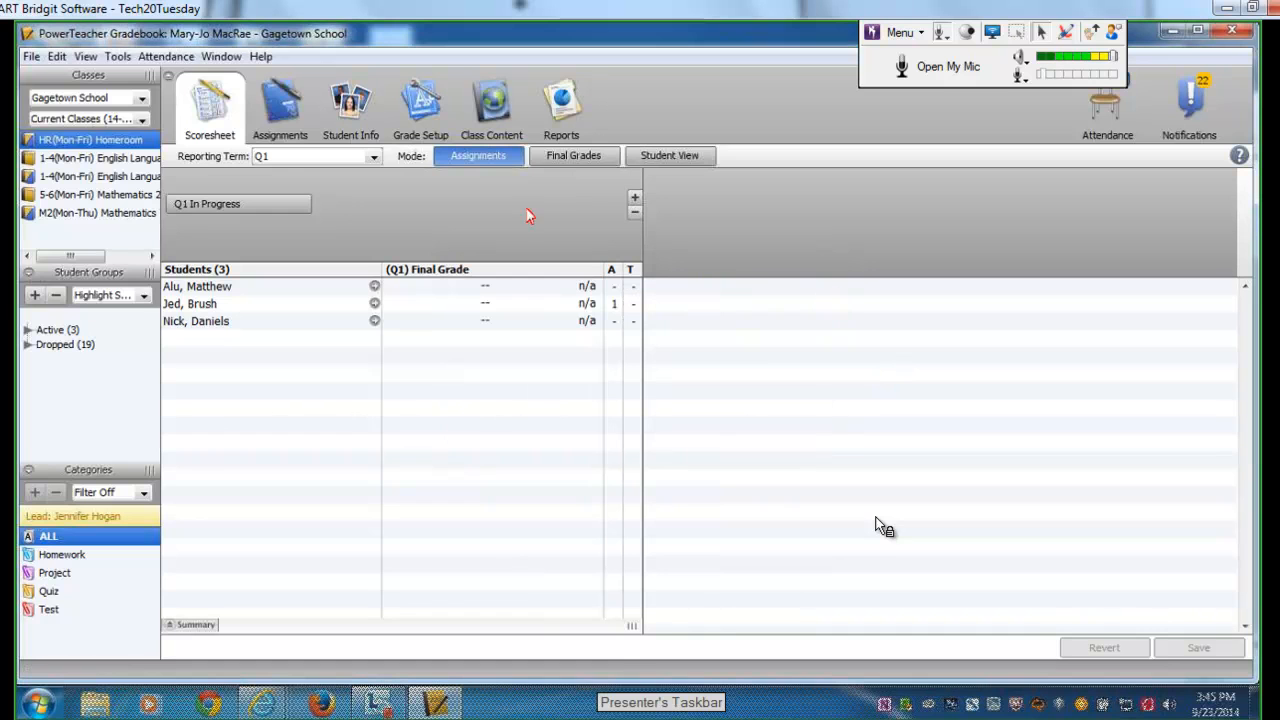
mouse_move(957, 443)
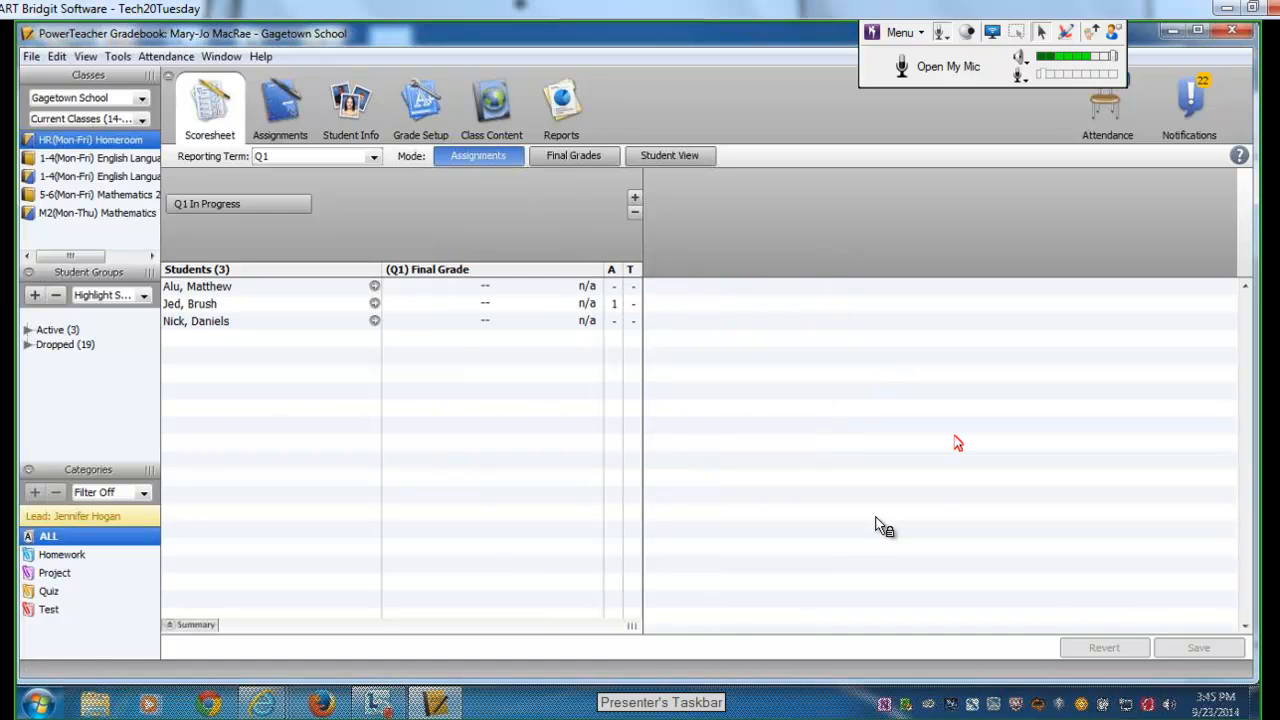
mouse_move(834, 340)
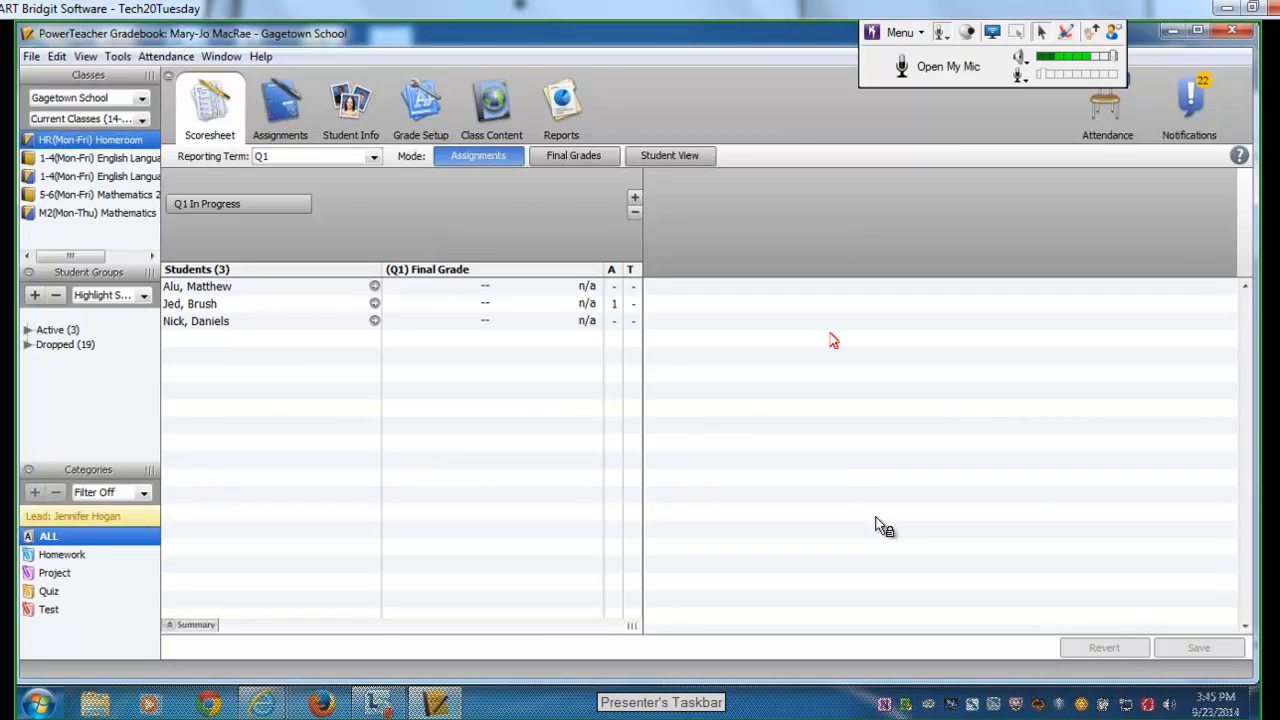
mouse_move(841, 280)
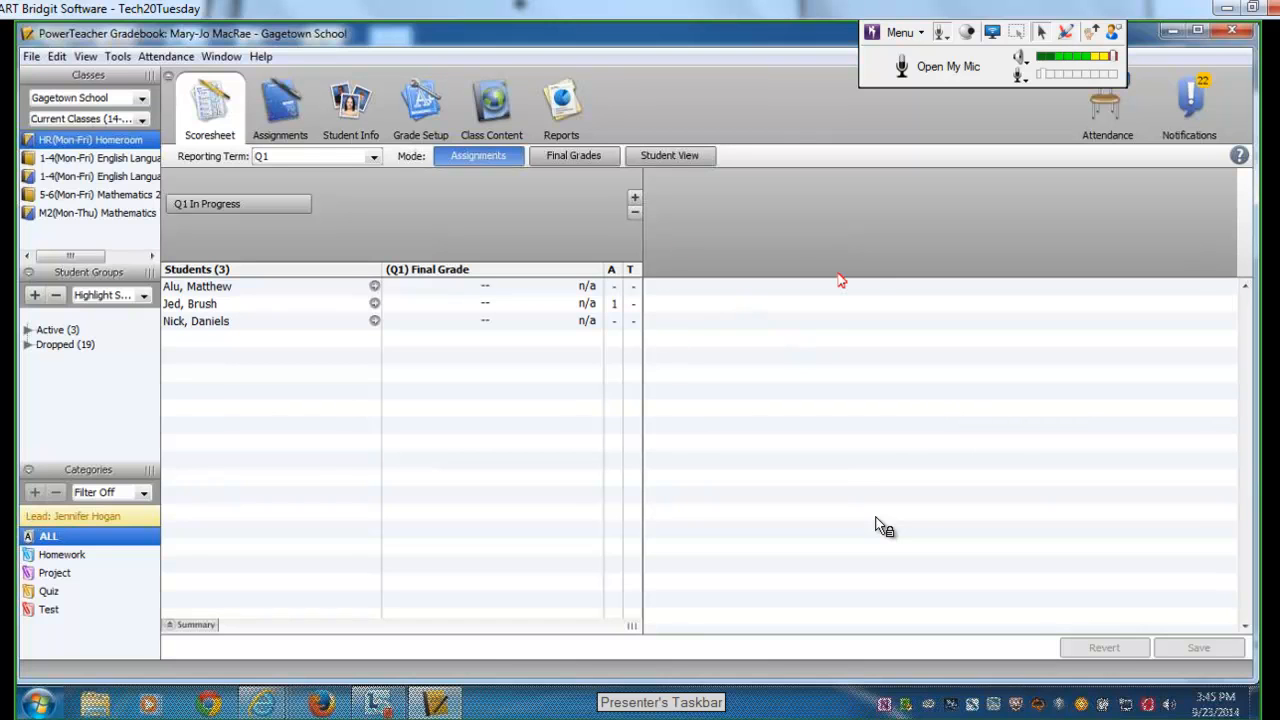
mouse_move(873, 288)
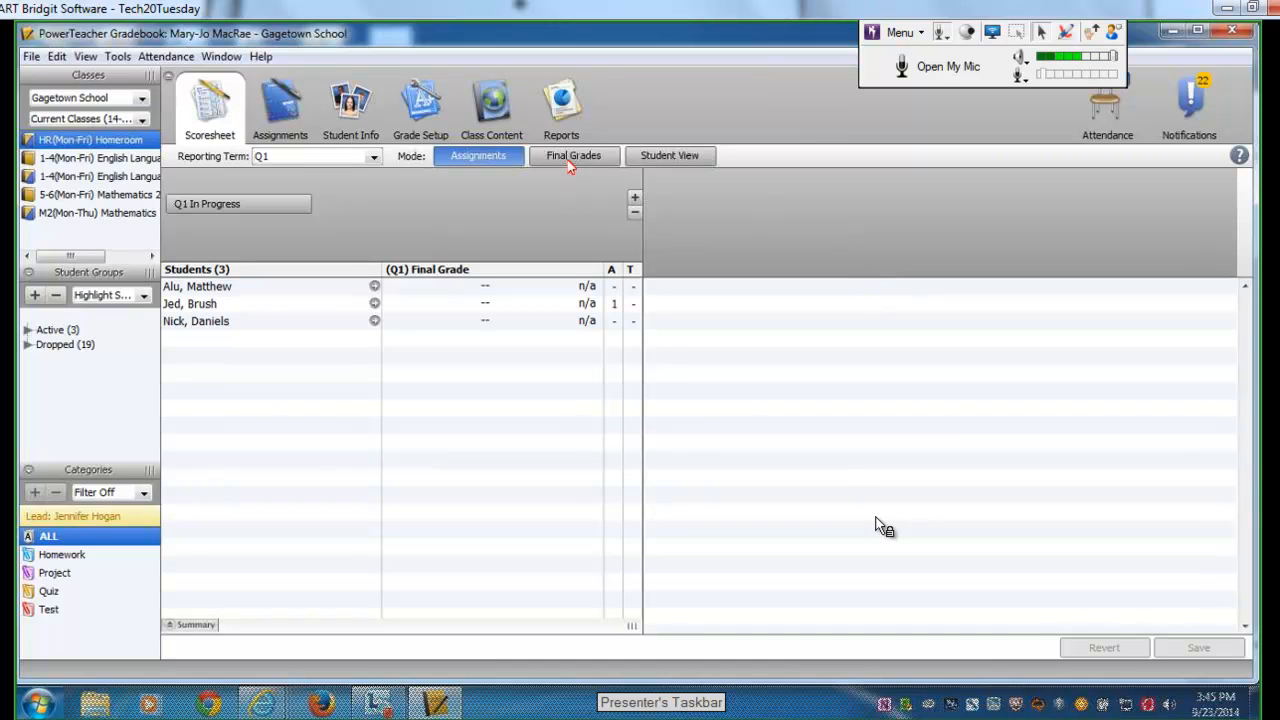
- In Q1 Final Grades mode, give the first student VG for the Independence habit
left_click(573, 155)
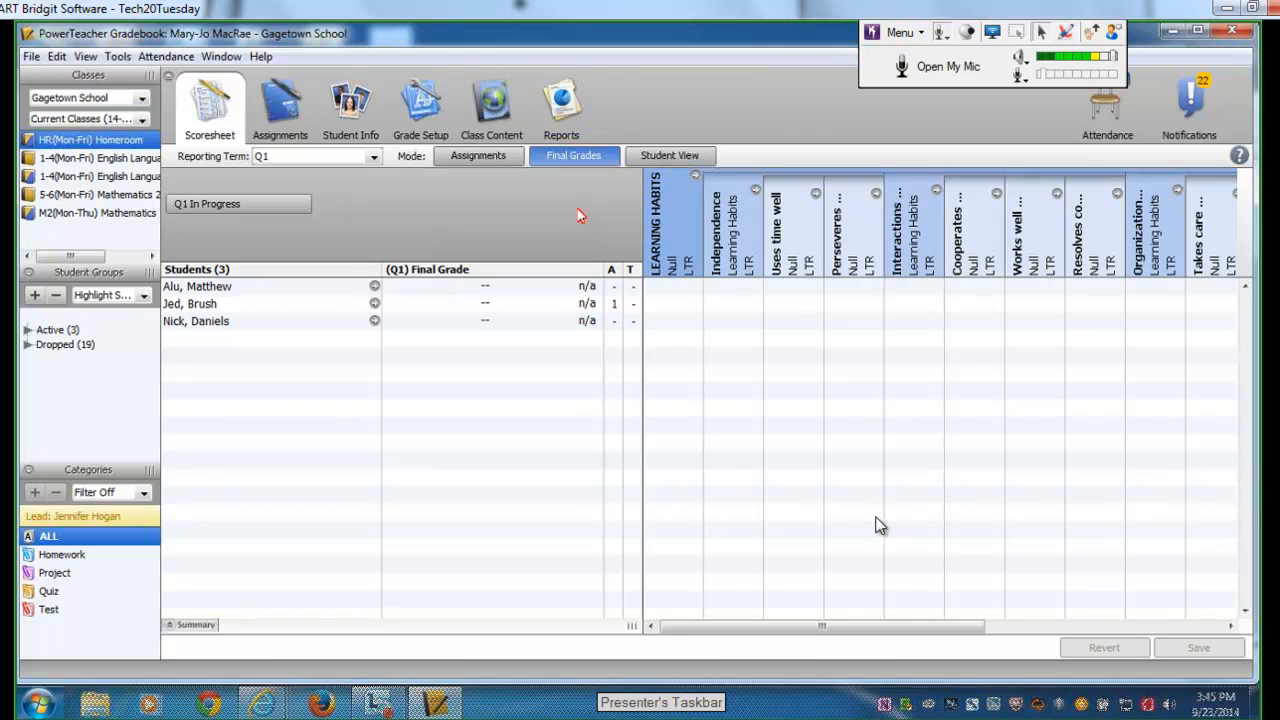
mouse_move(750, 312)
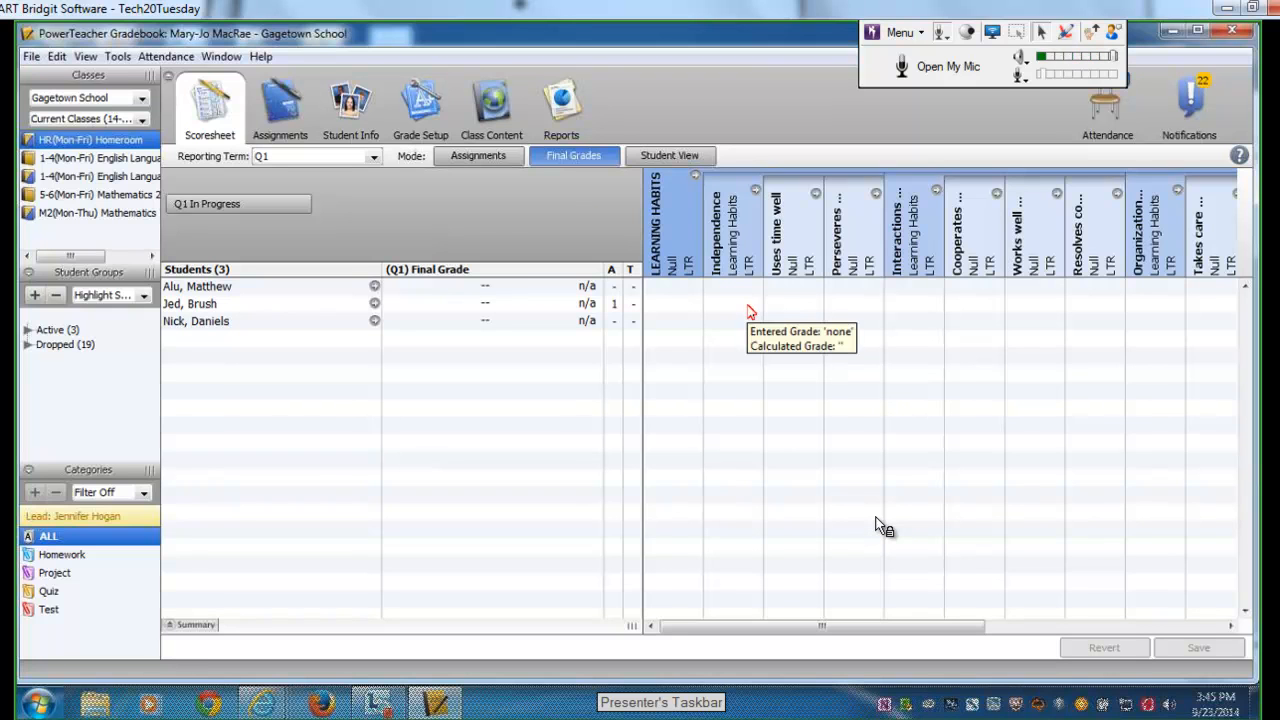
mouse_move(738, 291)
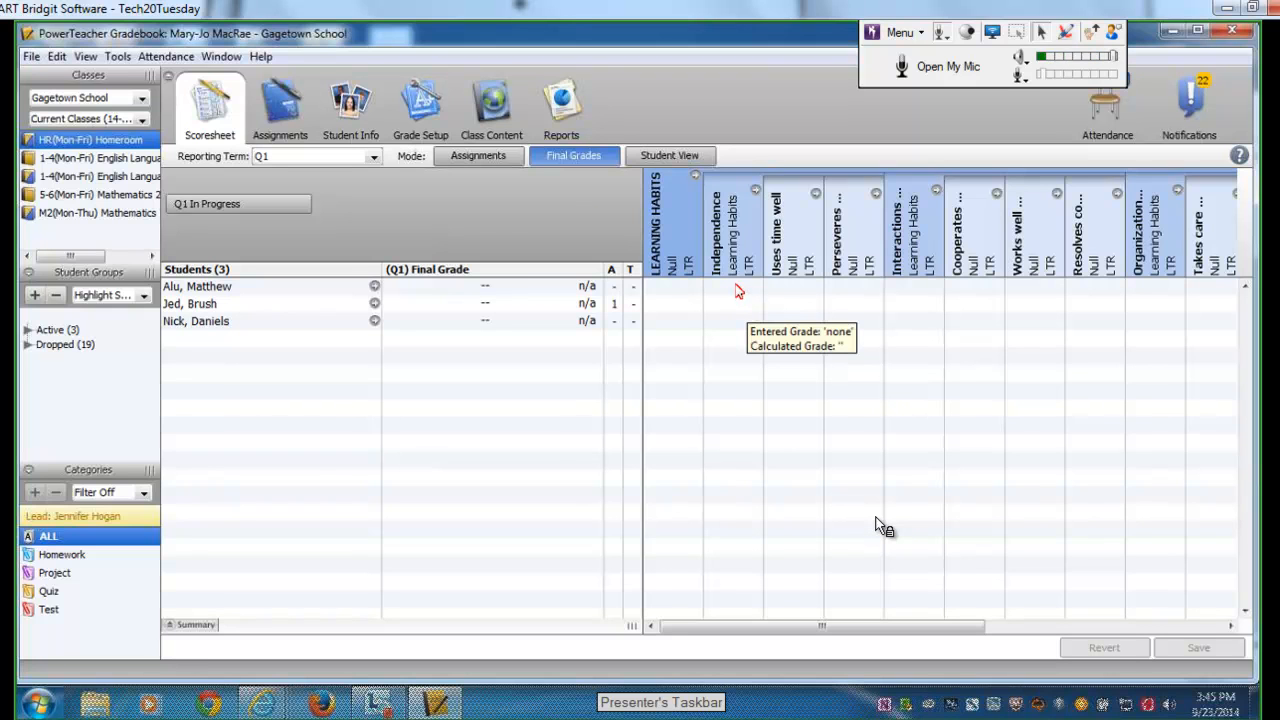
left_click(733, 287)
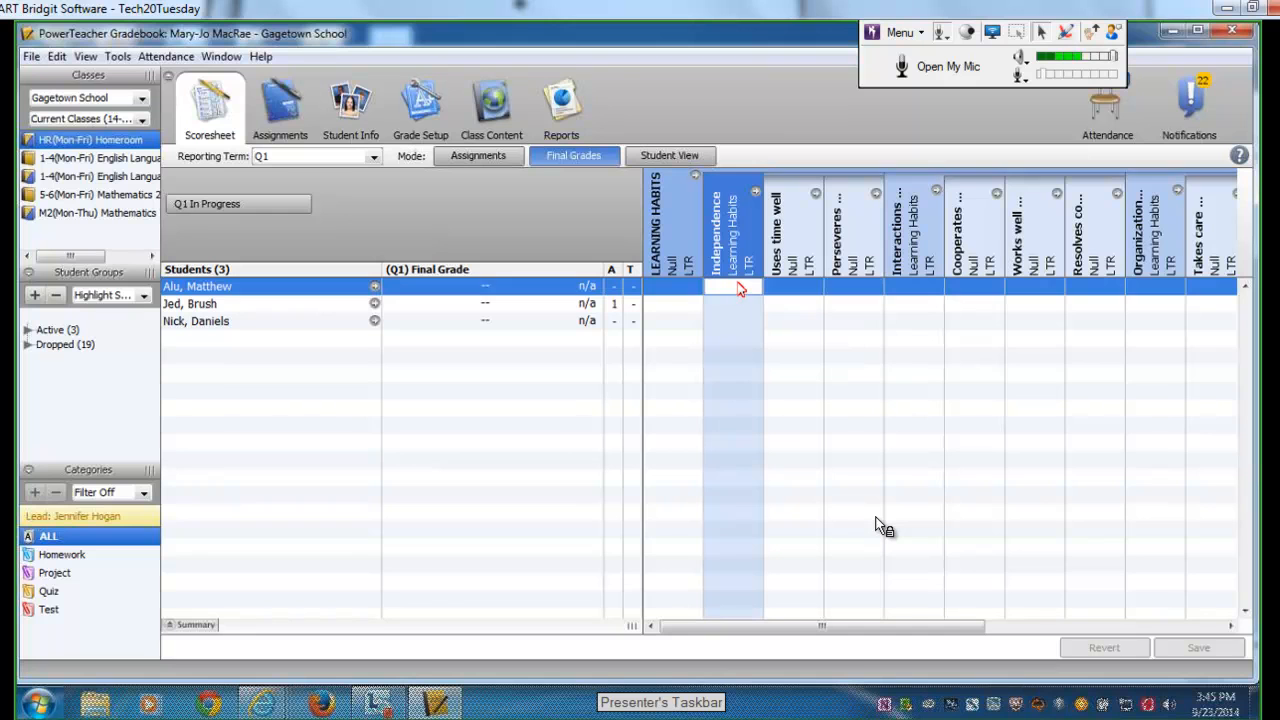
right_click(735, 288)
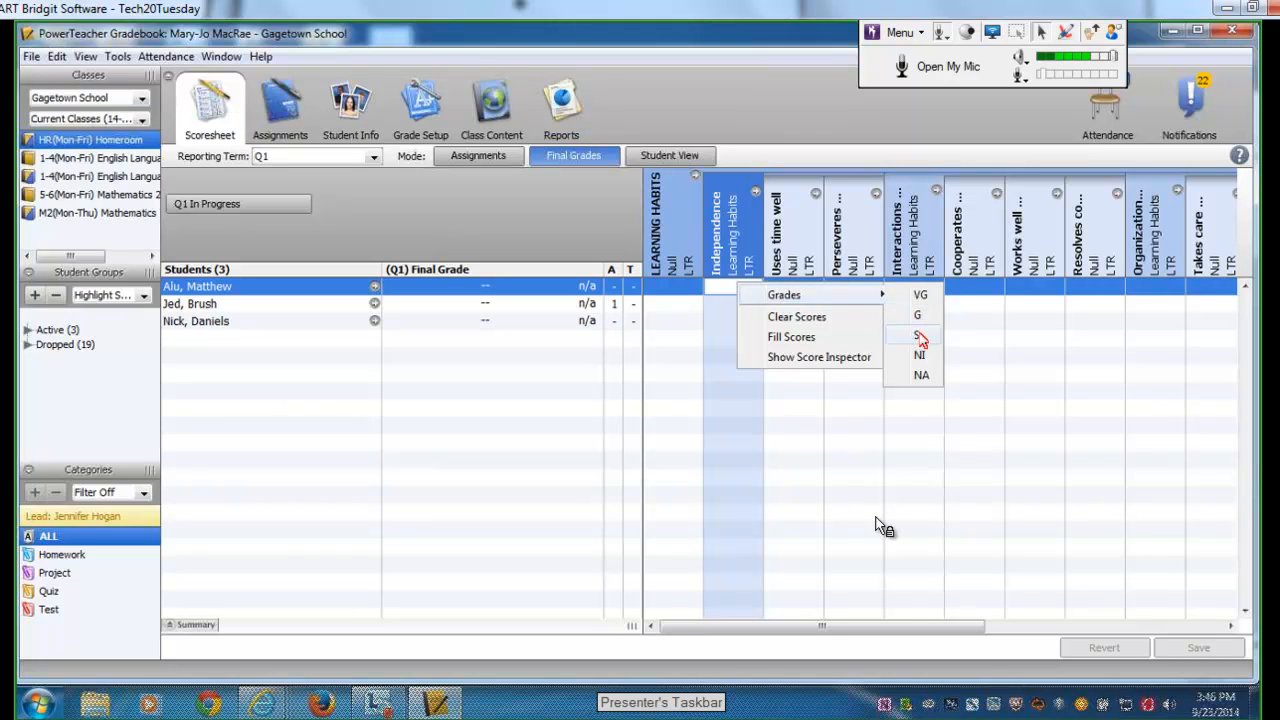
mouse_move(920, 357)
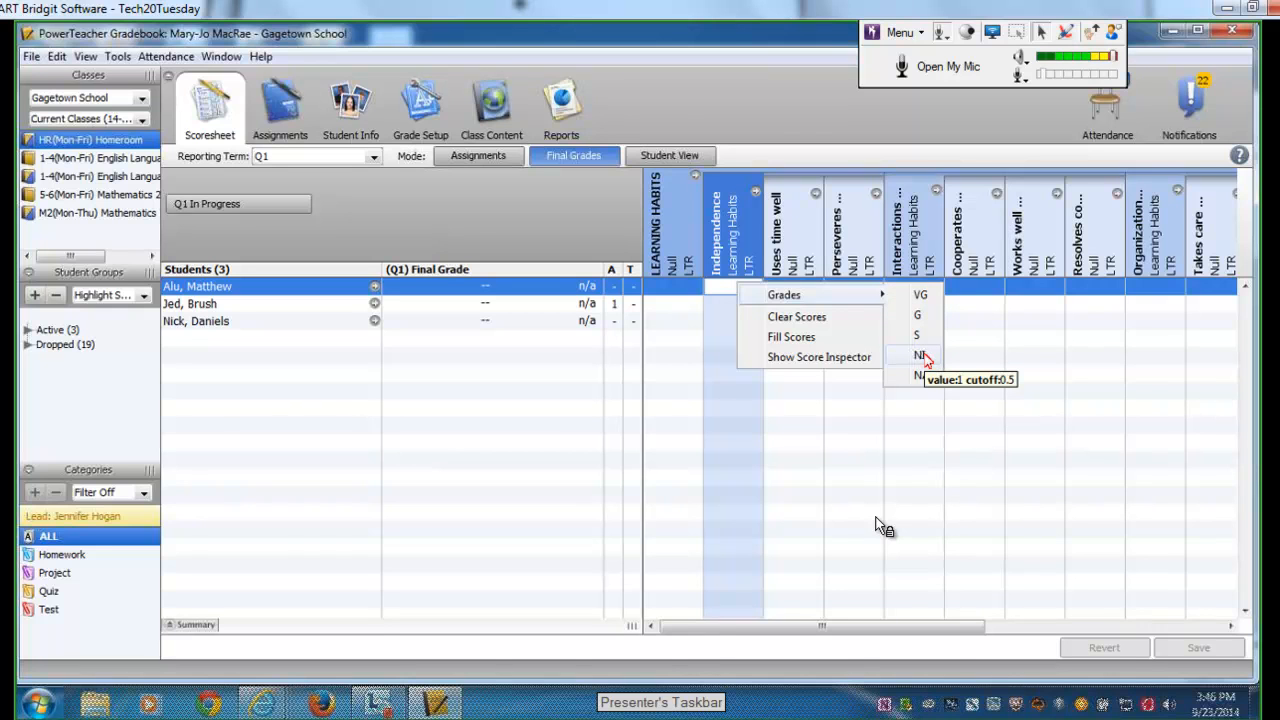
mouse_move(876, 526)
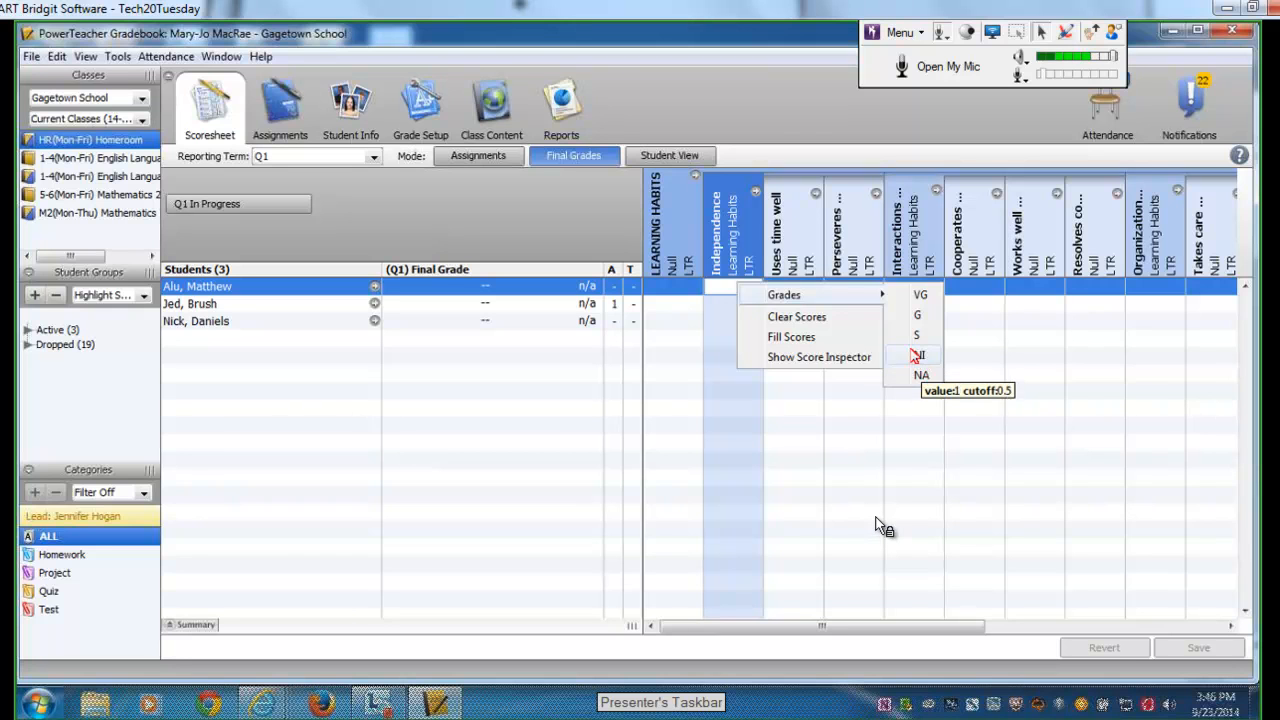
left_click(919, 294)
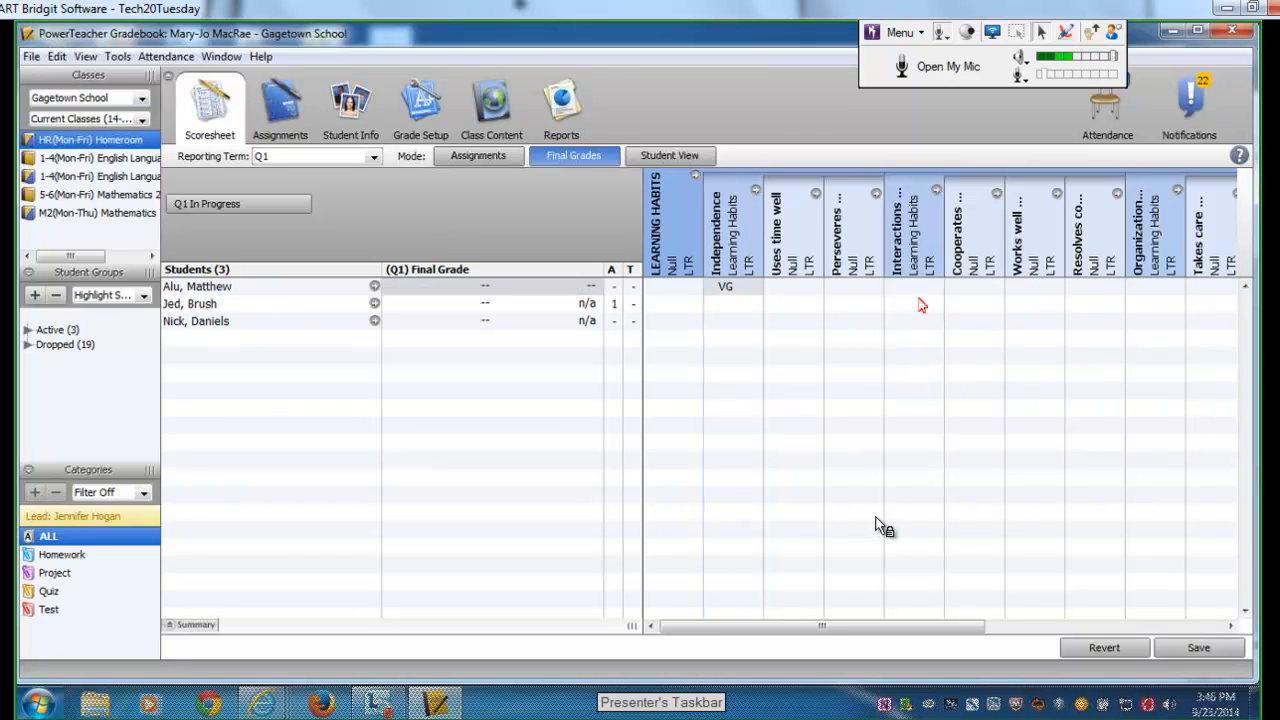
mouse_move(852, 247)
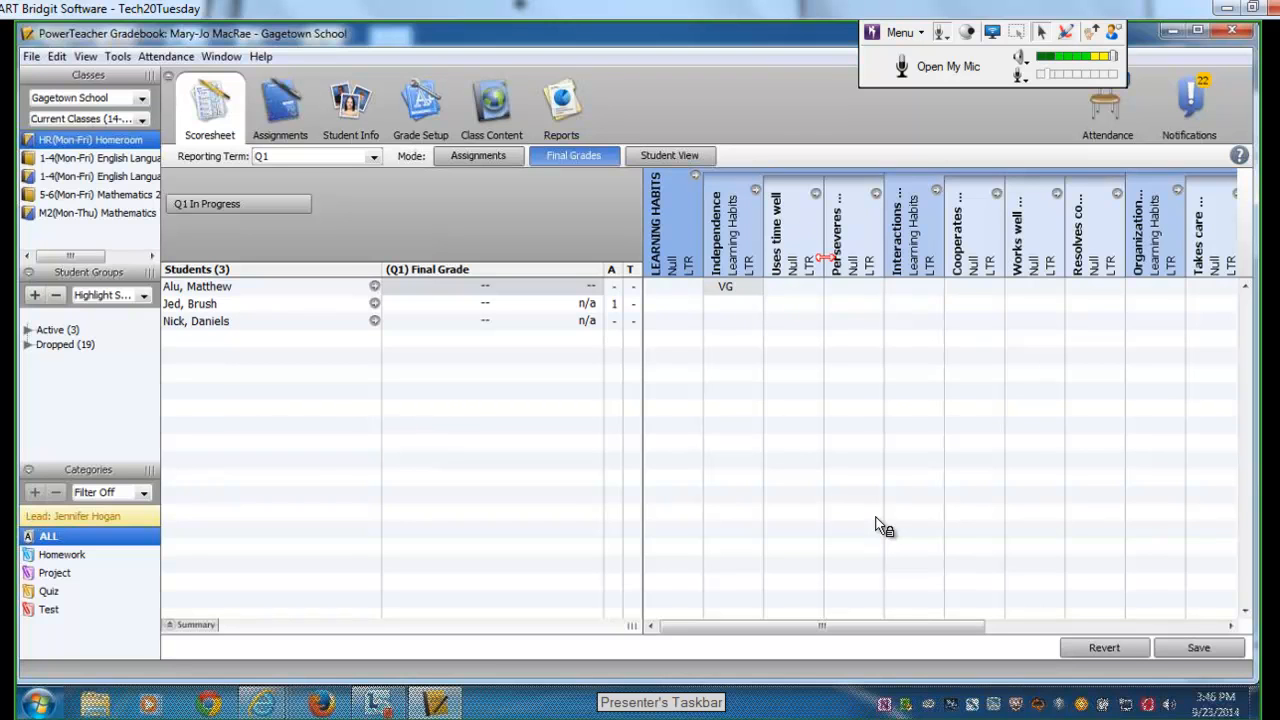
mouse_move(735, 255)
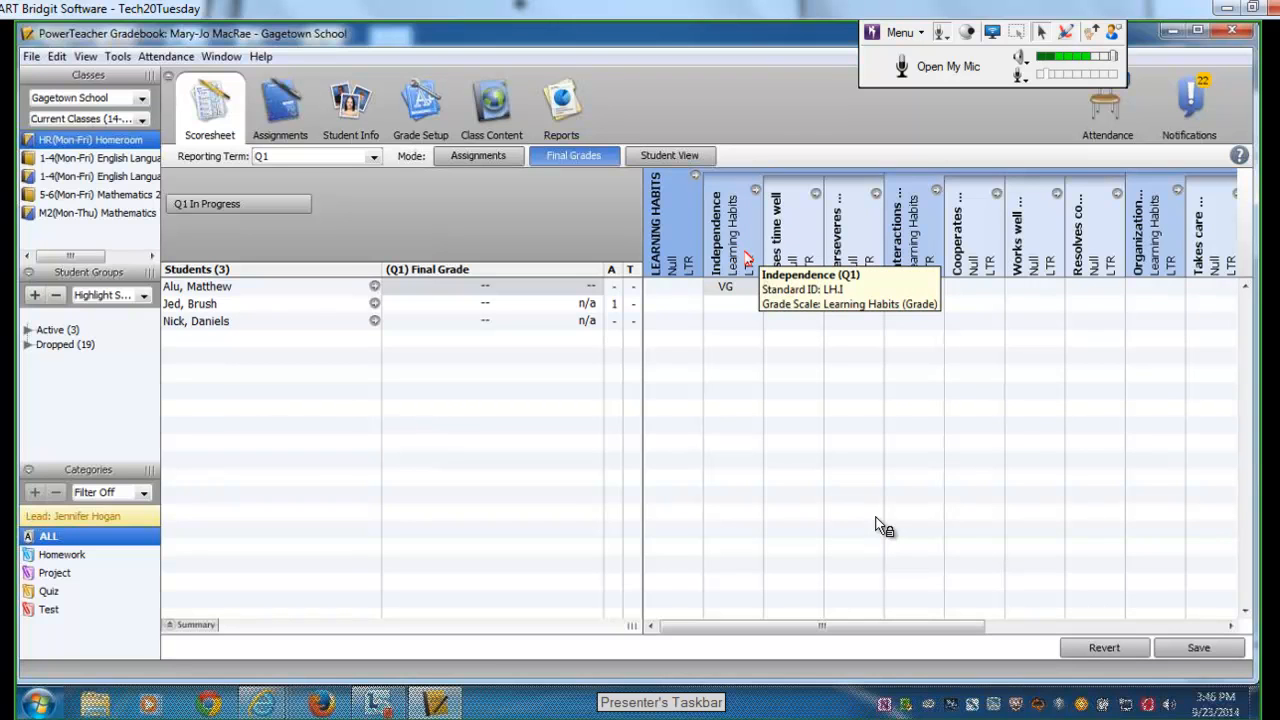
mouse_move(808, 290)
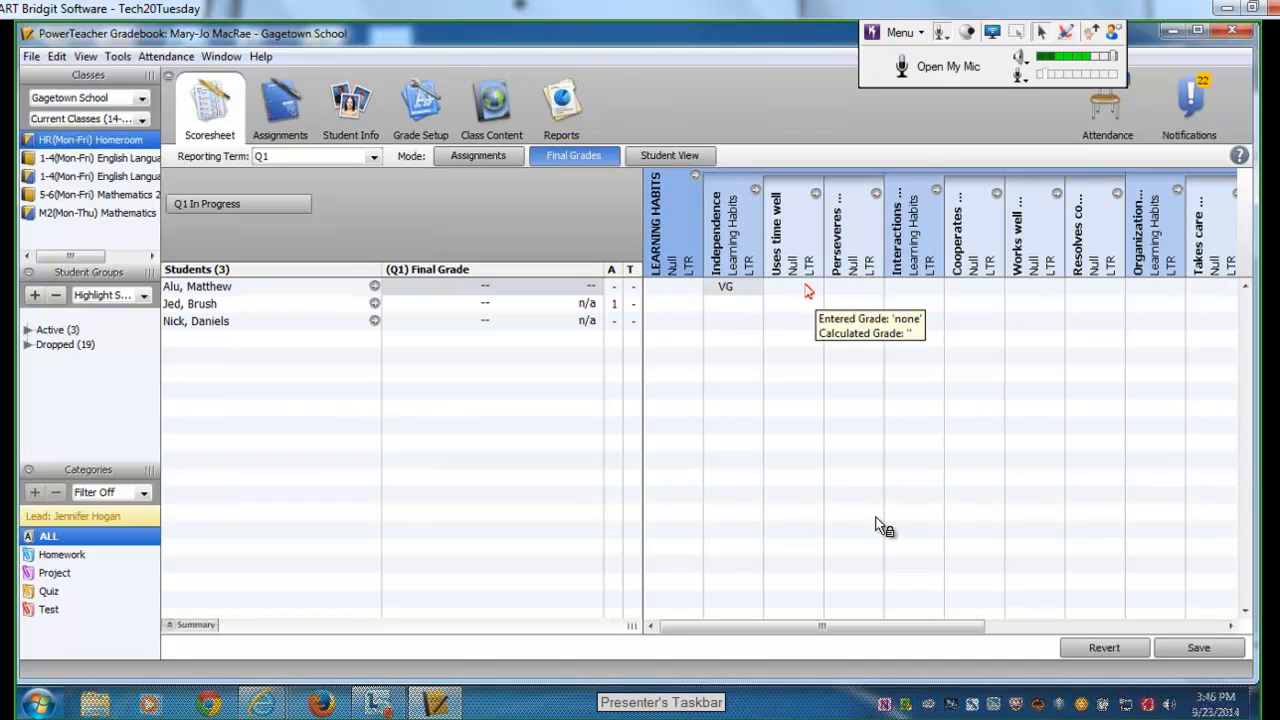
mouse_move(880, 527)
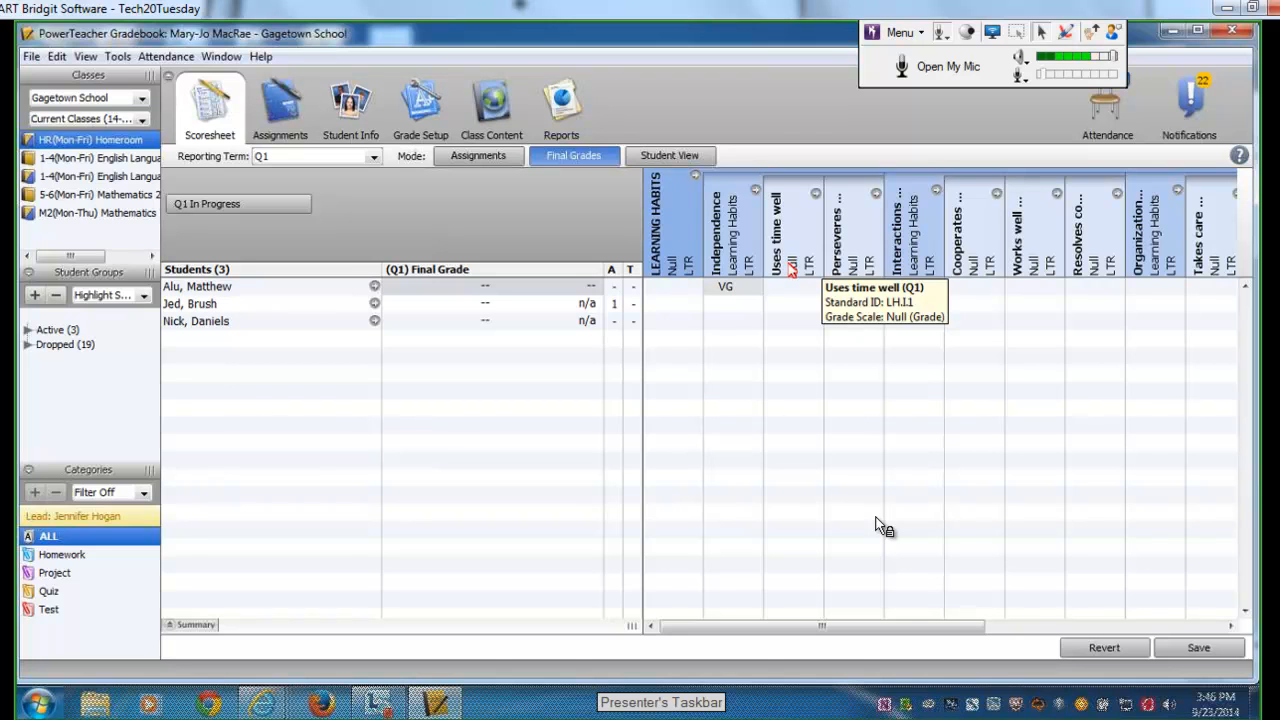
- Check the first student's Uses time well cell for grading choices, then return to Independence
left_click(793, 287)
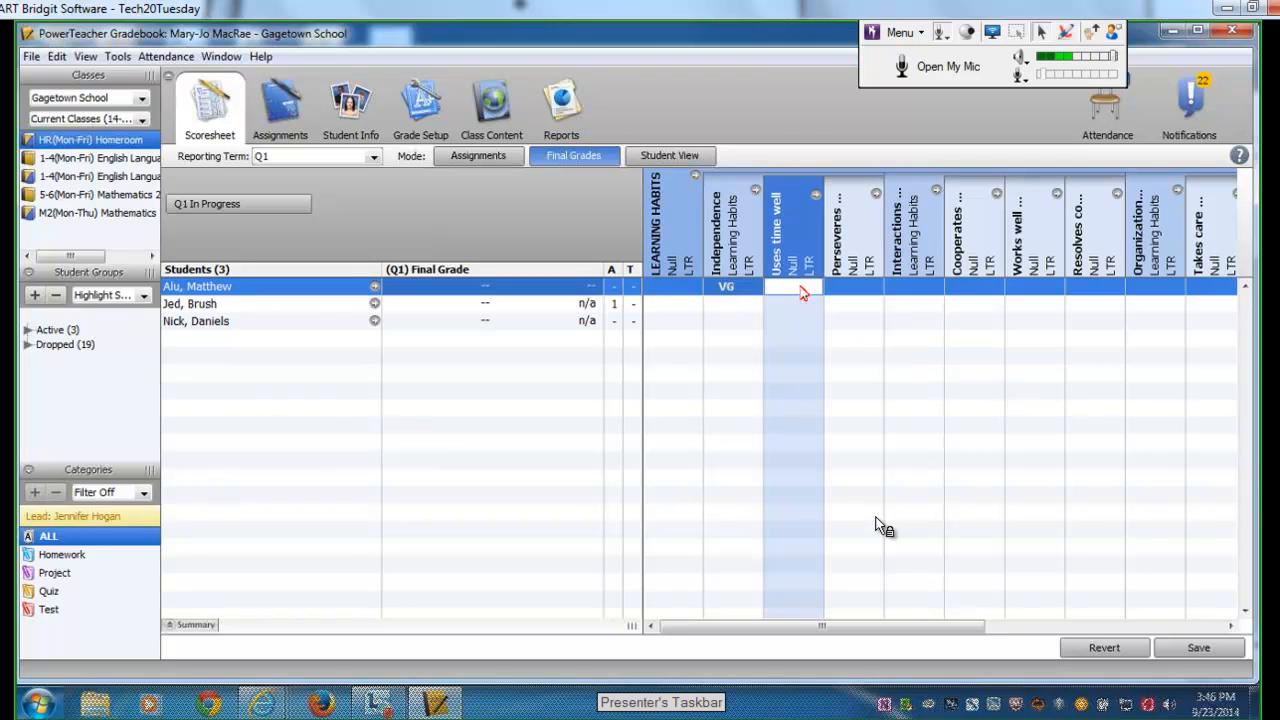
right_click(793, 287)
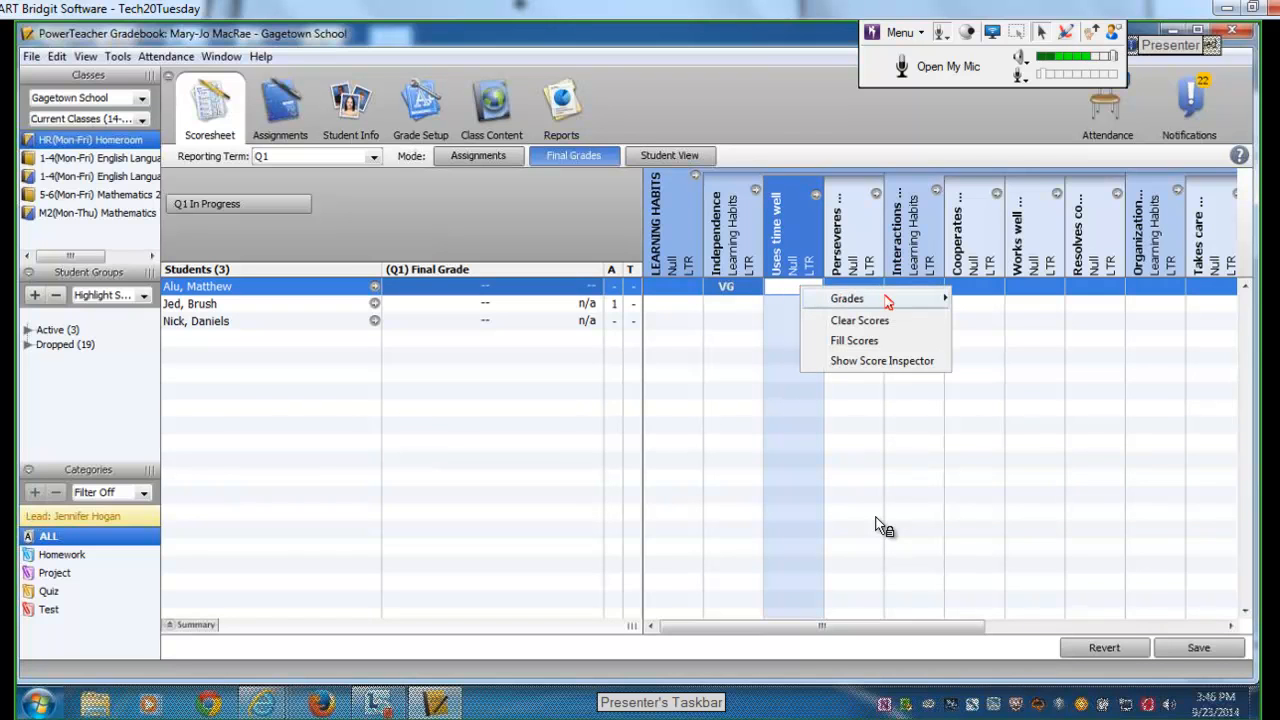
mouse_move(912, 305)
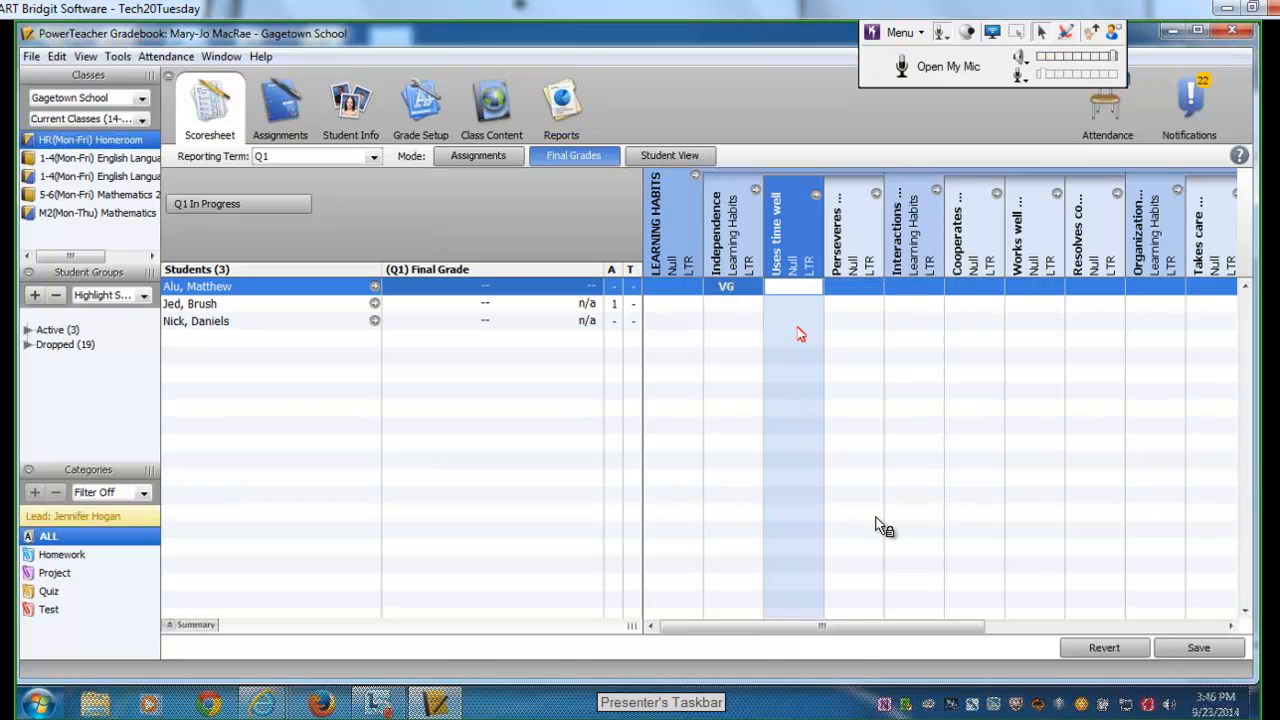
left_click(730, 287)
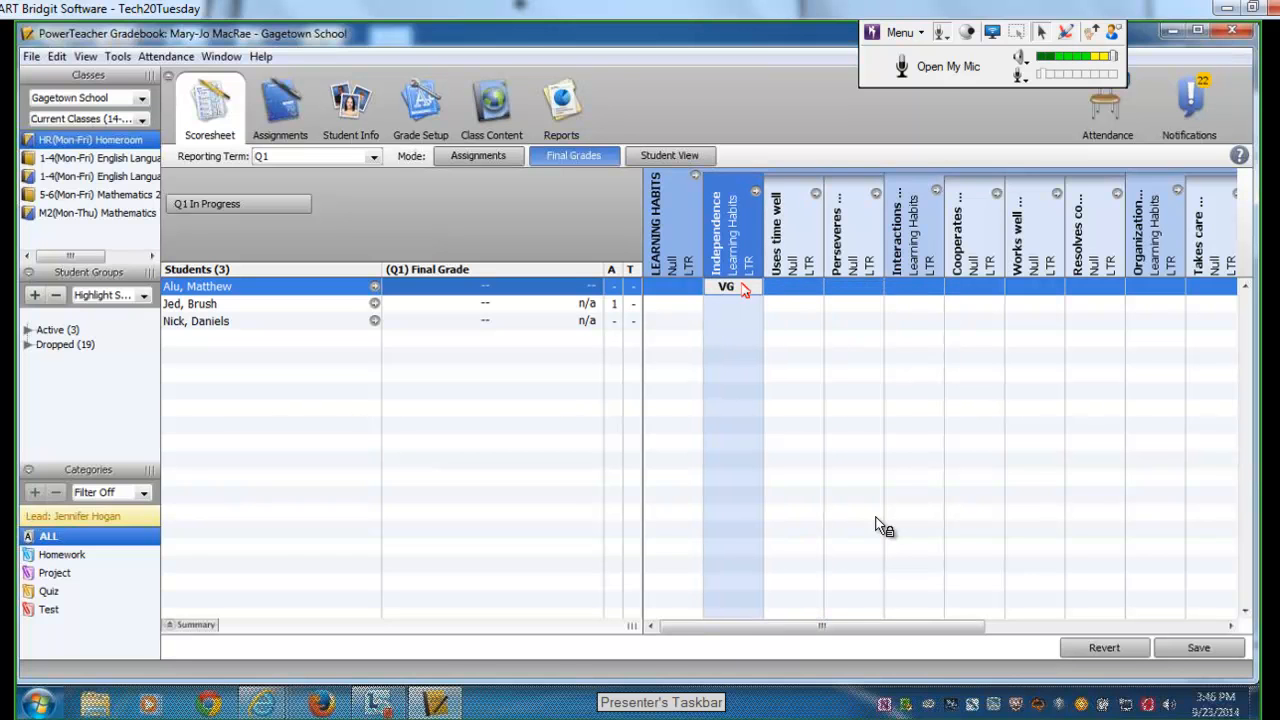
- Change the first student's Independence grade from VG to G through the Score Inspector
right_click(730, 287)
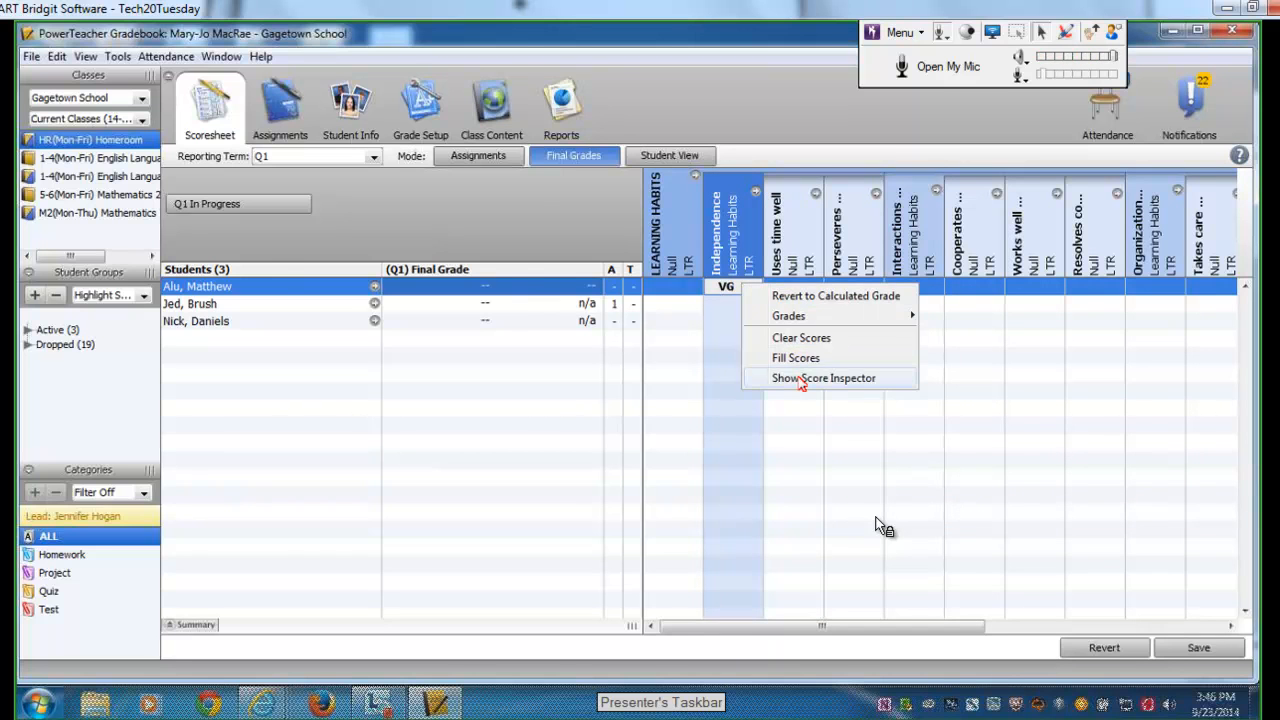
left_click(823, 378)
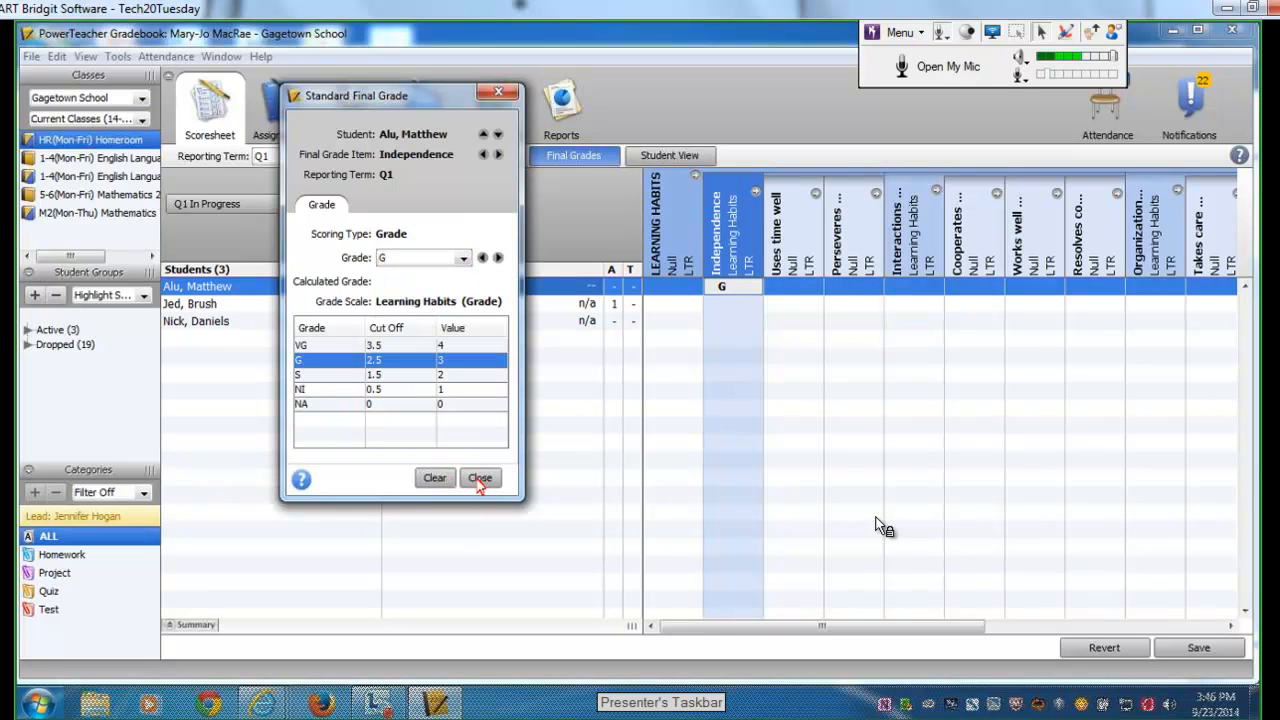
left_click(480, 477)
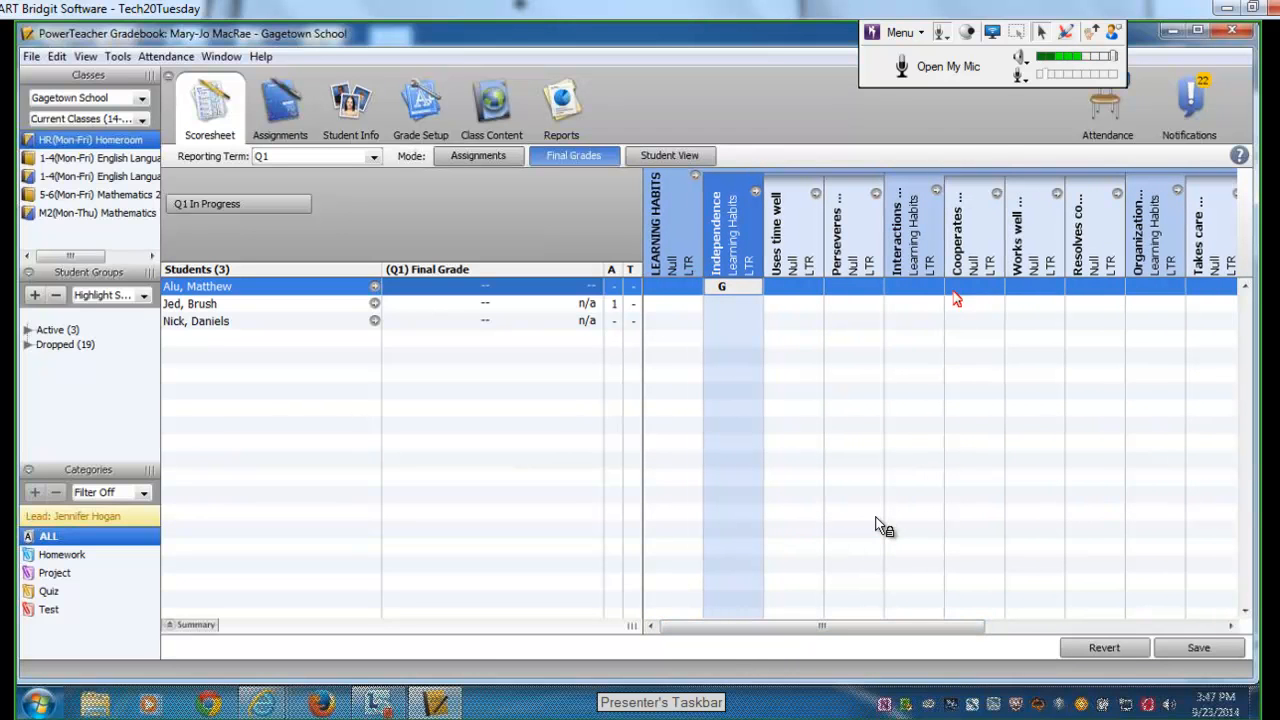
- Give the first student G for Interactions, Organization and Responsibility
right_click(912, 287)
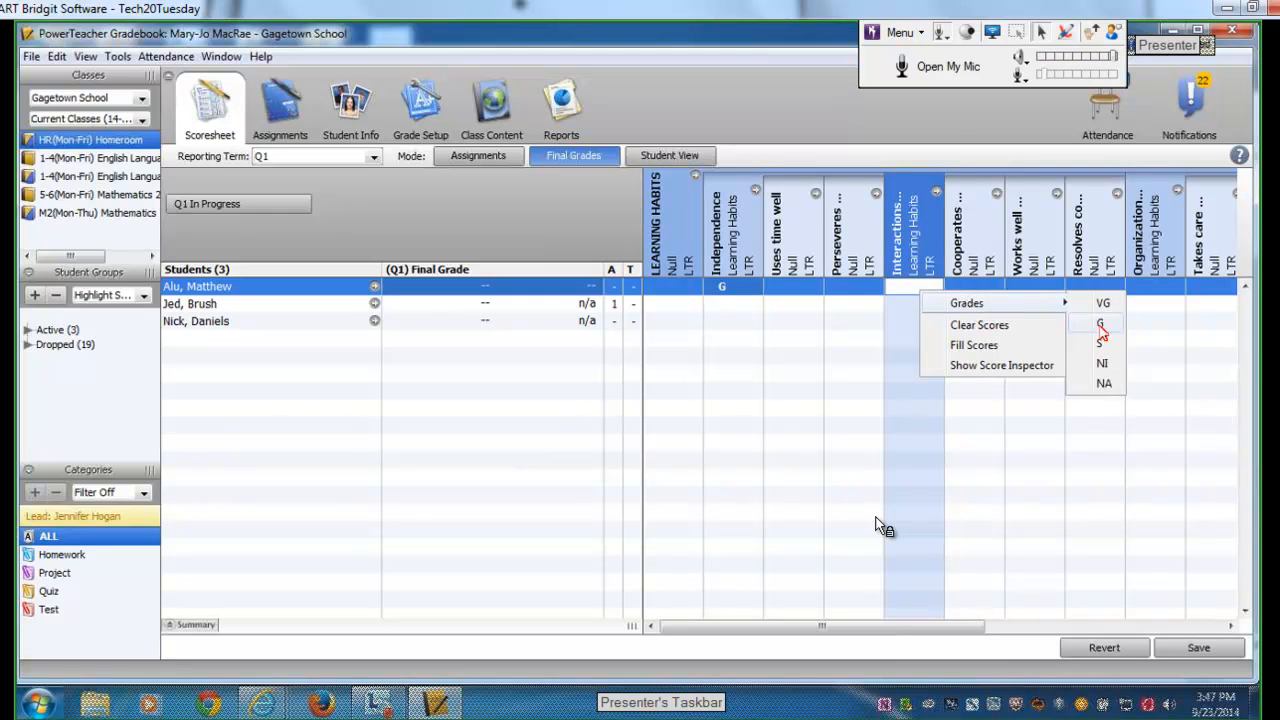
left_click(1101, 323)
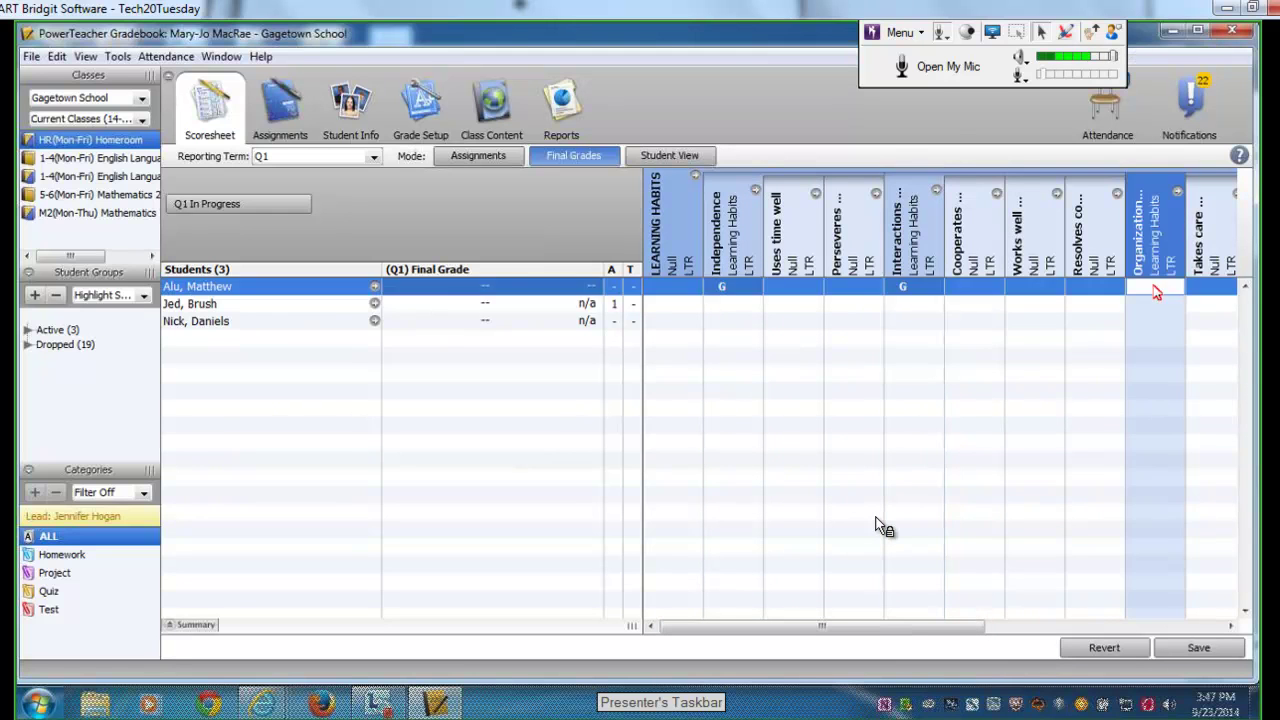
right_click(1155, 290)
type("G")
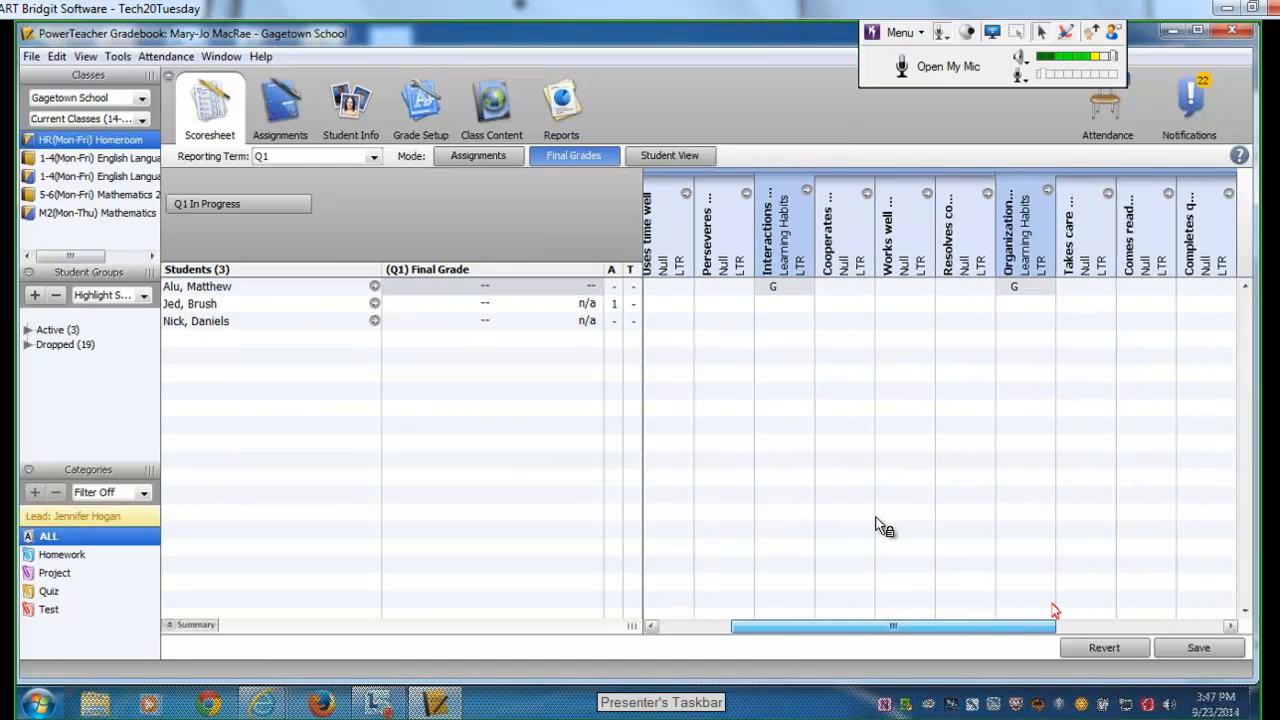
scroll("right", 3)
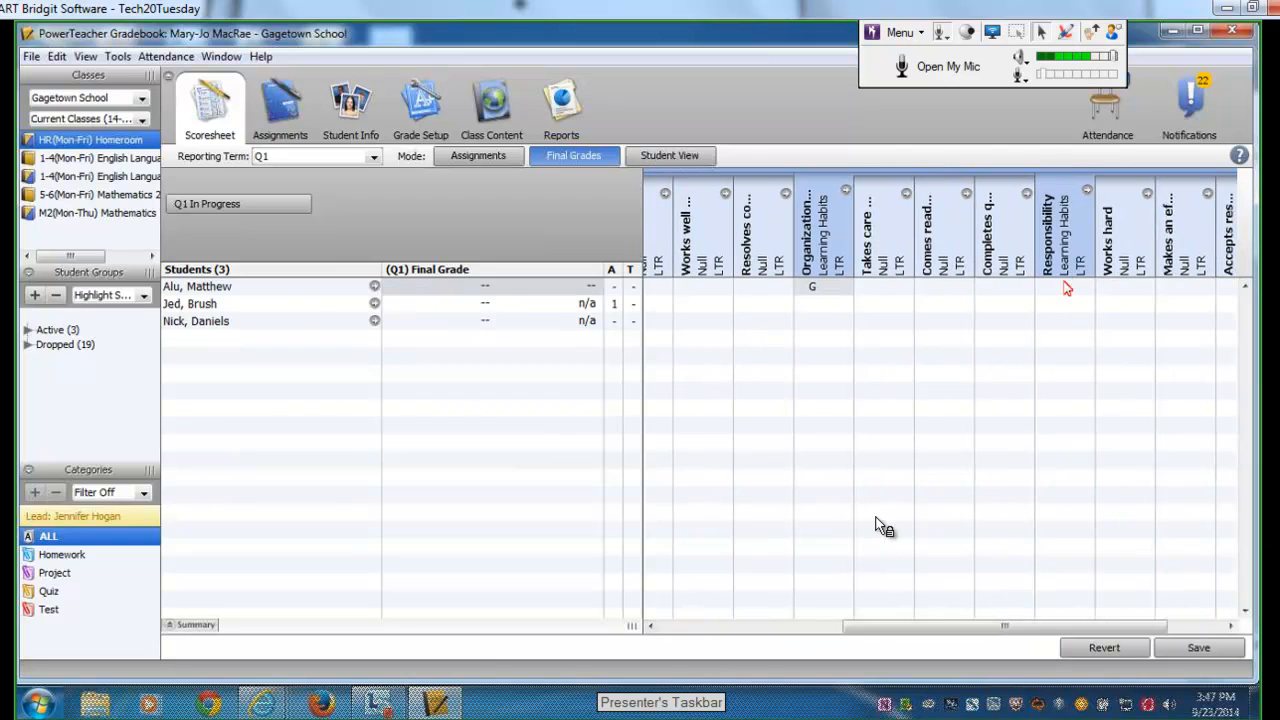
right_click(1060, 287)
type("G")
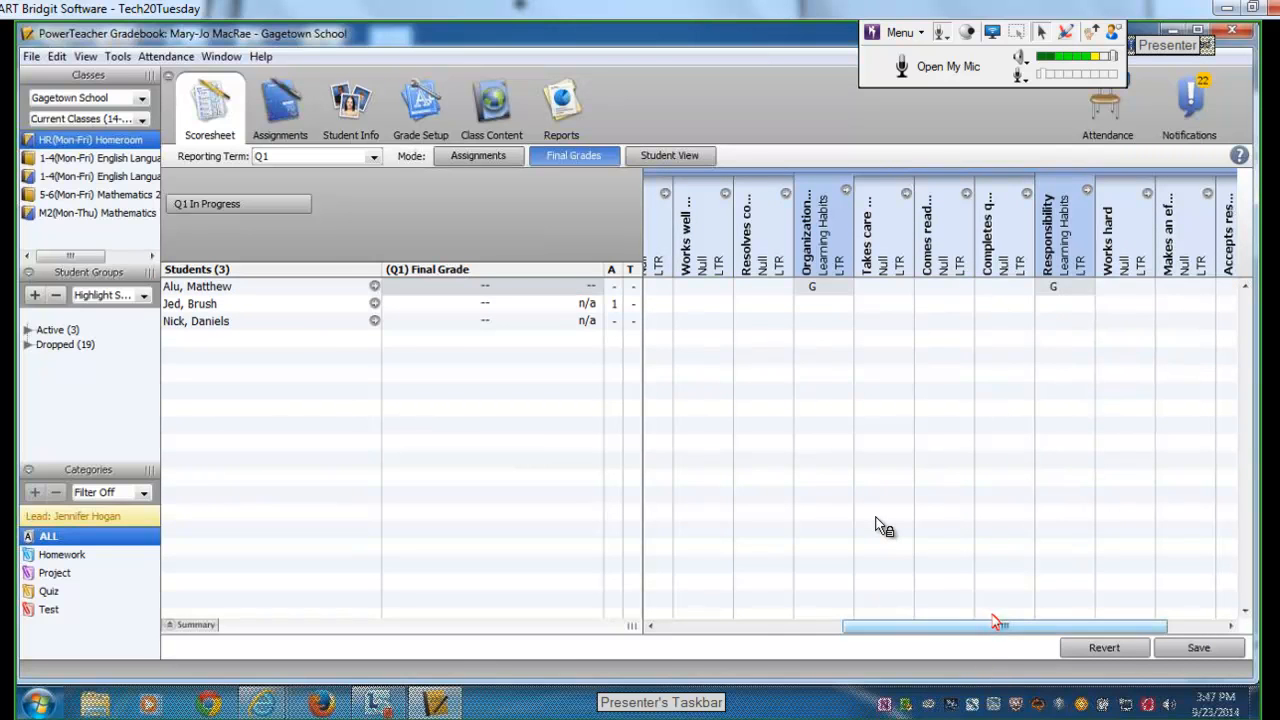
left_click_drag(1000, 626, 775, 630)
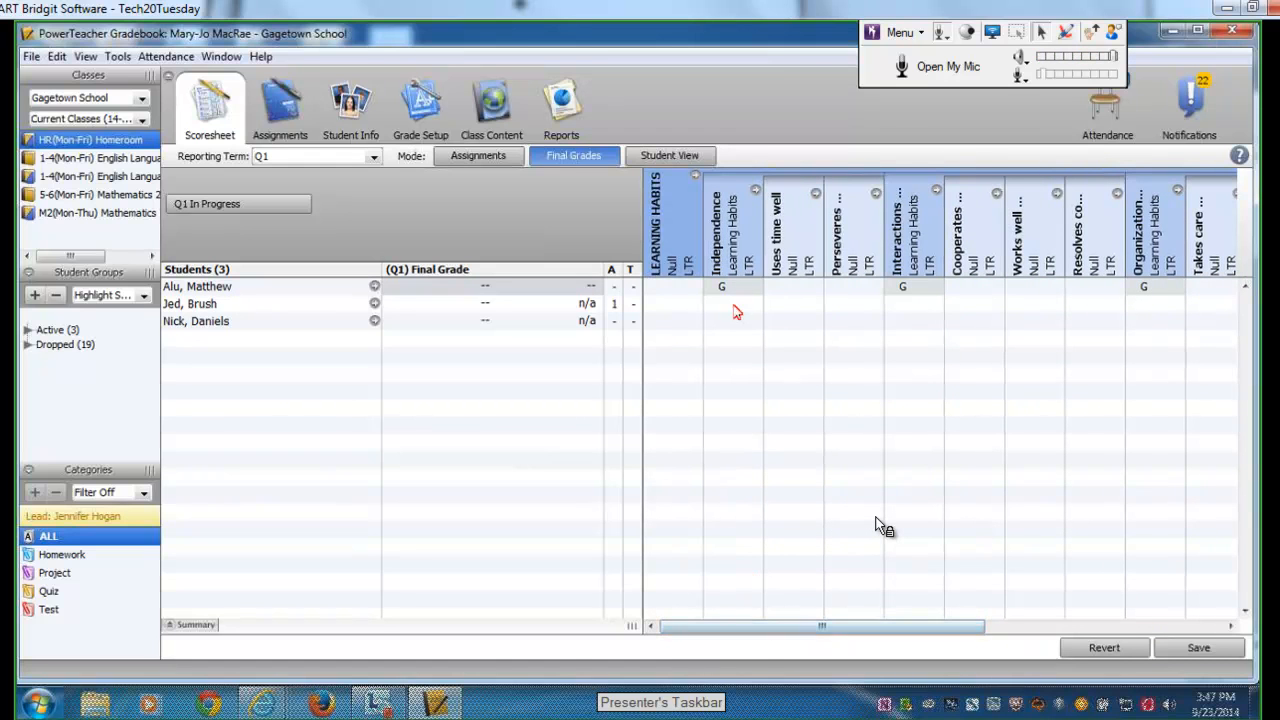
- In the Score Inspector, set the second student's Independence grade to NI
right_click(735, 303)
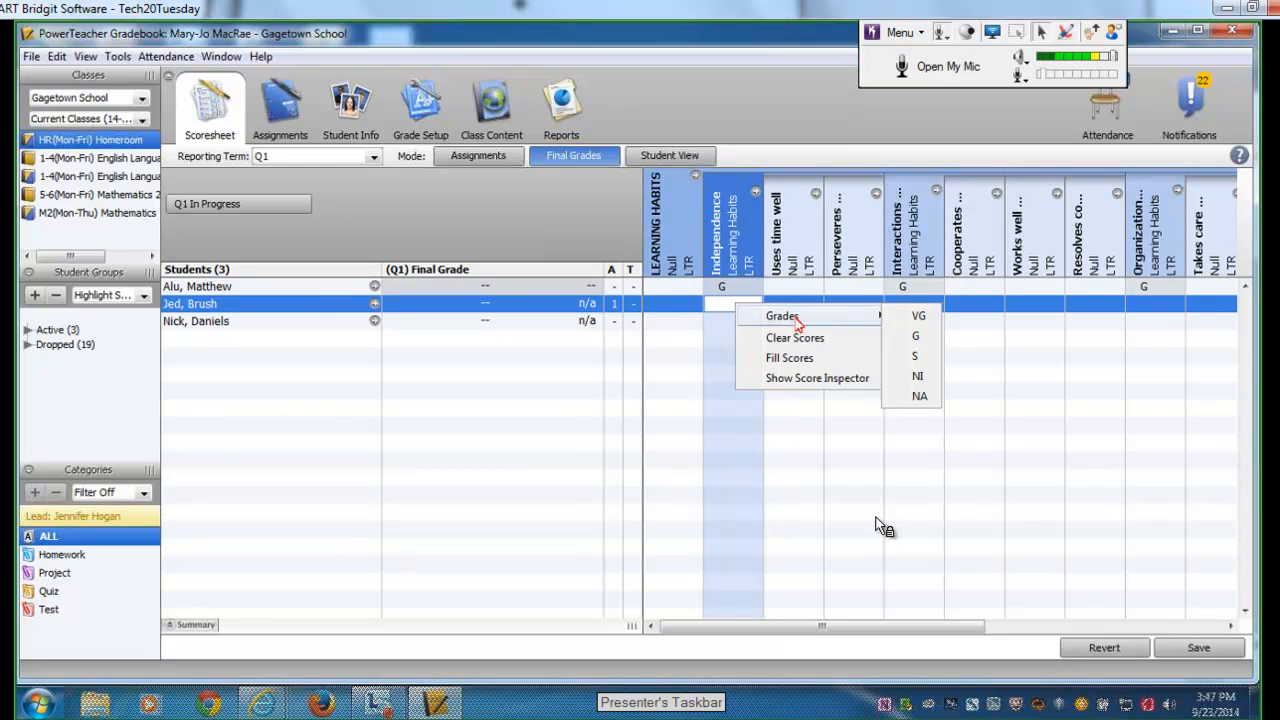
left_click(817, 378)
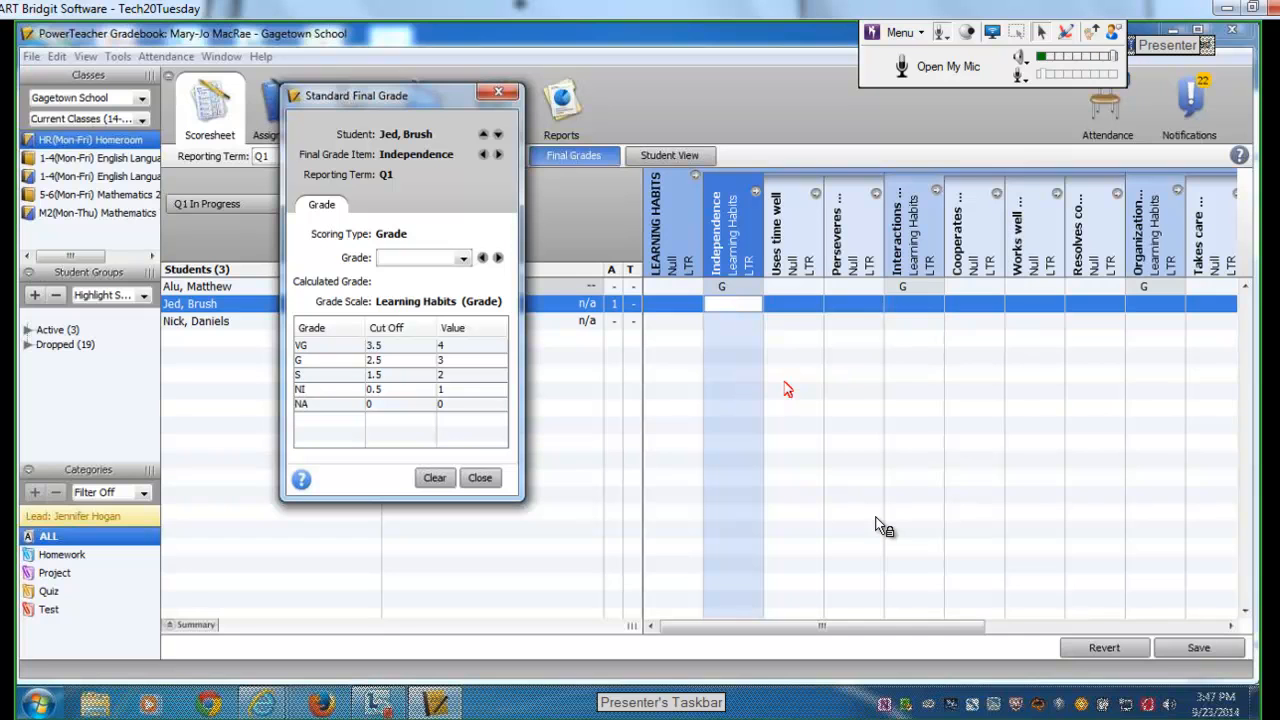
left_click(462, 257)
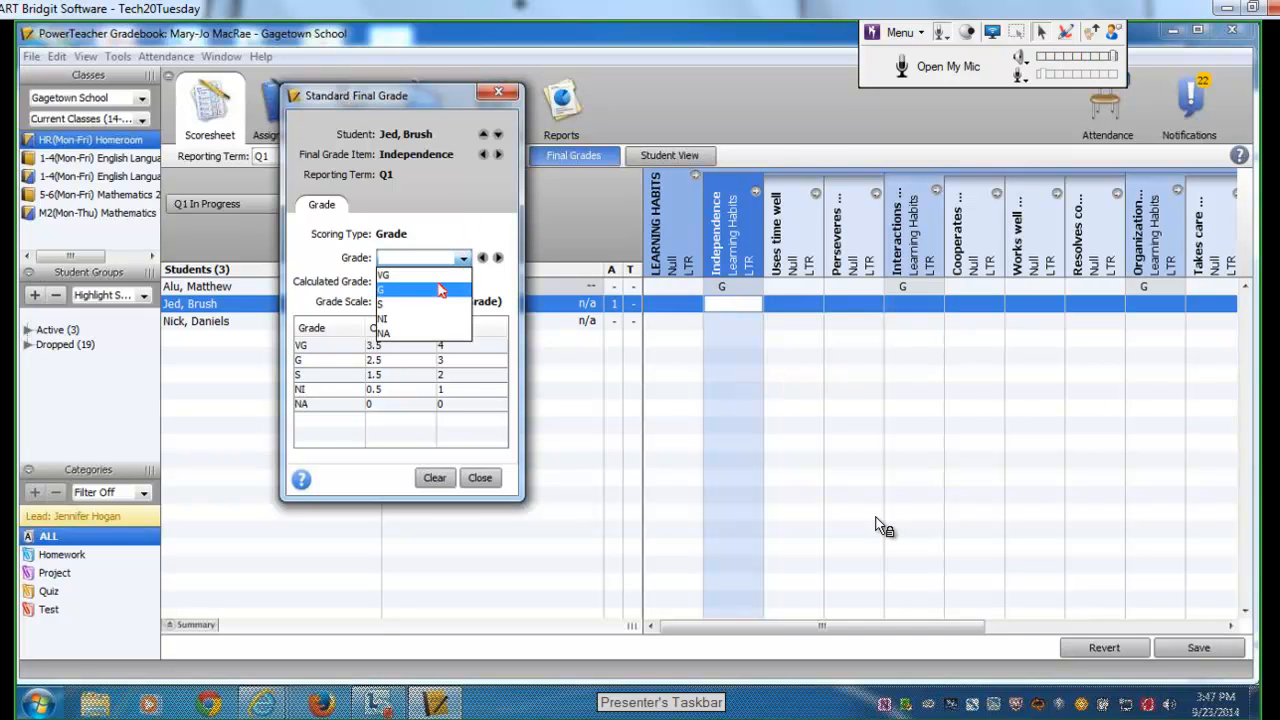
left_click(383, 289)
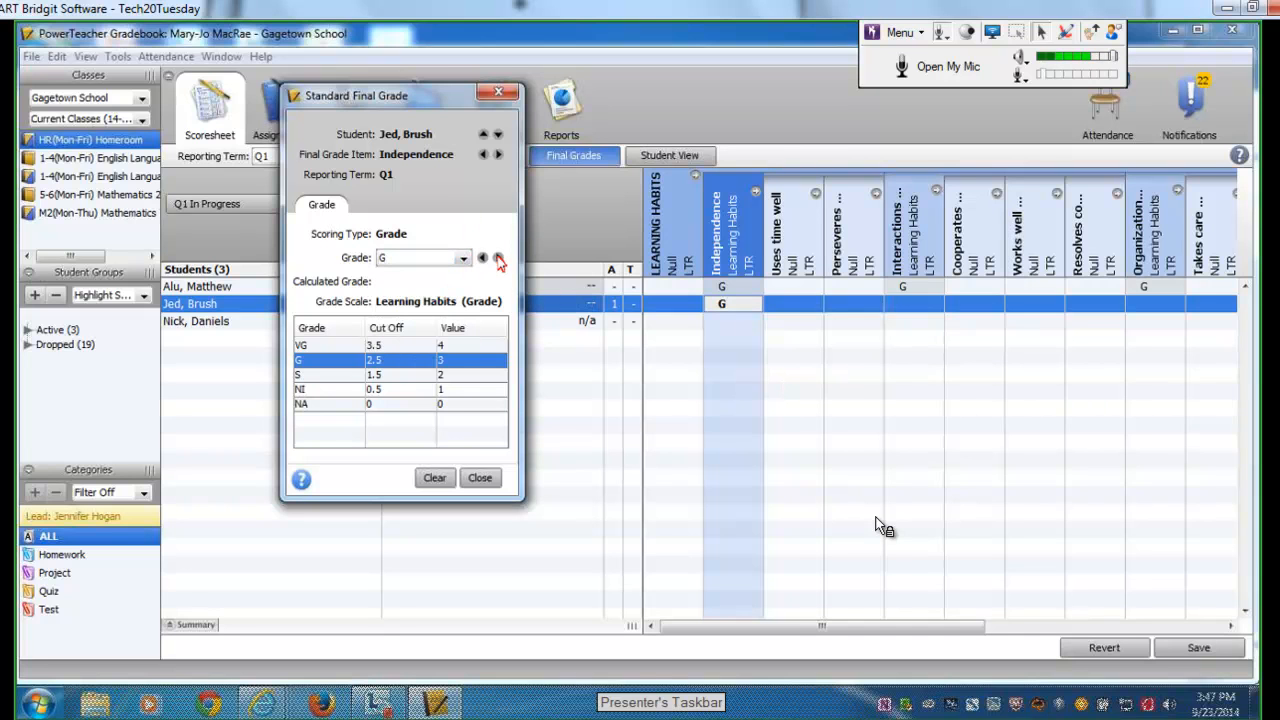
left_click(499, 257)
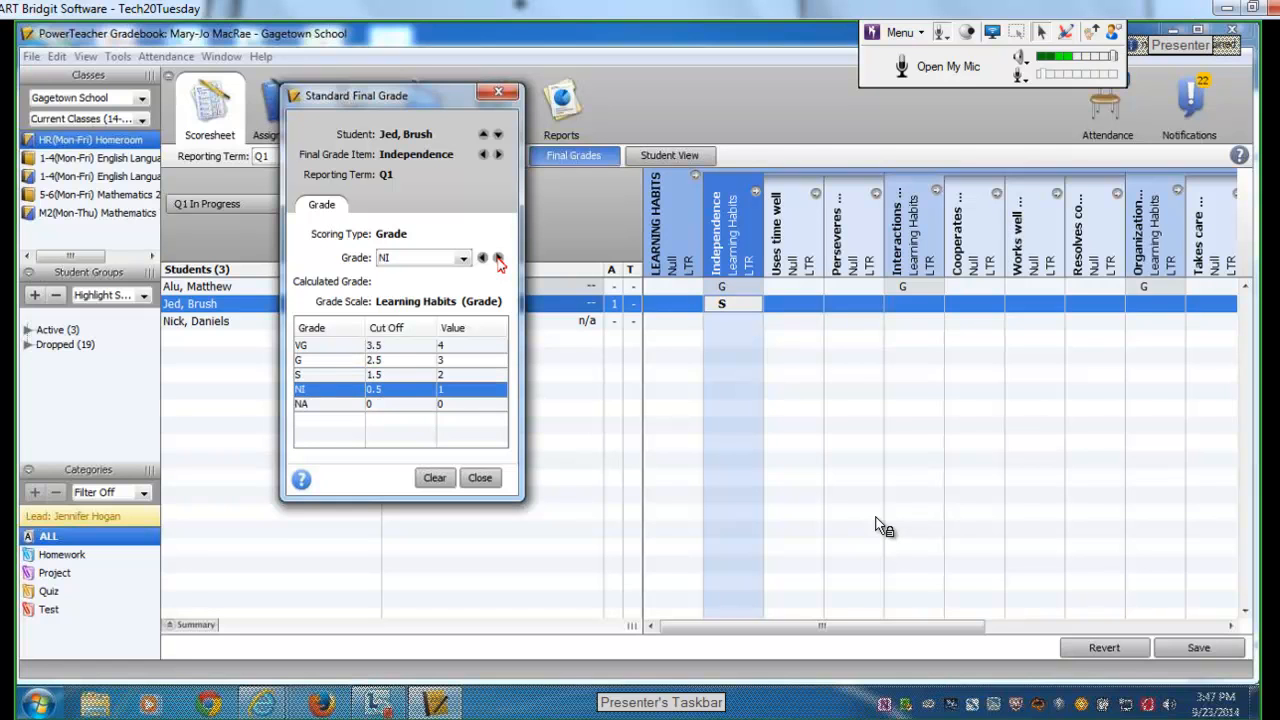
left_click(499, 257)
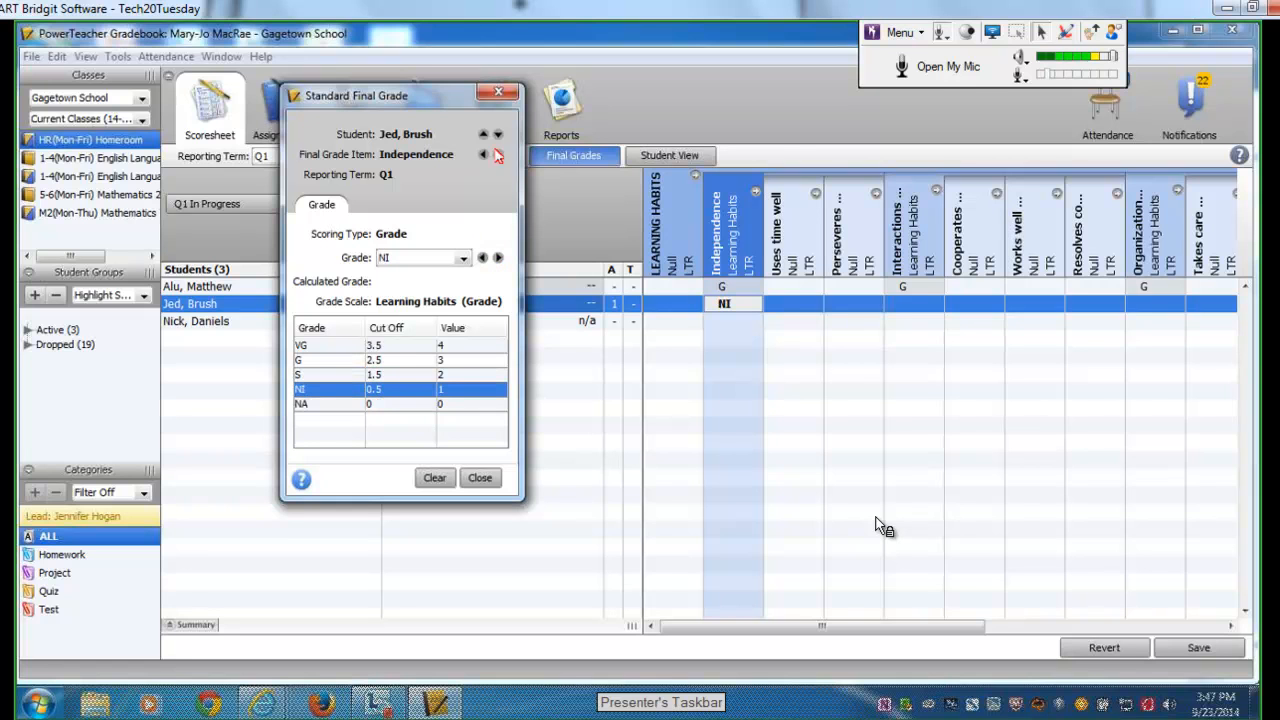
- Step through the other learning habits and the first student in the inspector, then close it
left_click(498, 154)
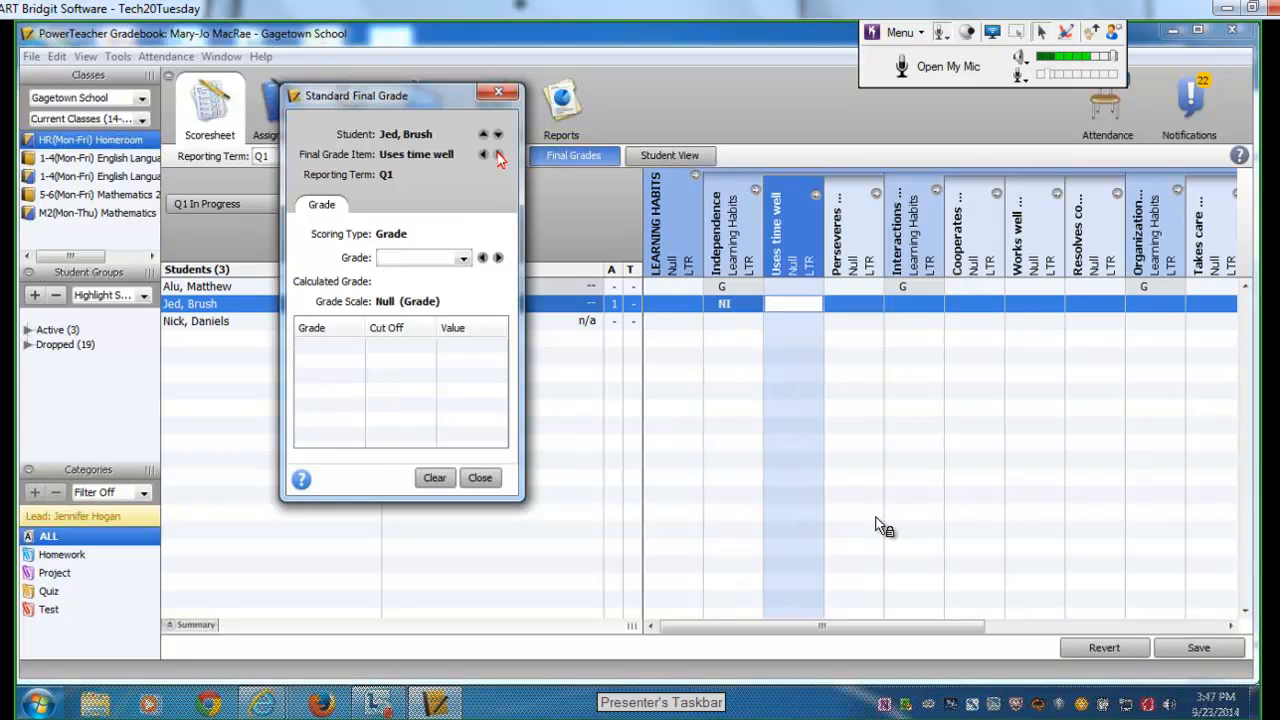
left_click(499, 158)
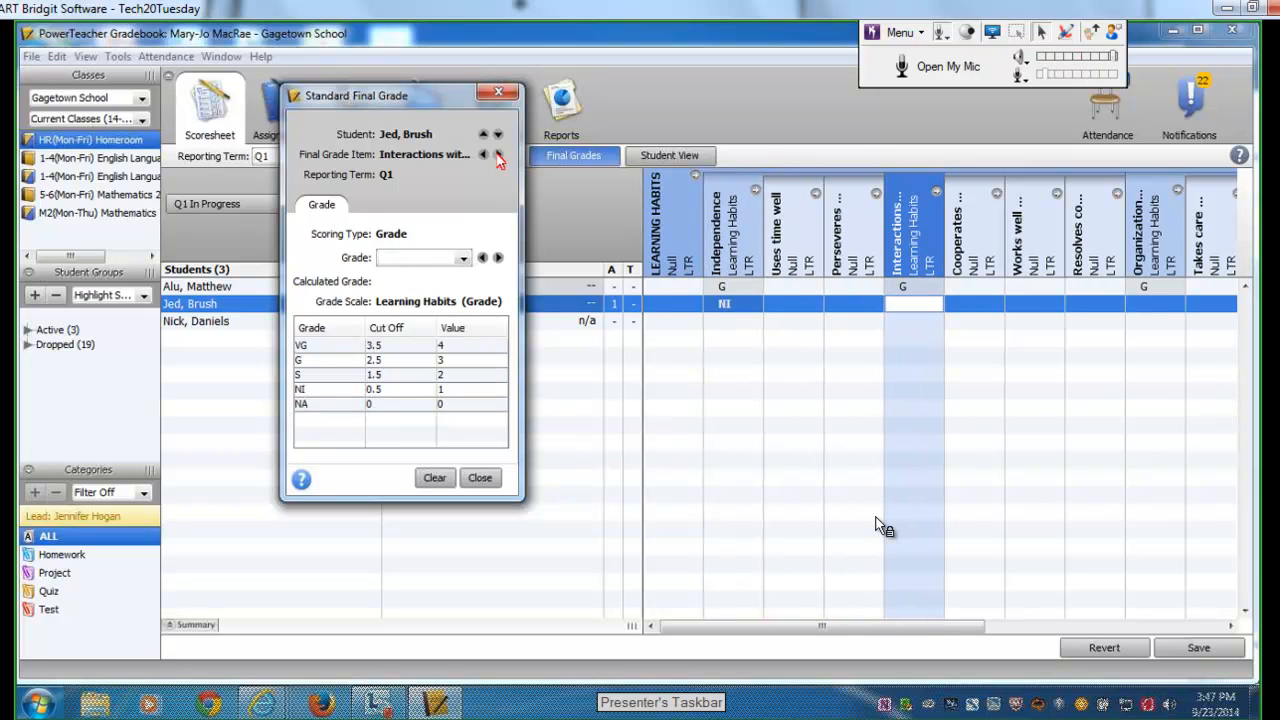
left_click(499, 154)
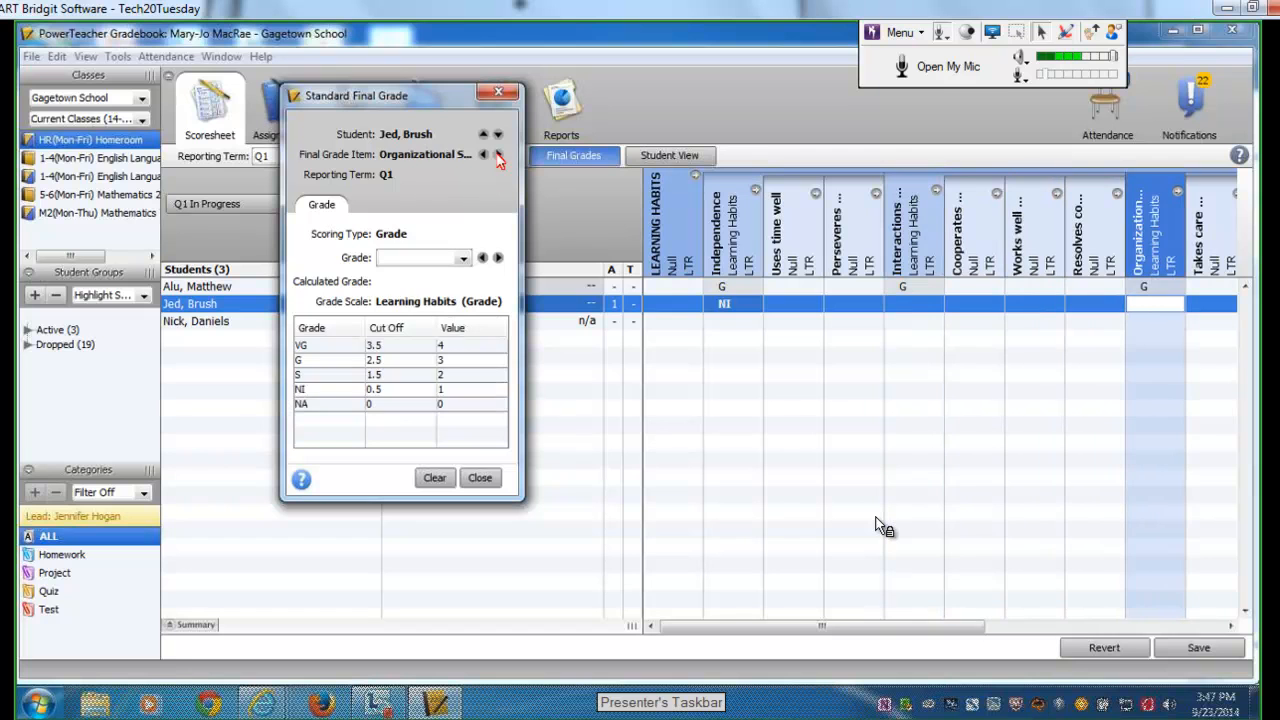
left_click(498, 154)
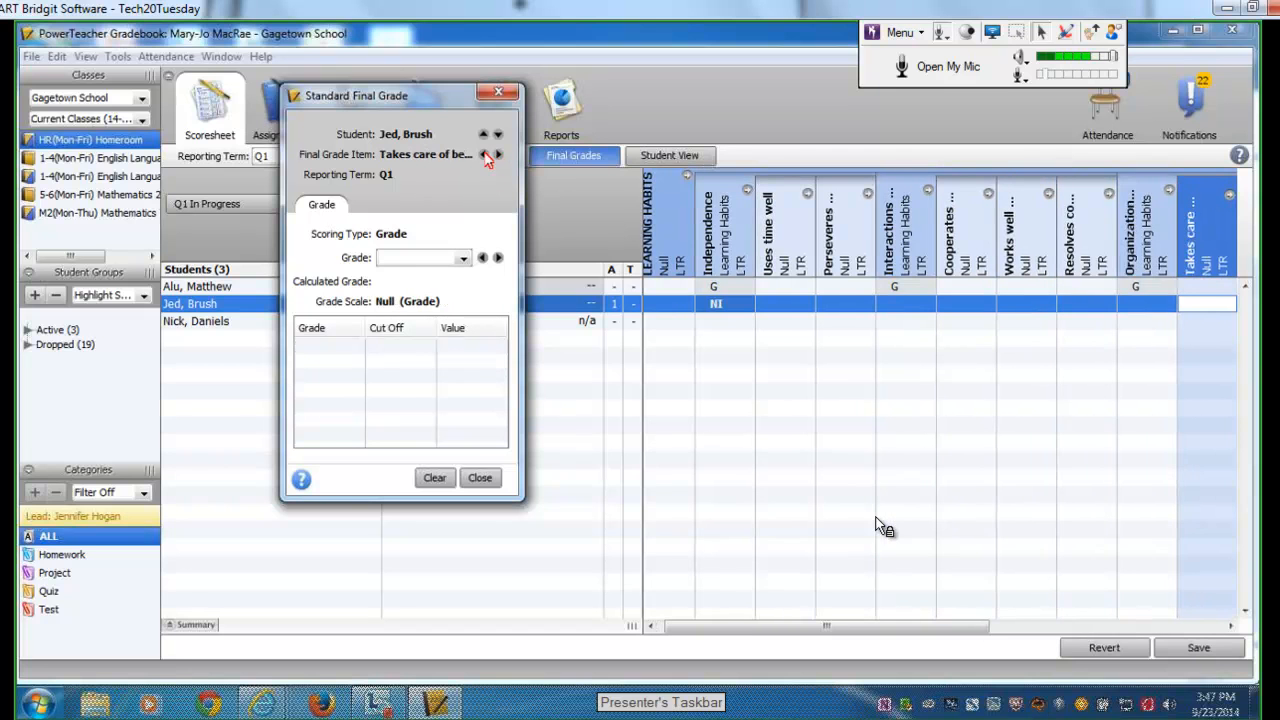
left_click(483, 155)
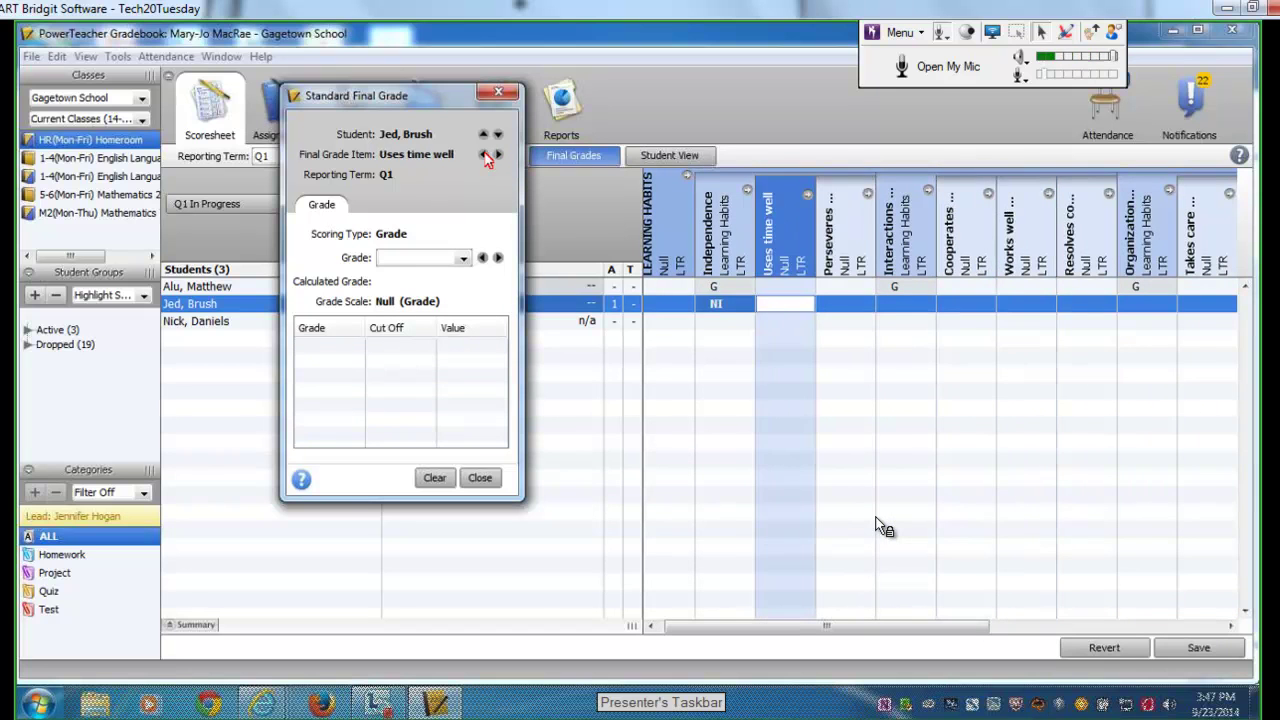
left_click(483, 134)
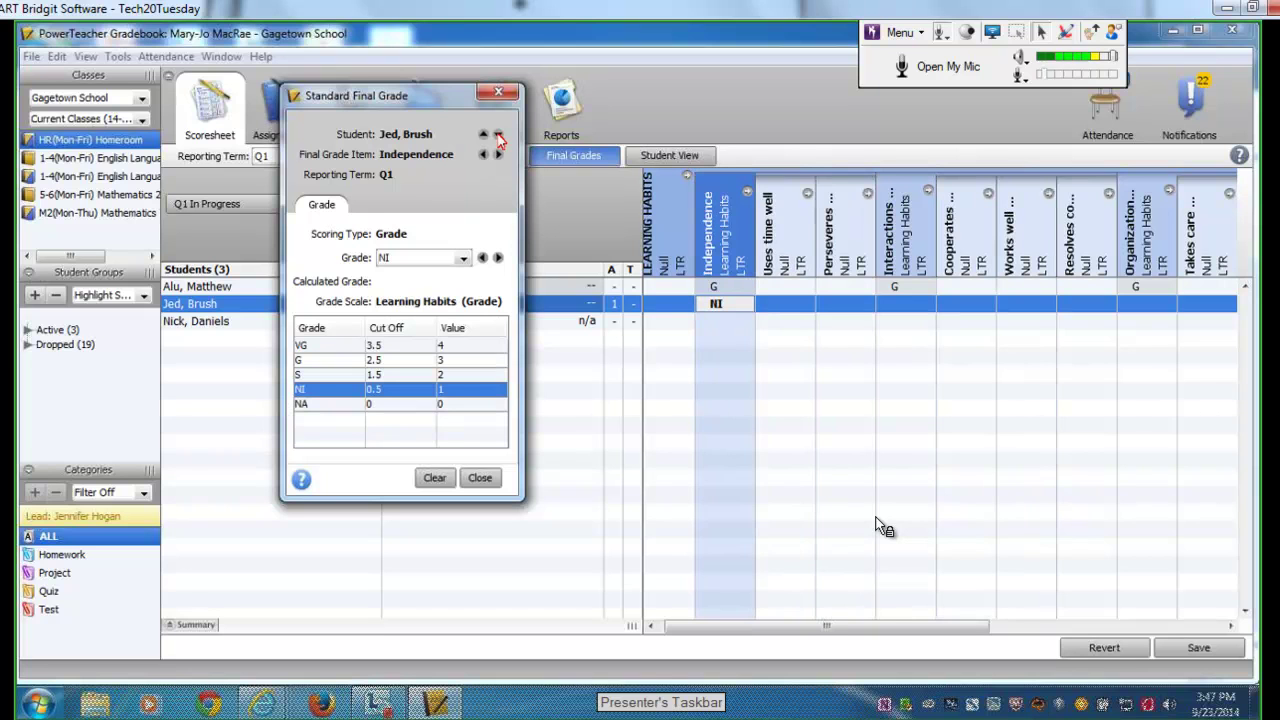
mouse_move(499, 134)
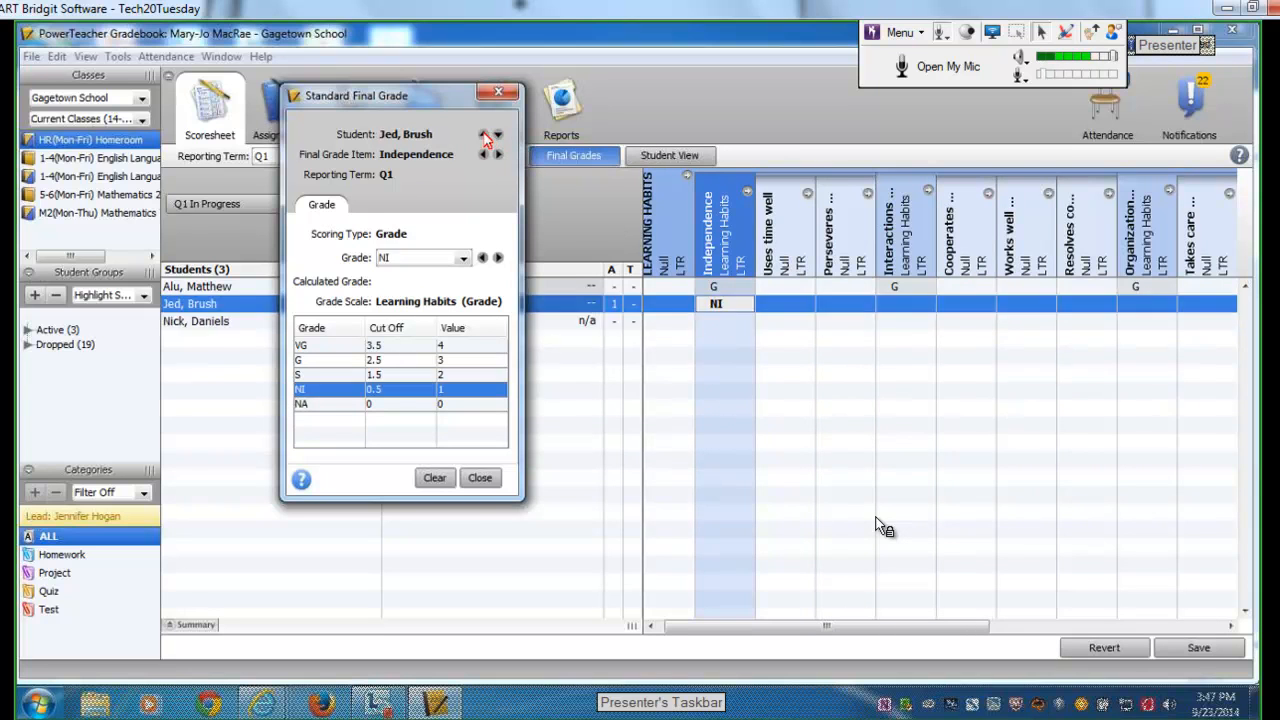
left_click(483, 133)
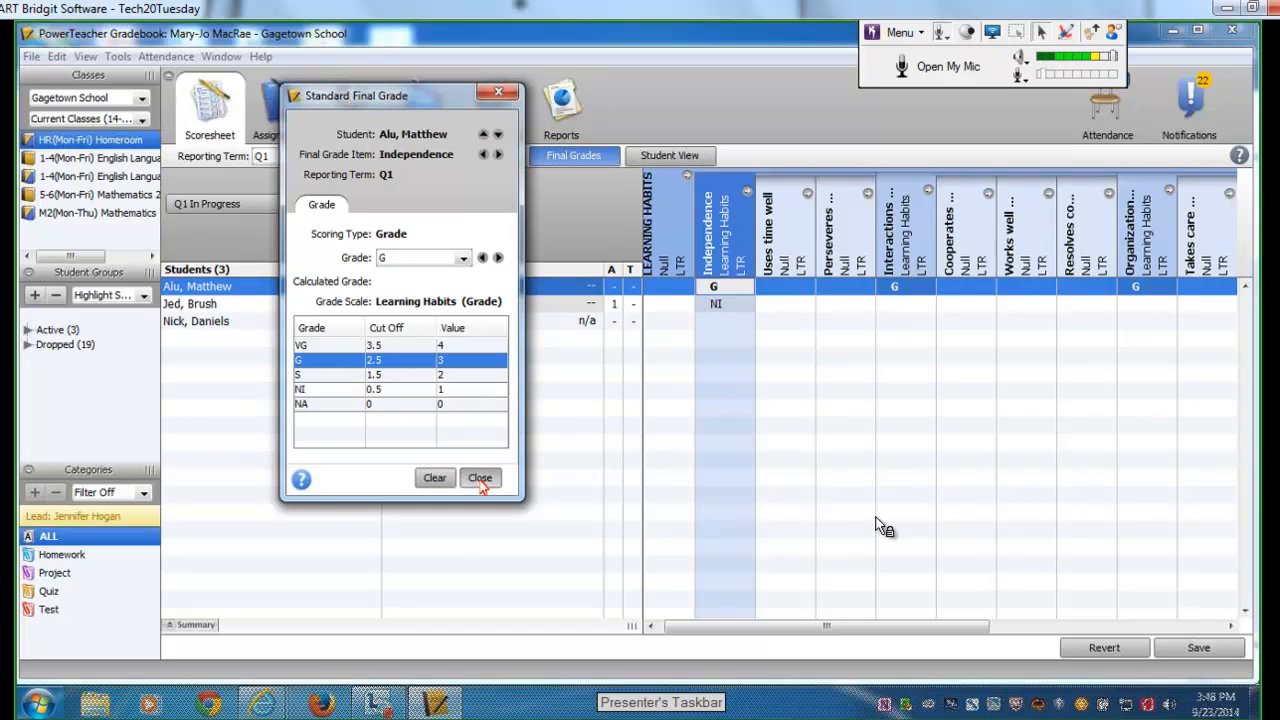
left_click(480, 477)
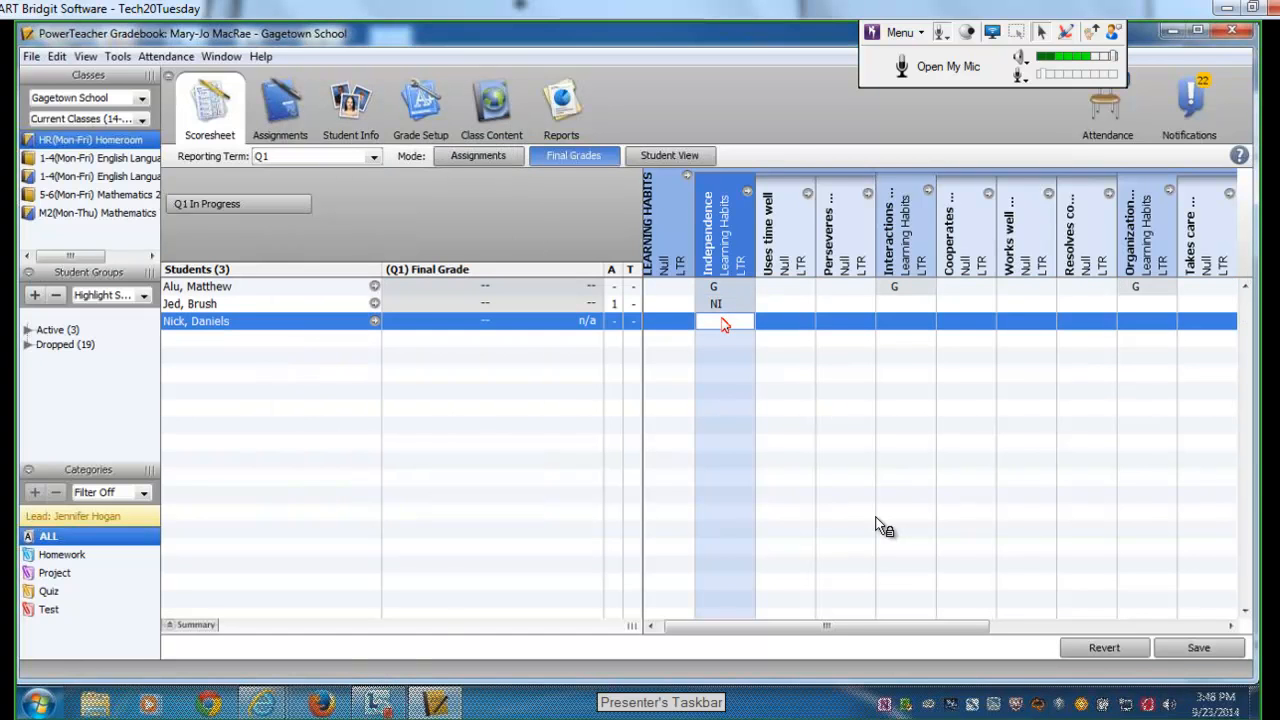
mouse_move(880, 525)
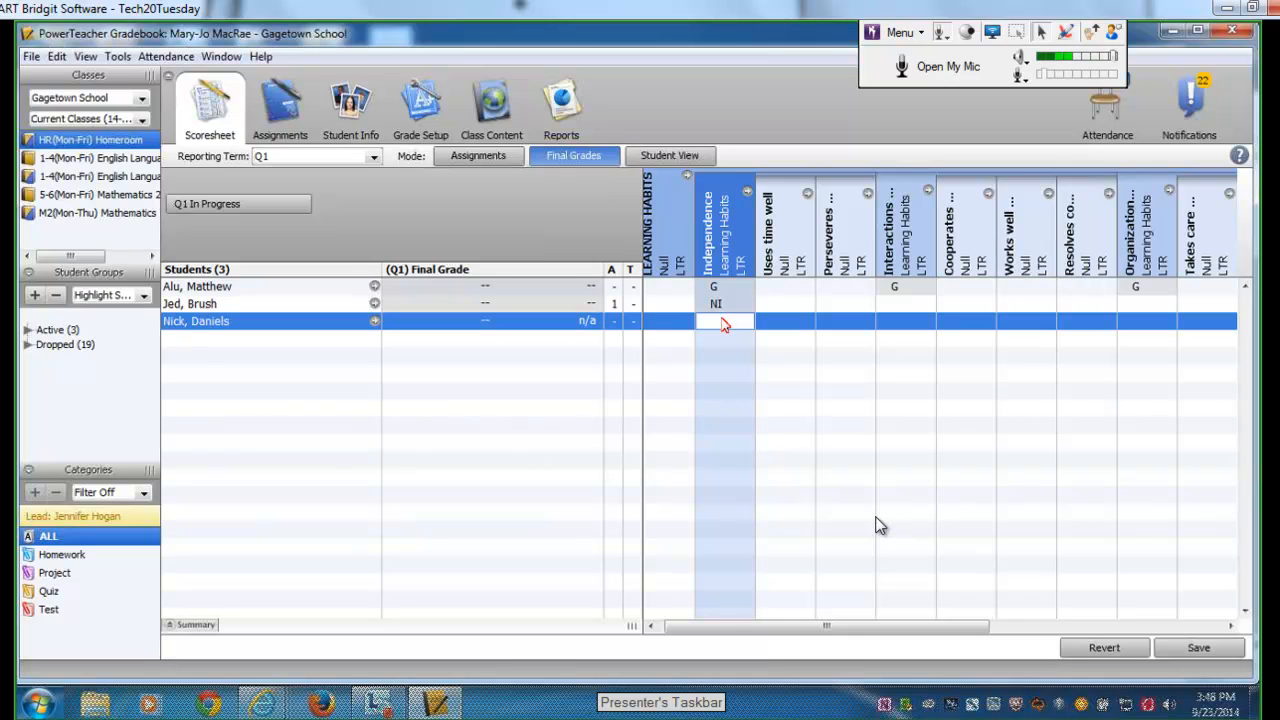
- Give the third homeroom student VG for Independence so all three students are graded
right_click(725, 321)
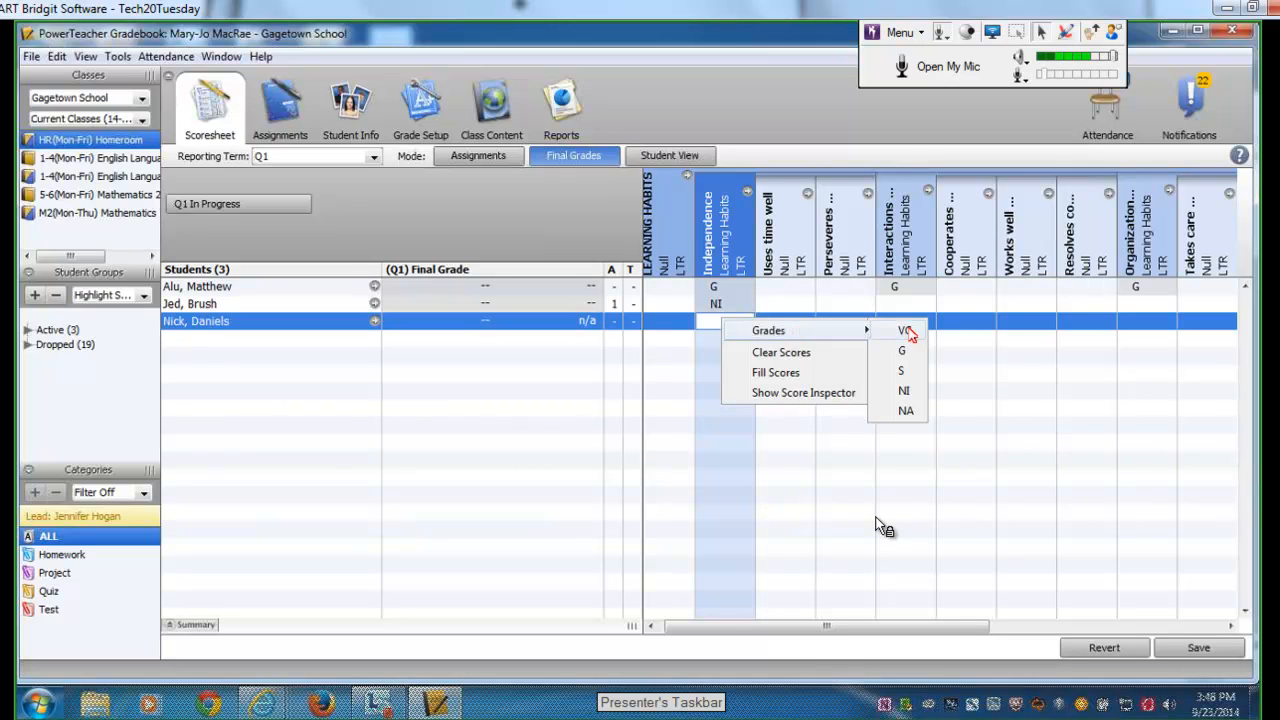
left_click(906, 331)
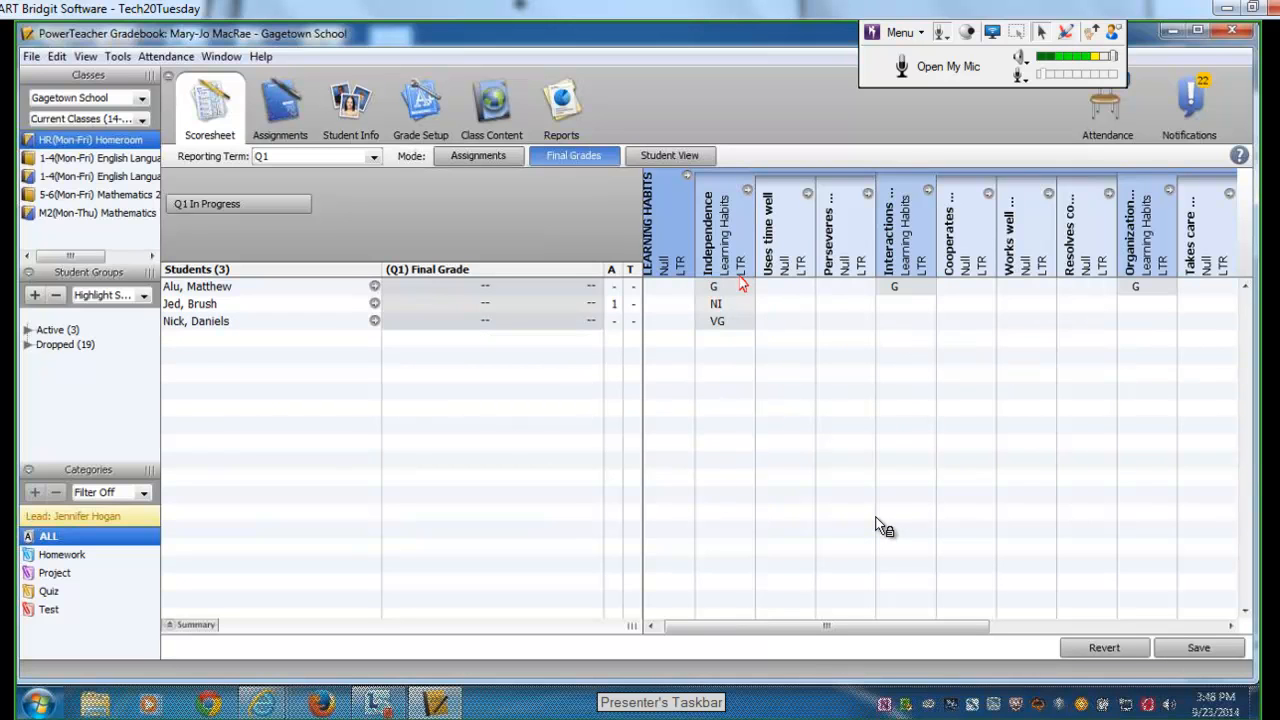
mouse_move(784, 466)
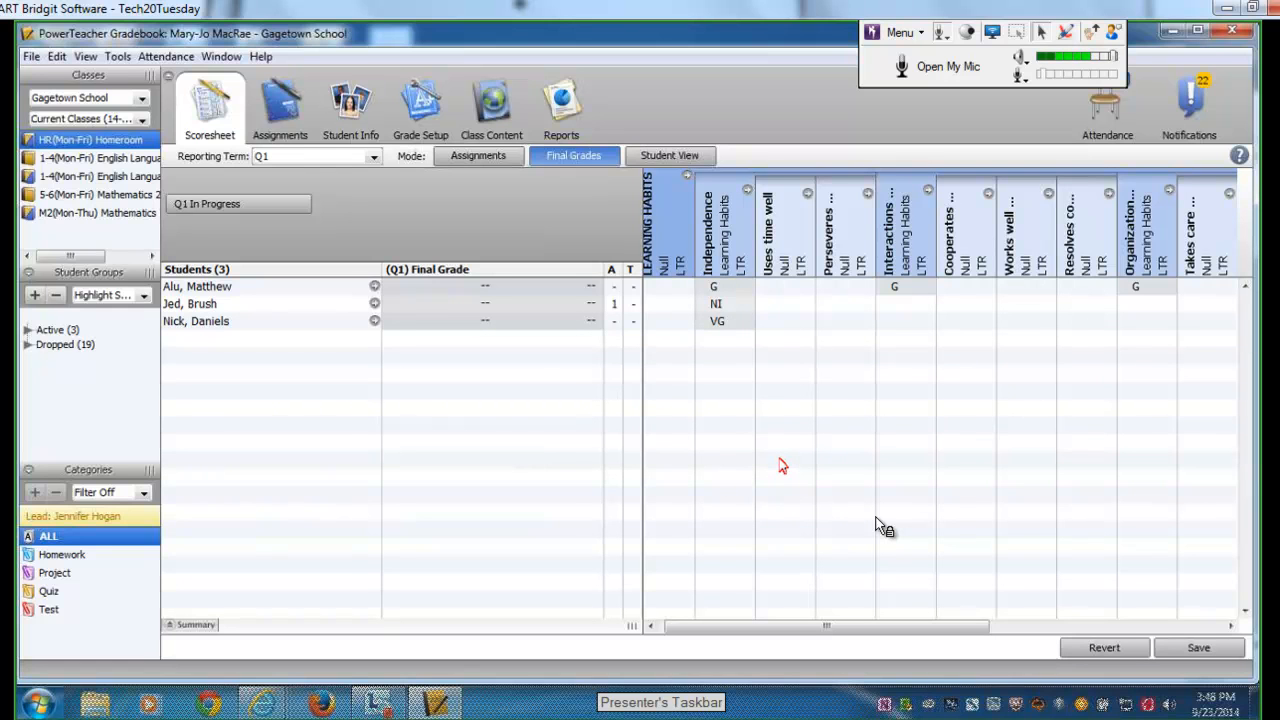
mouse_move(879, 527)
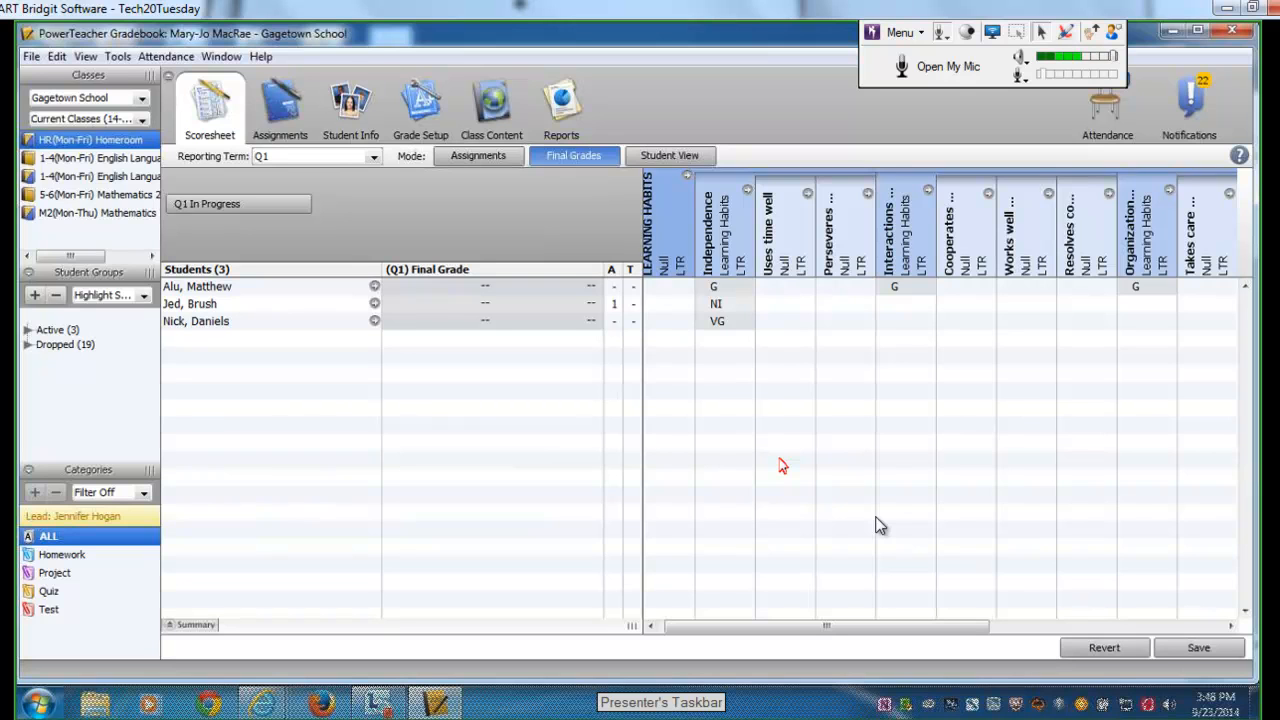
mouse_move(880, 525)
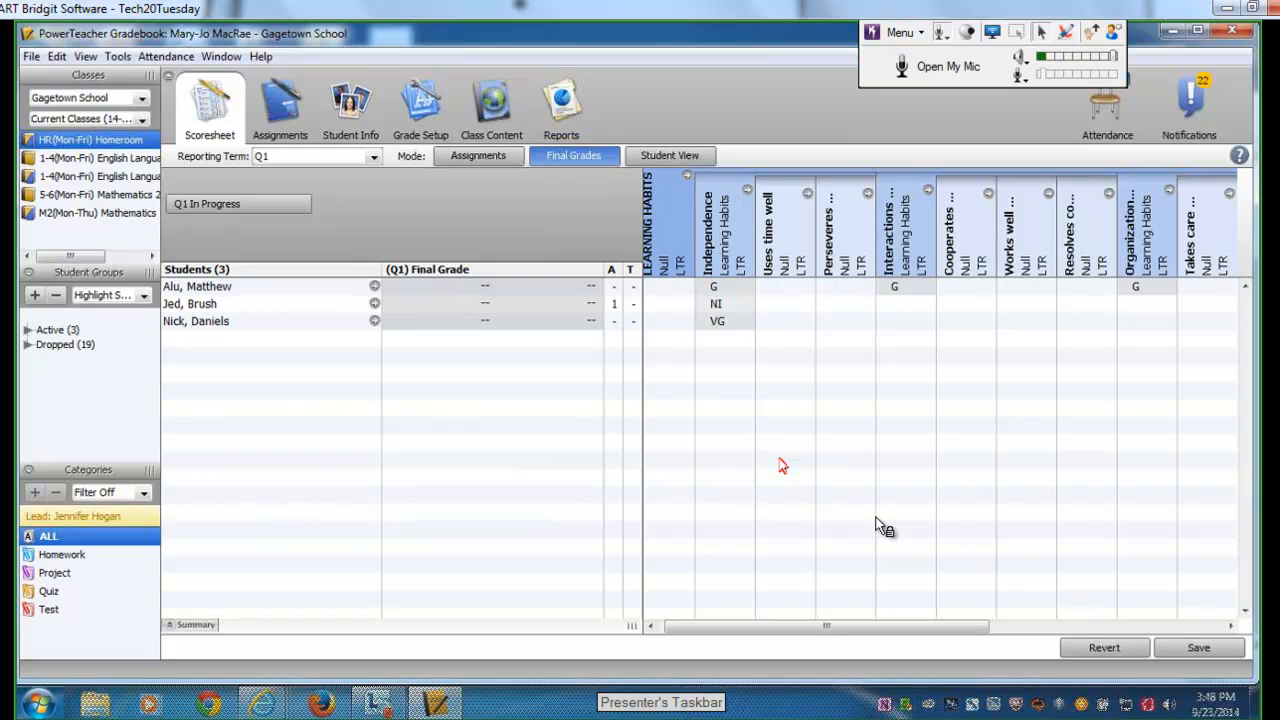
mouse_move(678, 454)
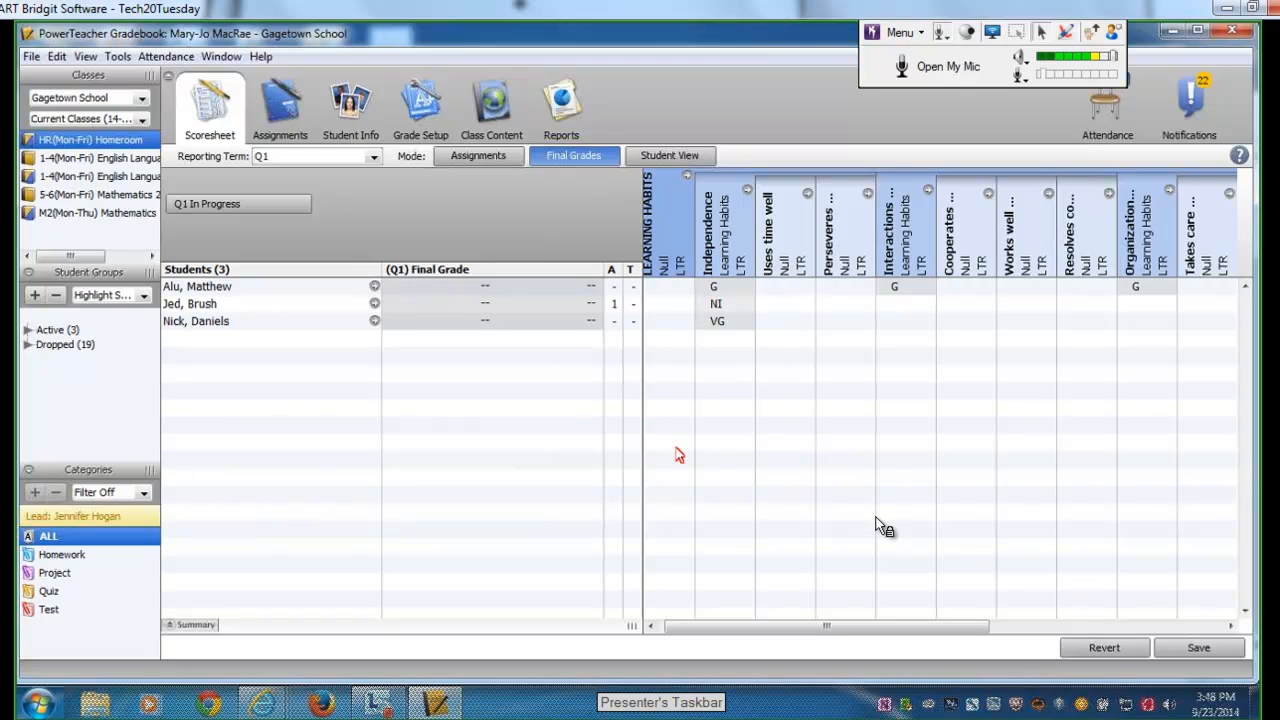
mouse_move(880, 525)
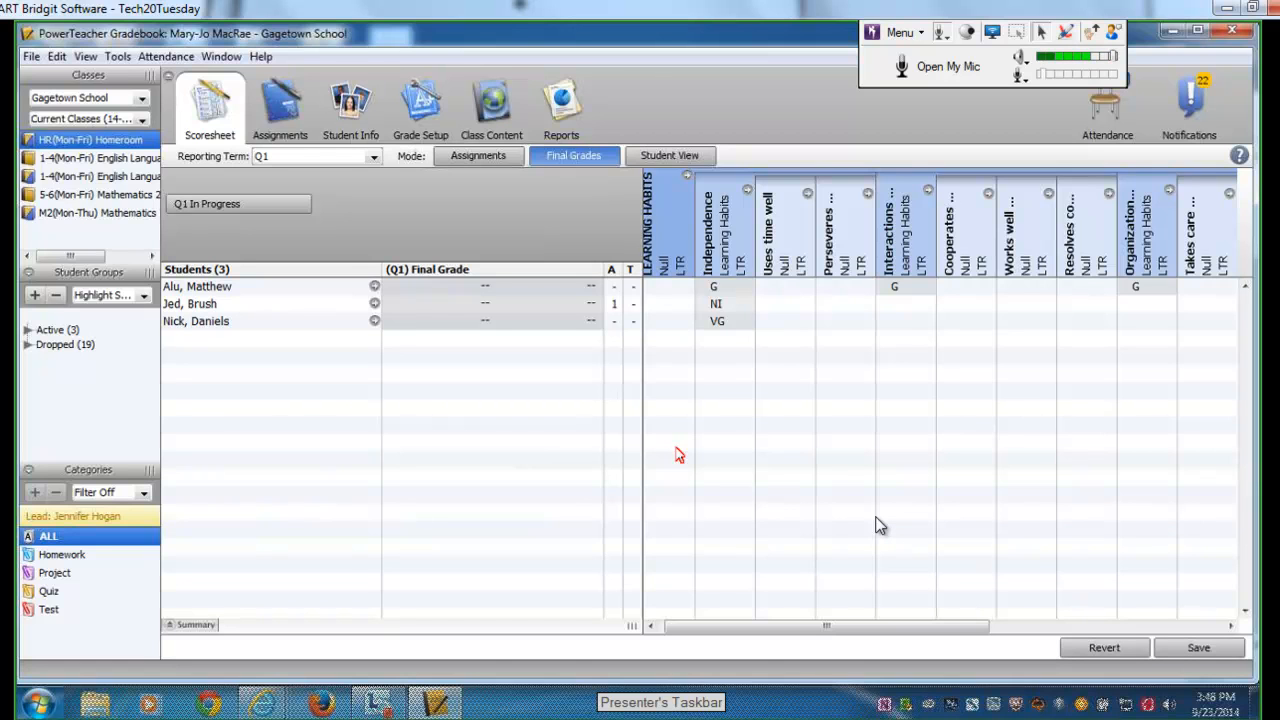
mouse_move(878, 525)
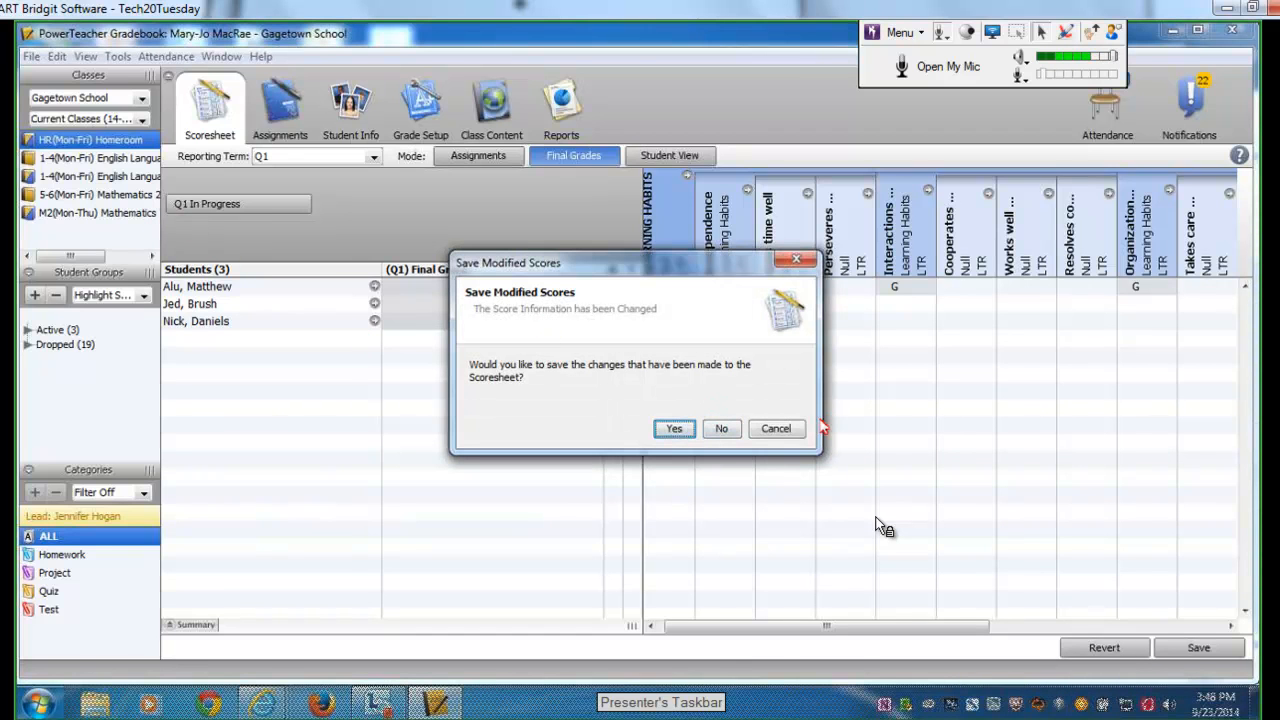
mouse_move(583, 413)
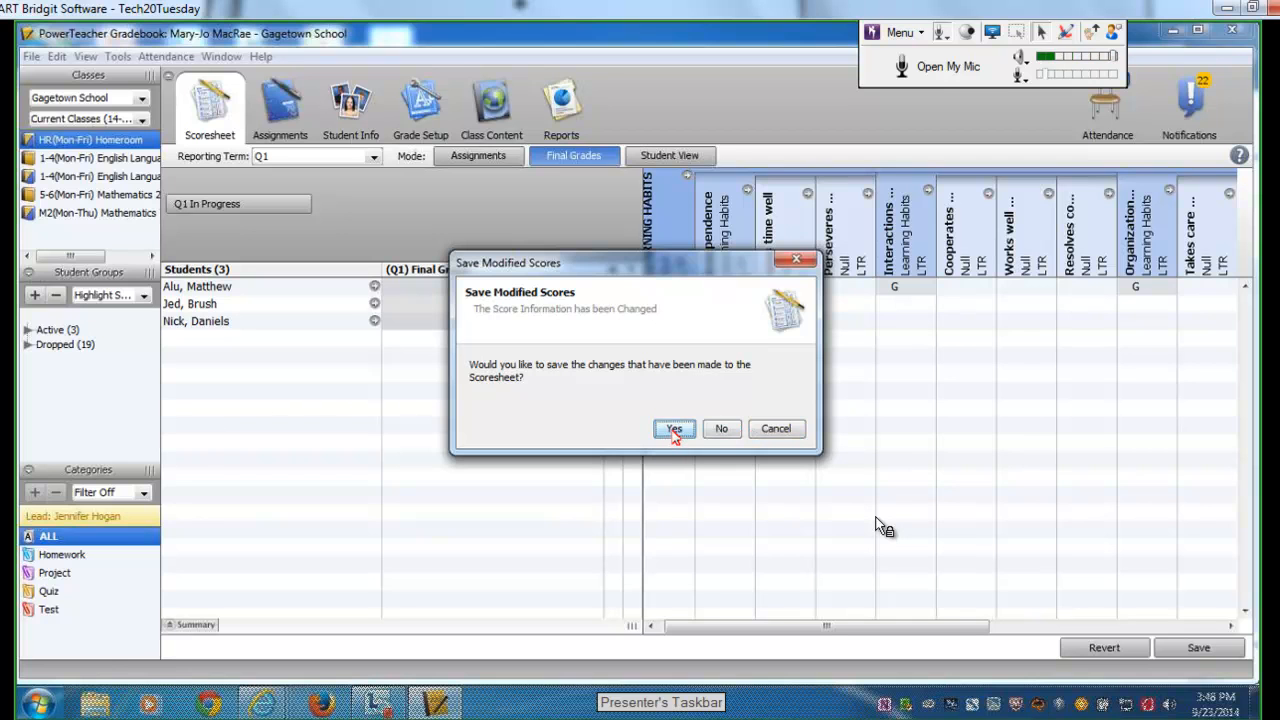
- Save the modified homeroom scores and switch to the M2 Mathematics class's Q1 final grades
left_click(673, 428)
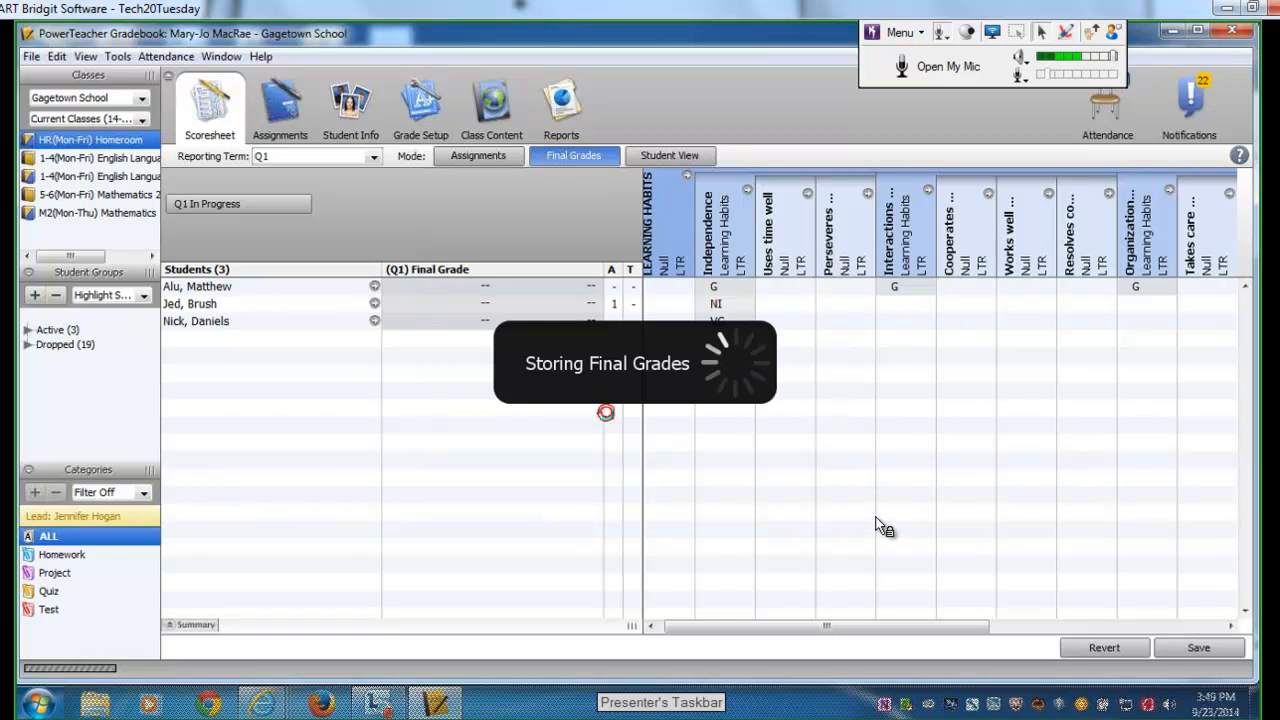
left_click(96, 213)
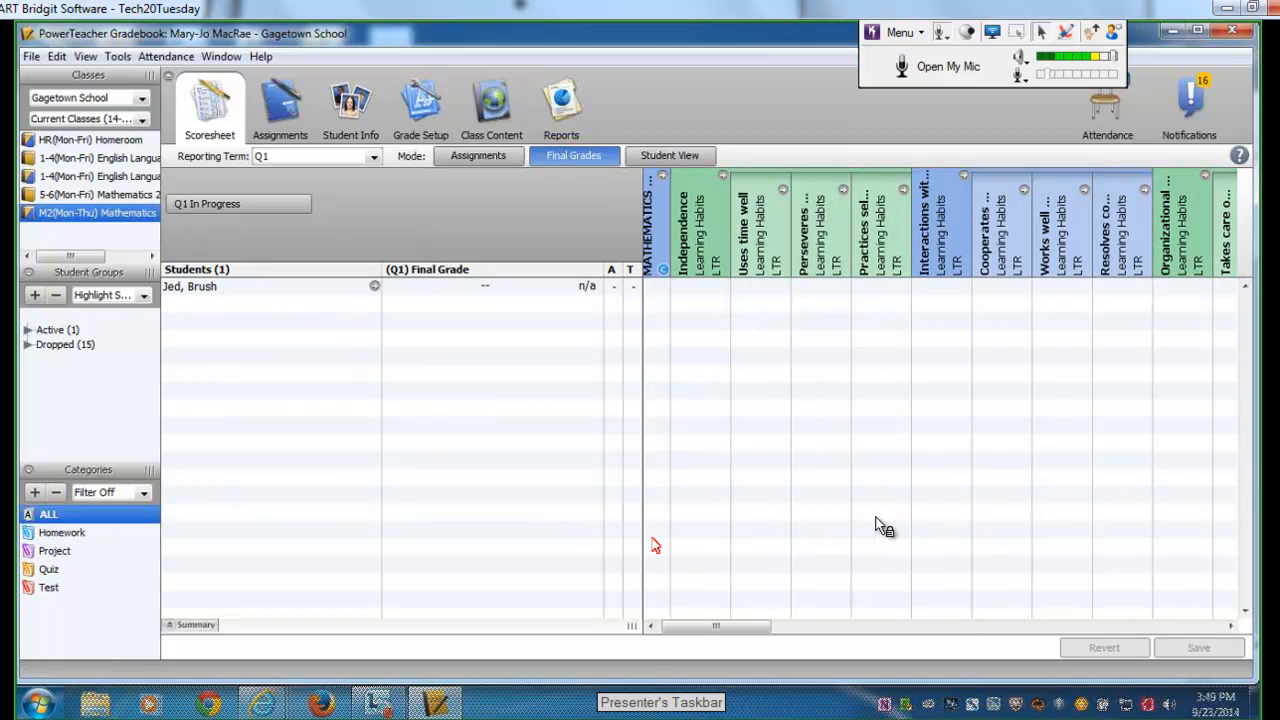
mouse_move(756, 560)
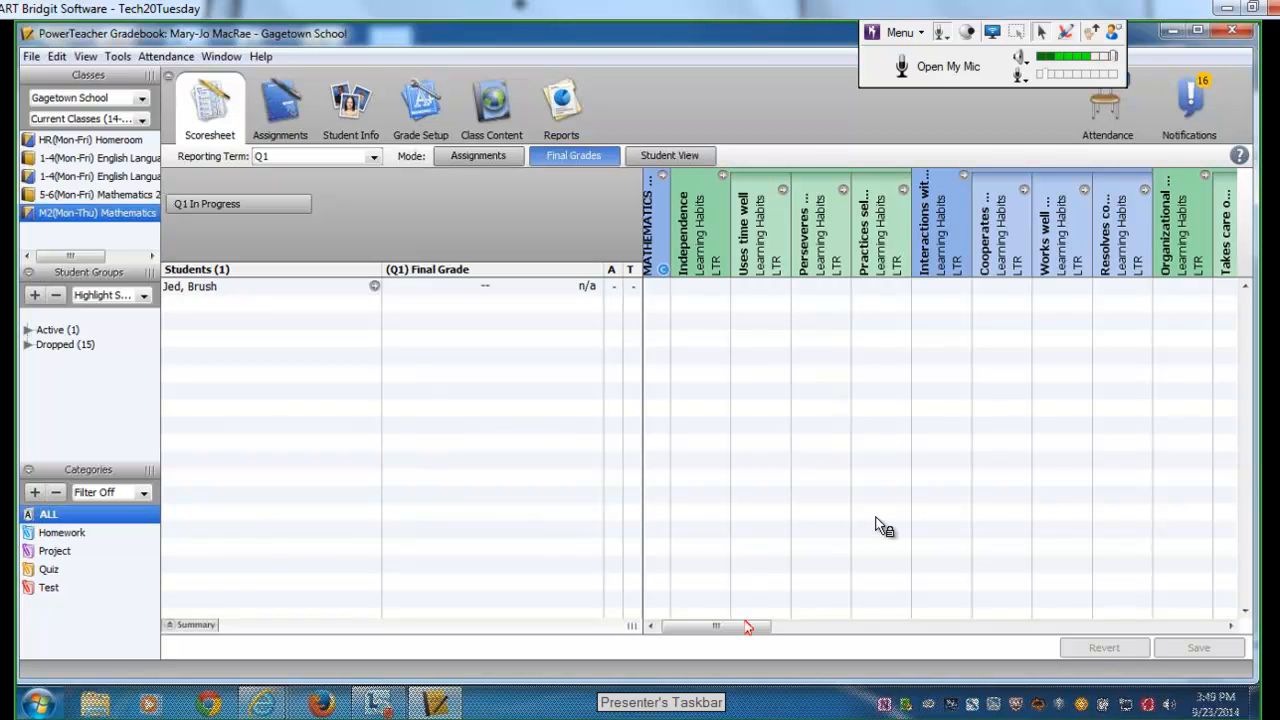
- Scroll the Mathematics Q1 scoresheet right past the achievement strands to the Learning Habits columns
left_click_drag(715, 626, 830, 626)
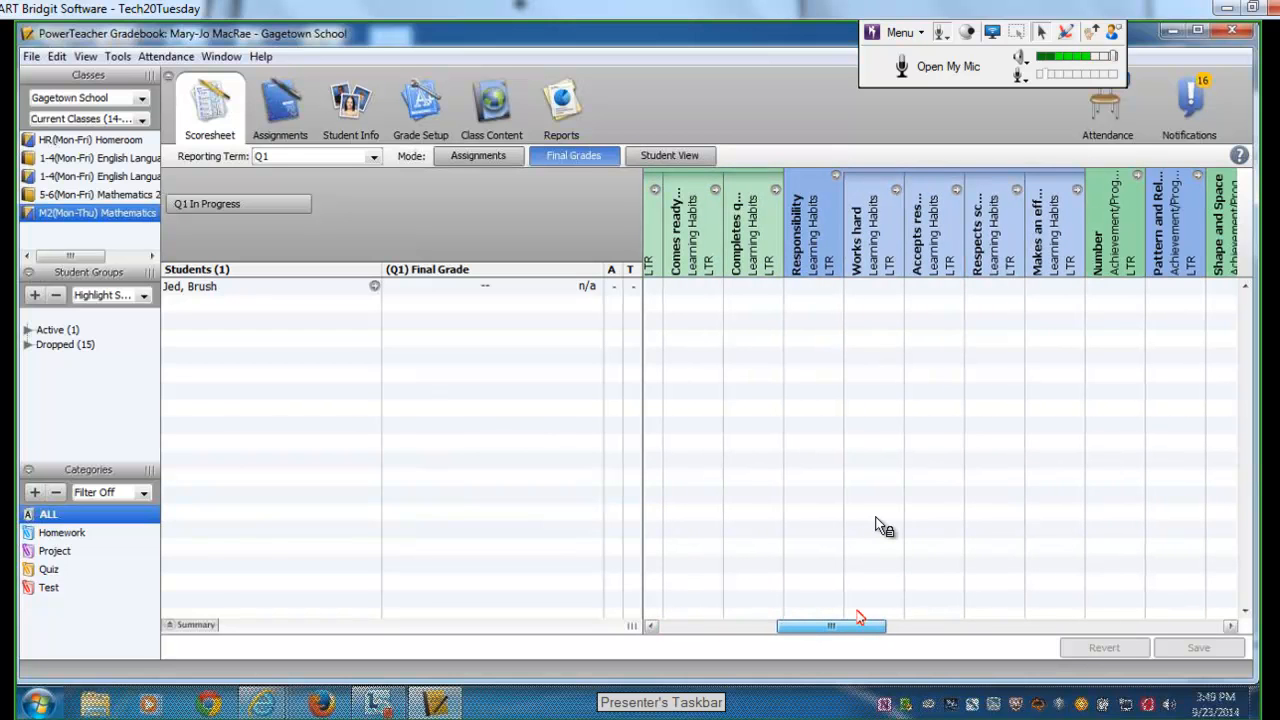
left_click_drag(830, 625, 892, 625)
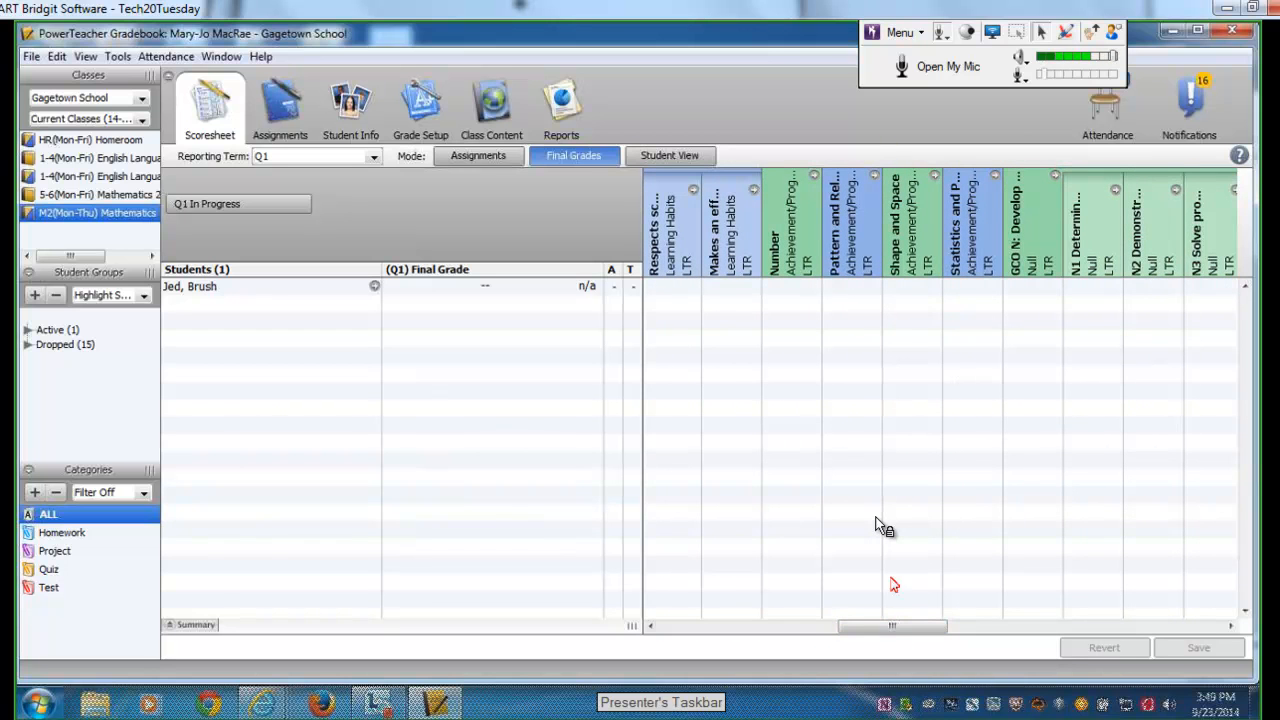
scroll("left", 3)
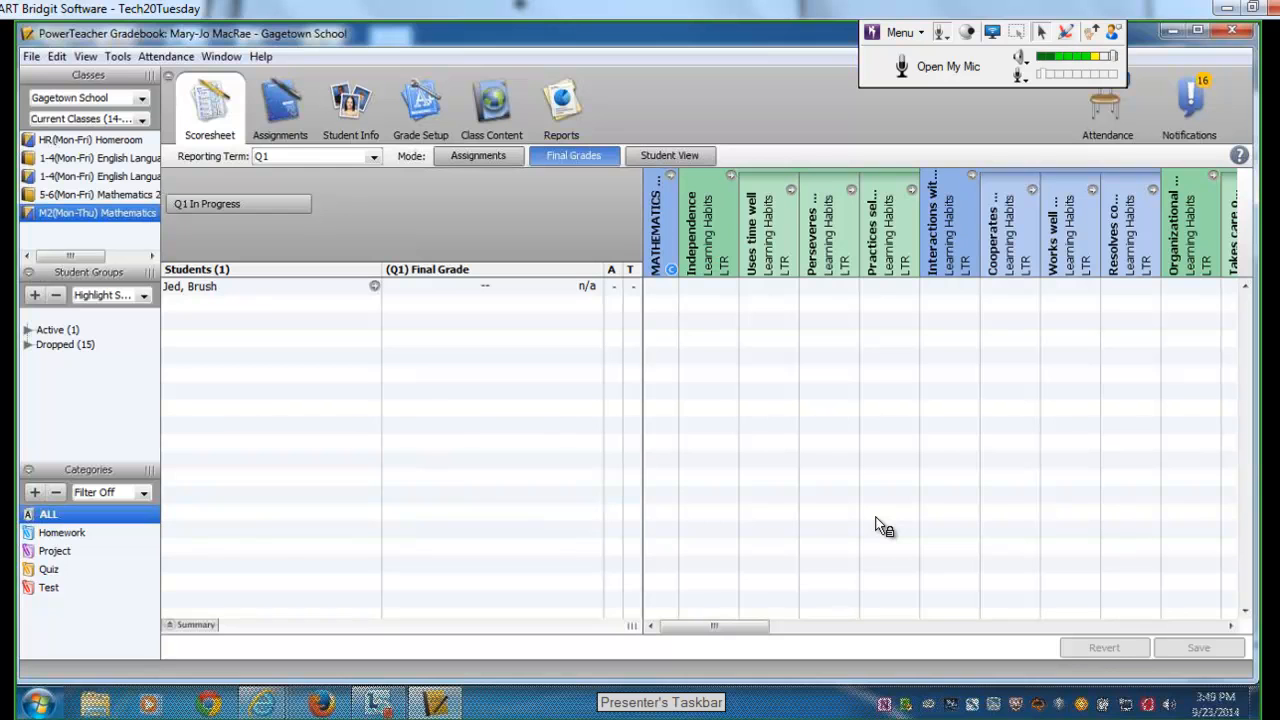
mouse_move(250, 204)
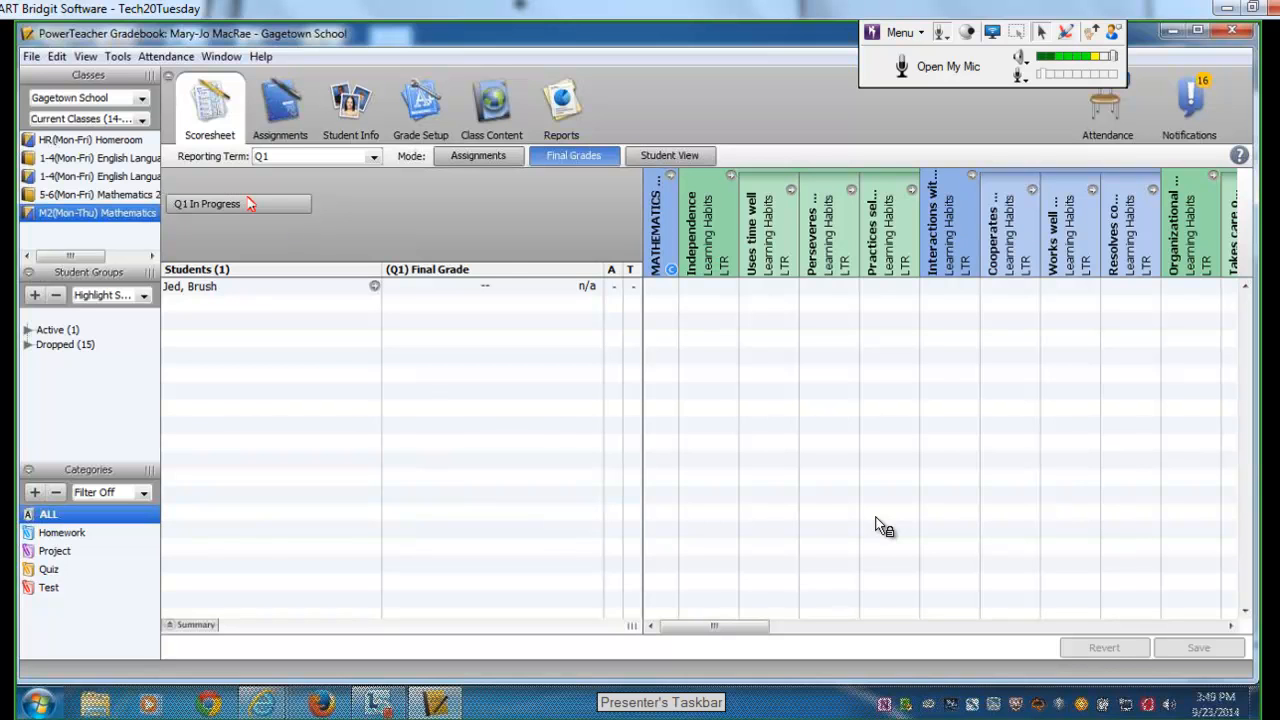
mouse_move(255, 205)
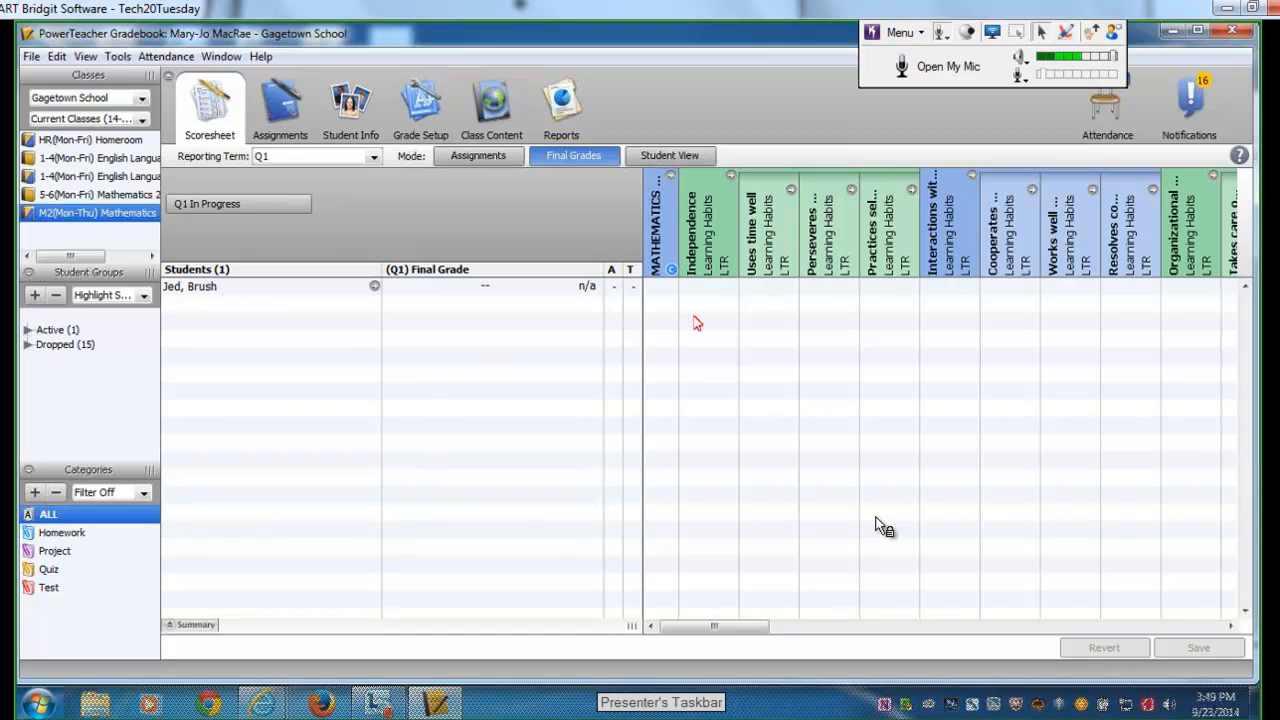
left_click_drag(714, 625, 763, 627)
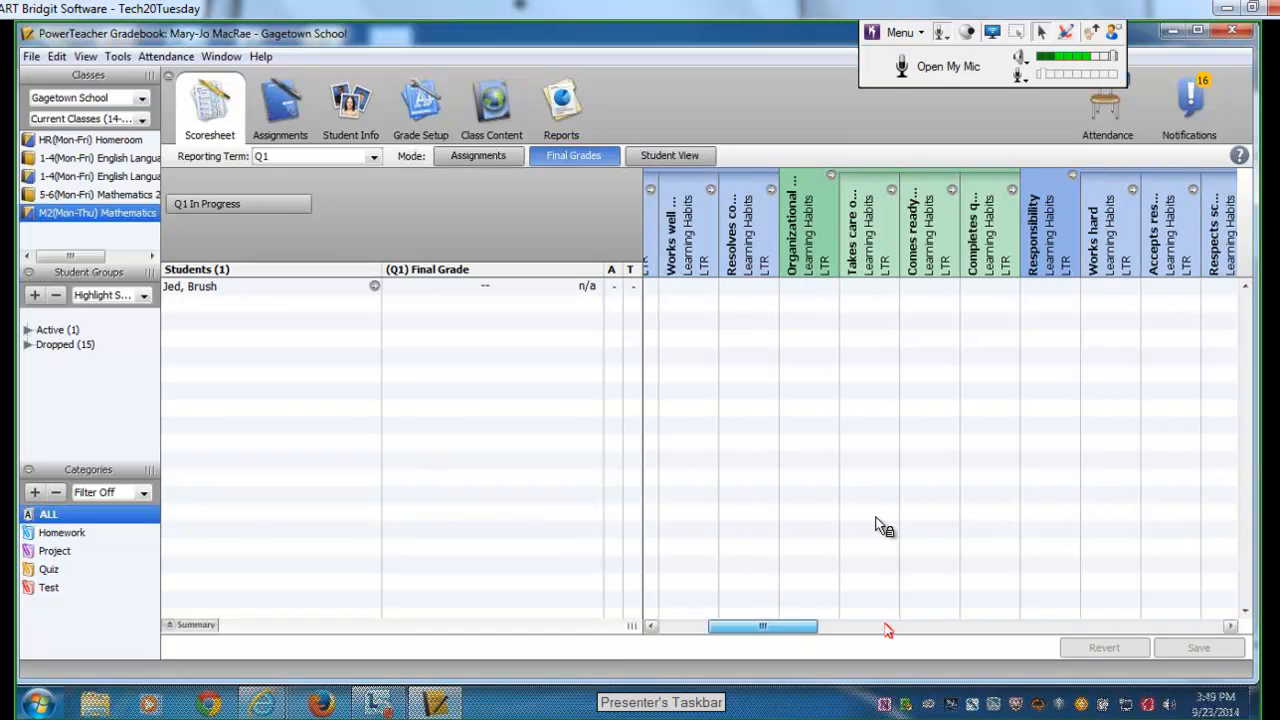
left_click_drag(763, 626, 805, 626)
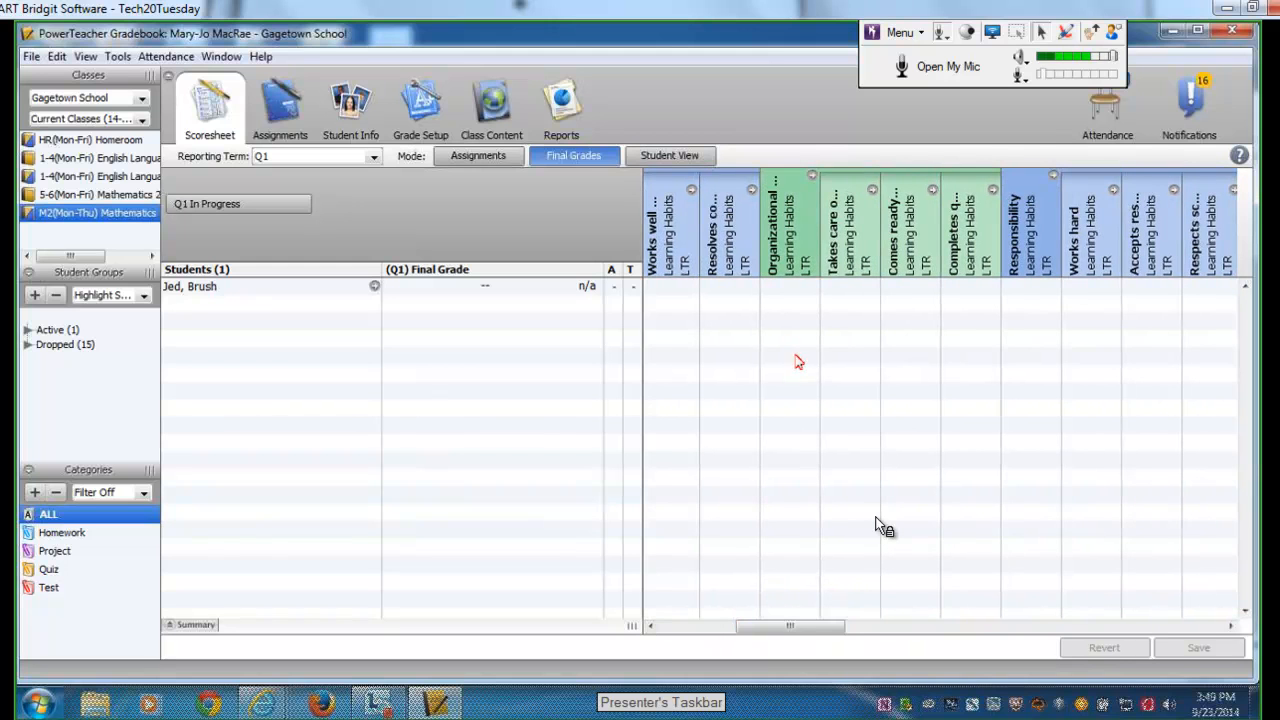
mouse_move(852, 290)
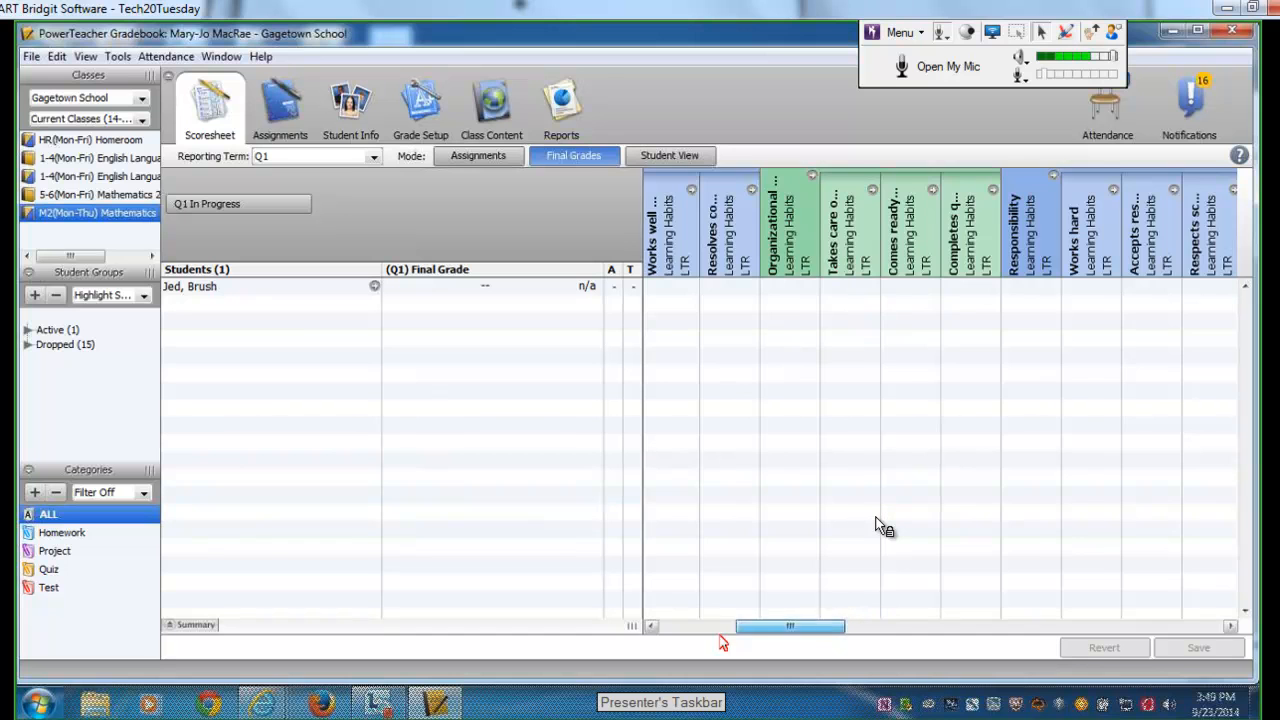
left_click(239, 203)
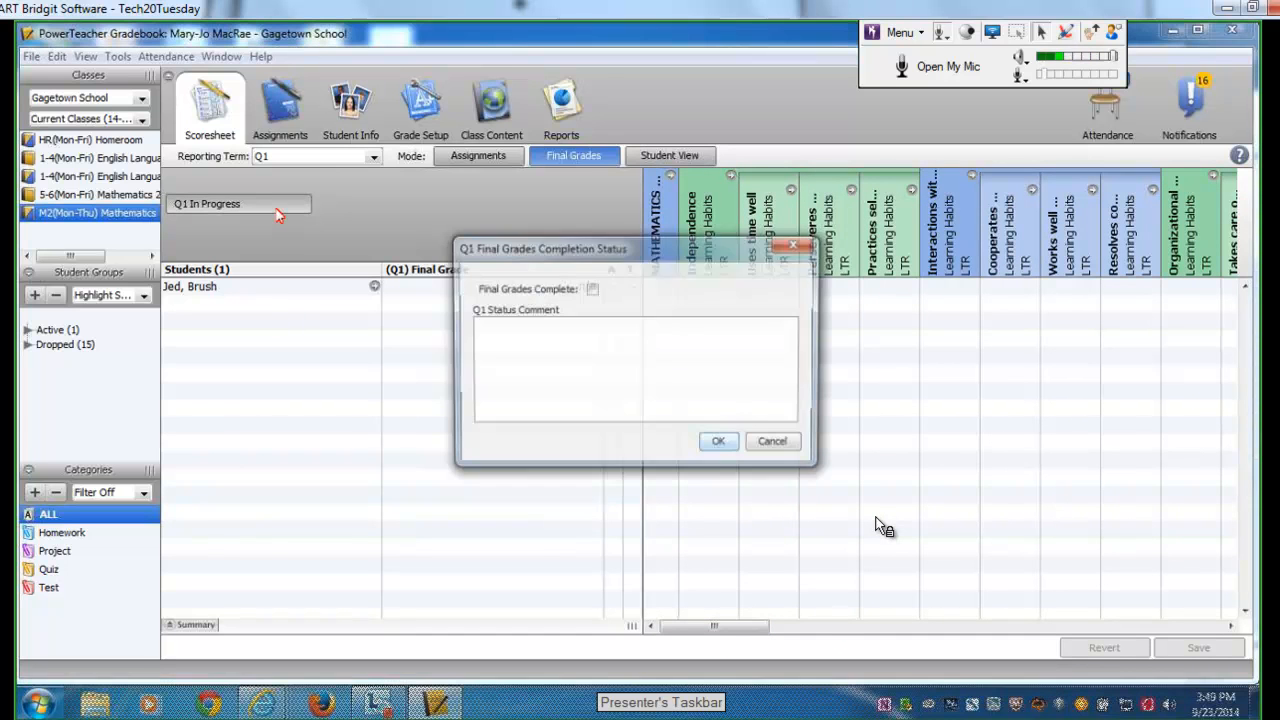
left_click(772, 441)
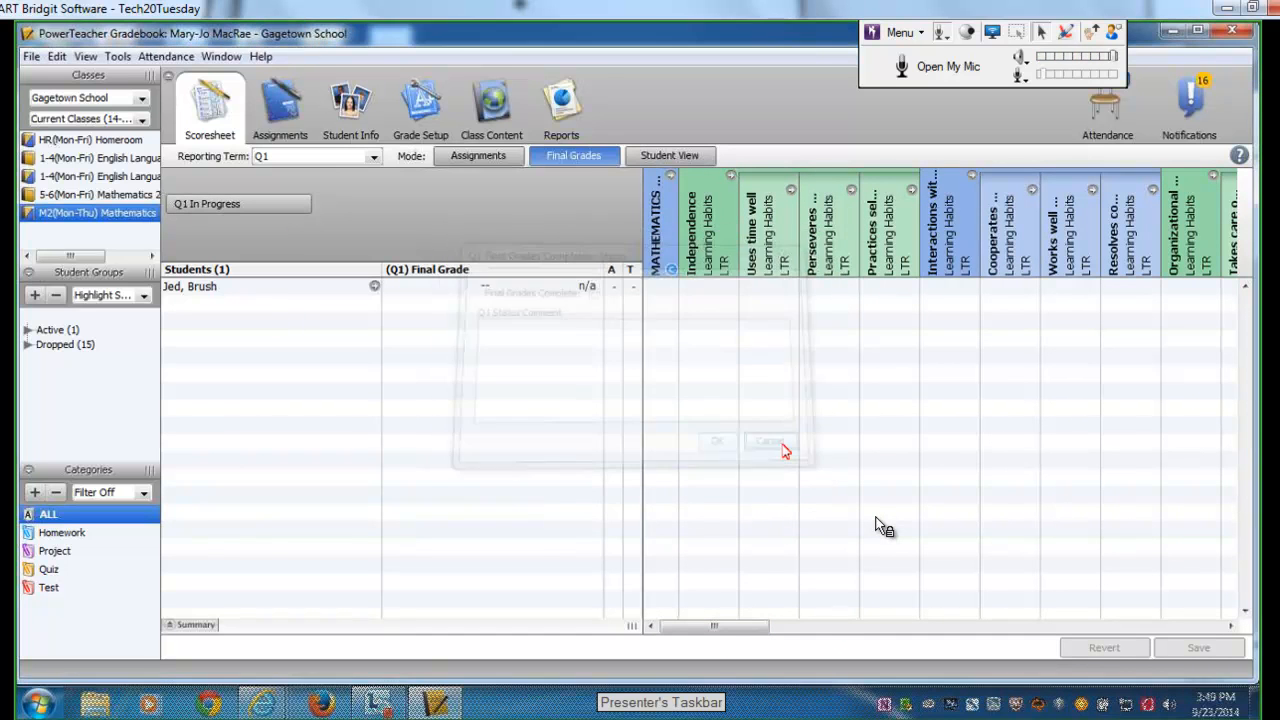
left_click(717, 441)
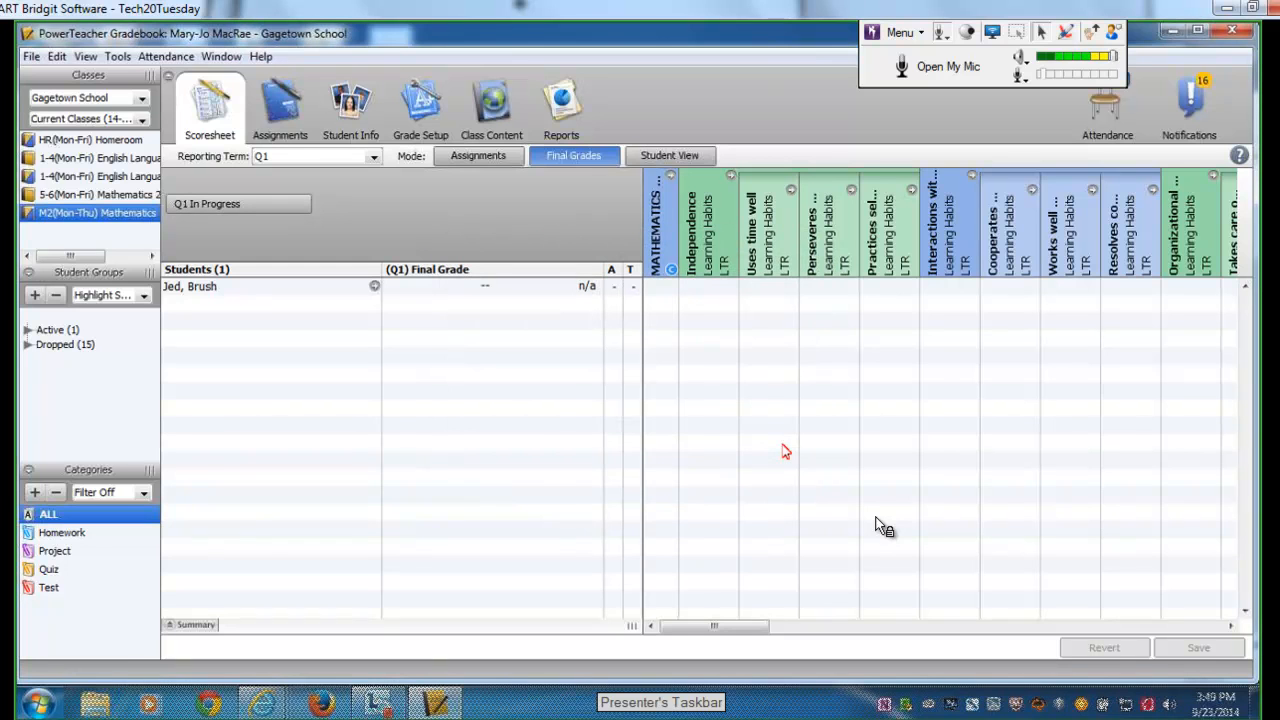
mouse_move(880, 525)
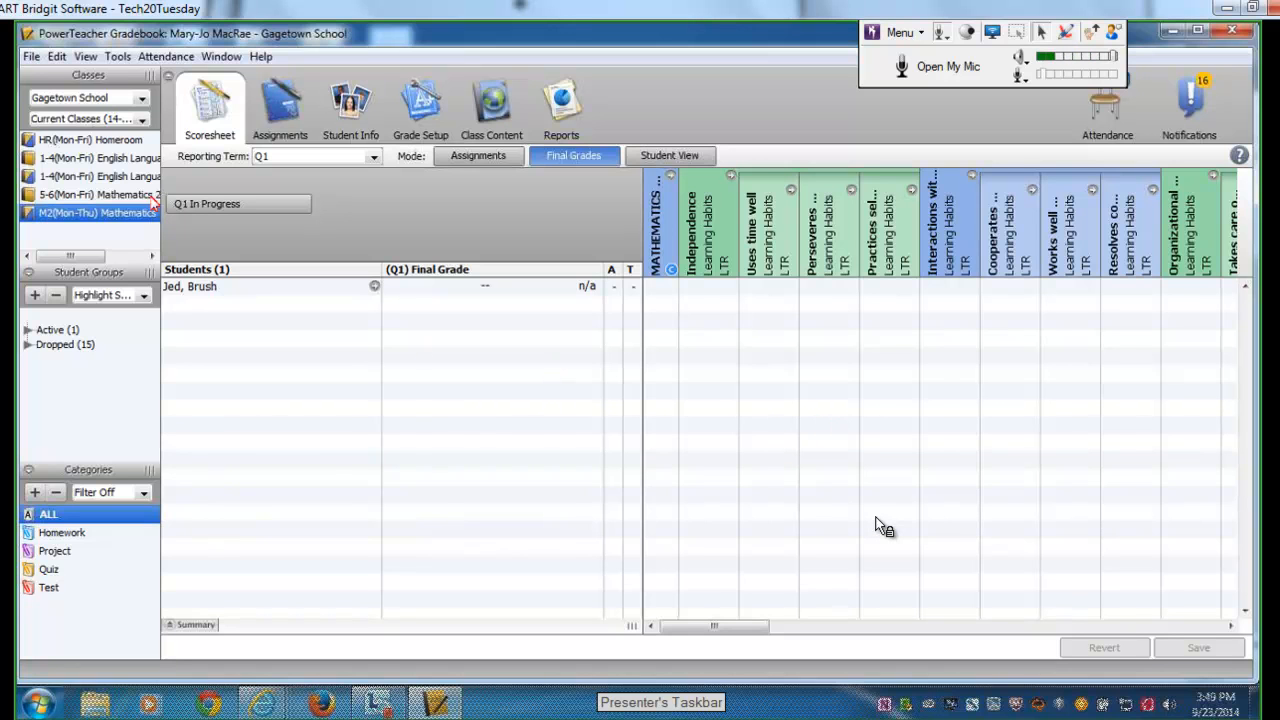
mouse_move(113, 140)
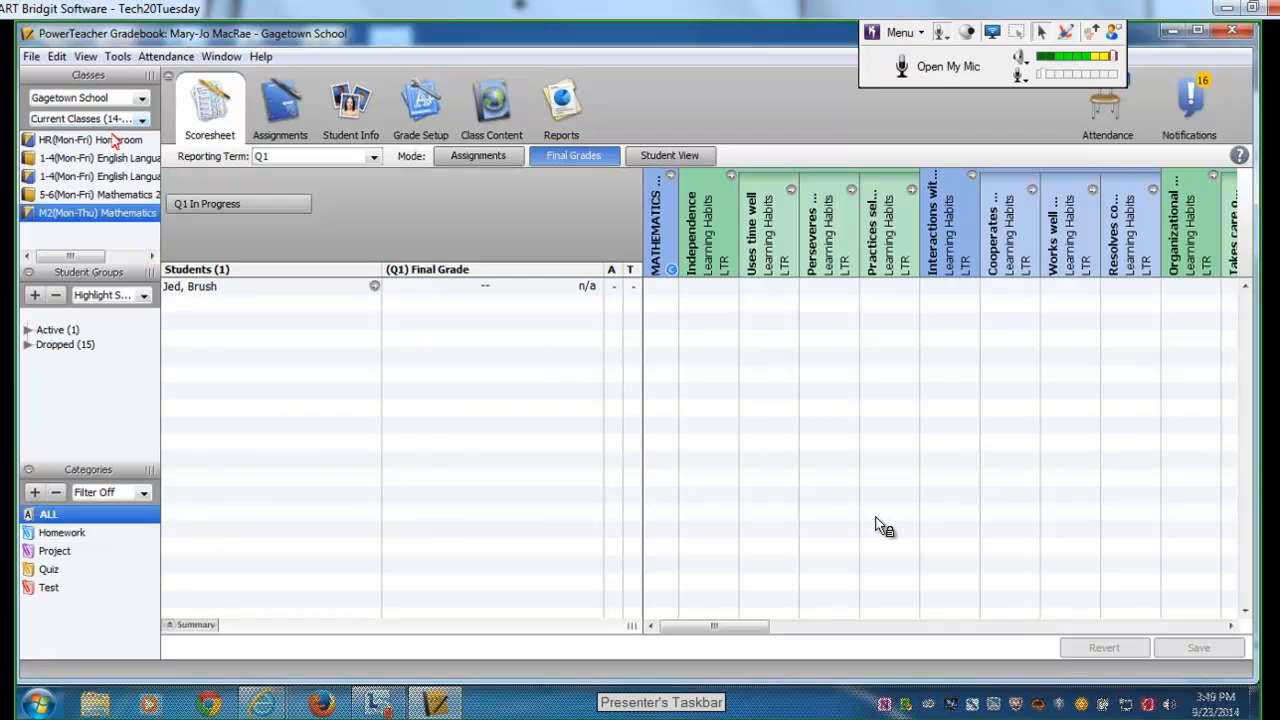
left_click(90, 139)
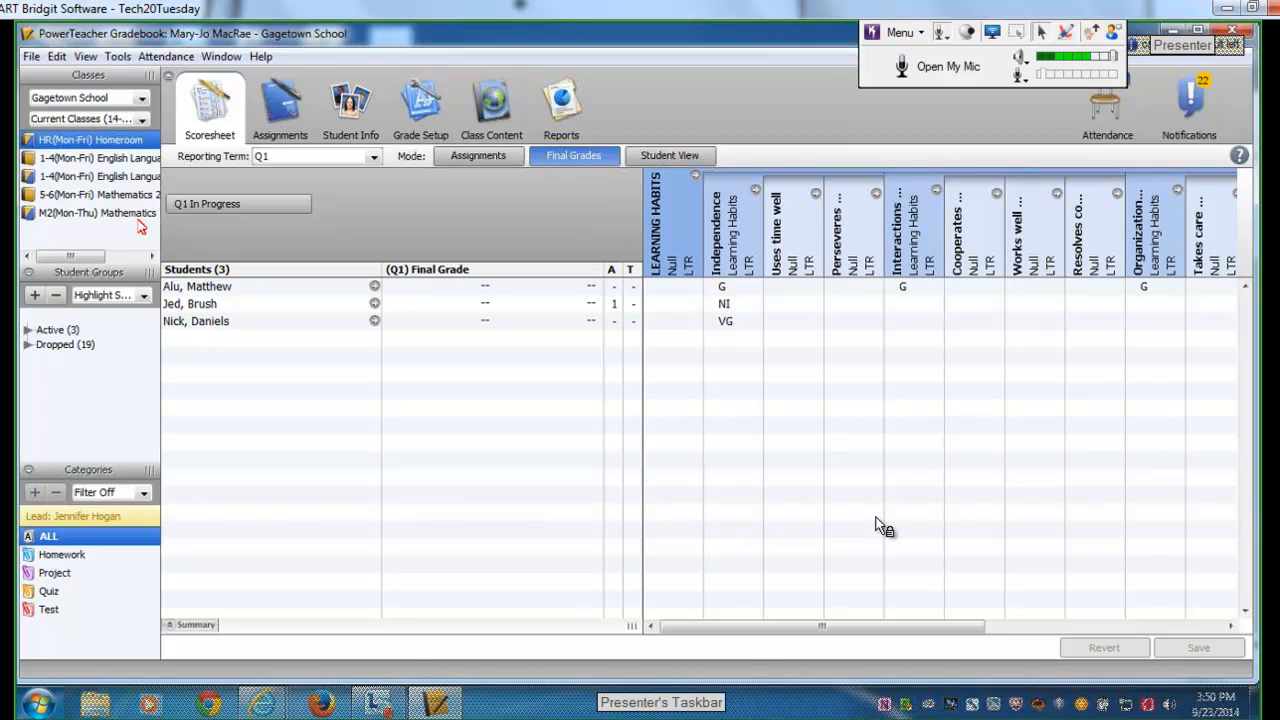
left_click(97, 213)
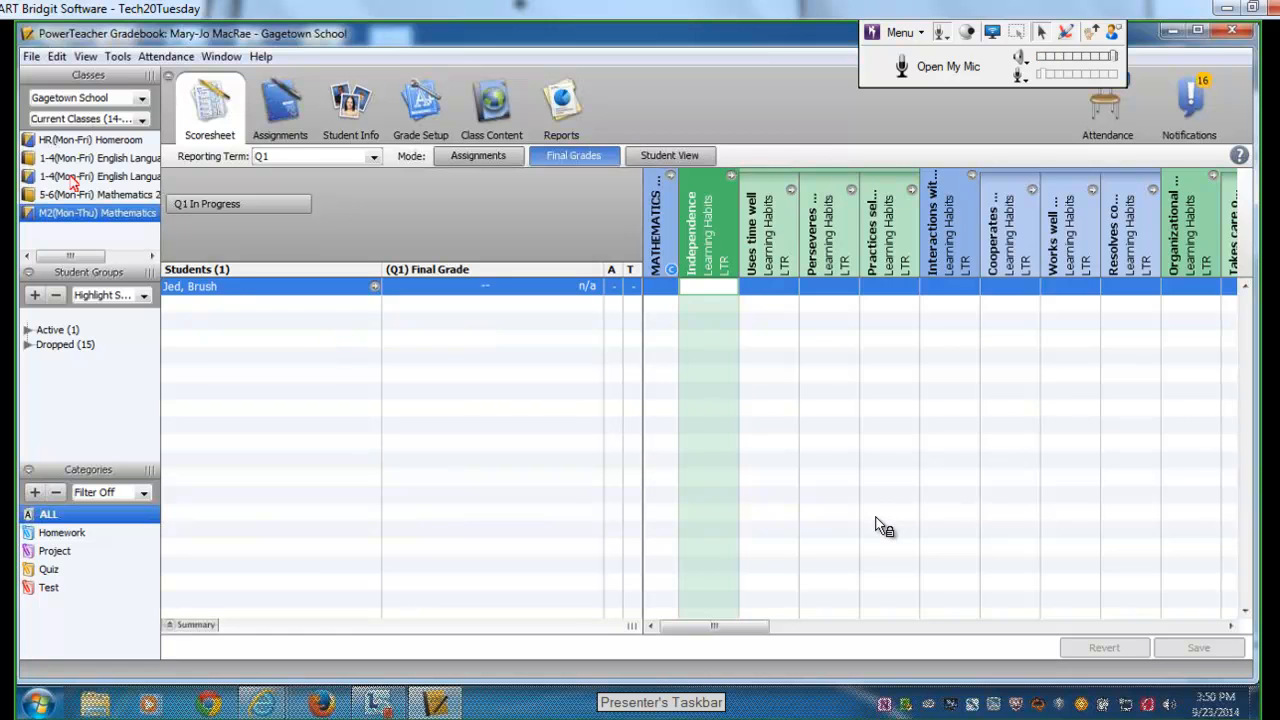
- Select the first 1-4(Mon-Fri) English Language Arts class and its first student's comment cell
left_click(99, 158)
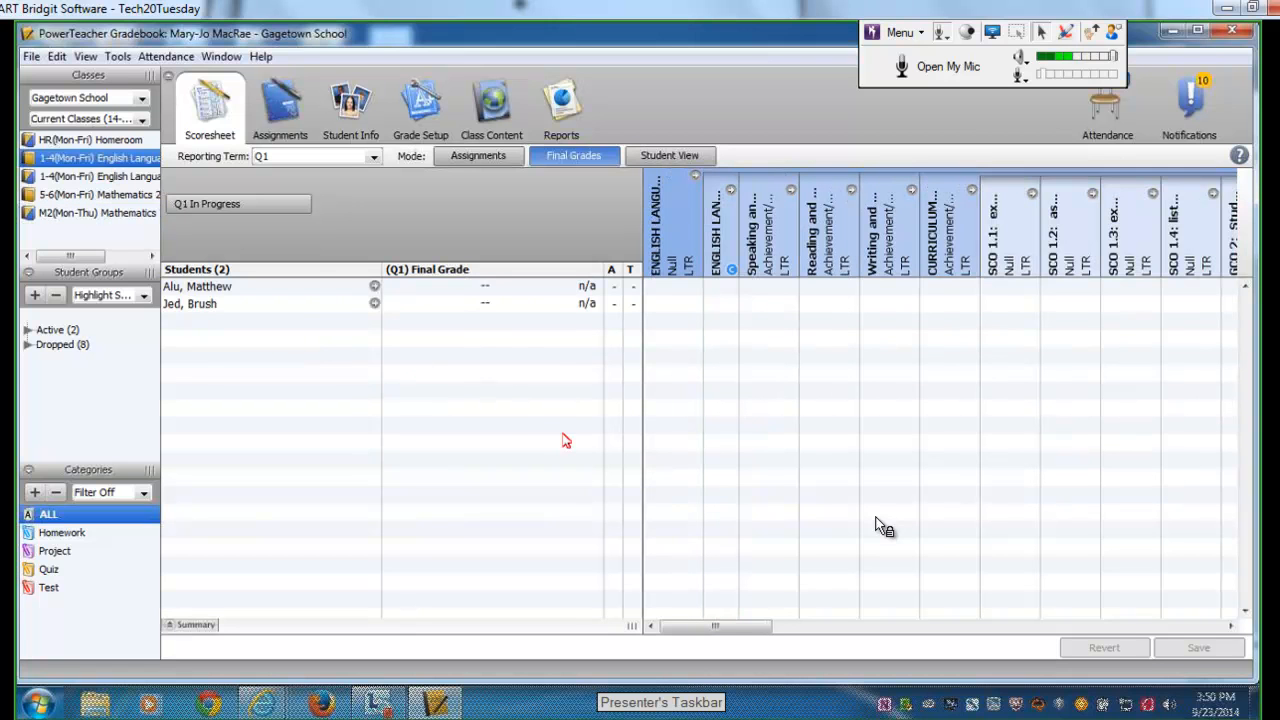
mouse_move(453, 432)
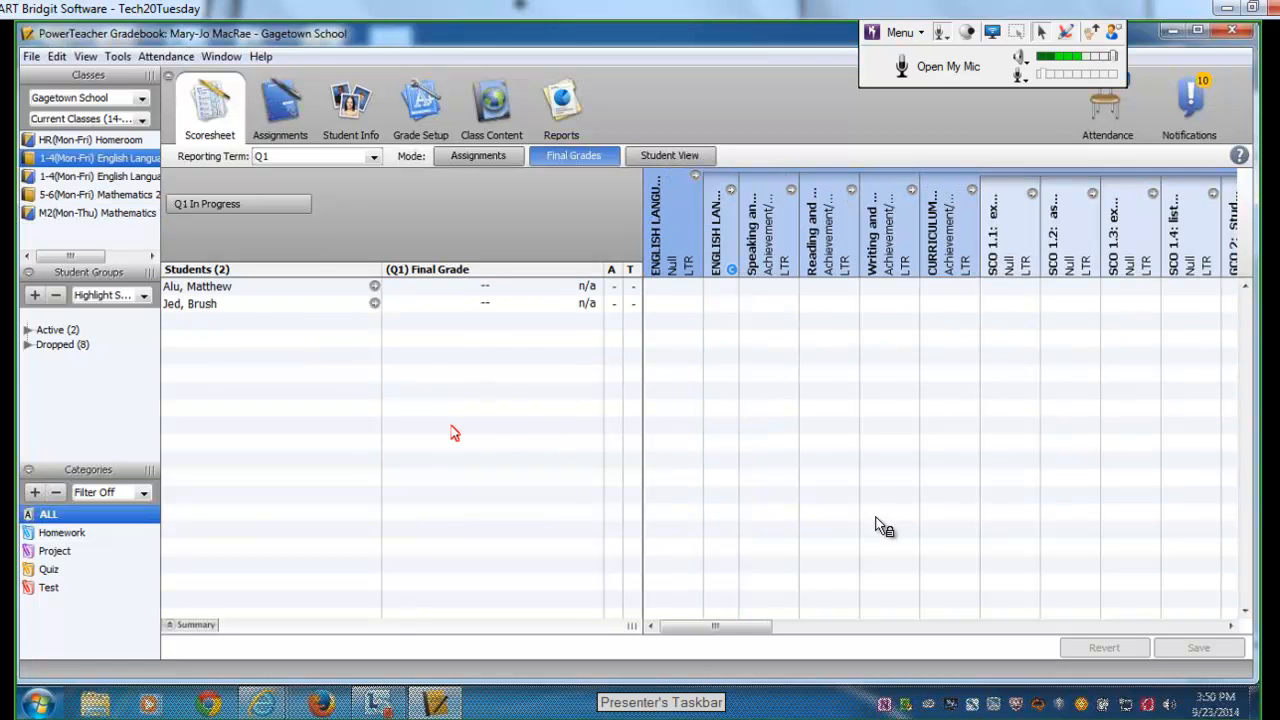
mouse_move(880, 525)
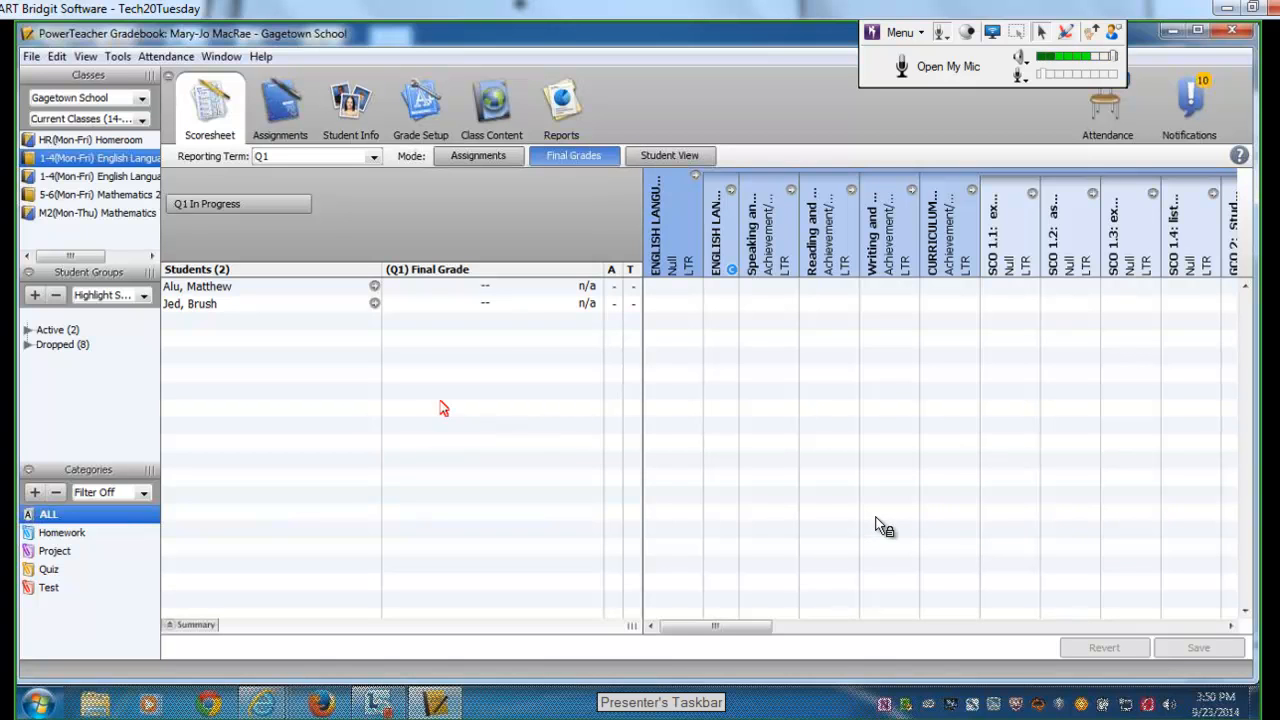
mouse_move(580, 160)
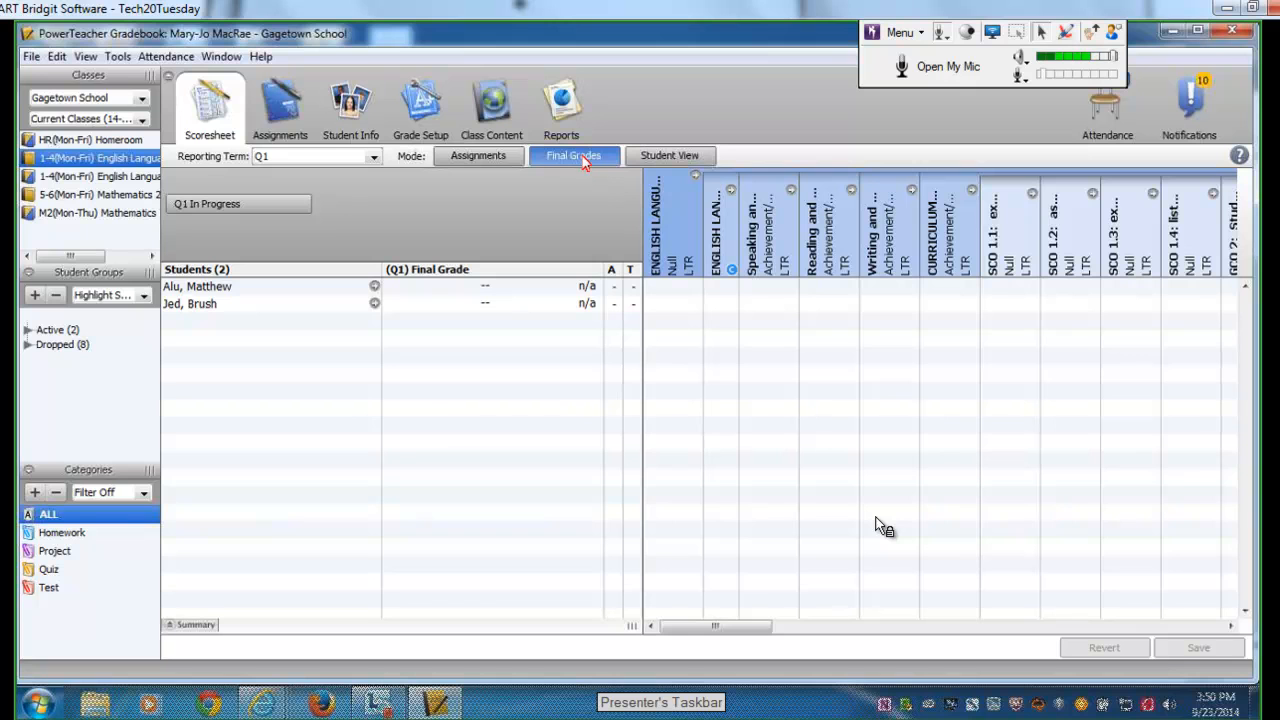
mouse_move(727, 305)
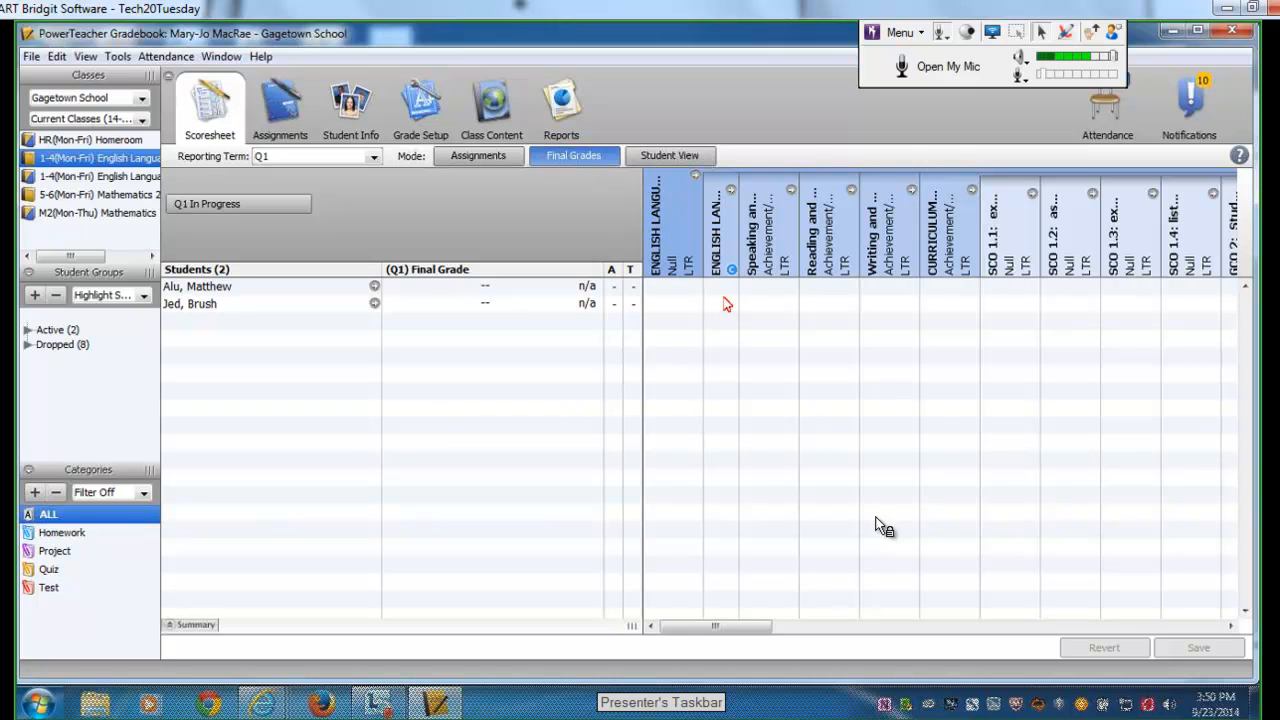
left_click(722, 290)
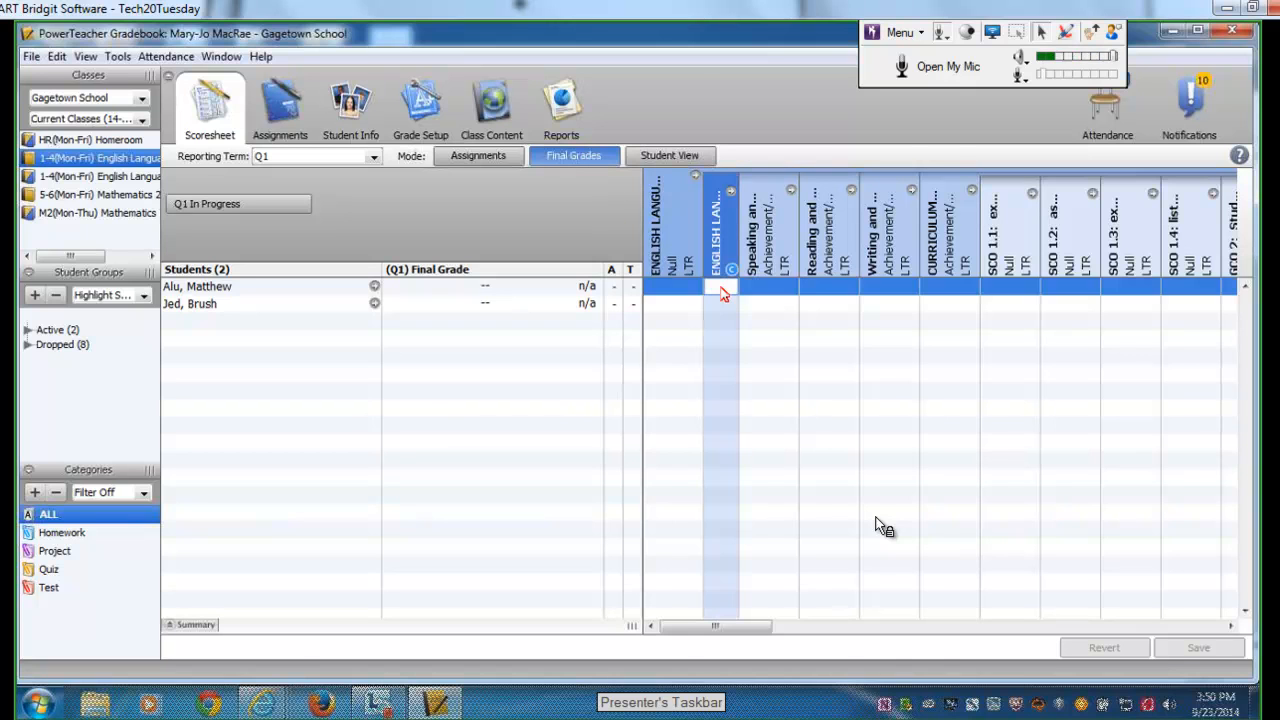
- Try the Q1 ELA 2 comment for both students, find no characters allowed, and close the comment entry
left_click(197, 286)
type("n;lancv'amcv'la'smc'lascm'lasxc,ldc")
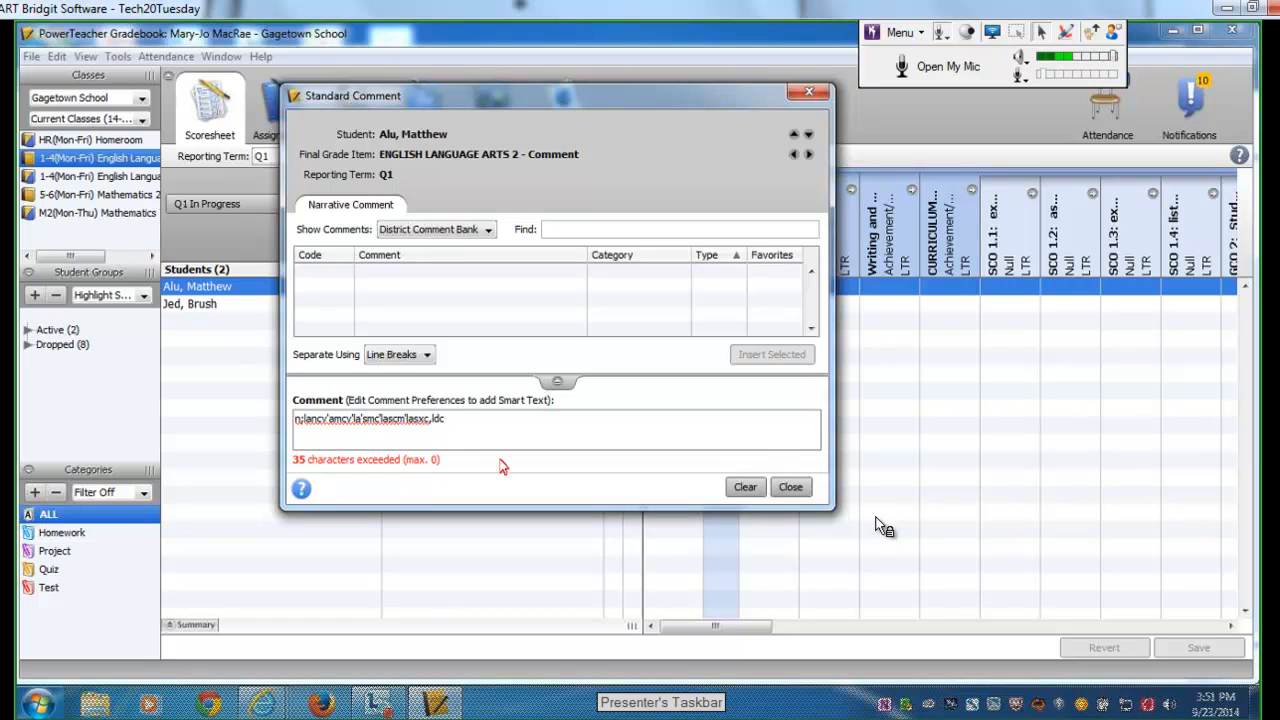
mouse_move(432, 472)
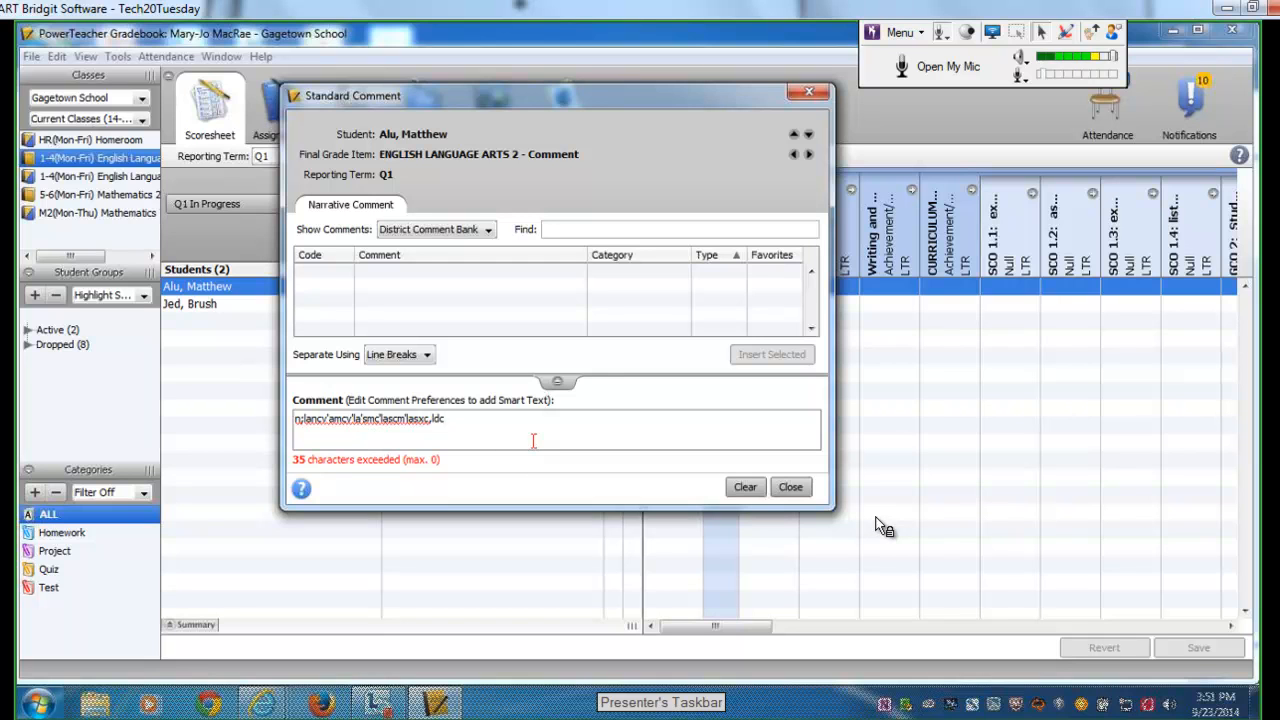
mouse_move(880, 527)
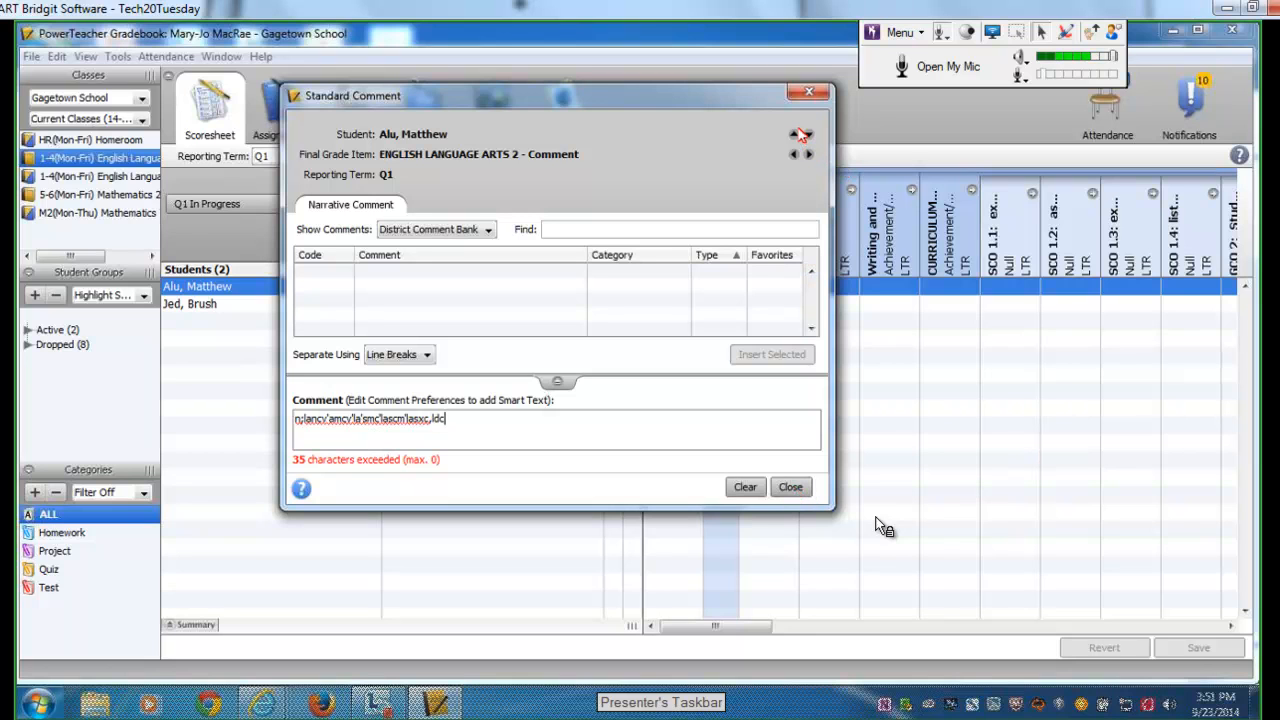
left_click(808, 134)
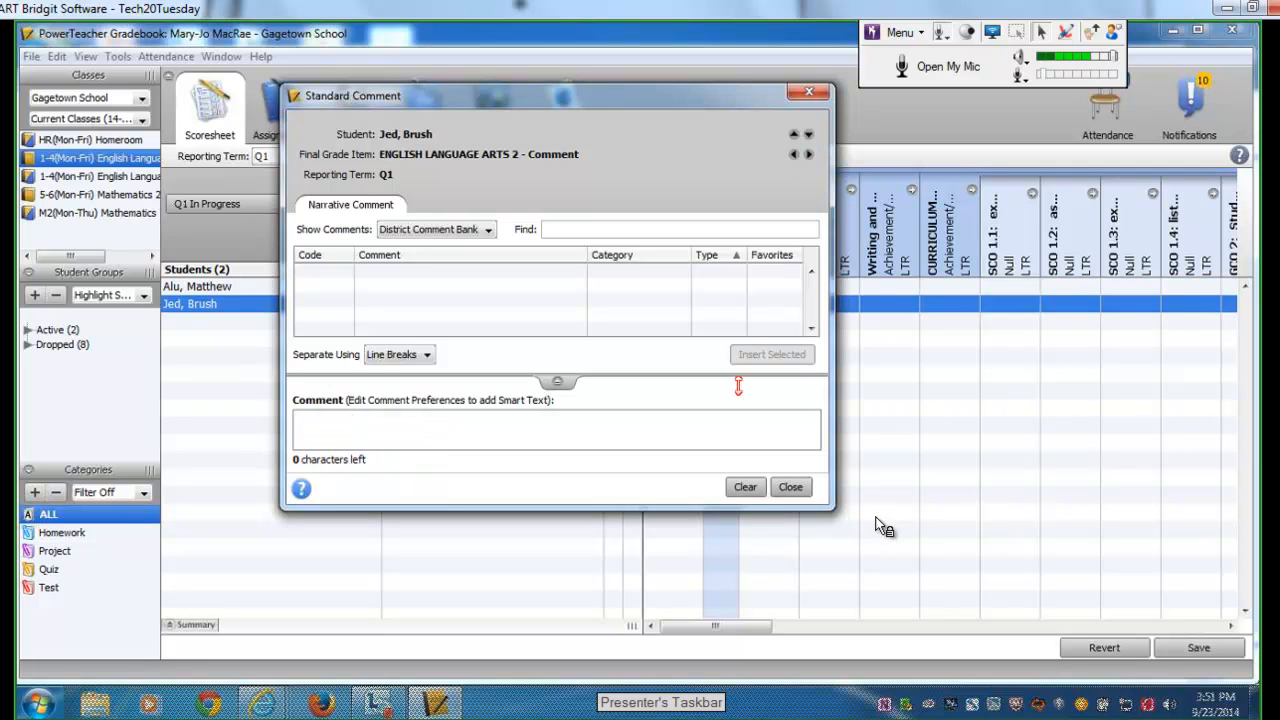
mouse_move(878, 525)
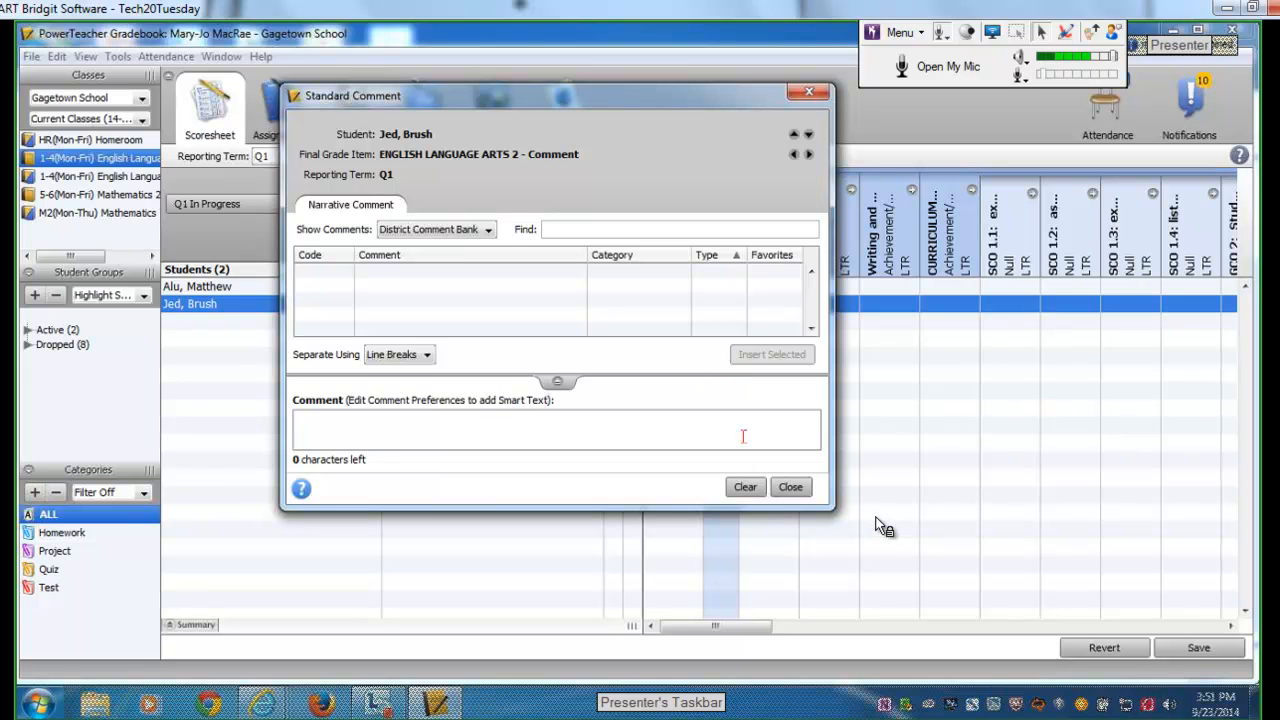
left_click(744, 487)
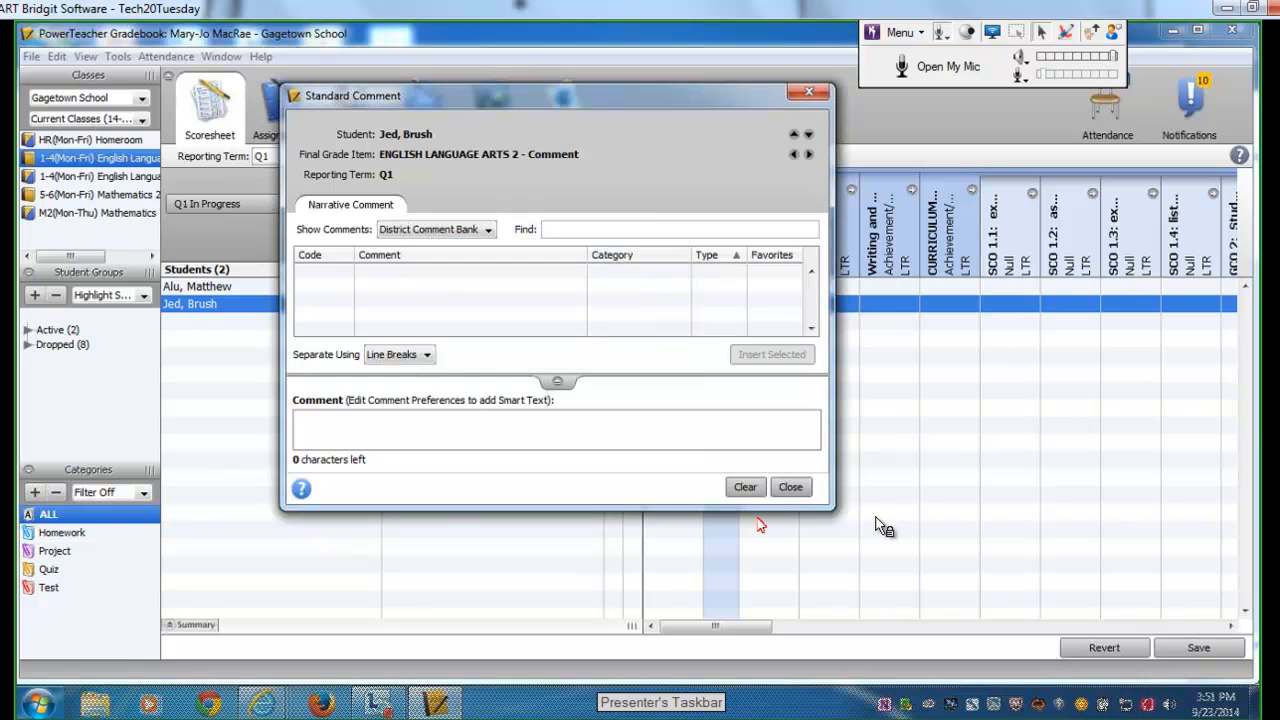
left_click(790, 487)
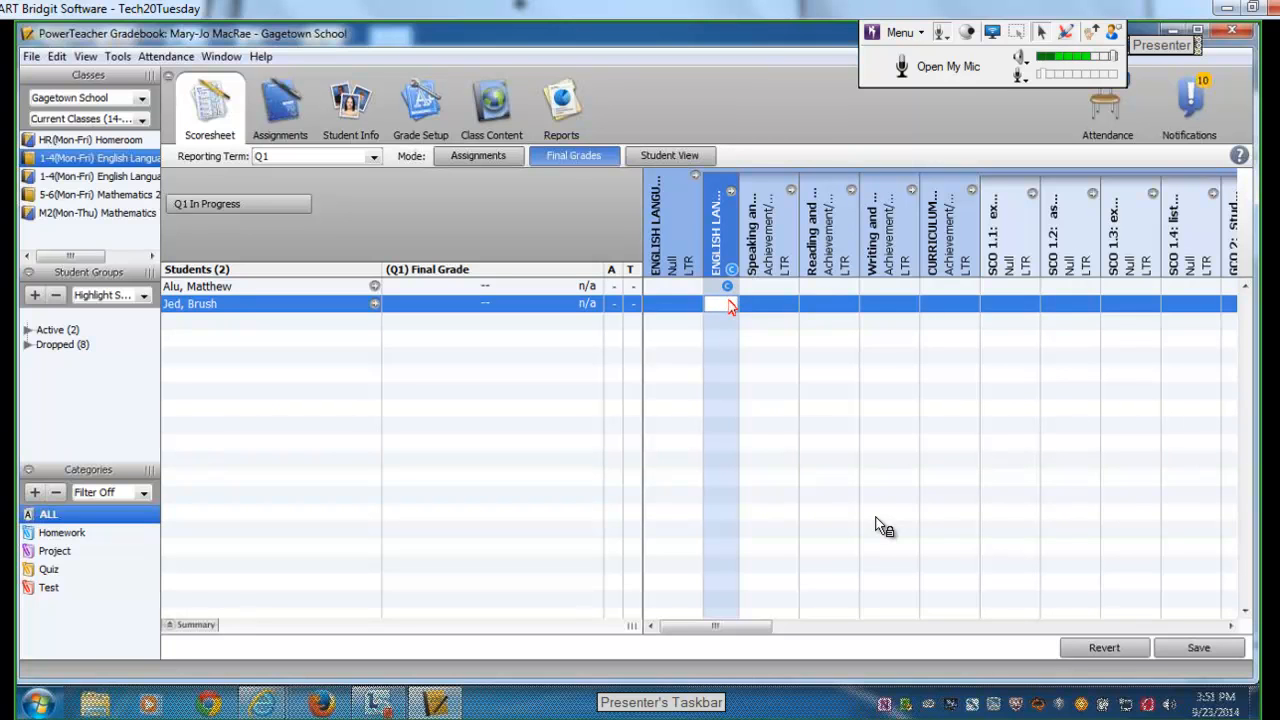
mouse_move(880, 526)
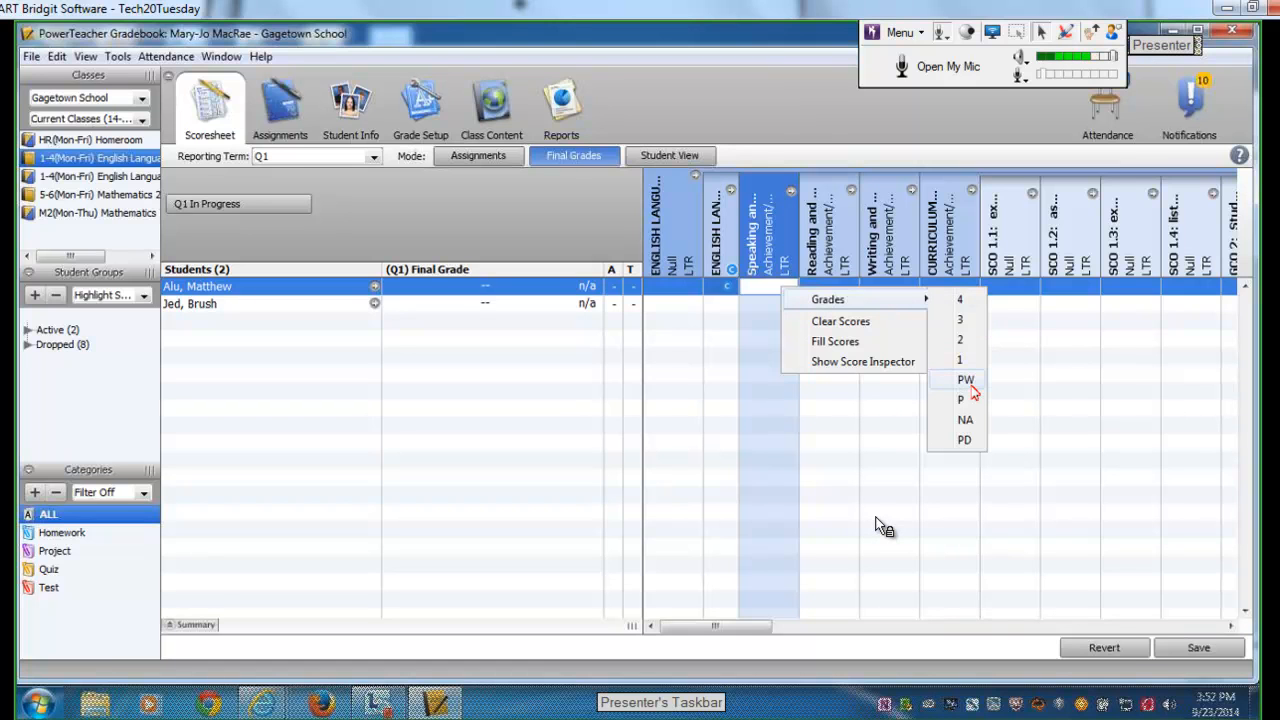
mouse_move(961, 400)
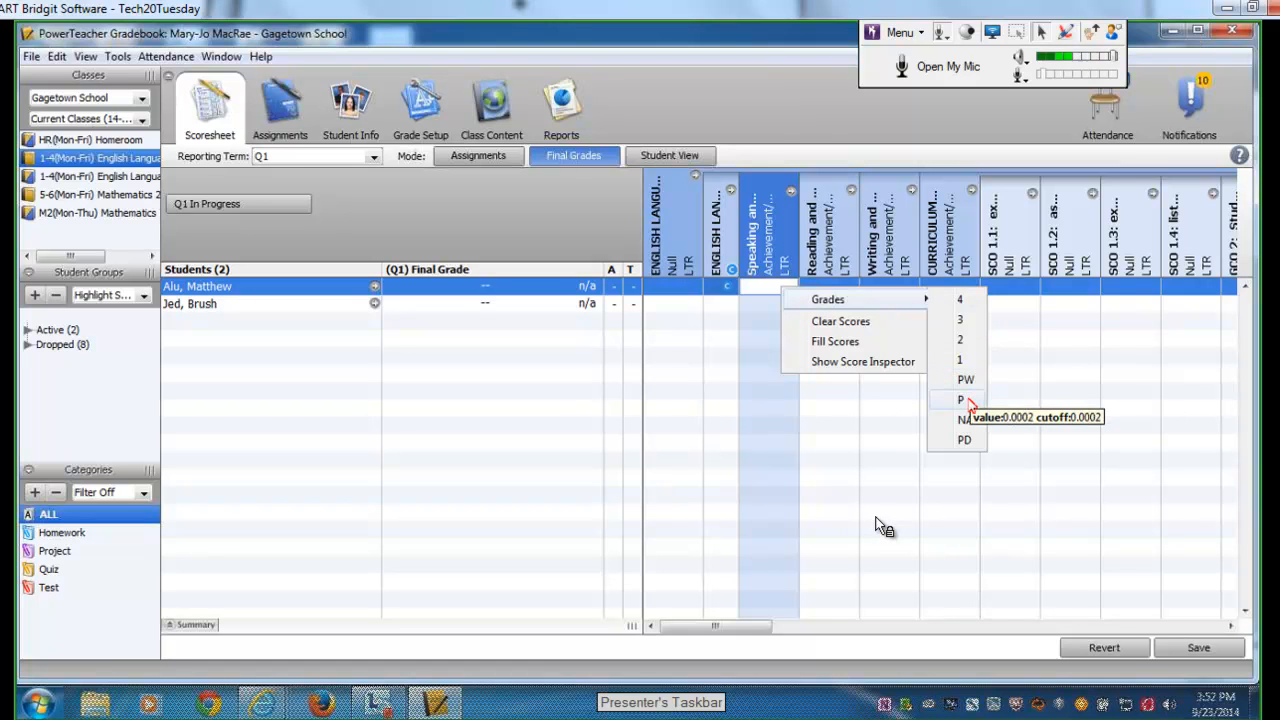
mouse_move(964, 440)
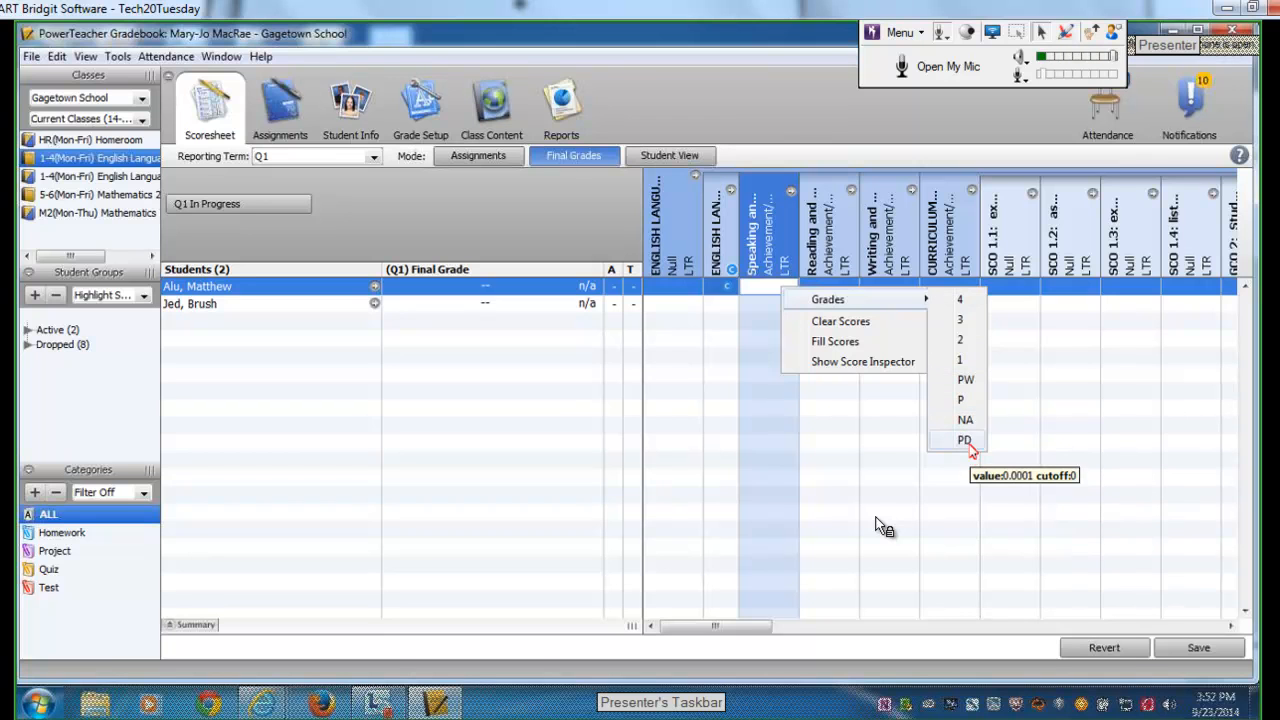
mouse_move(968, 420)
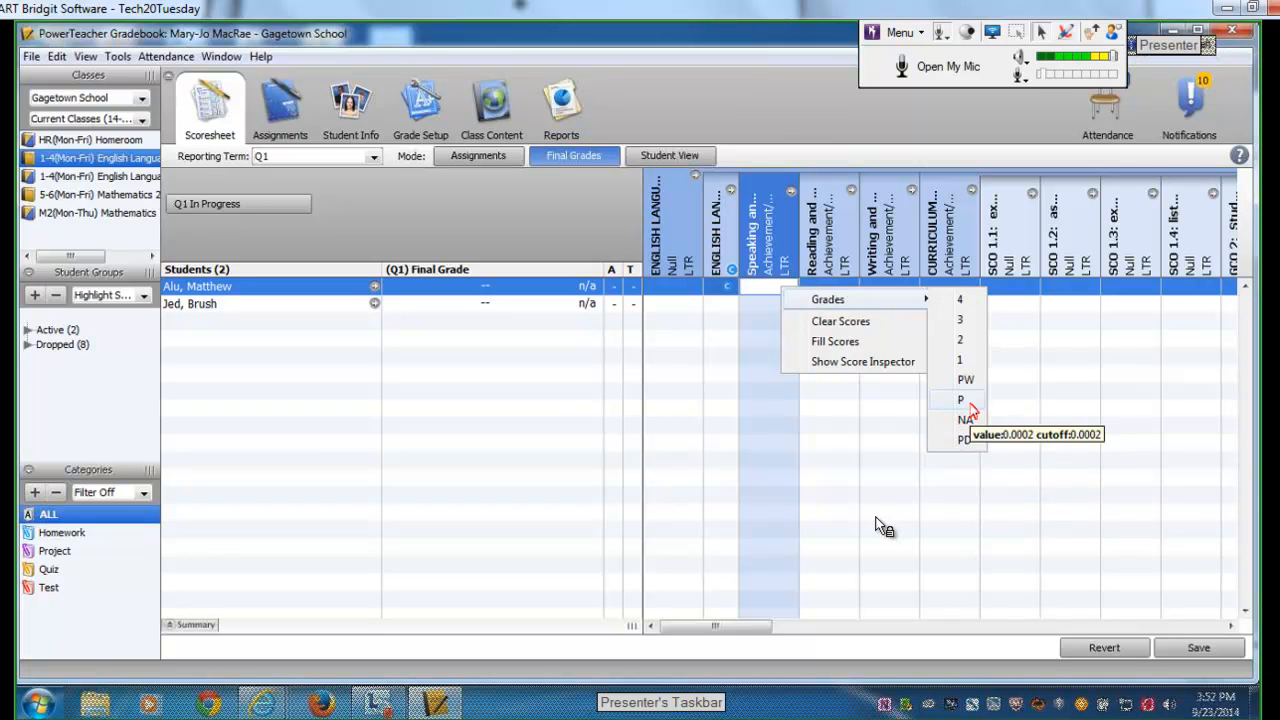
mouse_move(960, 320)
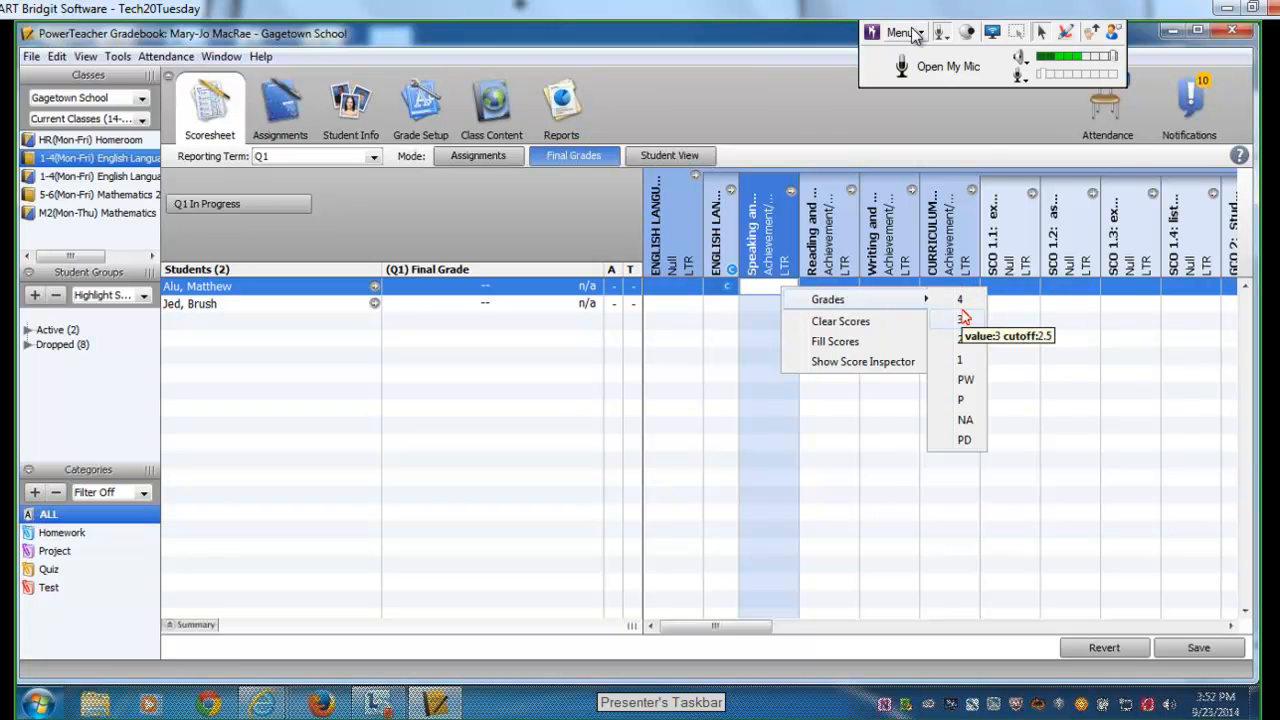
- In Bridgit Options, browse the tabs and uncheck 'Sounds when users join/leave' under Audio Settings
left_click(900, 32)
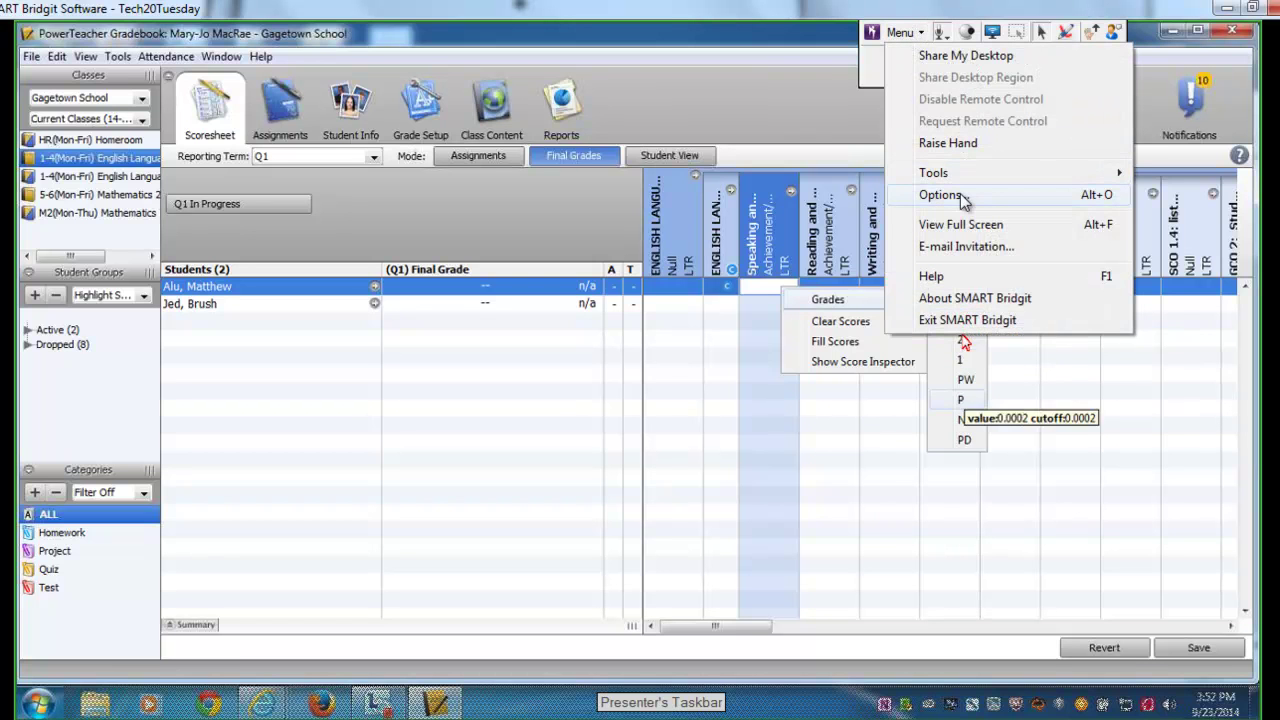
left_click(939, 194)
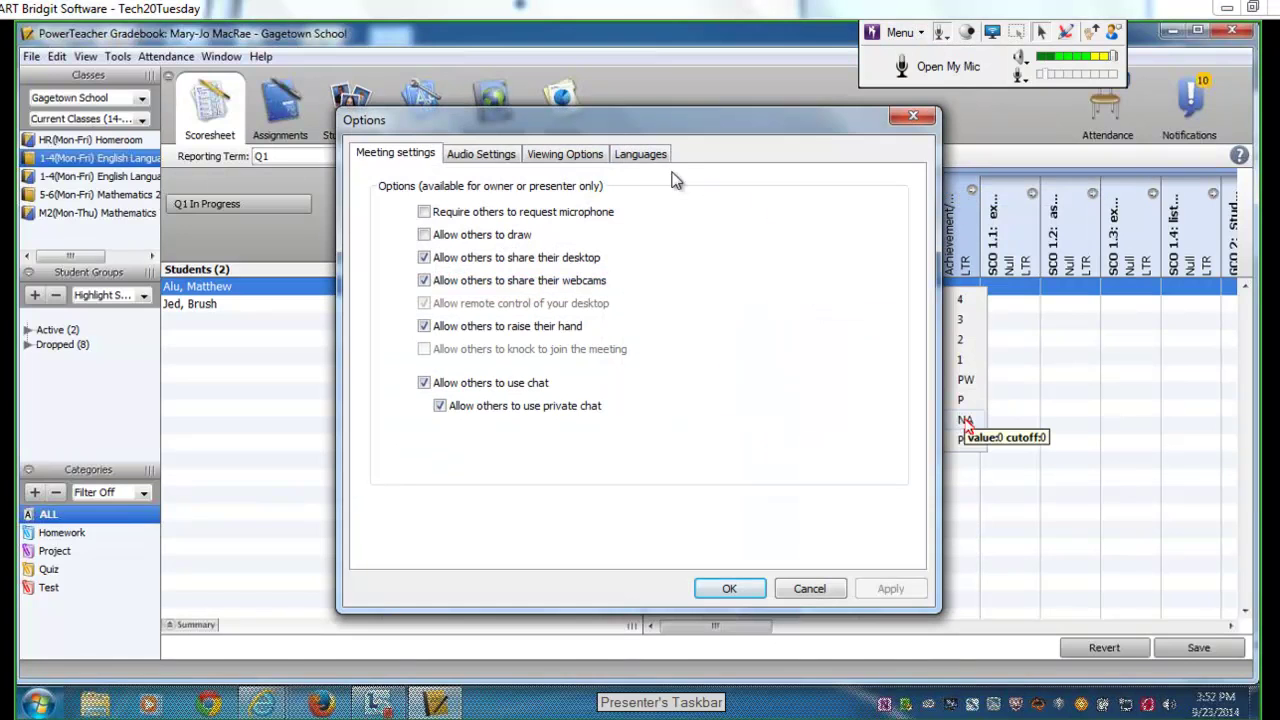
left_click(481, 153)
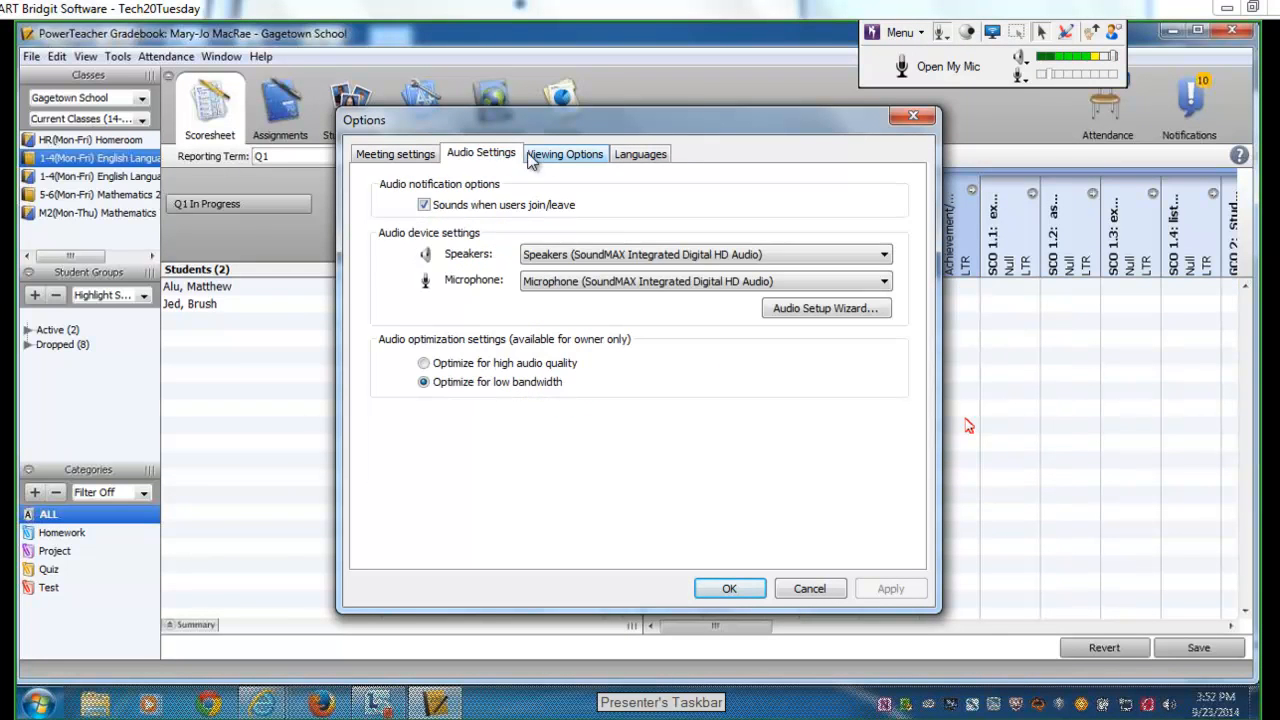
left_click(640, 153)
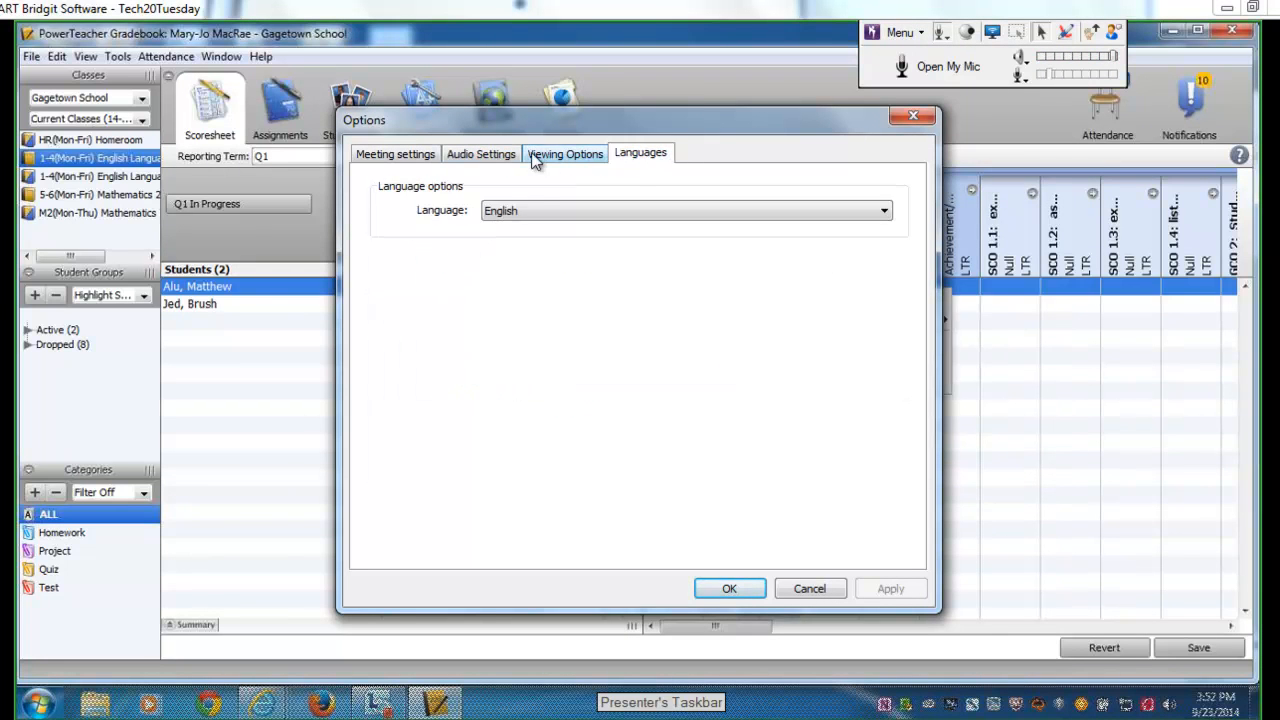
left_click(395, 153)
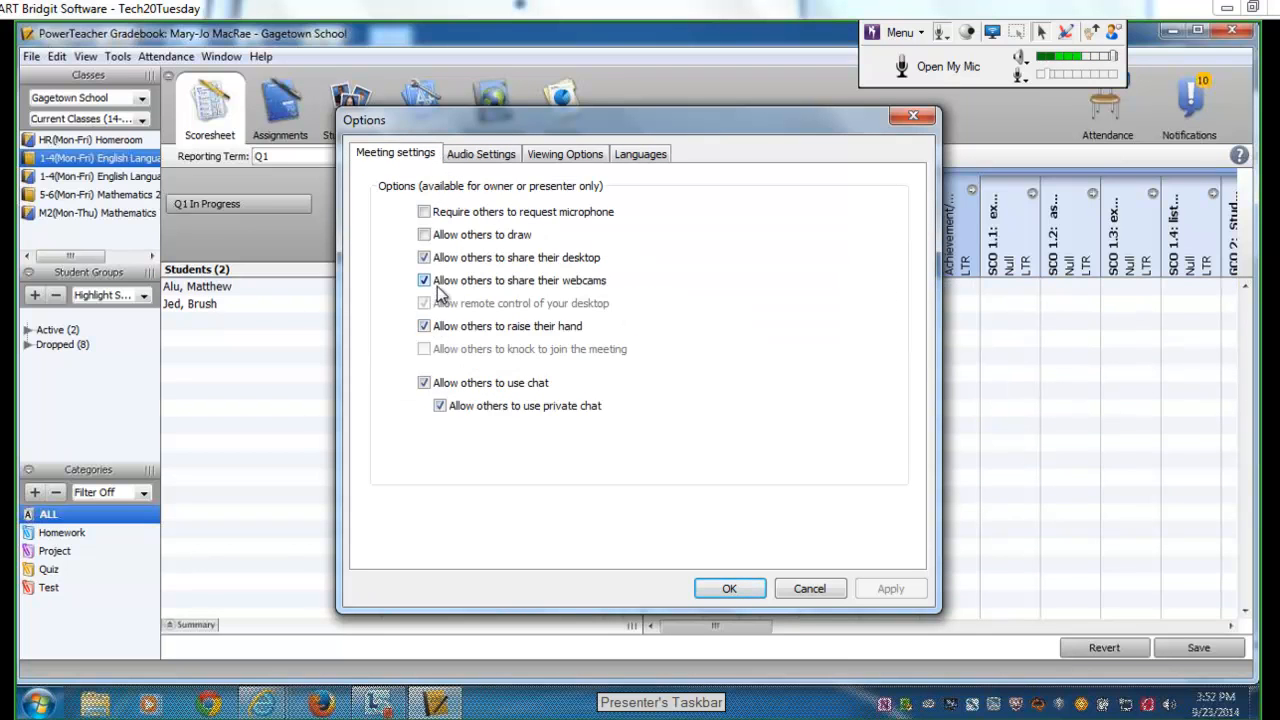
left_click(481, 153)
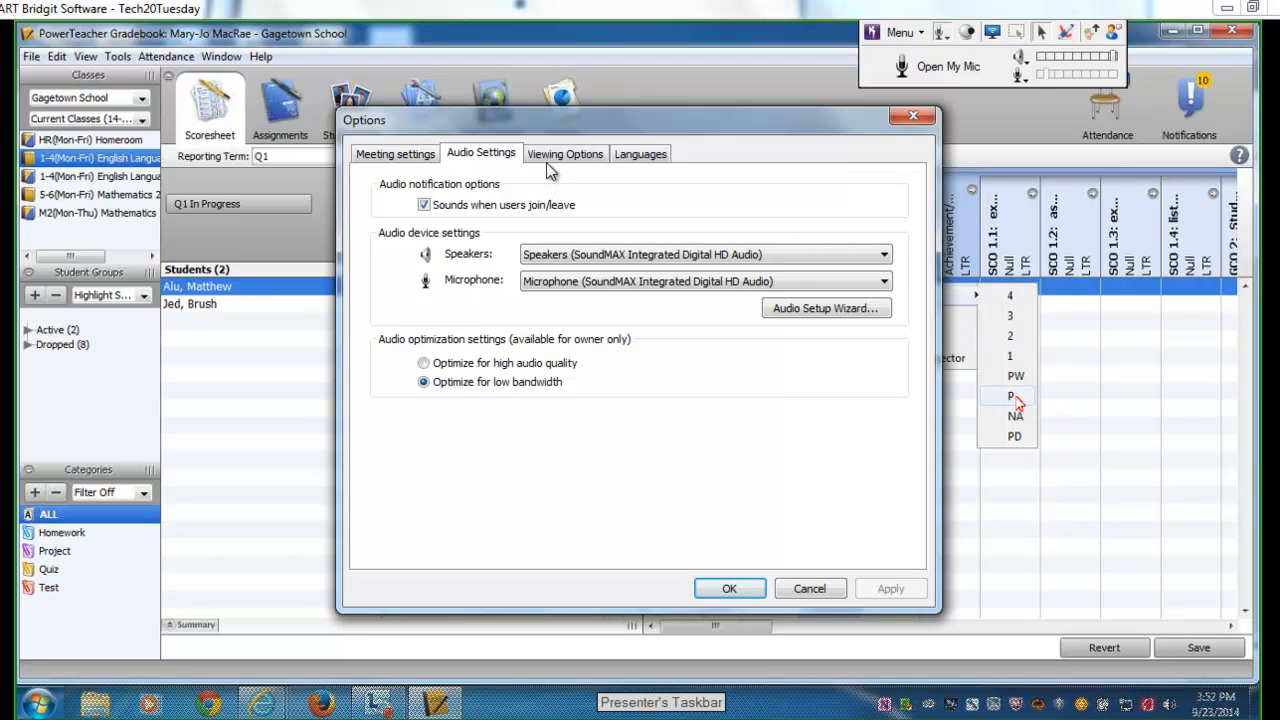
left_click(424, 204)
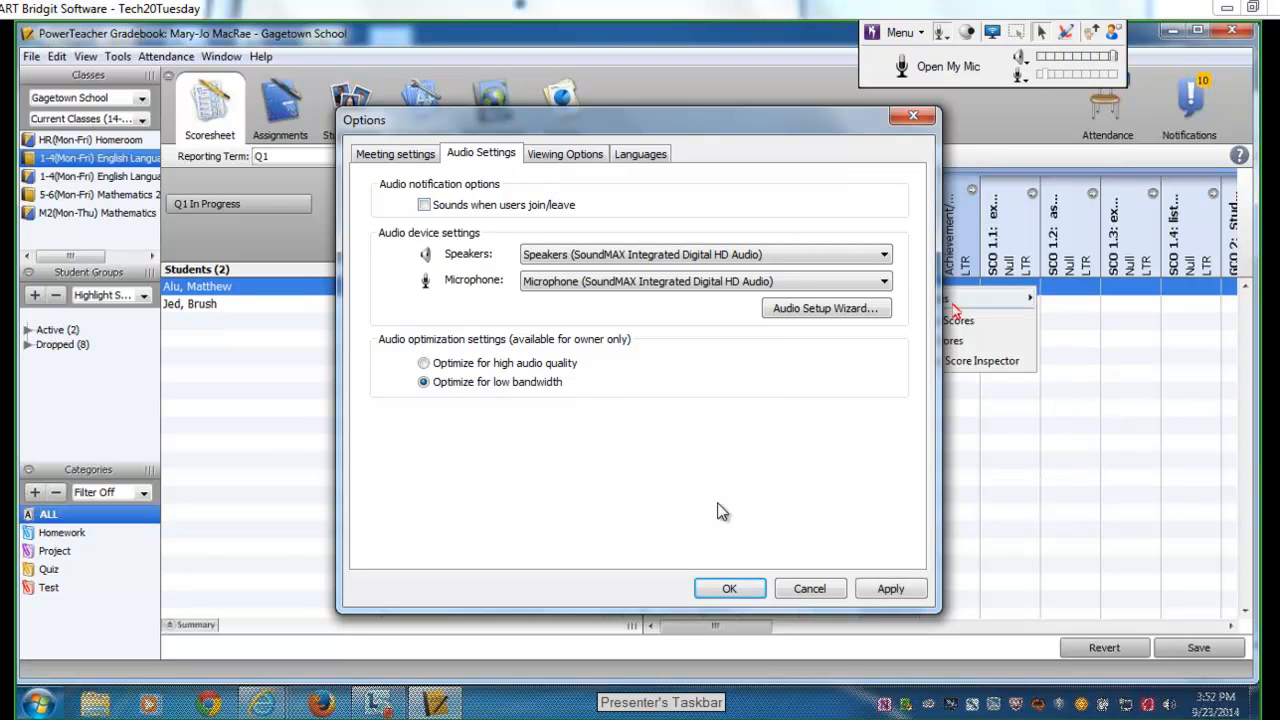
- Confirm the Bridgit options and give the first ELA student P for Writing
left_click(729, 588)
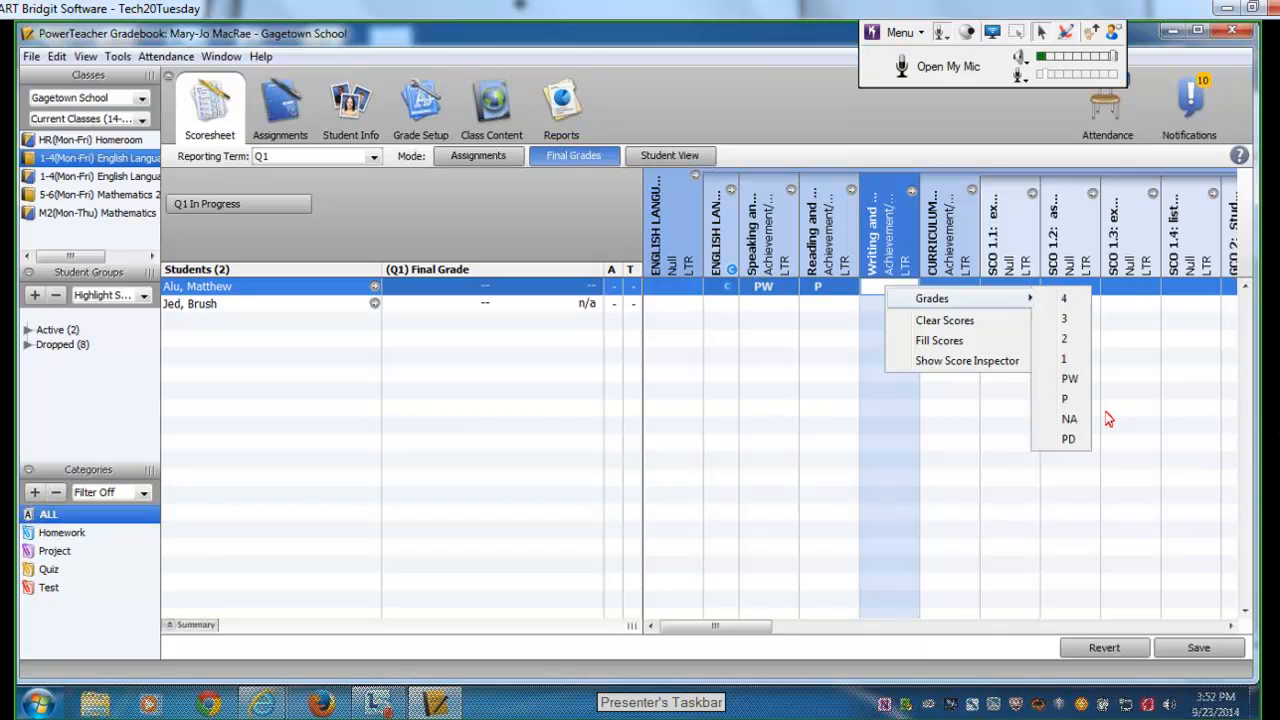
left_click(1064, 398)
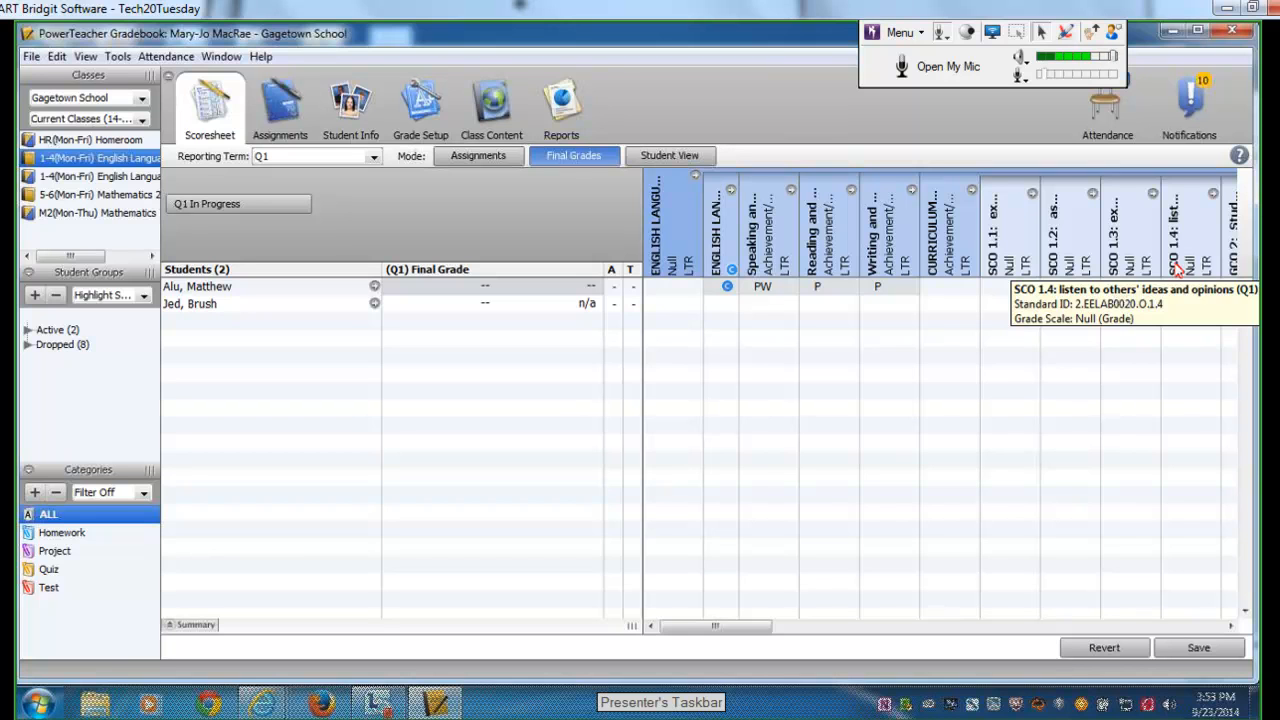
mouse_move(1144, 232)
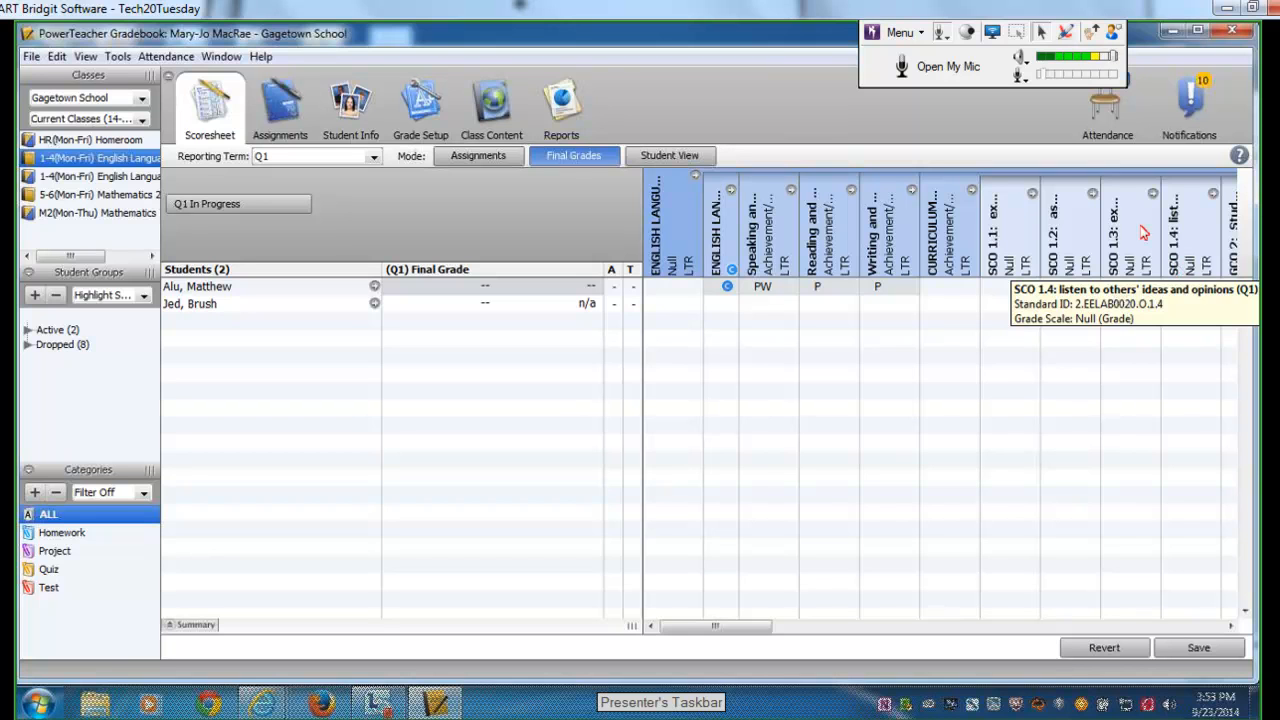
mouse_move(970, 342)
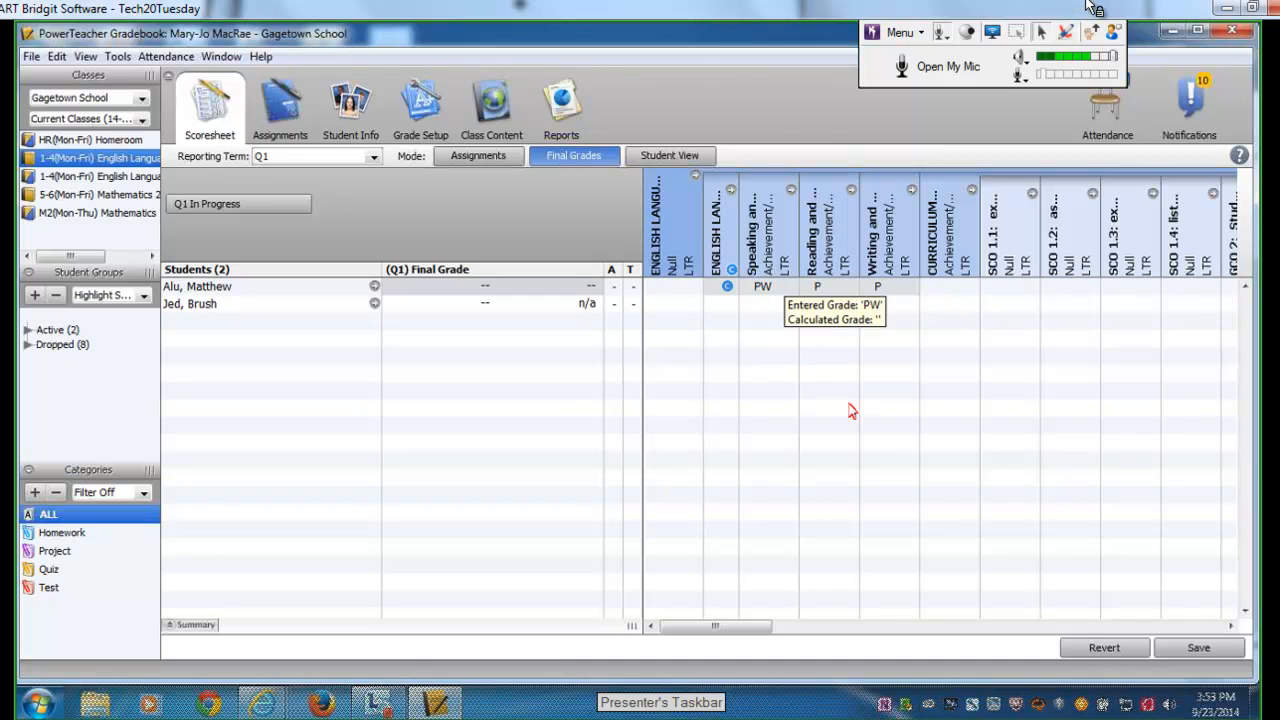
mouse_move(770, 414)
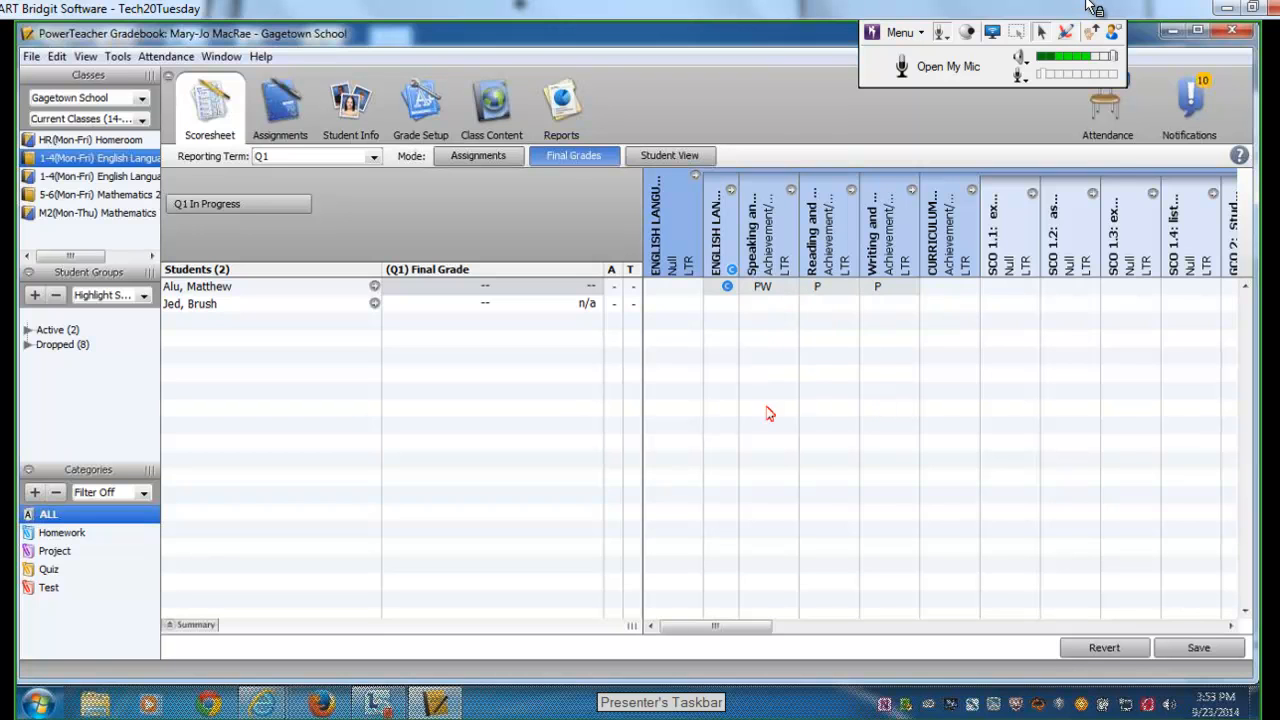
mouse_move(125, 150)
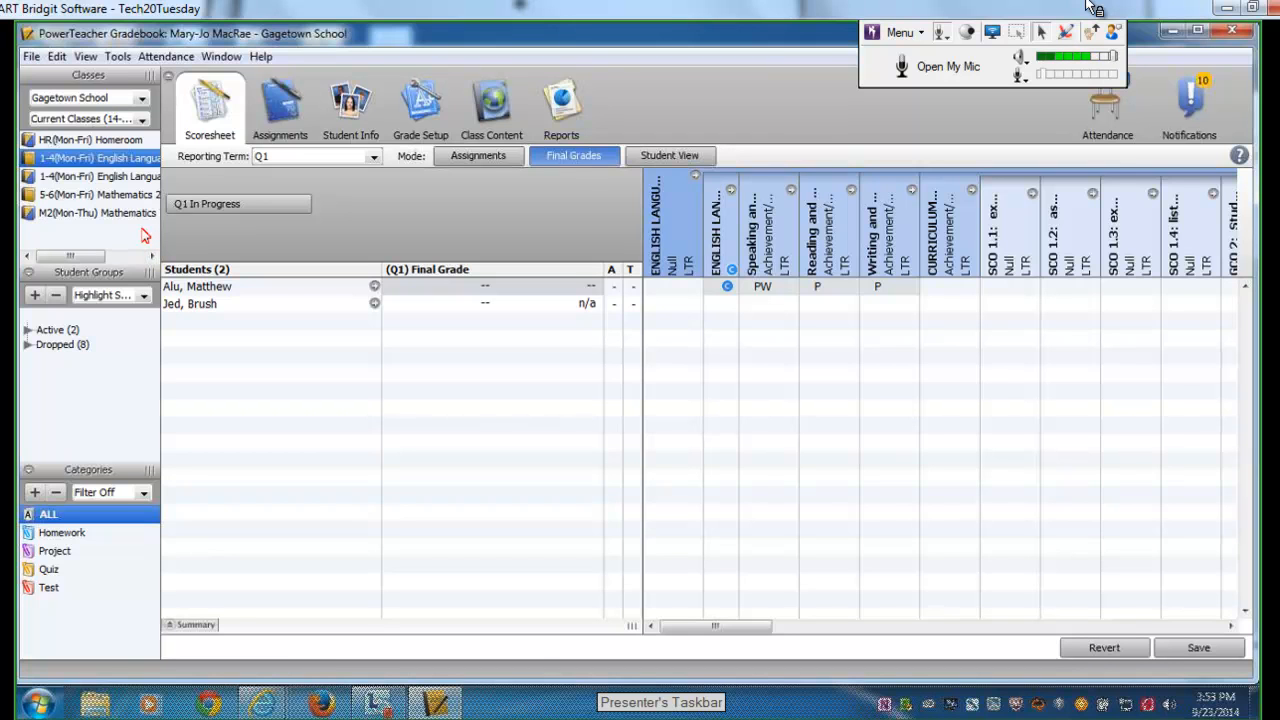
mouse_move(896, 363)
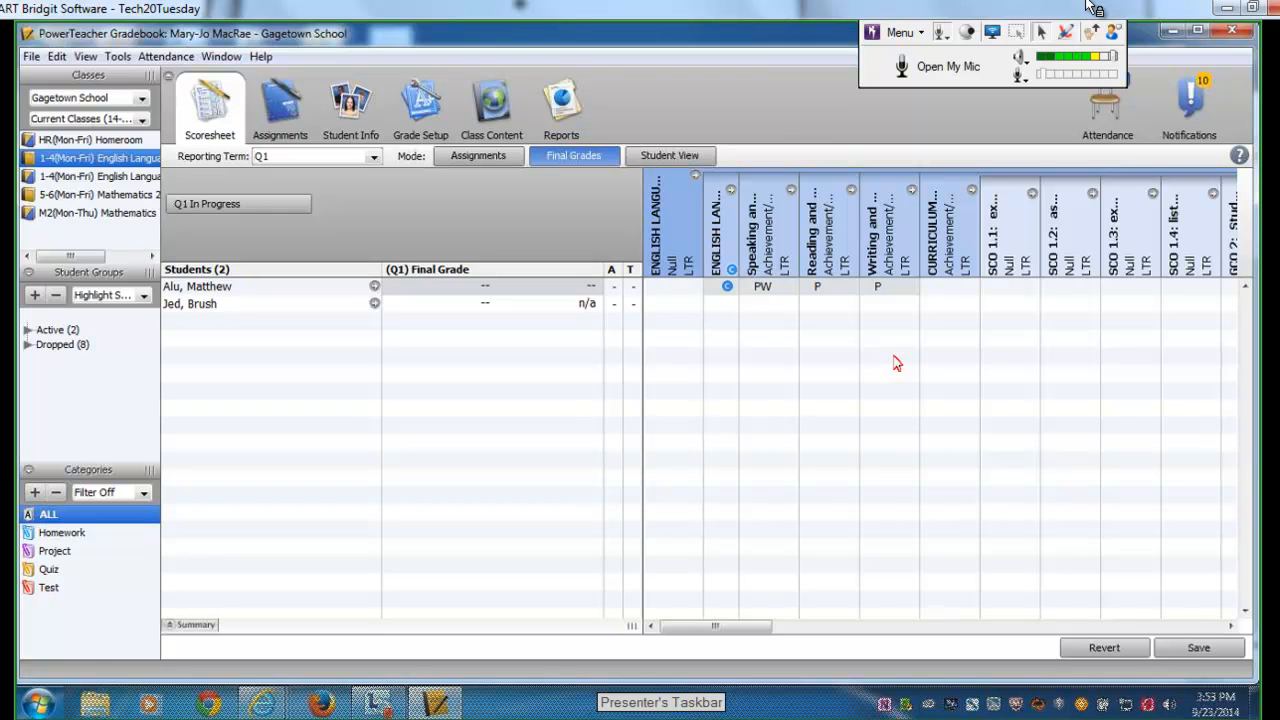
mouse_move(120, 200)
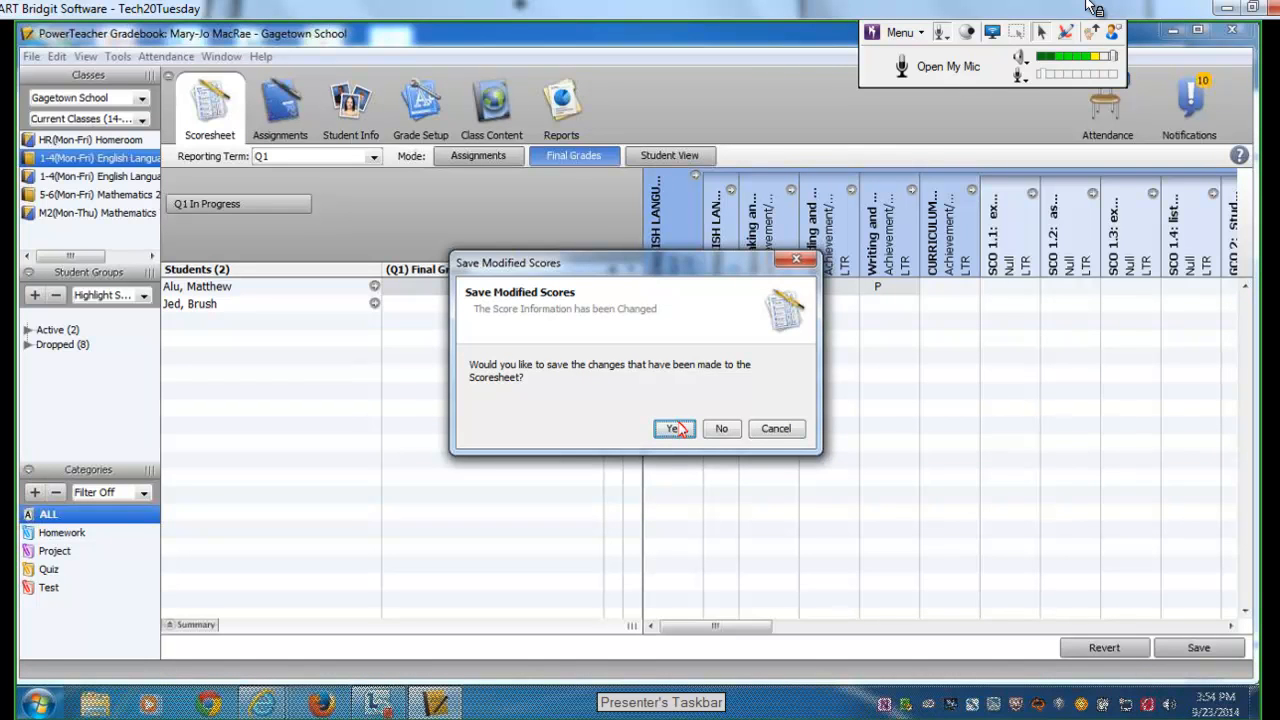
mouse_move(776, 428)
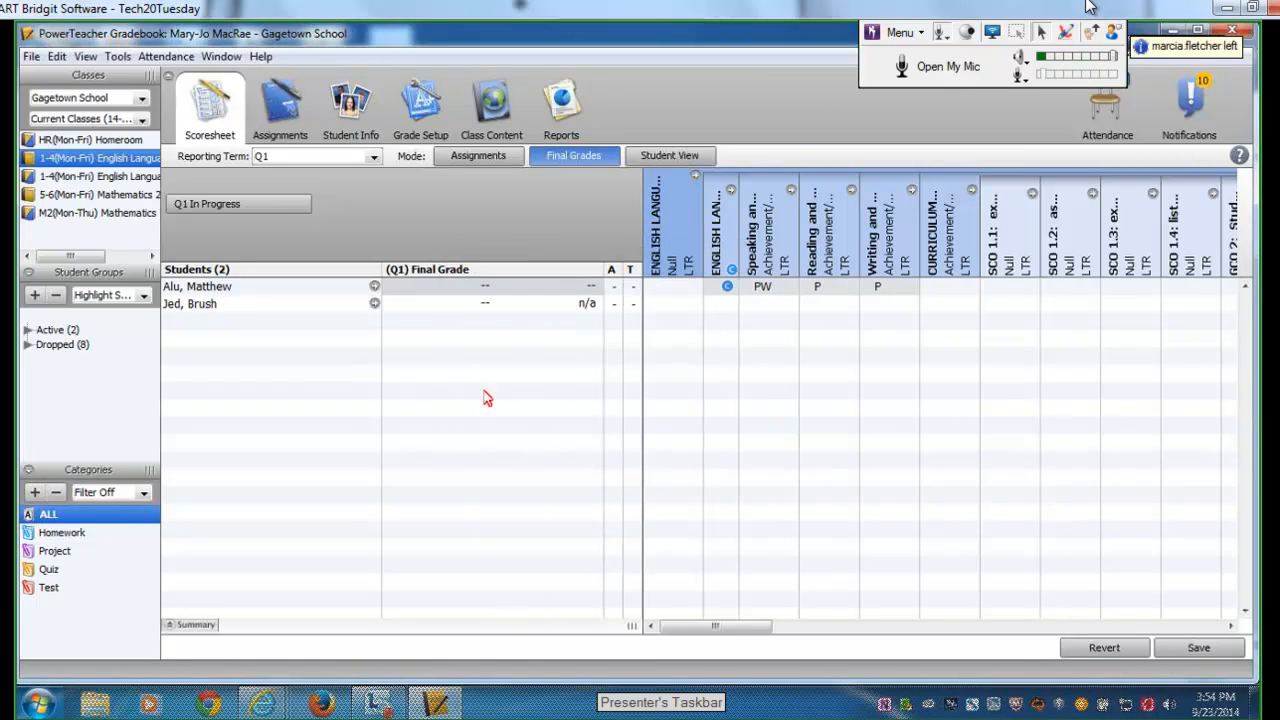
mouse_move(138, 222)
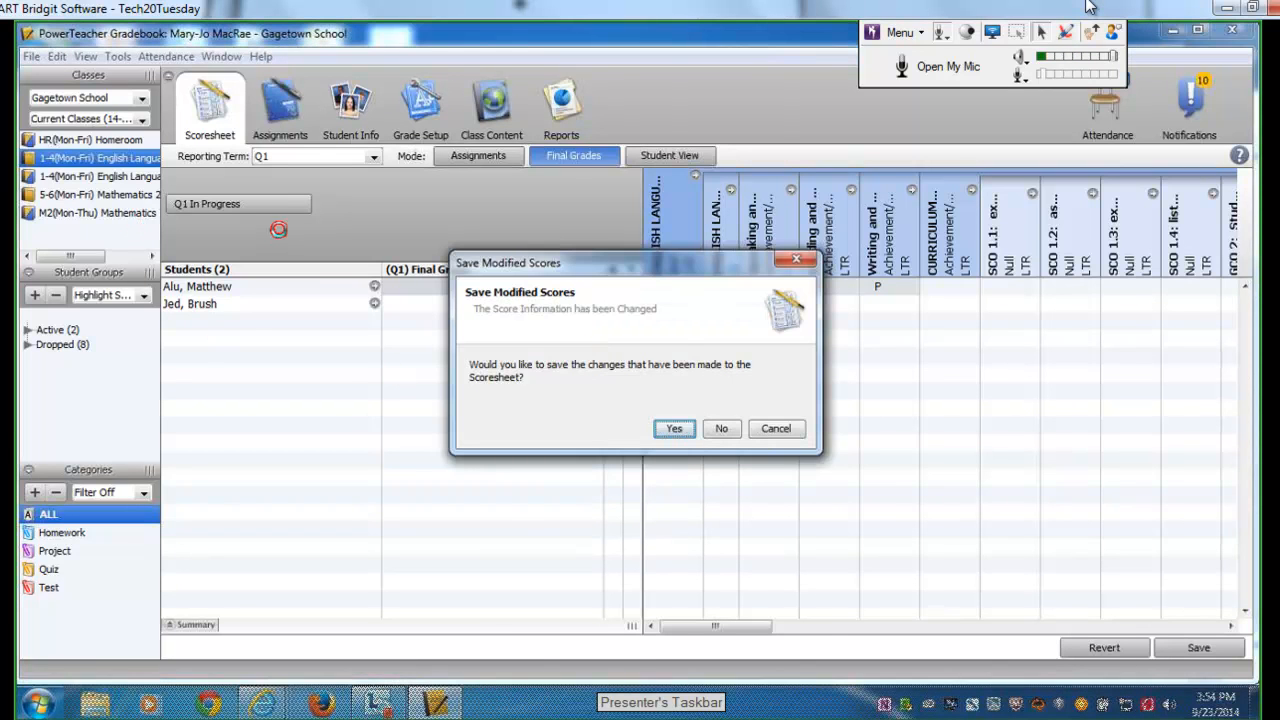
- Confirm saving the English scores and scroll the Mathematics grid right to the Achievement columns
left_click(673, 428)
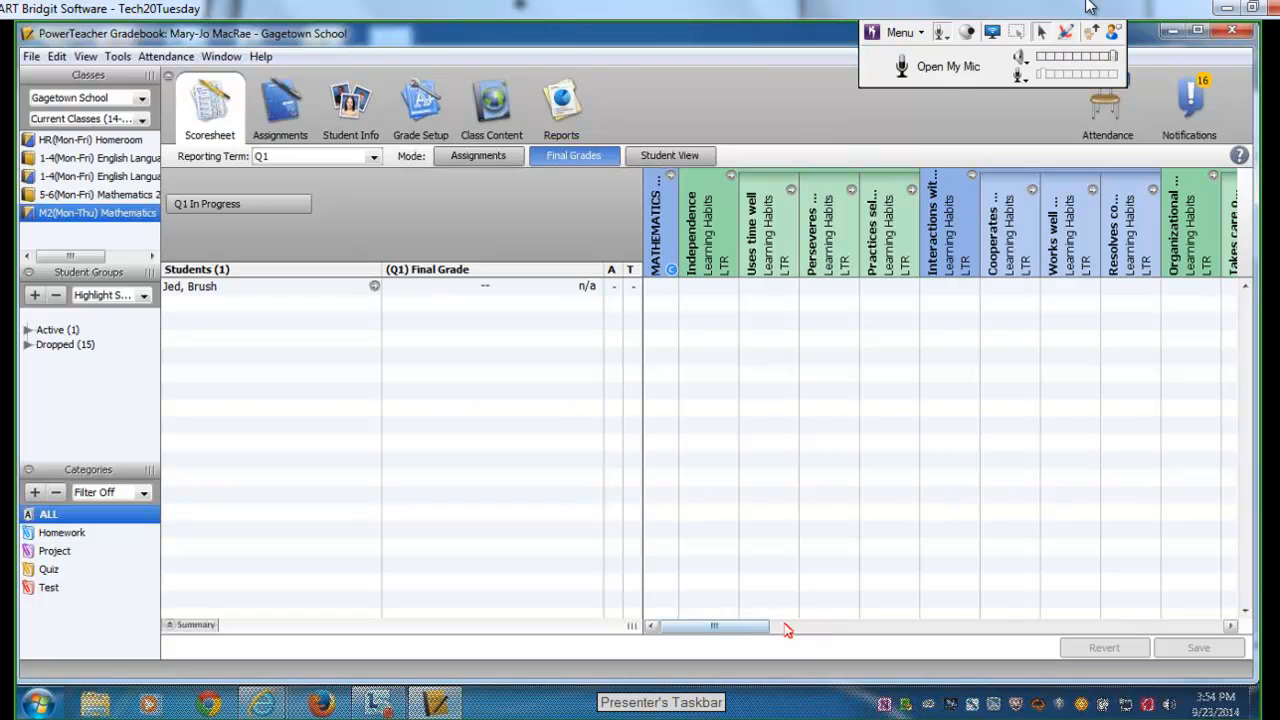
left_click_drag(715, 626, 808, 626)
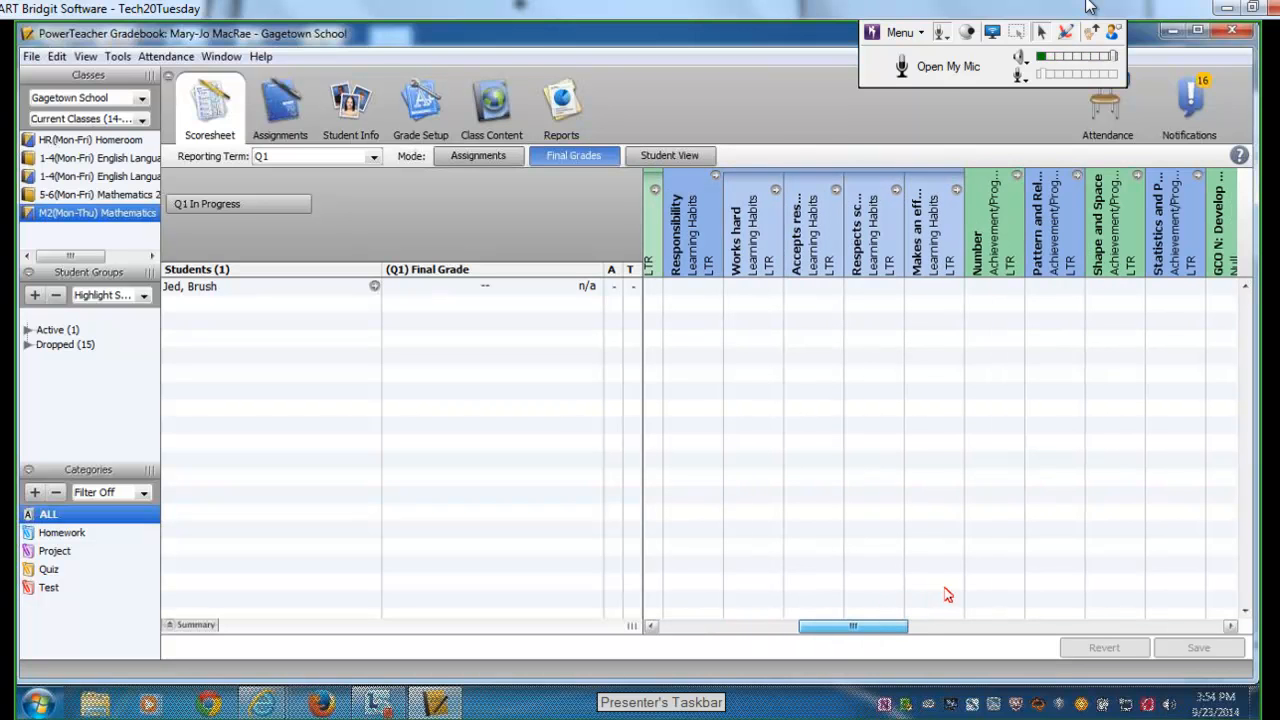
scroll("right", 3)
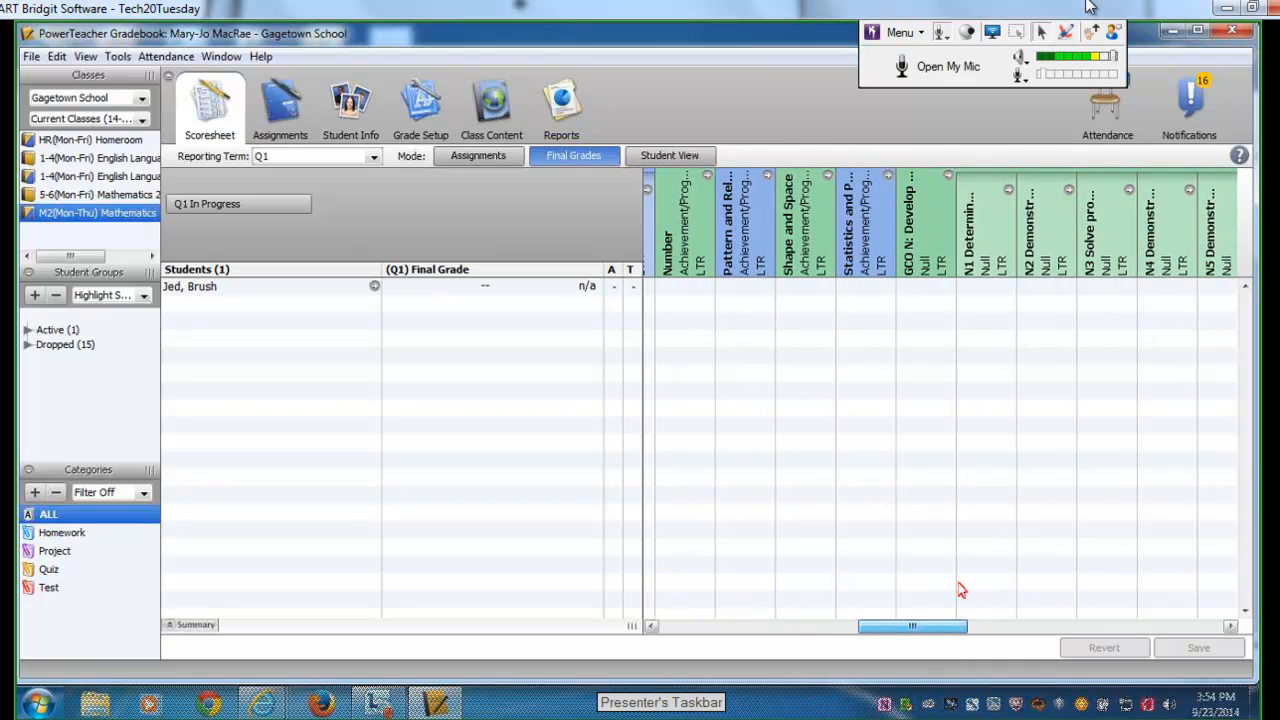
- Give P for Patterns and Relations and Shape and Space, then bring up the Statistics grade details
left_click(738, 290)
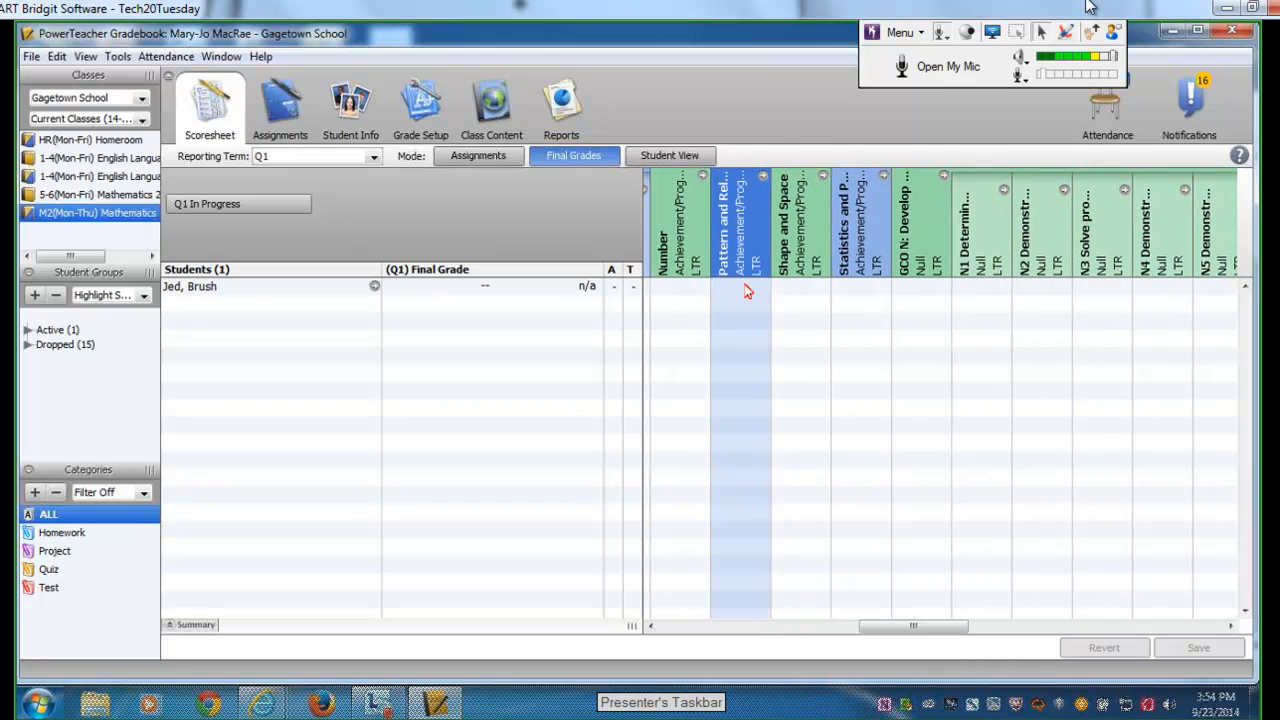
right_click(740, 290)
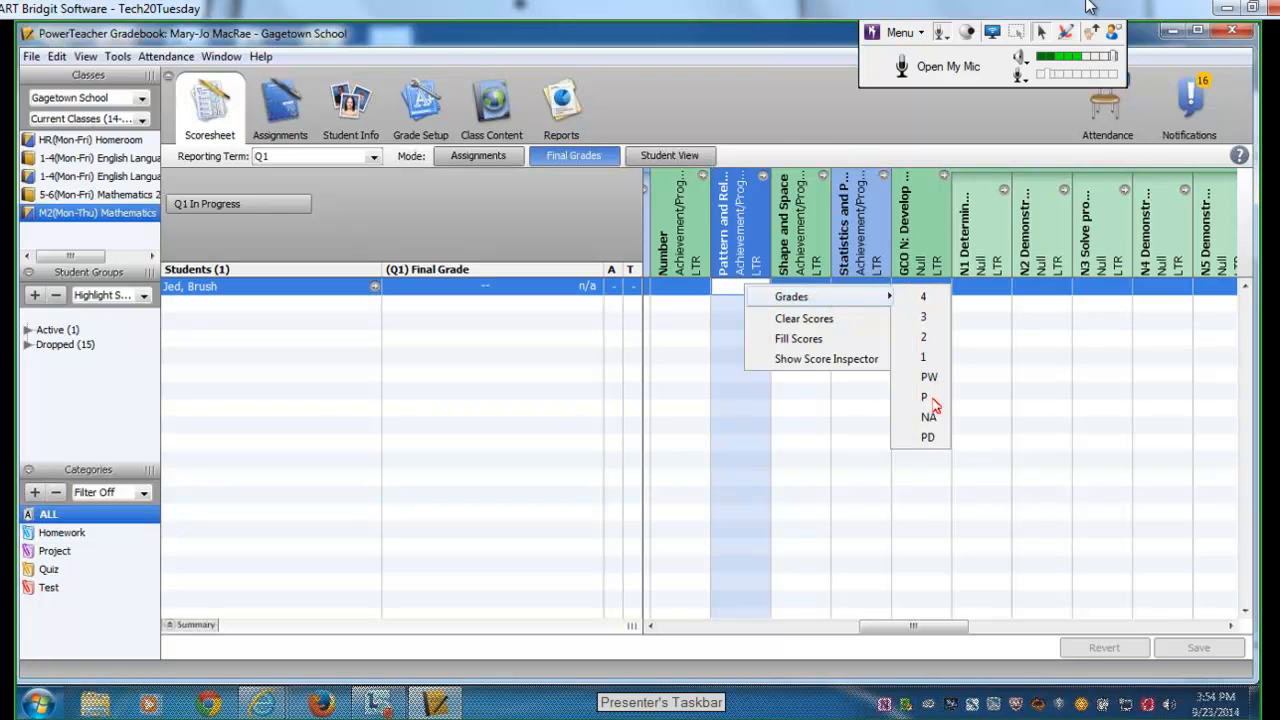
left_click(923, 397)
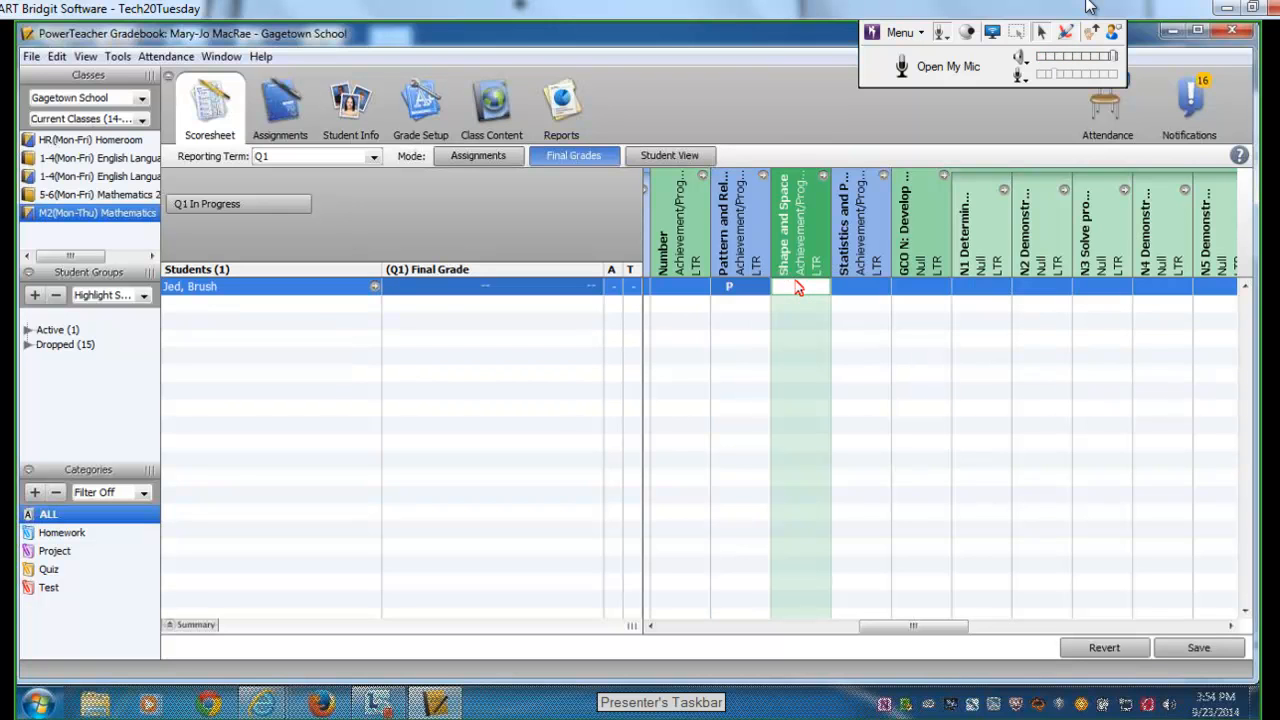
right_click(800, 287)
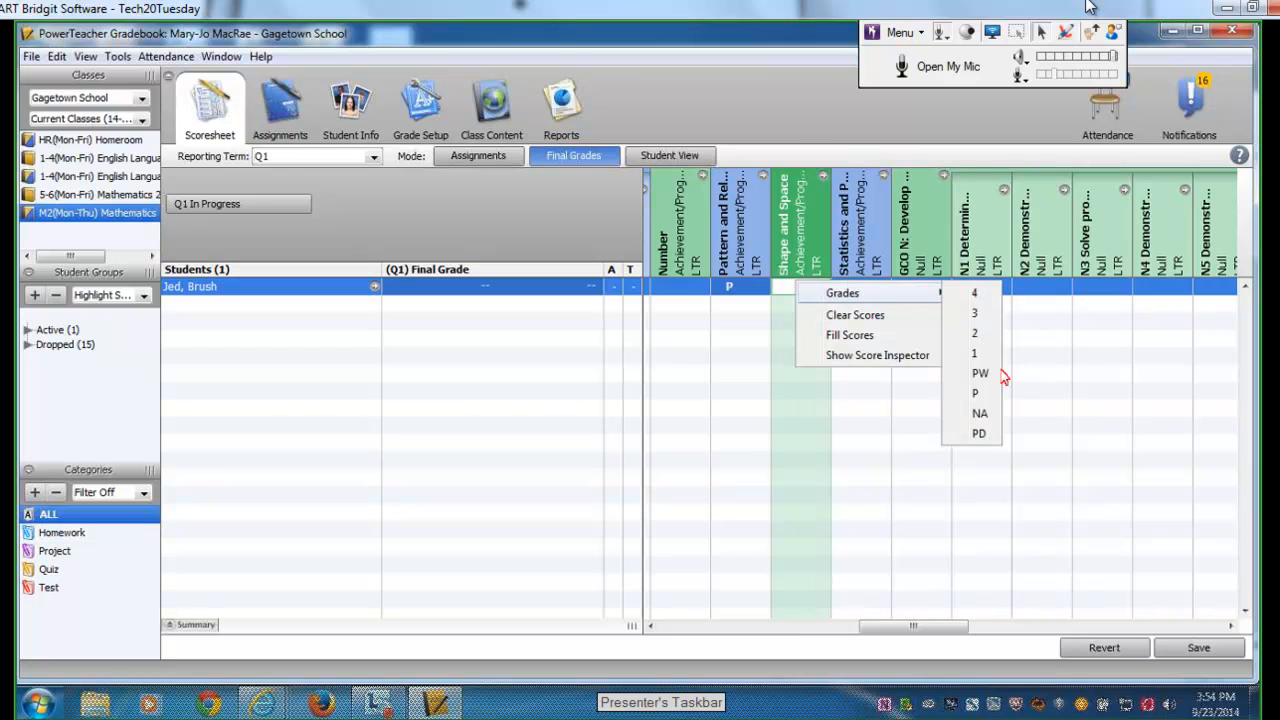
left_click(974, 392)
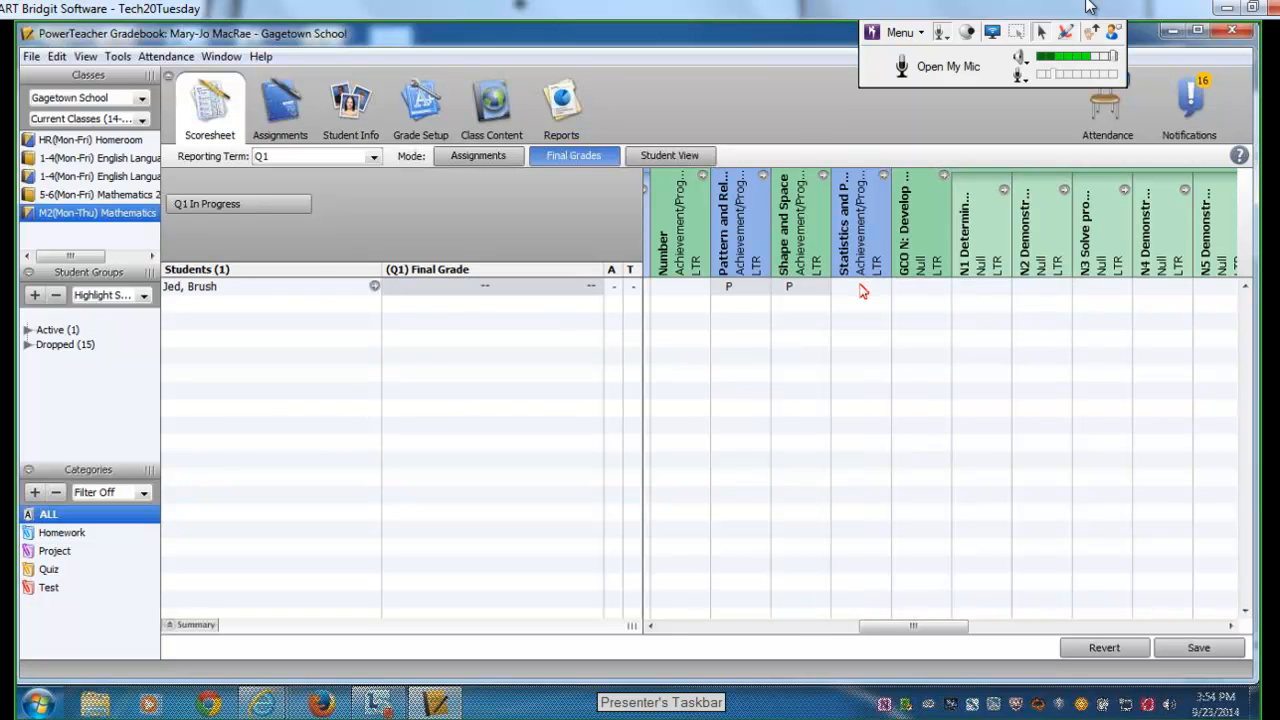
right_click(863, 290)
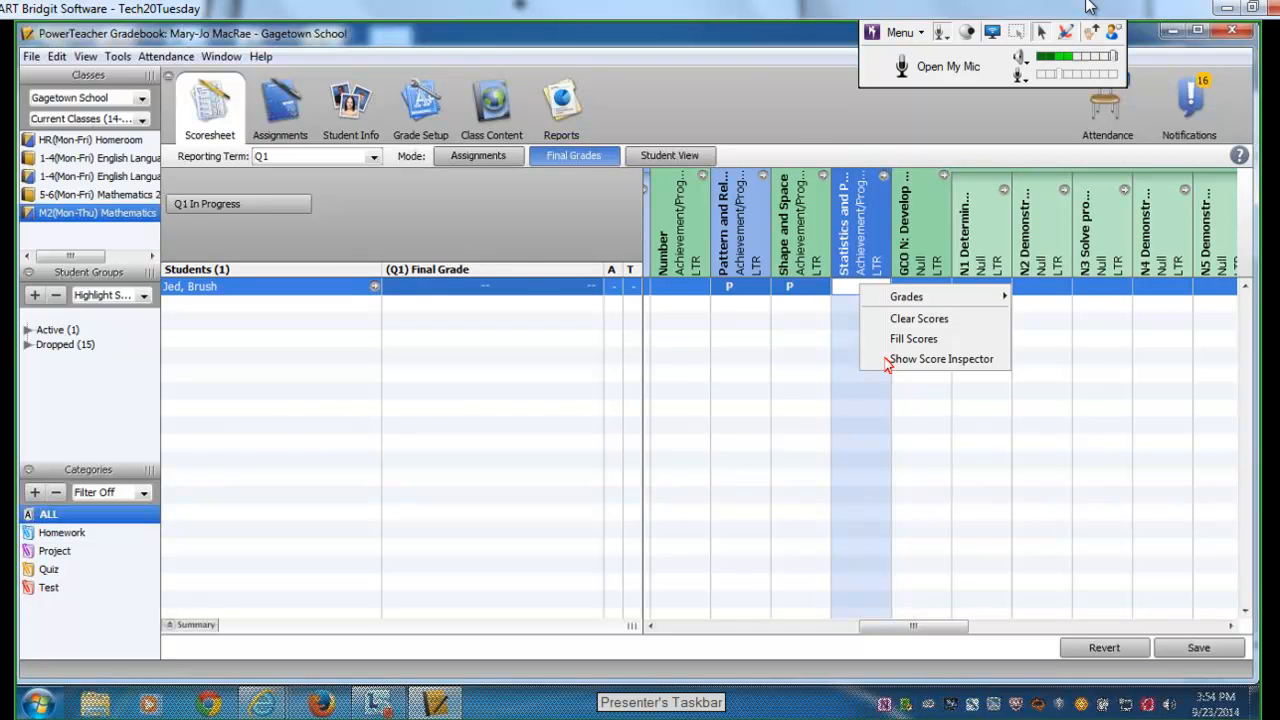
left_click(940, 359)
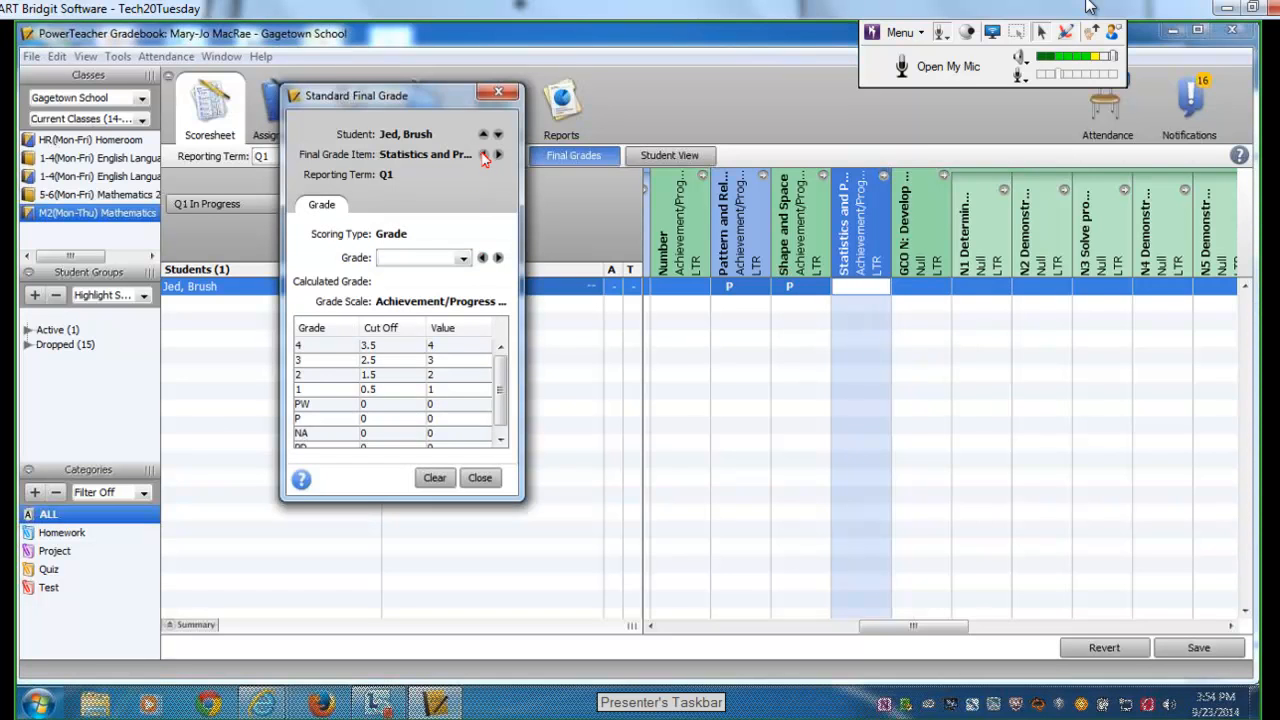
- Step back to Patterns and Relations, try grade 4, return it to P, and close the grade details
left_click(483, 158)
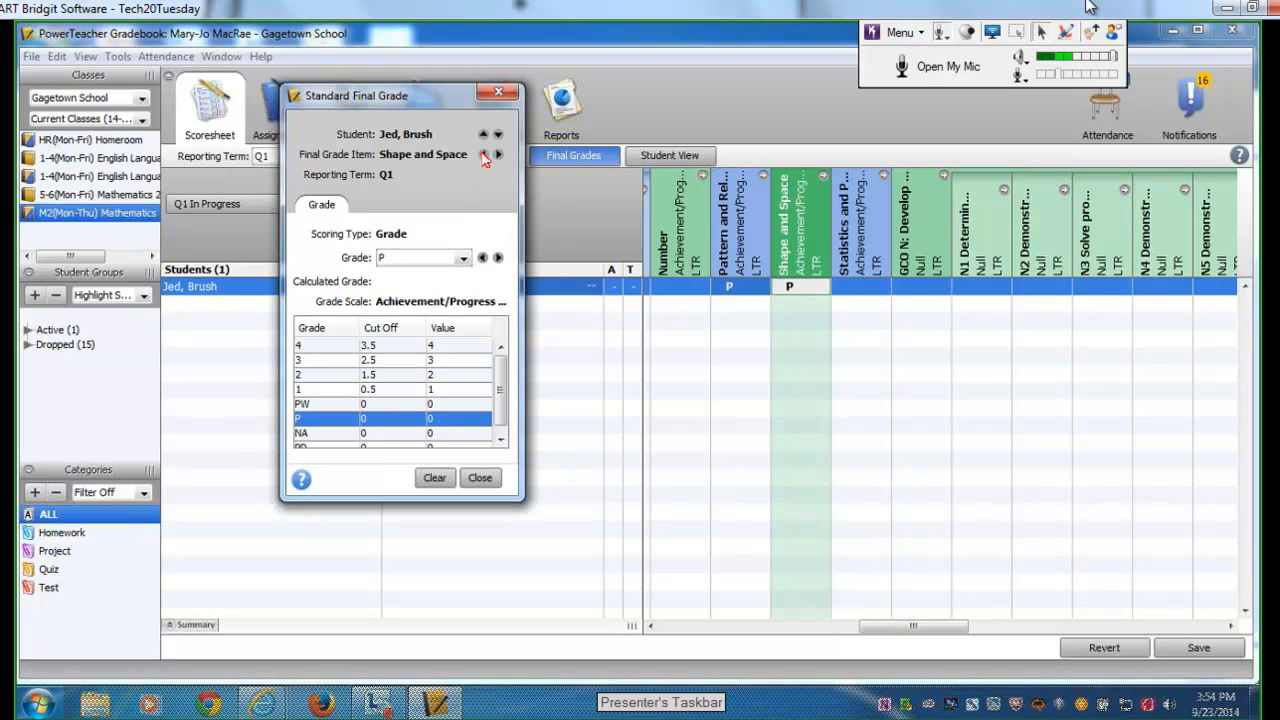
left_click(484, 155)
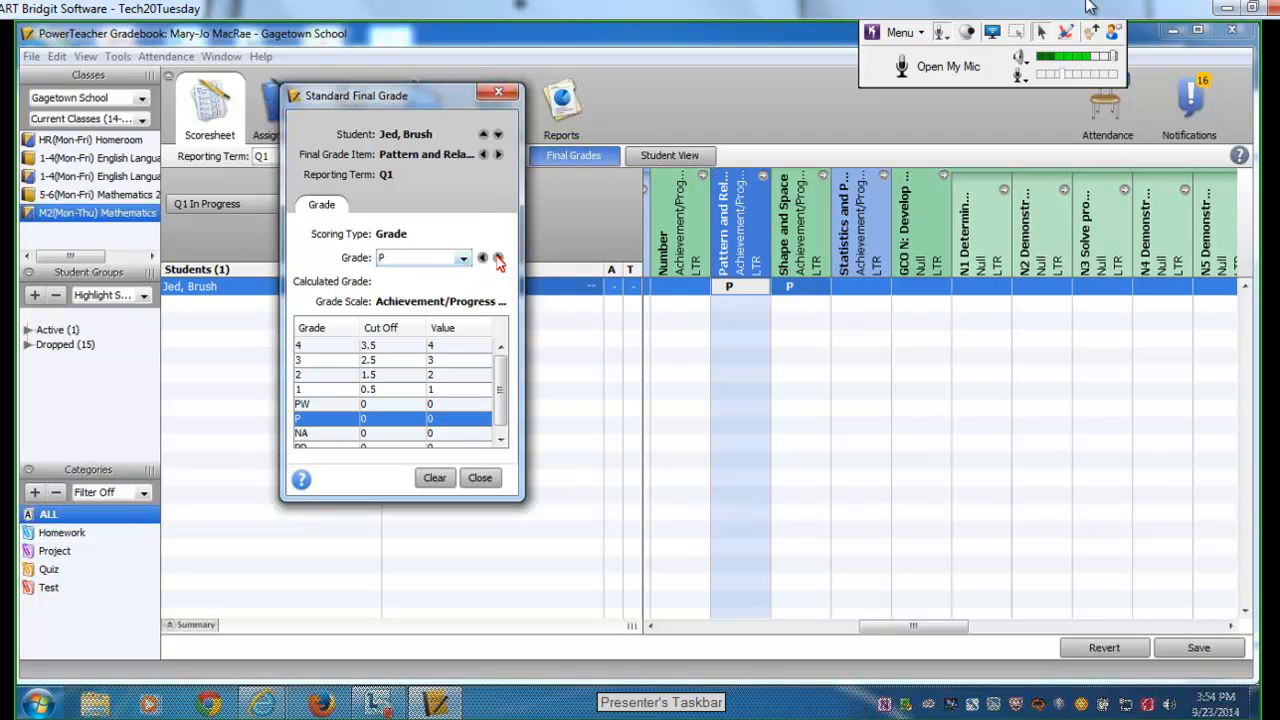
left_click(498, 257)
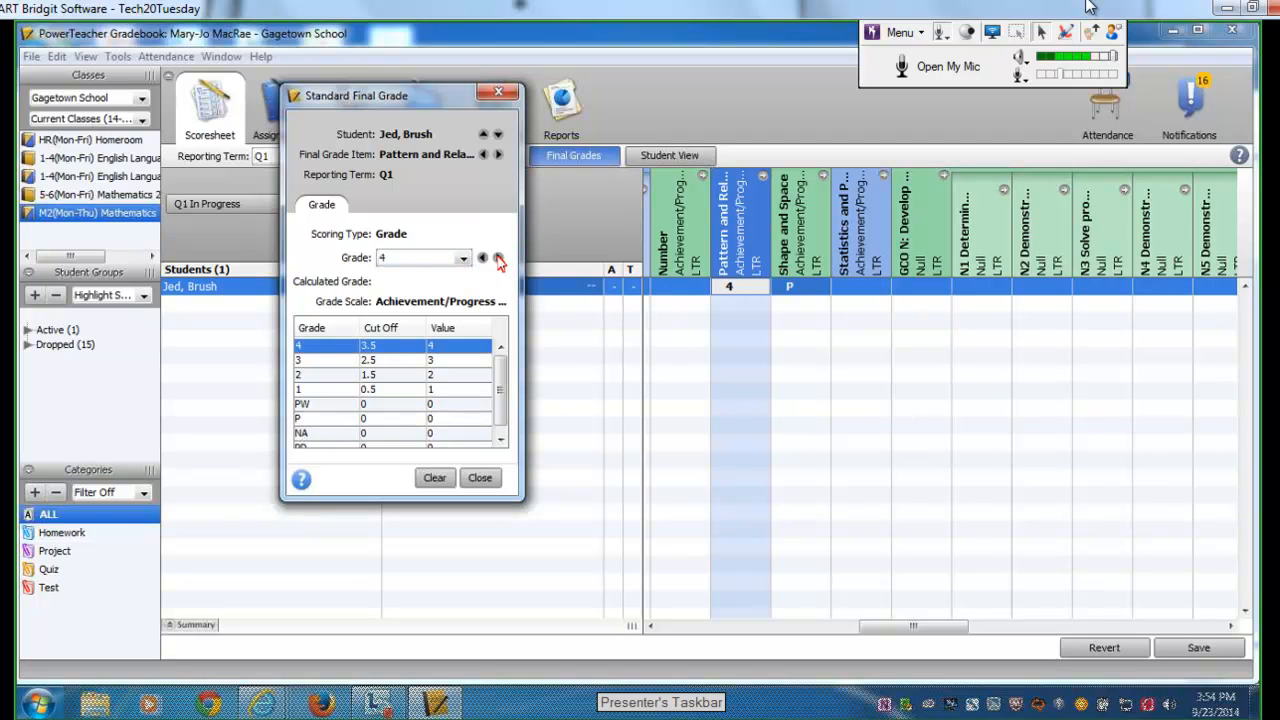
left_click(498, 261)
type("P")
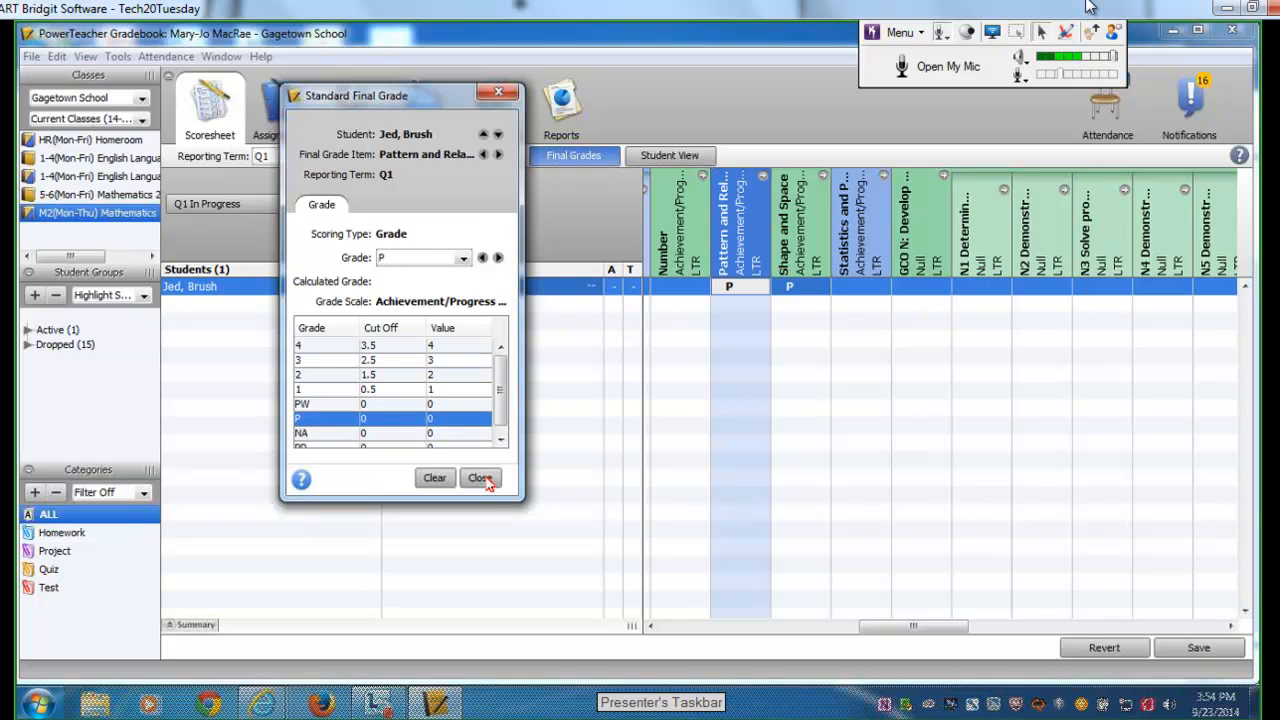
left_click(480, 477)
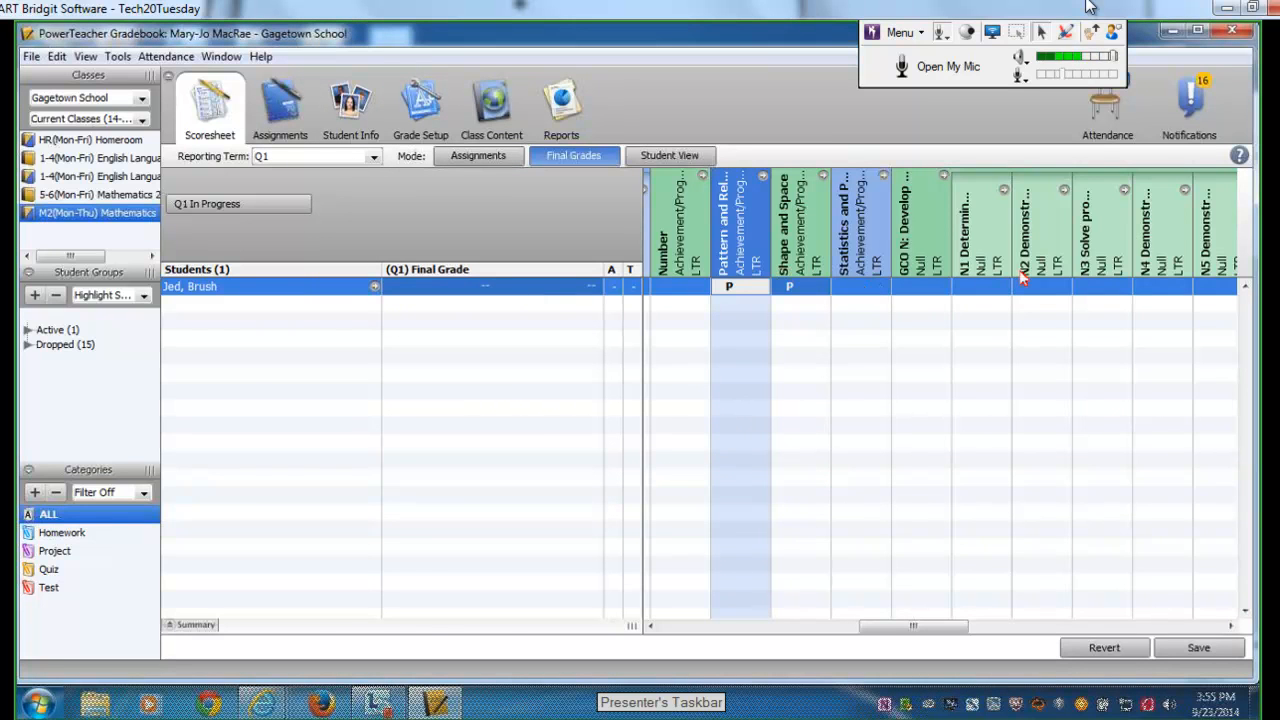
mouse_move(250, 233)
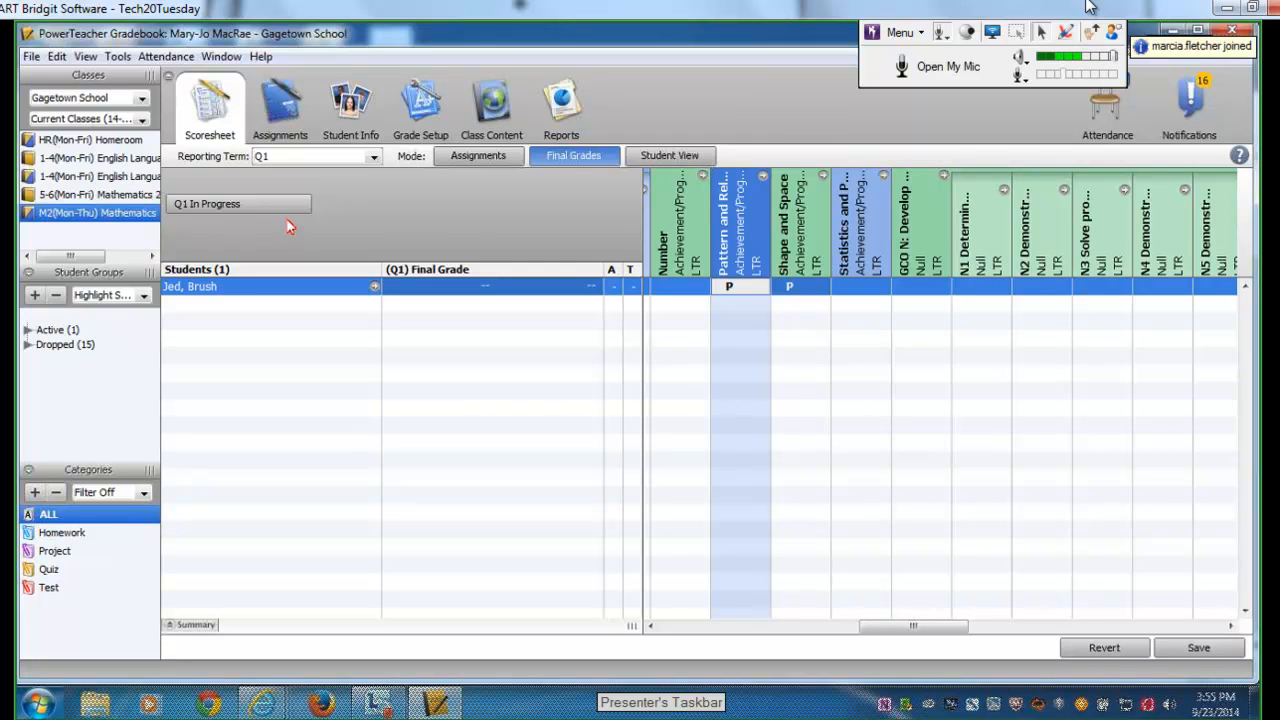
mouse_move(222, 245)
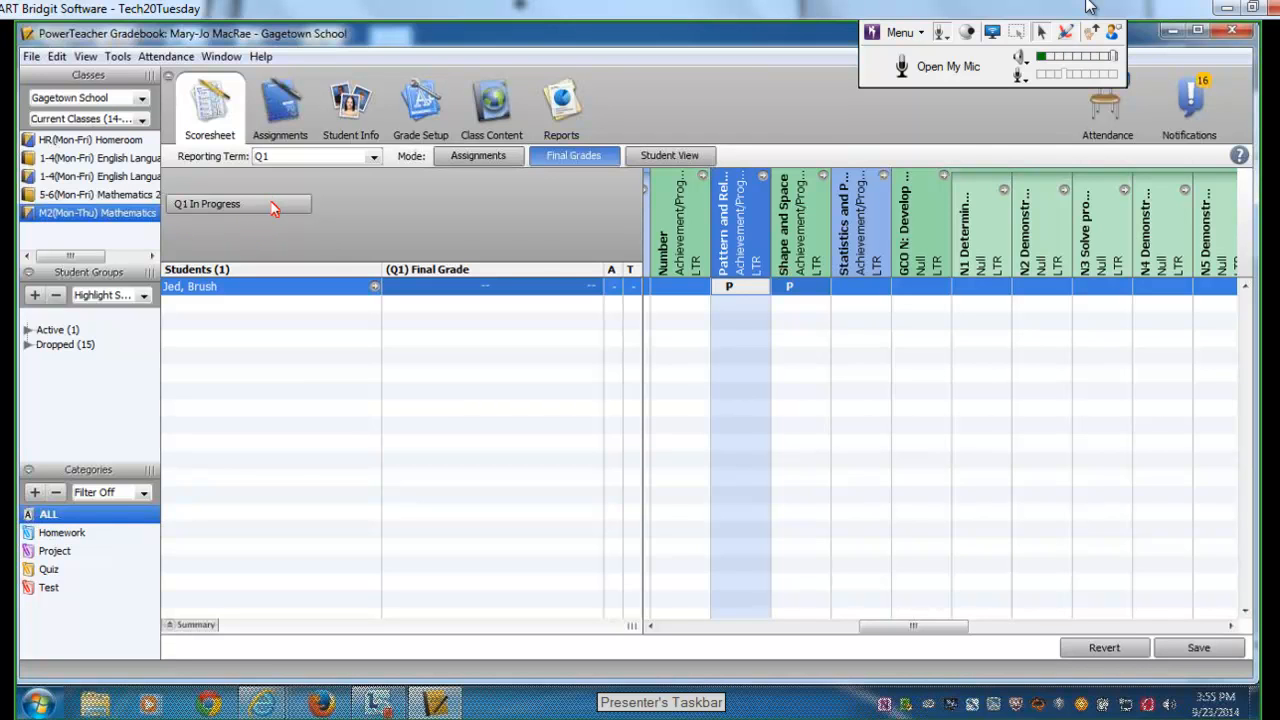
- Set Mathematics Q1 status to Final Grades Complete and confirm
left_click(207, 203)
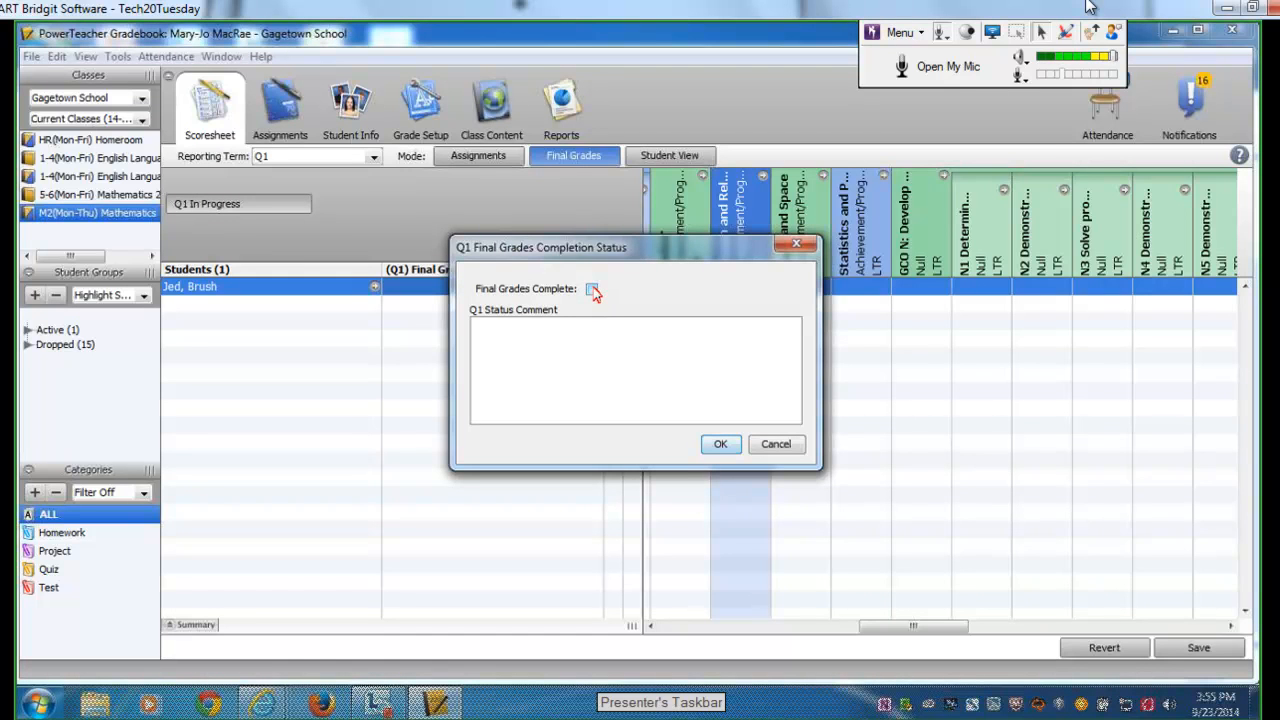
left_click(591, 289)
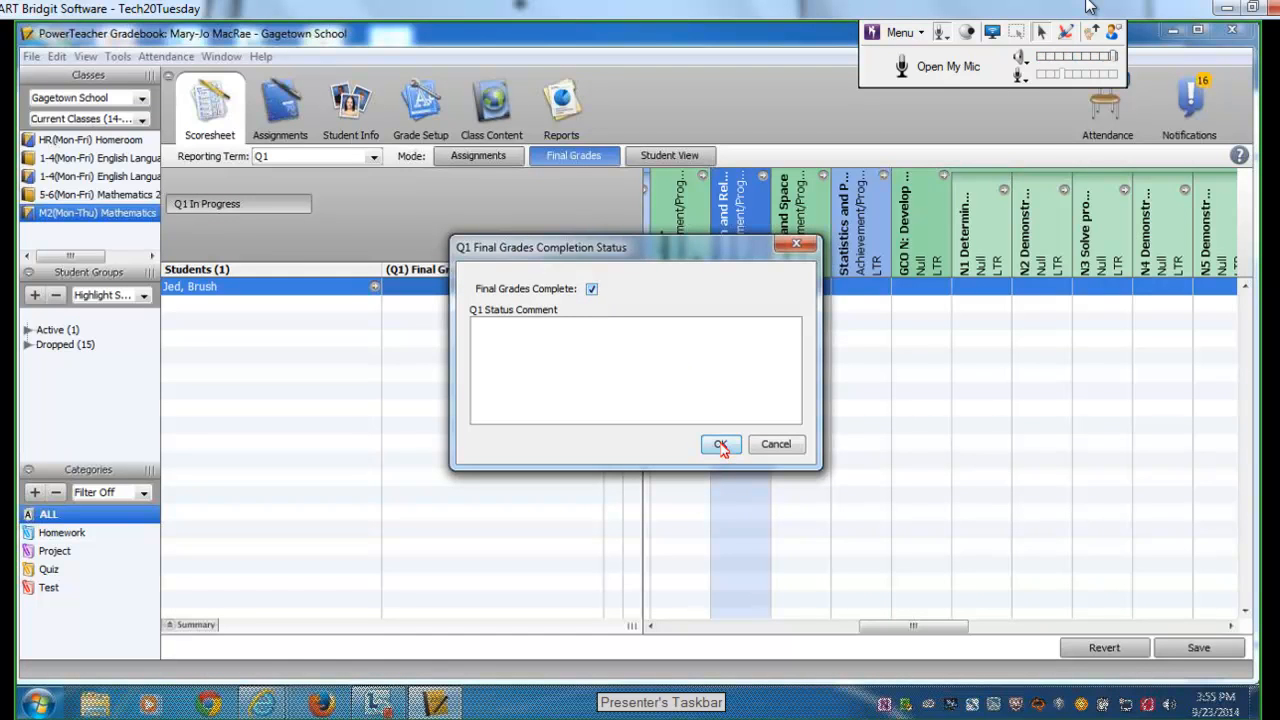
left_click(721, 444)
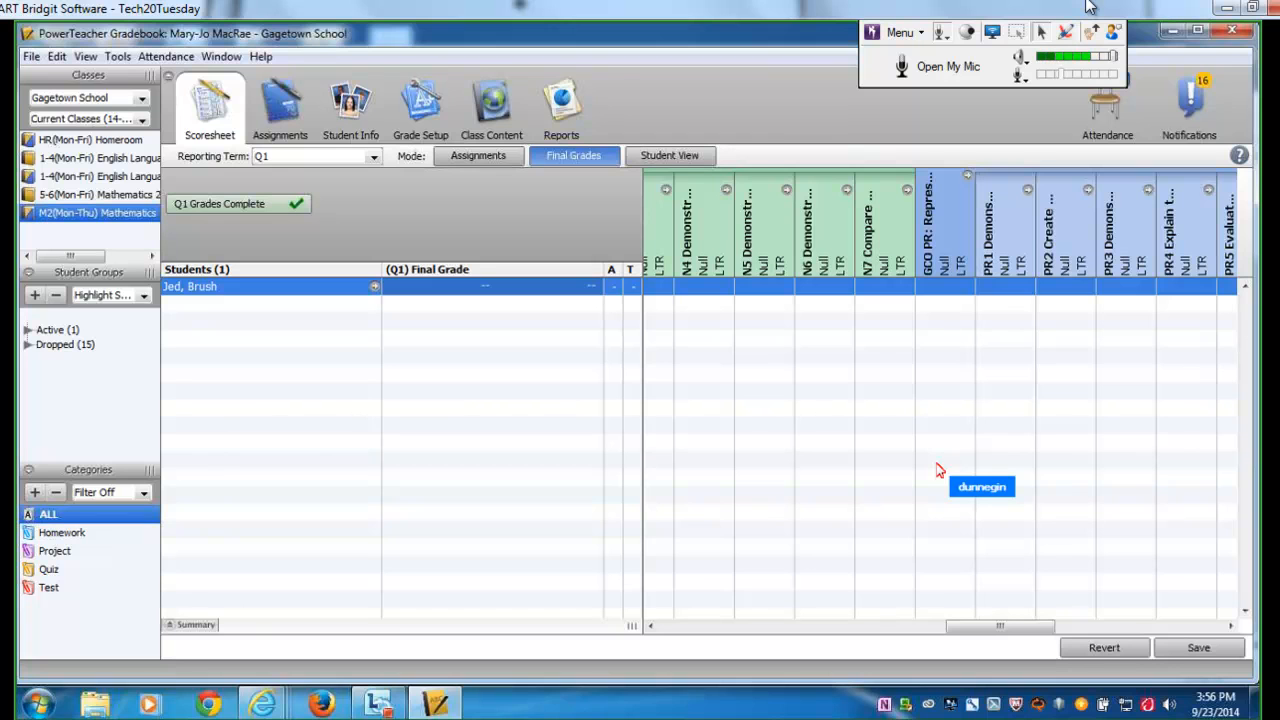
mouse_move(845, 670)
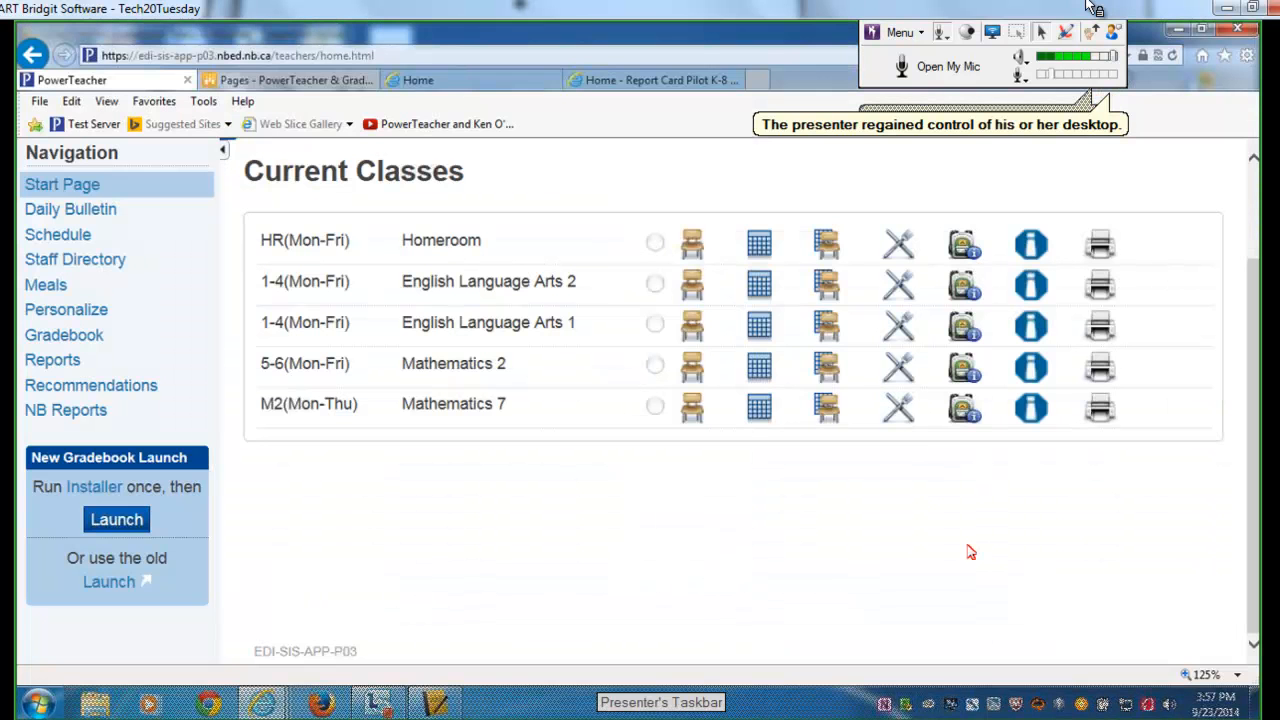
mouse_move(1095, 550)
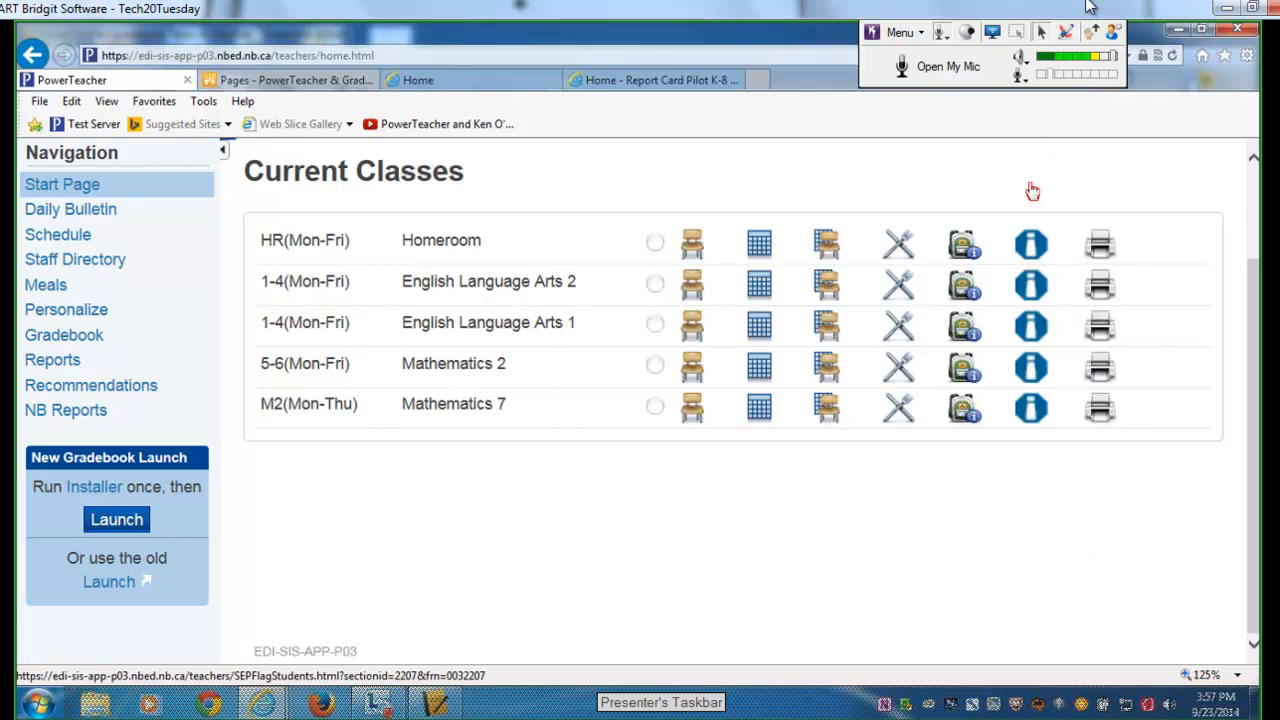
mouse_move(1031, 247)
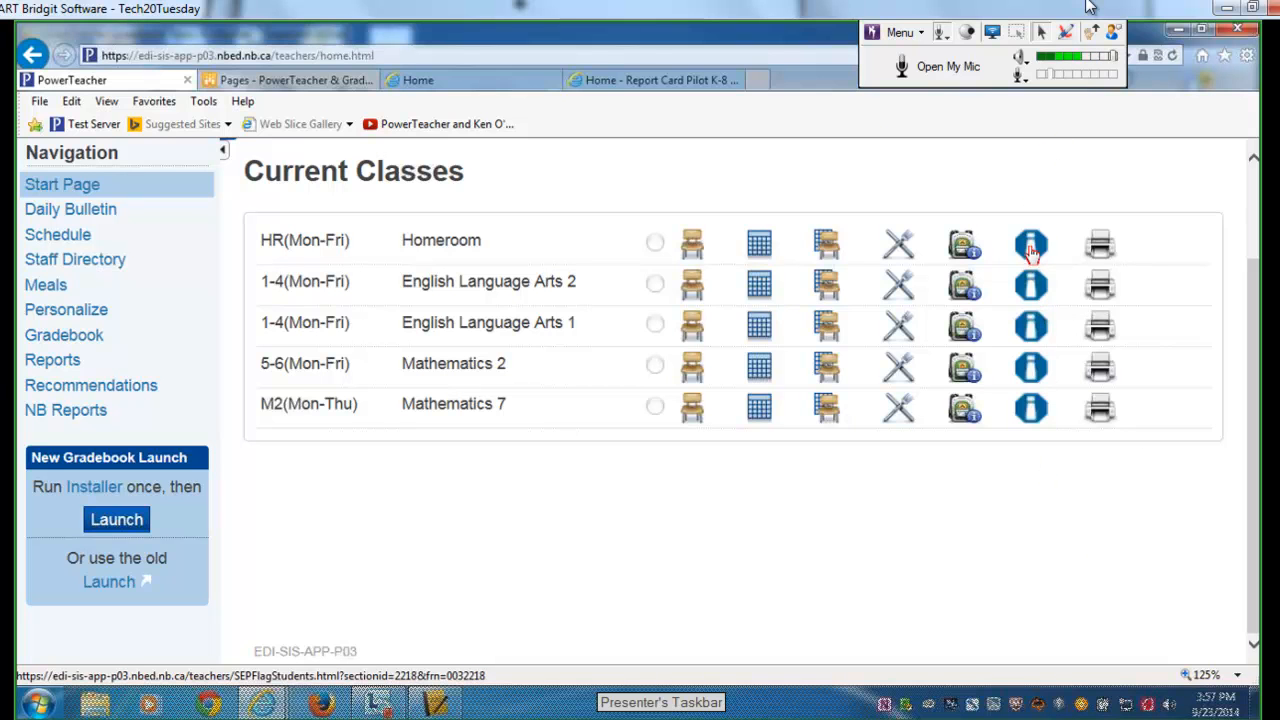
left_click(1030, 246)
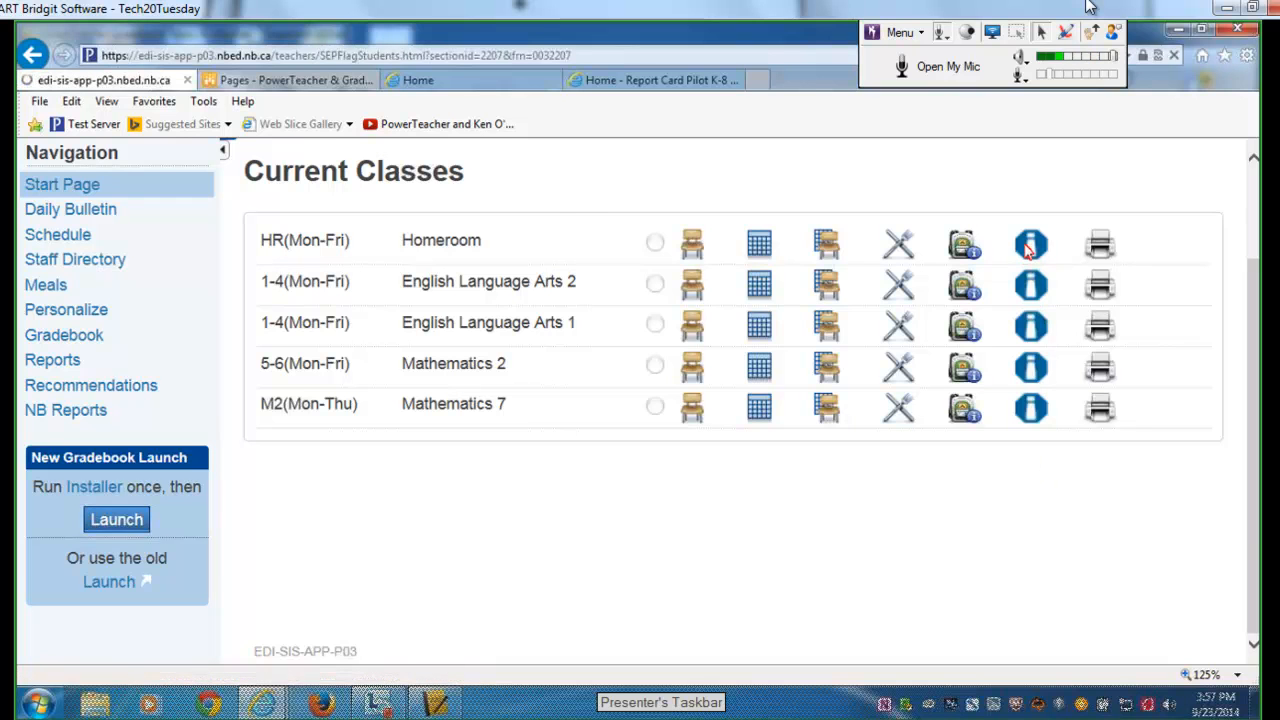
left_click(1031, 244)
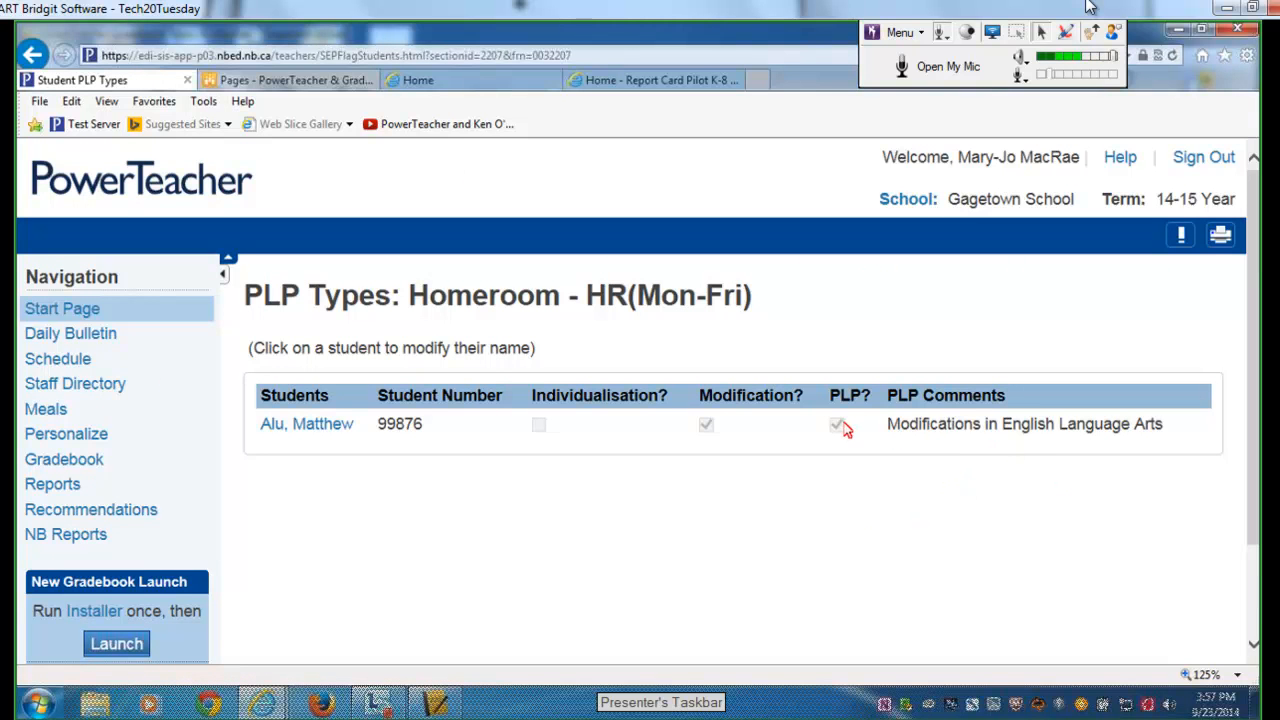
mouse_move(306, 423)
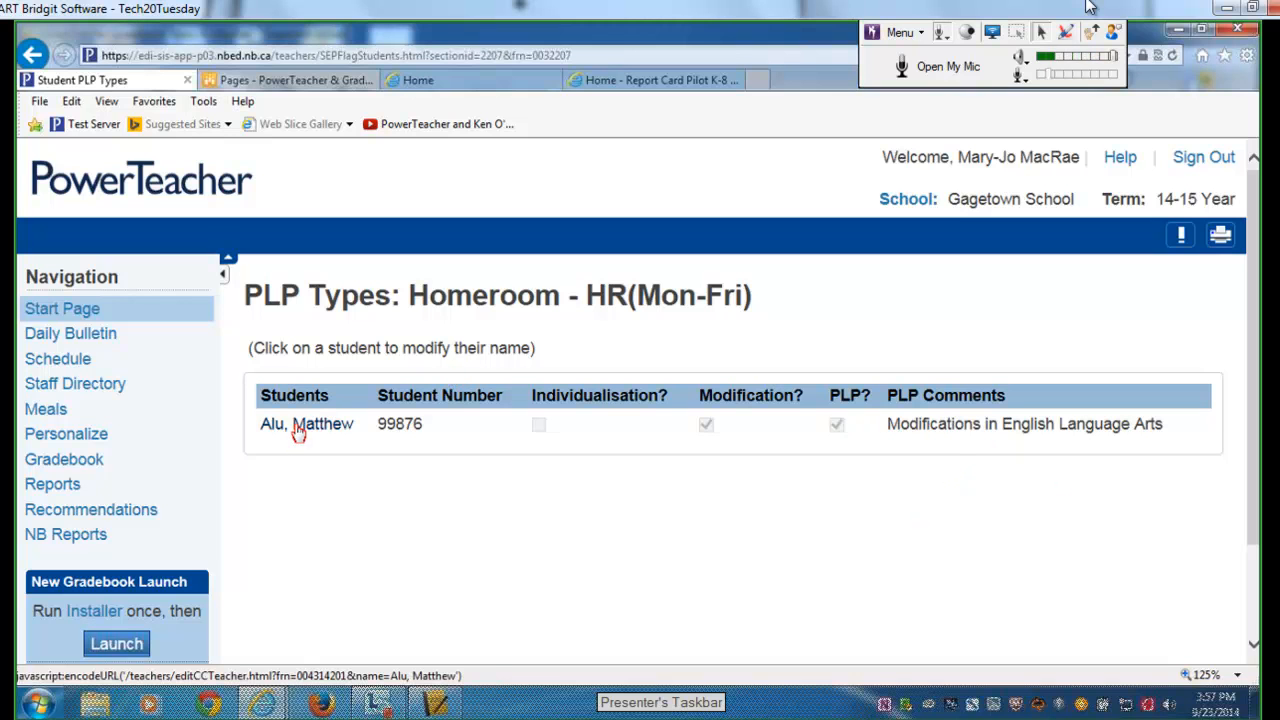
mouse_move(615, 444)
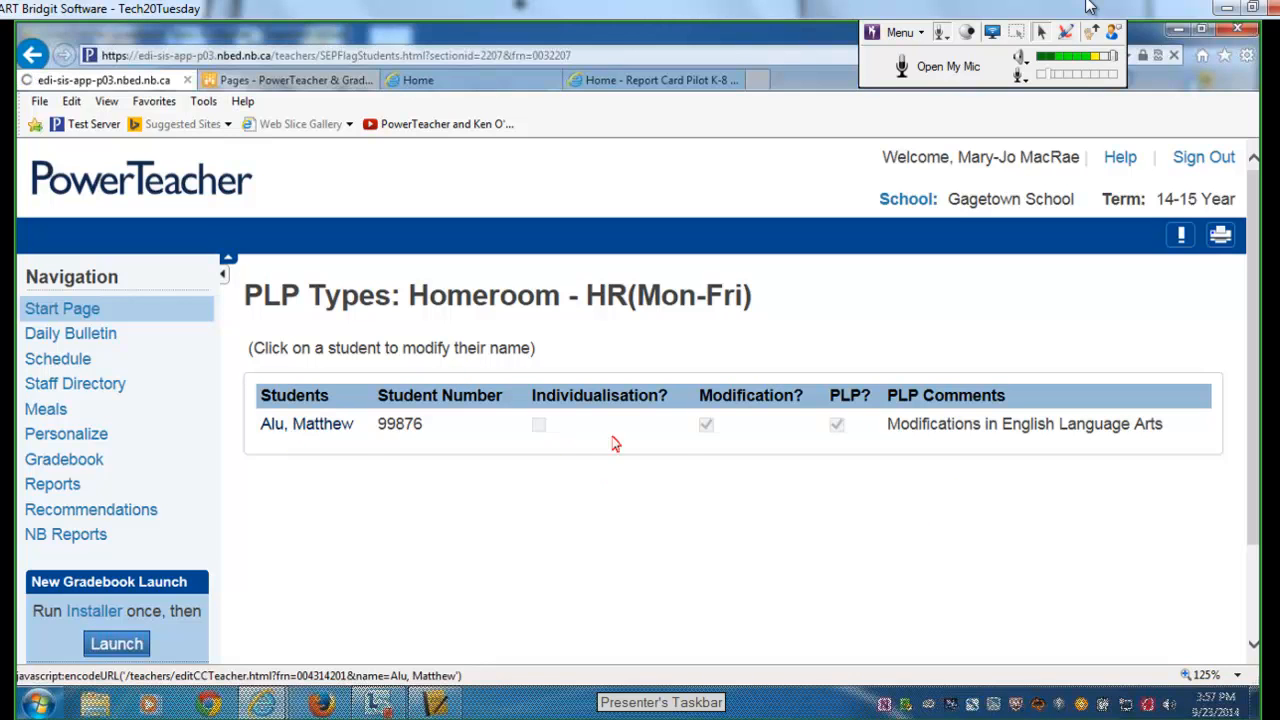
left_click(306, 423)
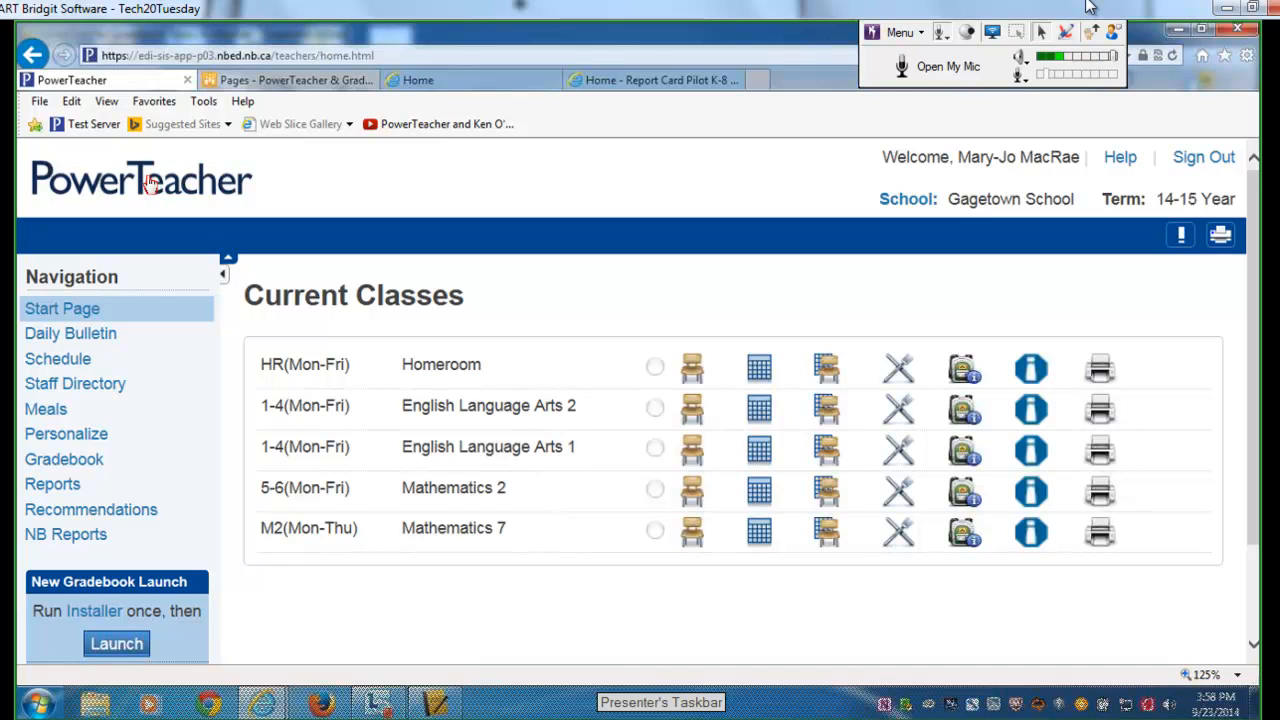
mouse_move(430, 188)
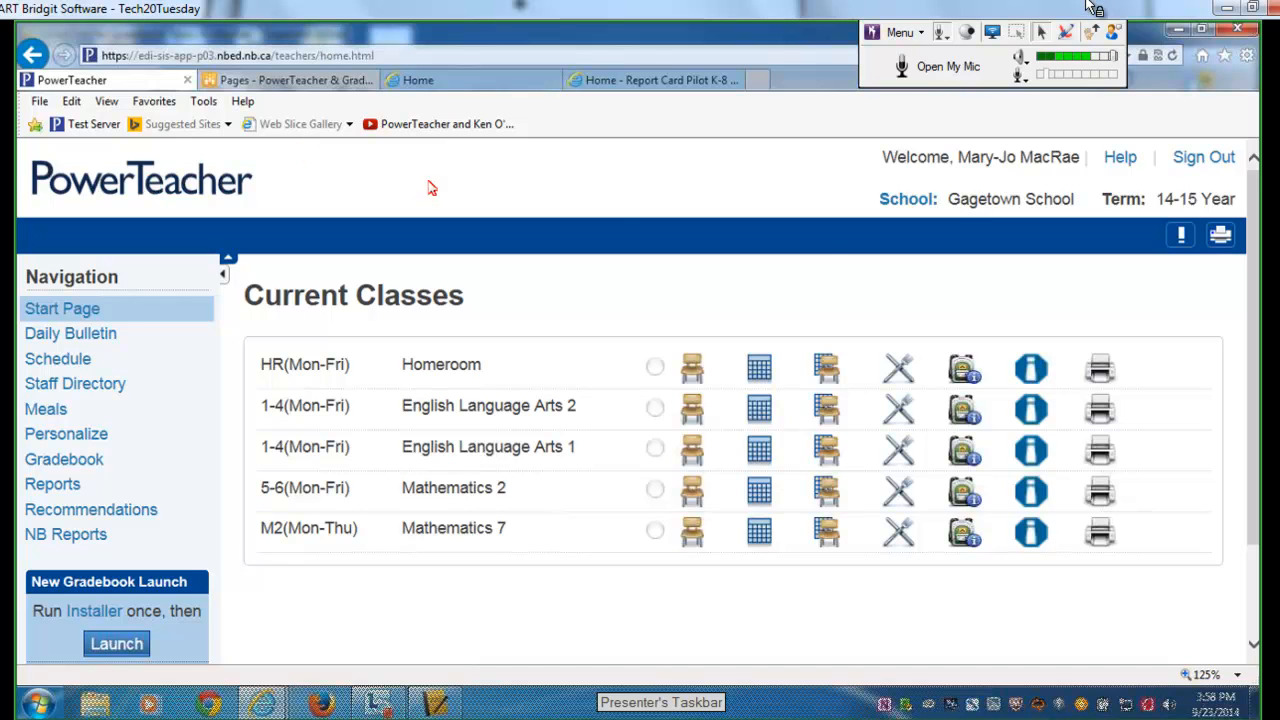
mouse_move(933, 262)
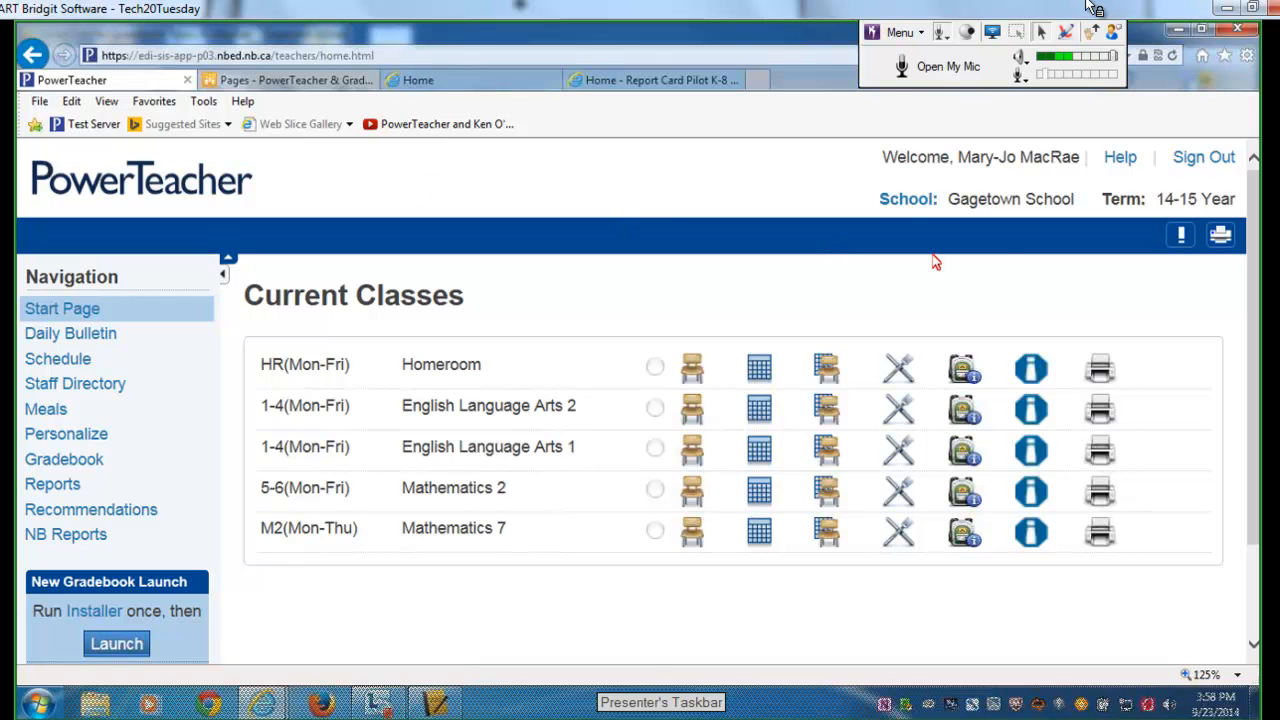
mouse_move(1003, 252)
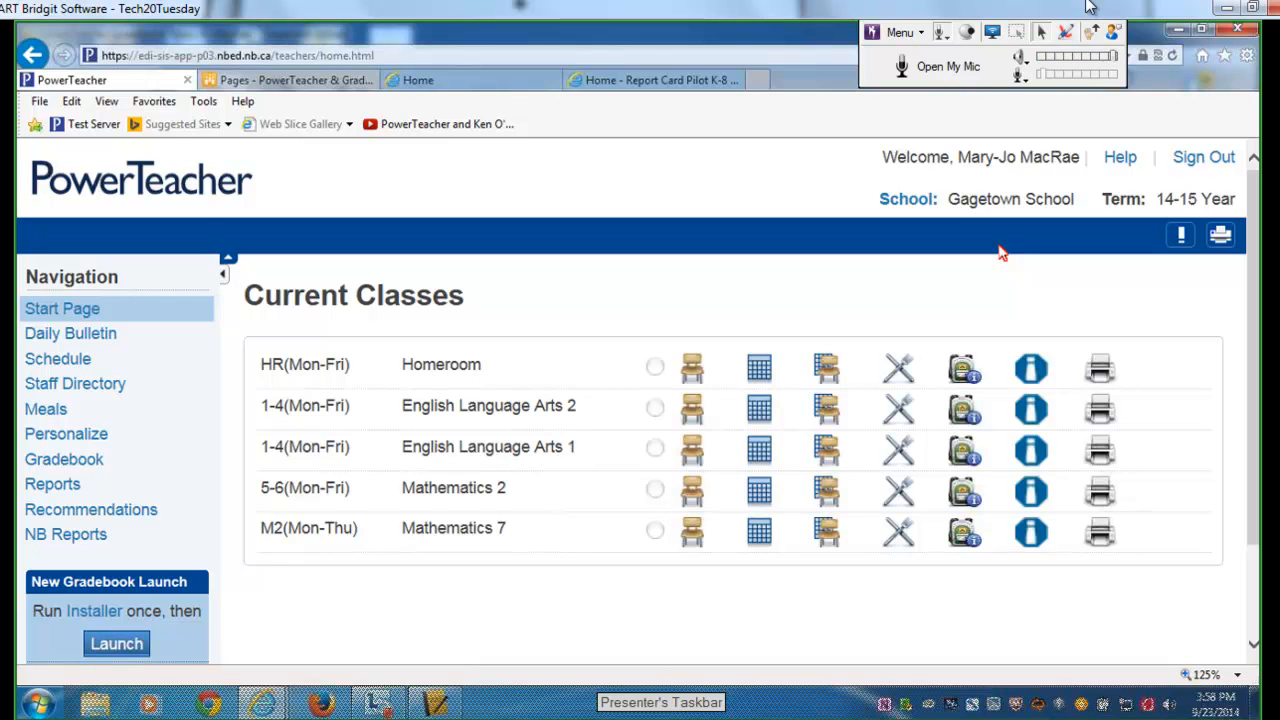
mouse_move(1057, 253)
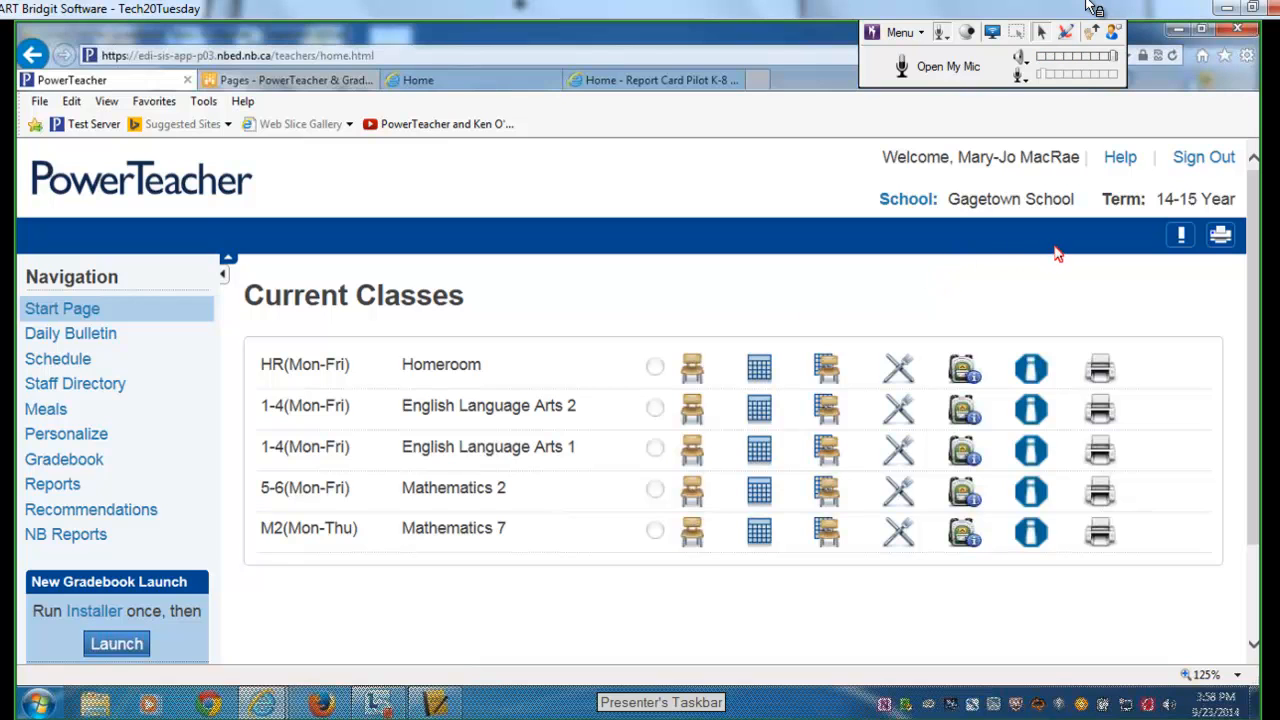
mouse_move(947, 66)
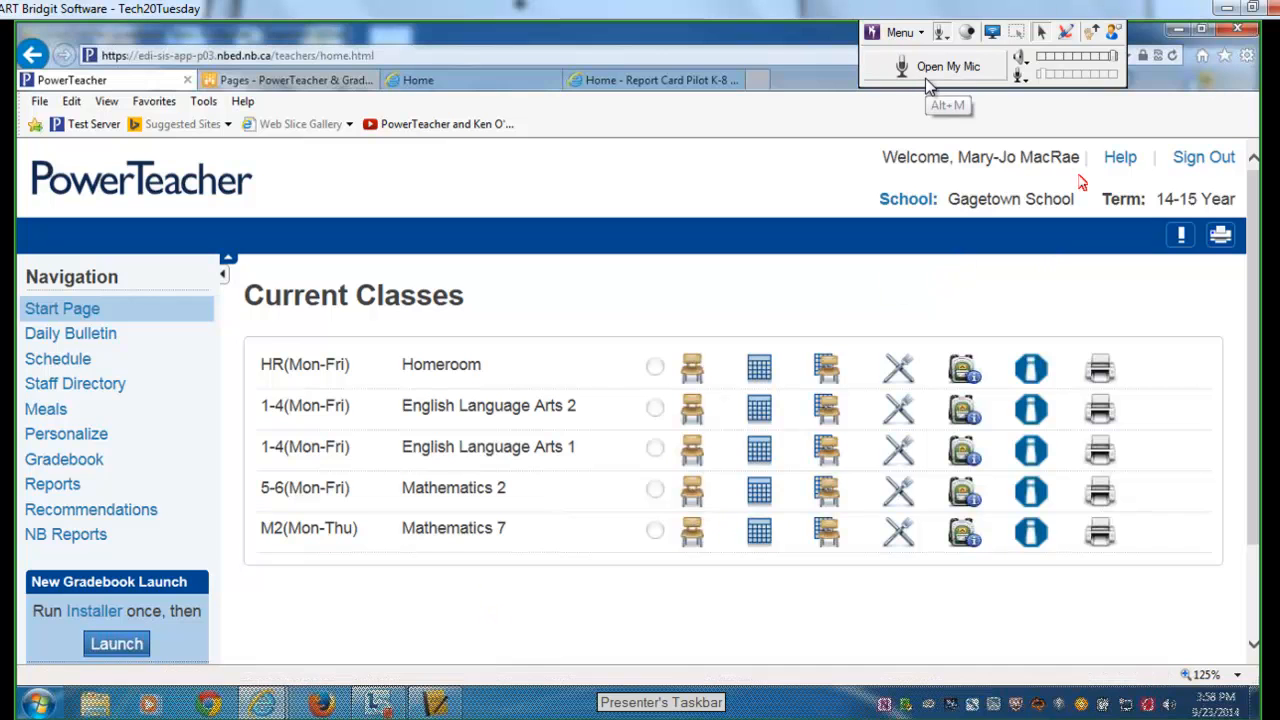
- Toggle Open My Mic, briefly off, leaving the presenter's microphone on for questions
left_click(947, 66)
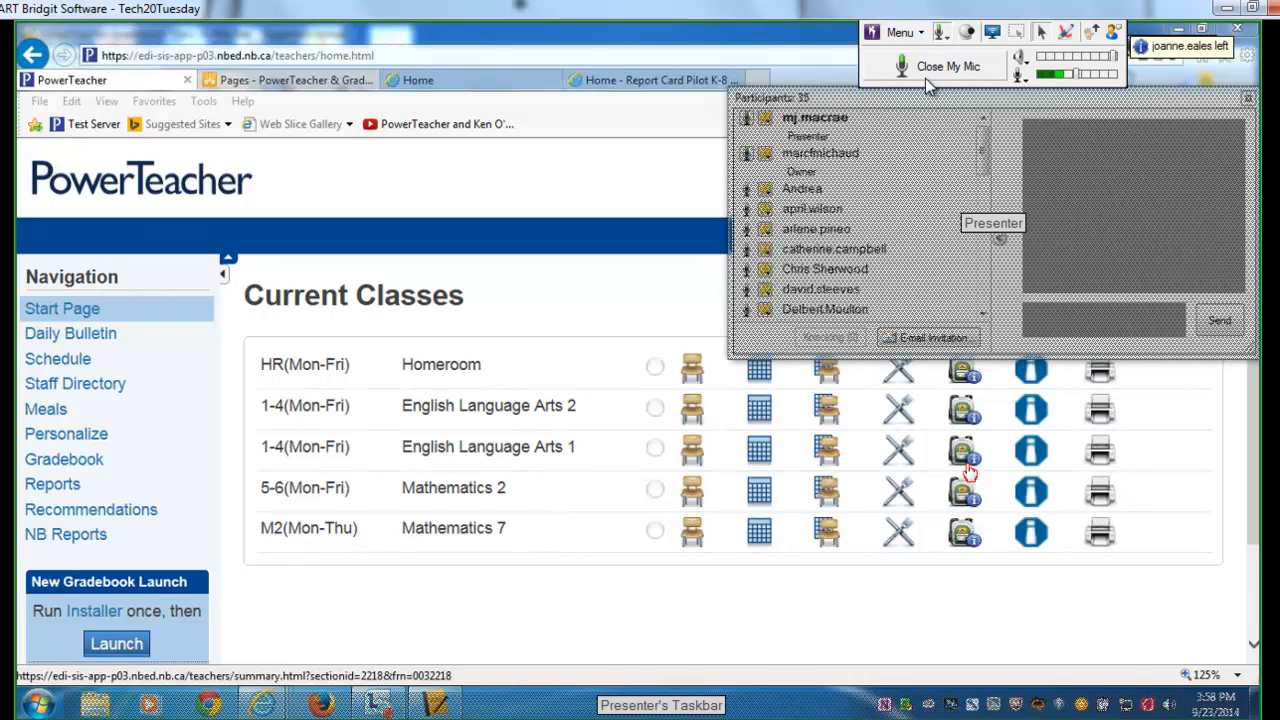
left_click(947, 66)
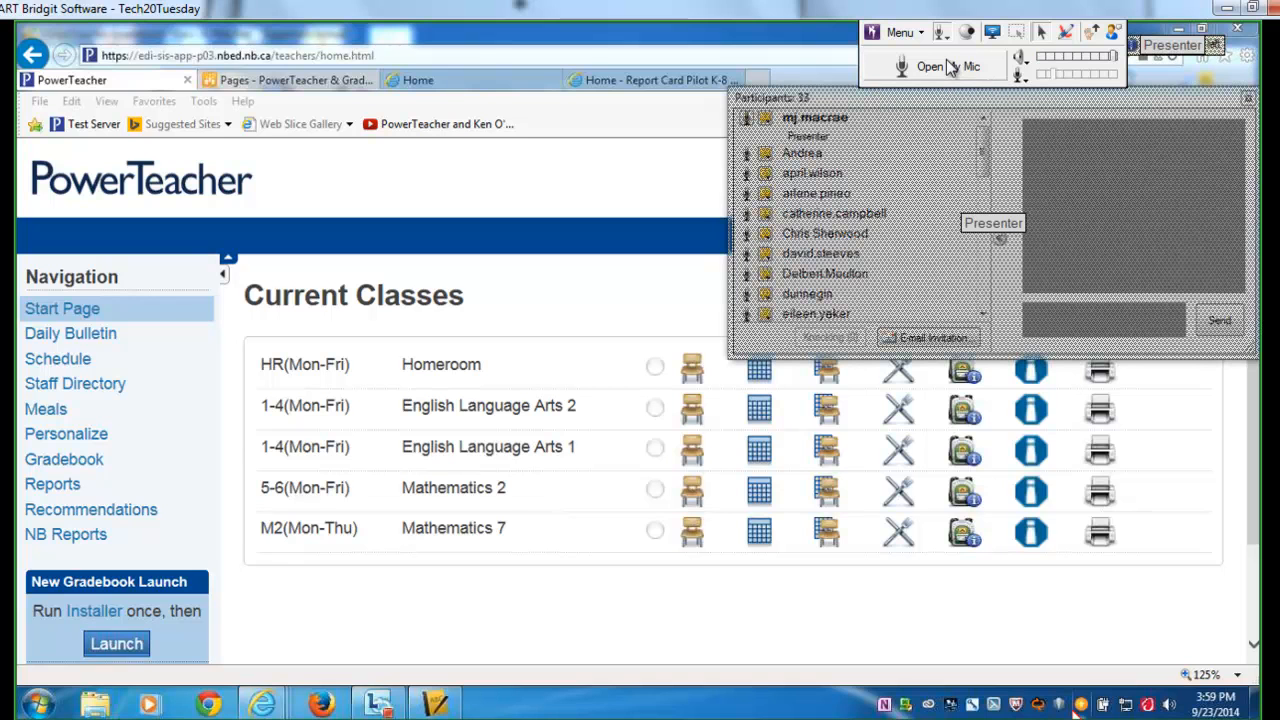
left_click(928, 66)
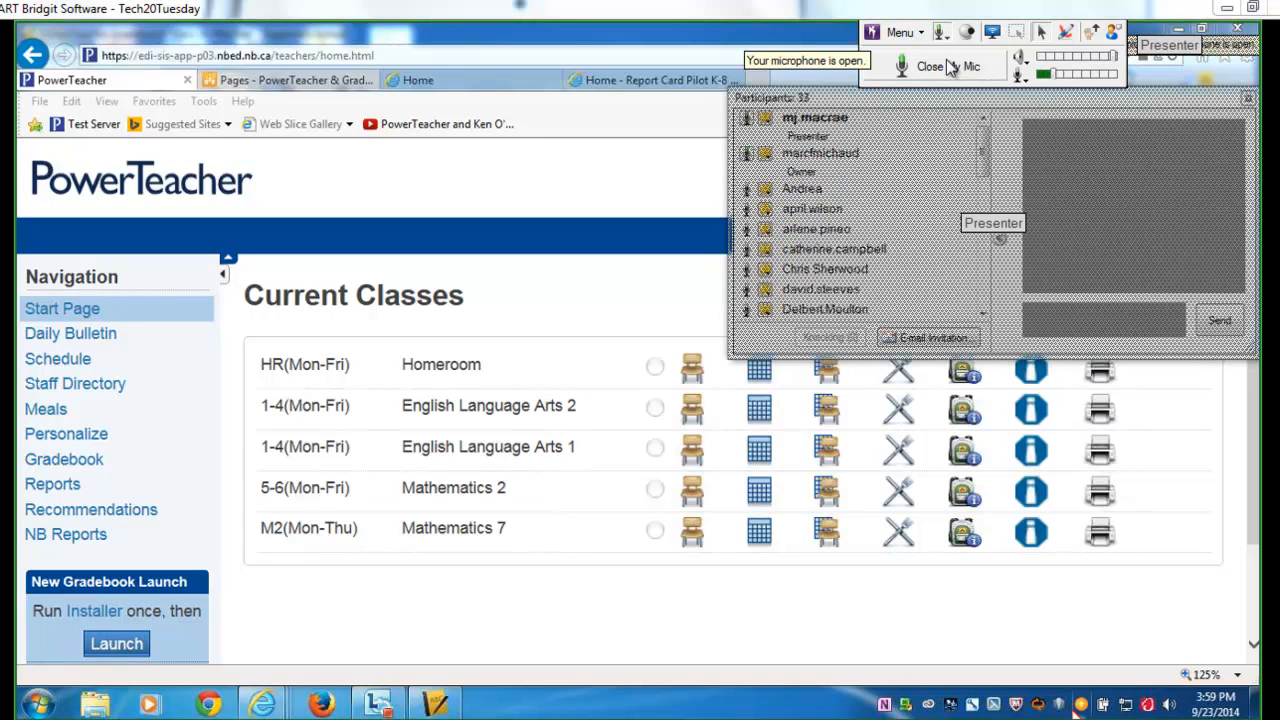